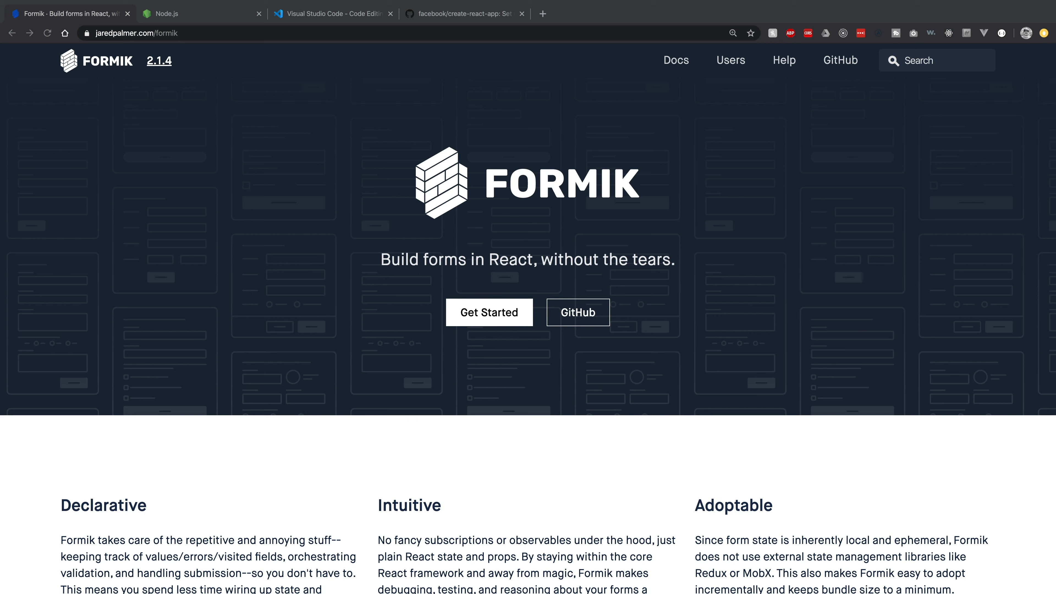
{"action": "mouse_move", "coordinate": [614, 162]}
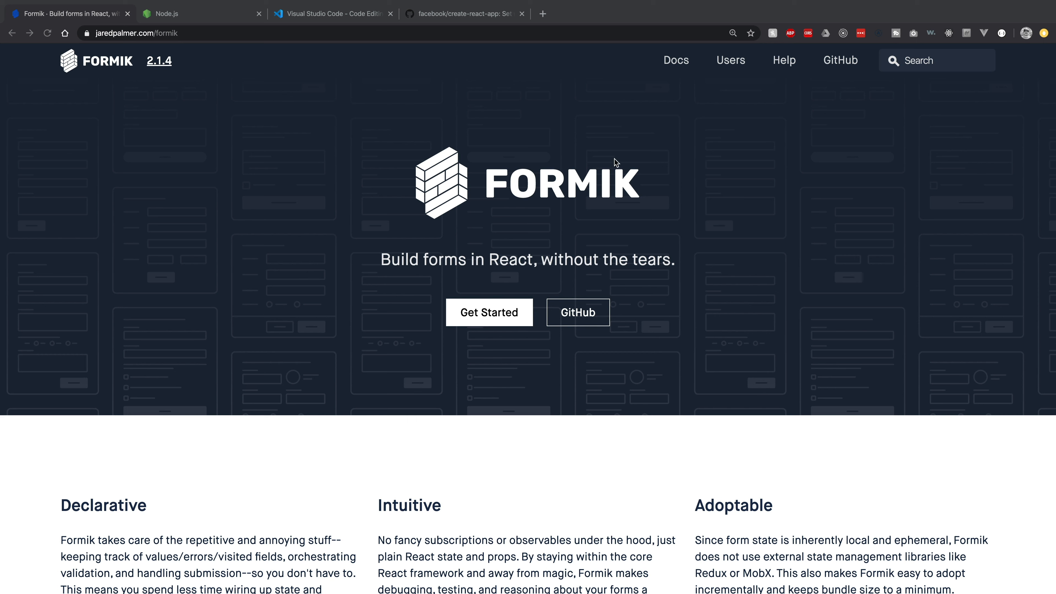
{"action": "mouse_move", "coordinate": [685, 184]}
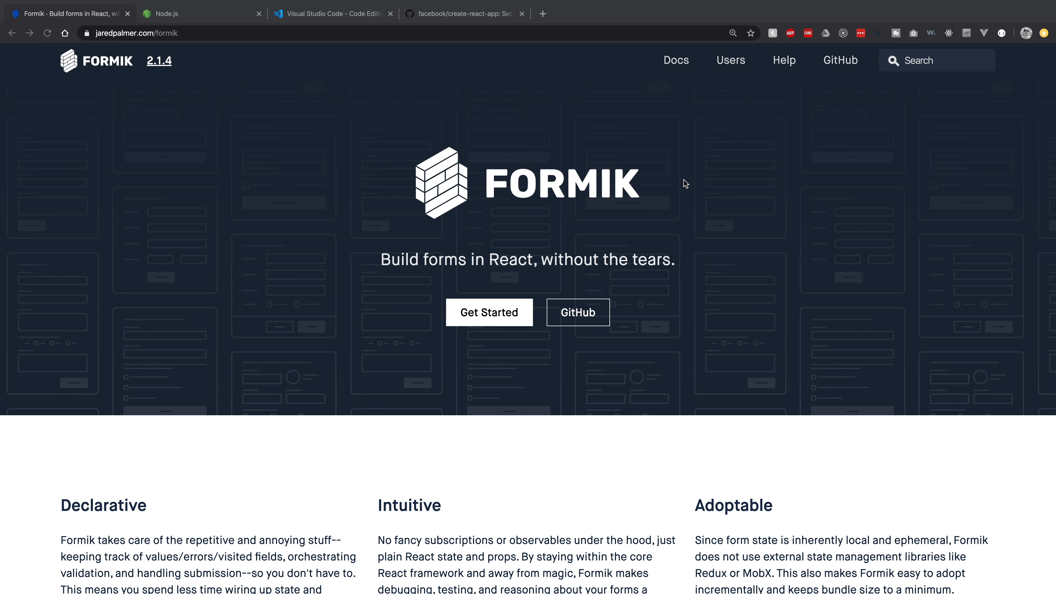
{"action": "mouse_move", "coordinate": [659, 185]}
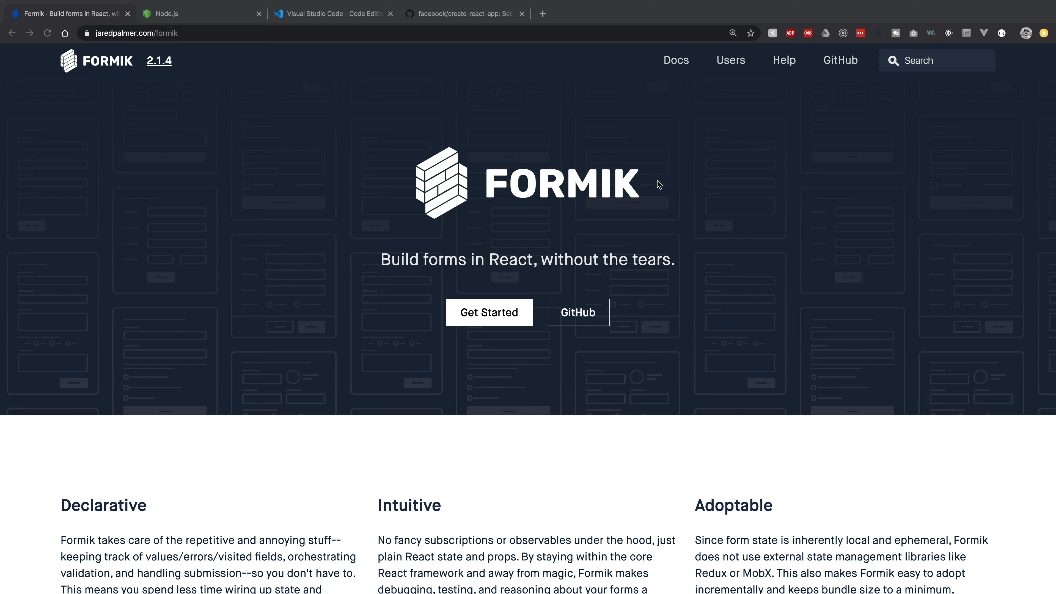
{"action": "mouse_move", "coordinate": [113, 48]}
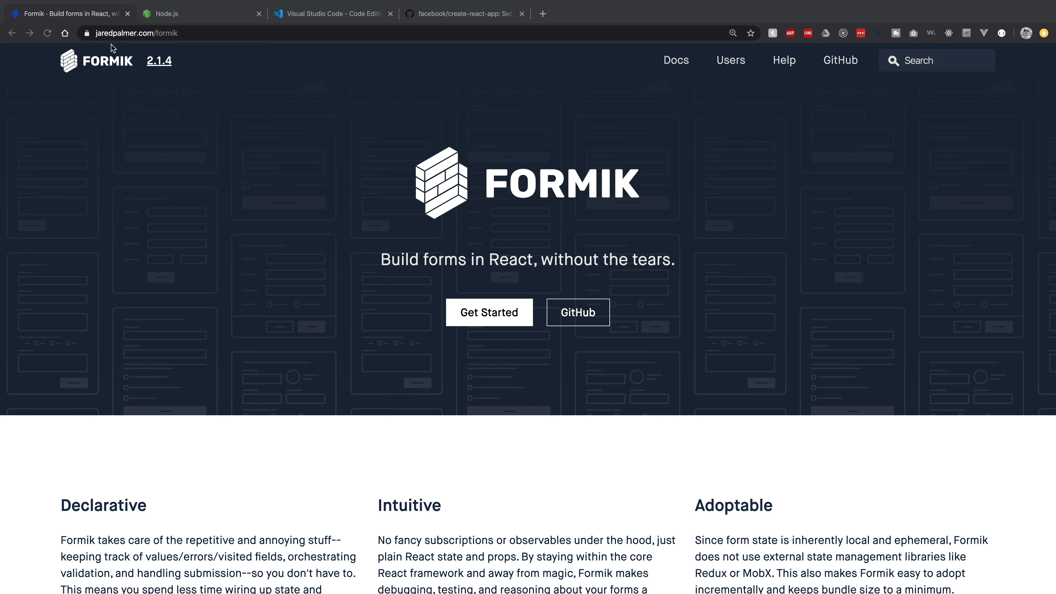
{"action": "mouse_move", "coordinate": [498, 304]}
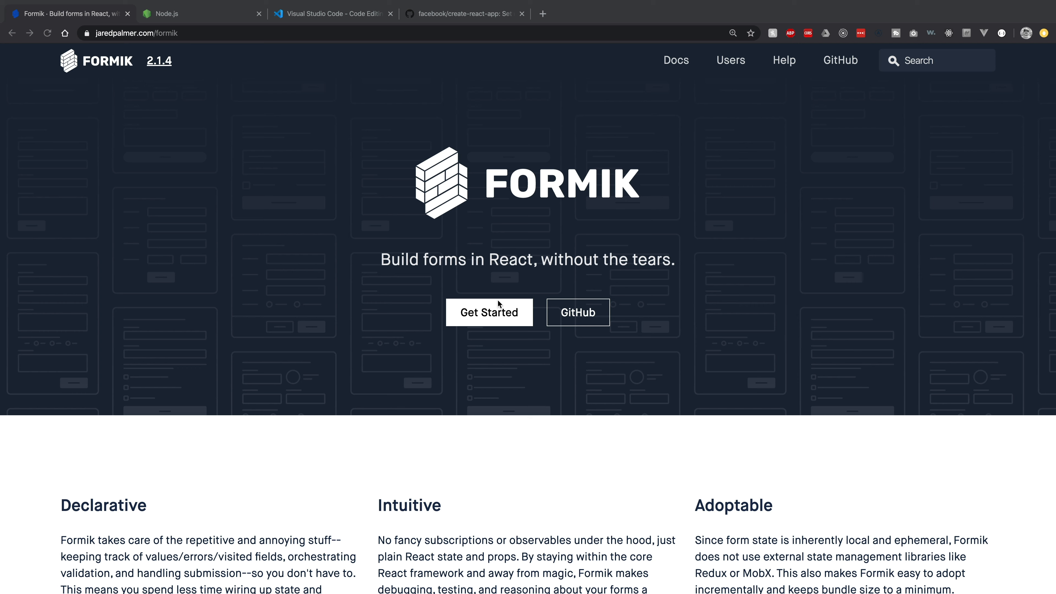
Review the Node.js, VS Code and create-react-app pages, ending at the README Quick Overview.
{"action": "left_click", "coordinate": [162, 13]}
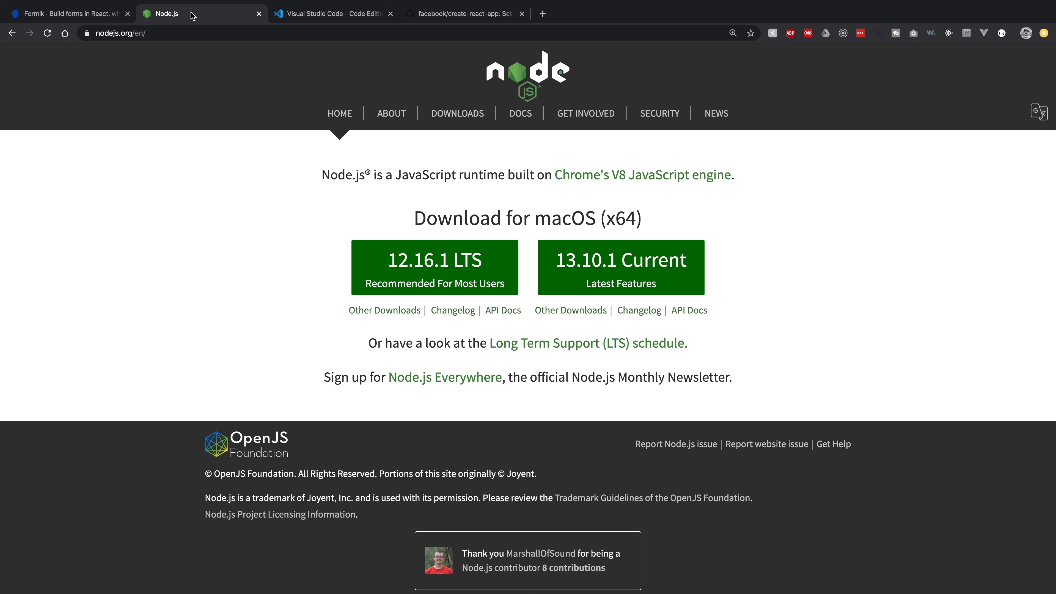
{"action": "mouse_move", "coordinate": [435, 268]}
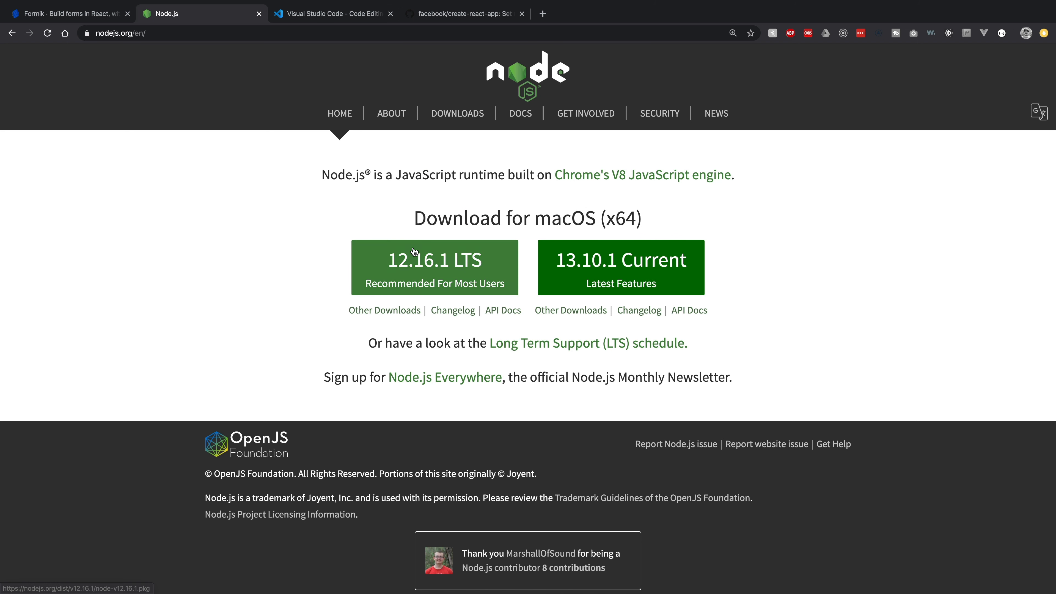
{"action": "mouse_move", "coordinate": [407, 274]}
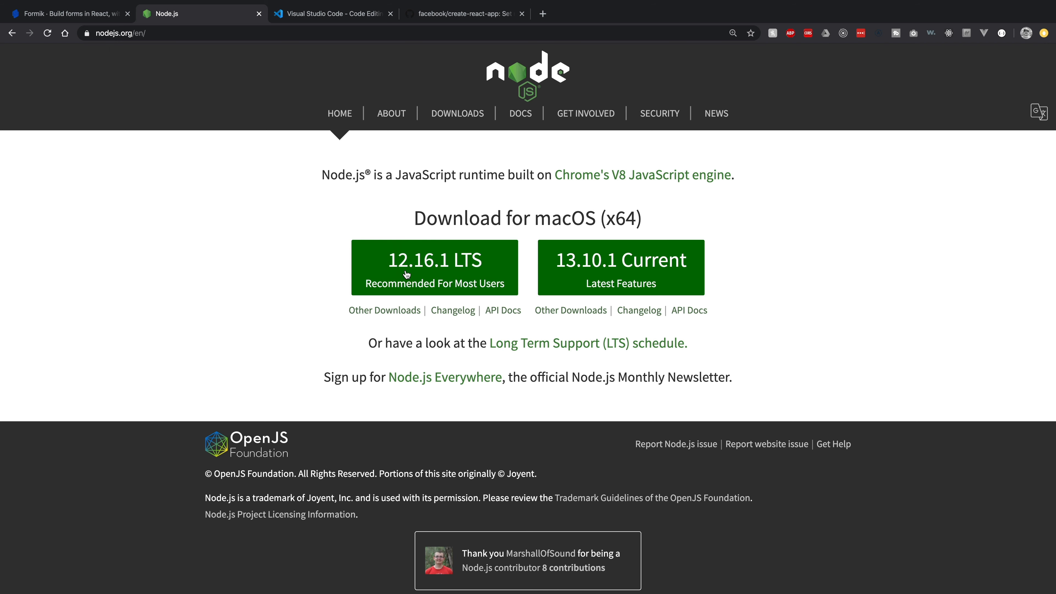
{"action": "mouse_move", "coordinate": [390, 149]}
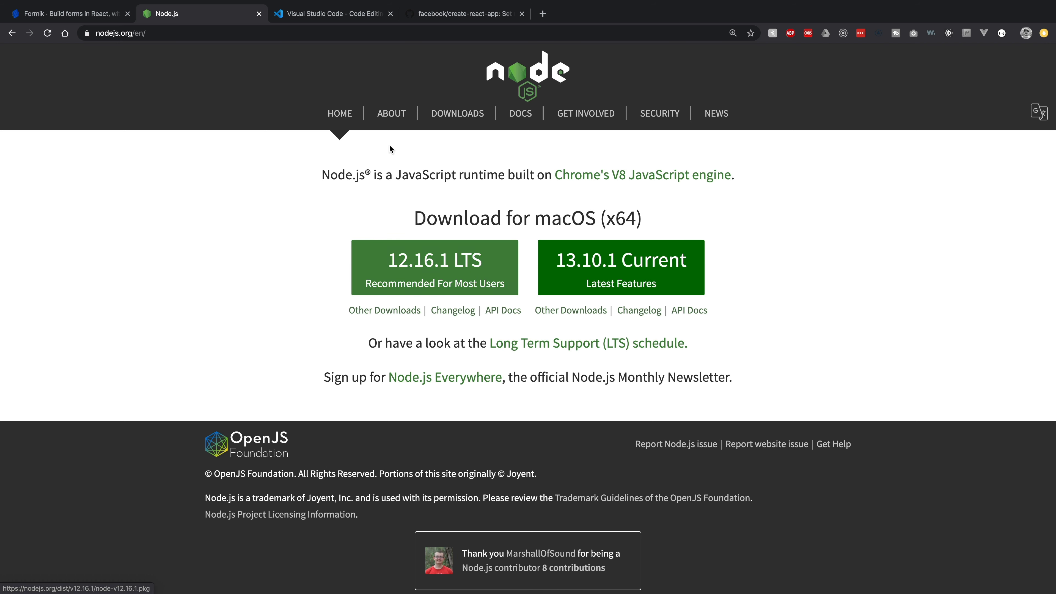
{"action": "left_click", "coordinate": [333, 14]}
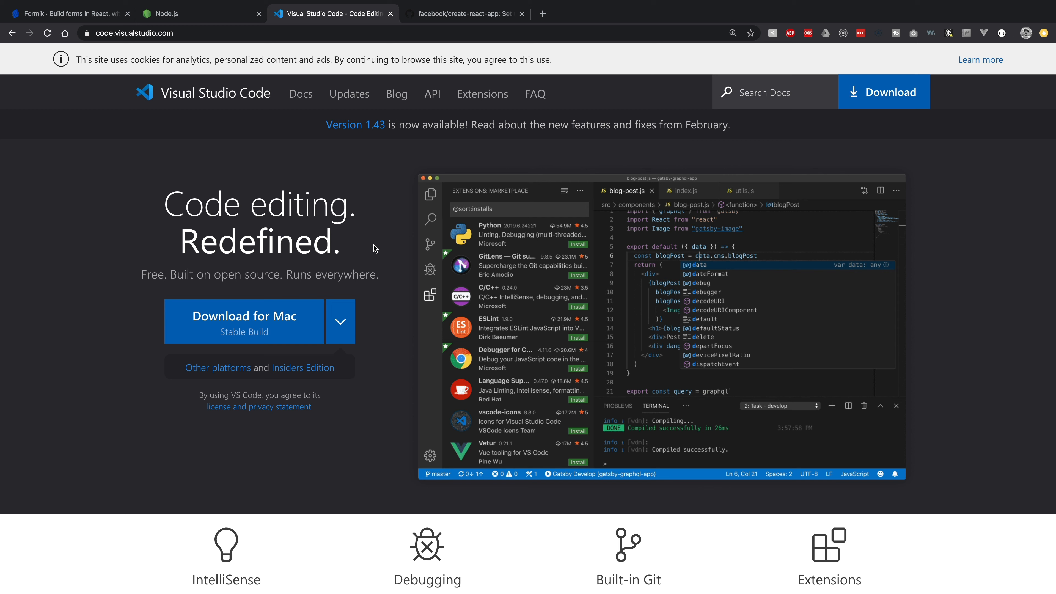
{"action": "mouse_move", "coordinate": [426, 66]}
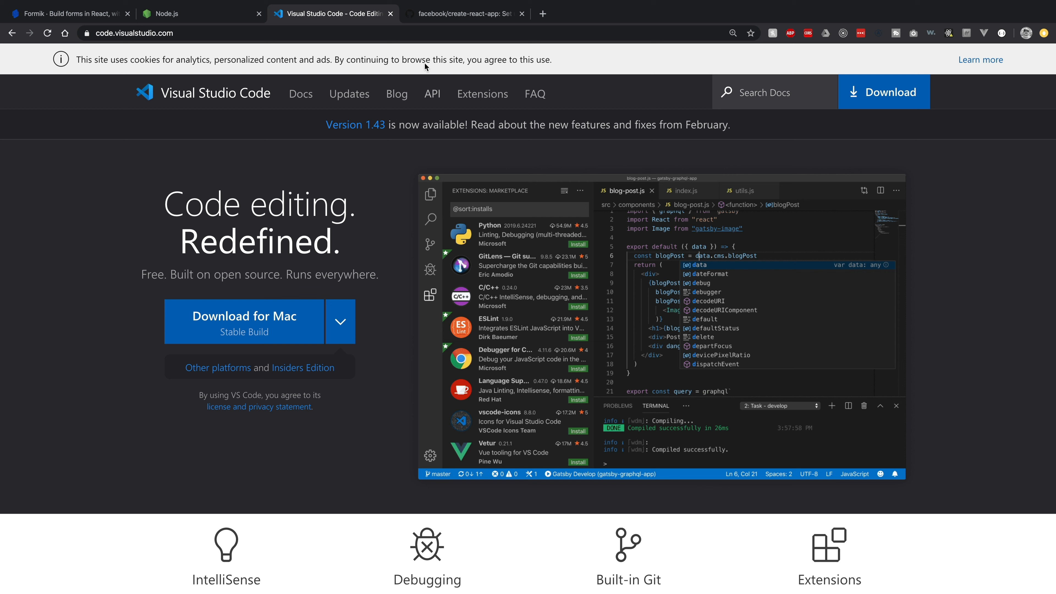
{"action": "left_click", "coordinate": [461, 14]}
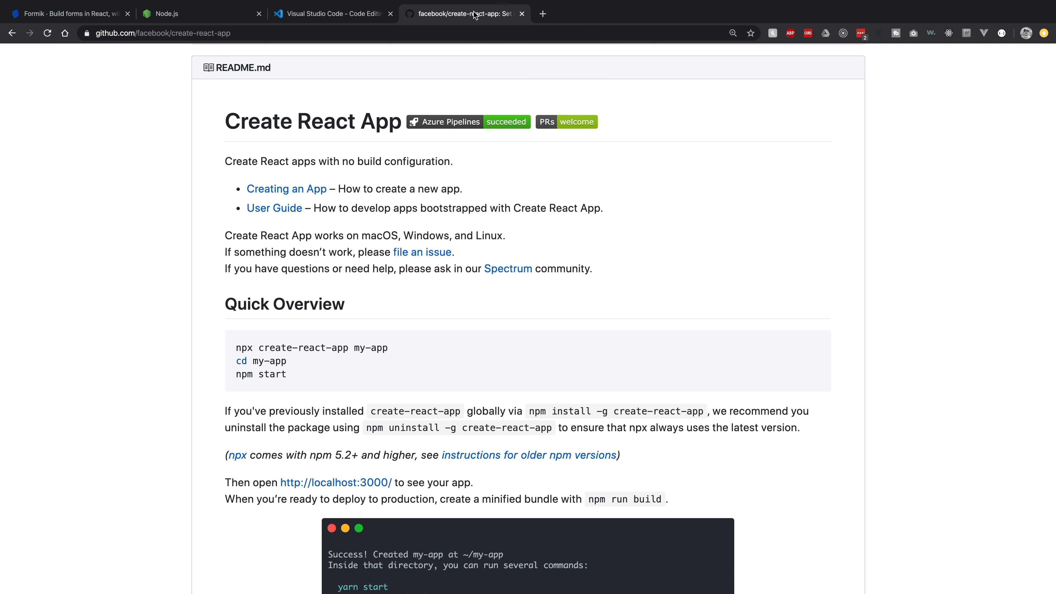
{"action": "scroll", "scroll_direction": "up", "scroll_amount": 3}
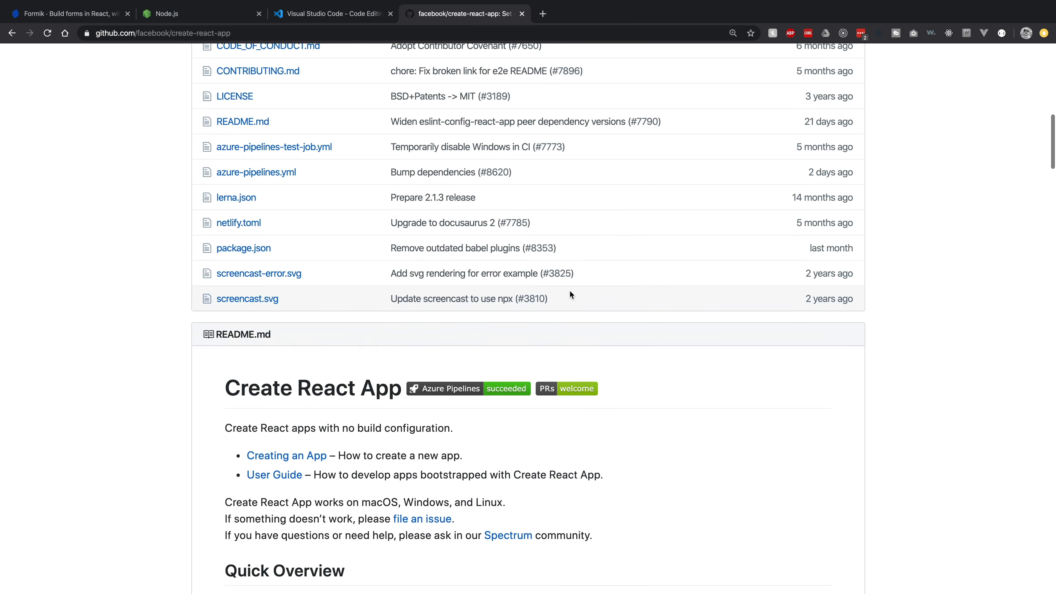
{"action": "scroll", "scroll_direction": "down", "scroll_amount": 3}
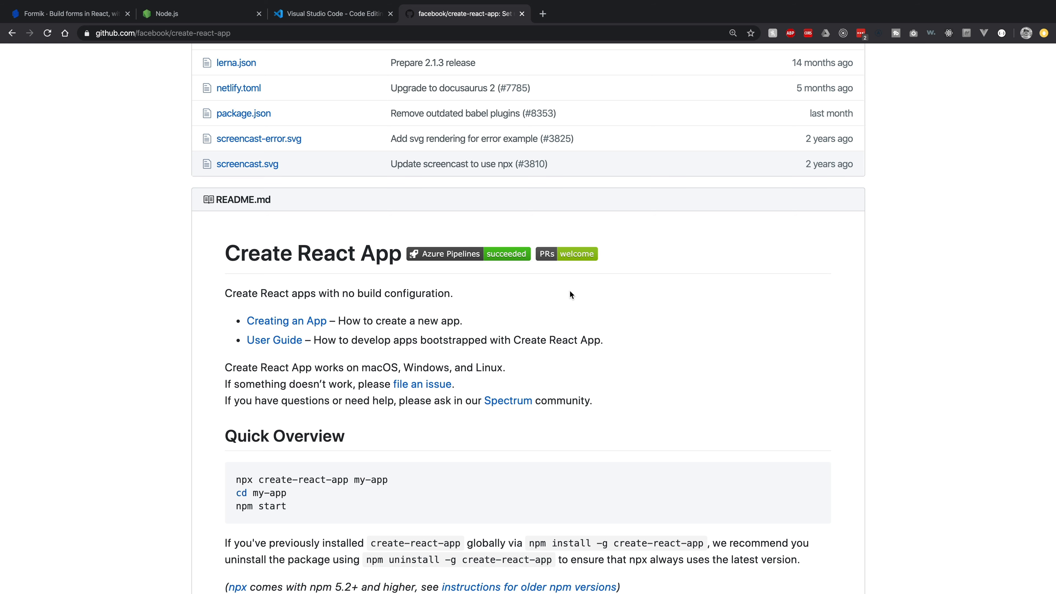
{"action": "mouse_move", "coordinate": [400, 482]}
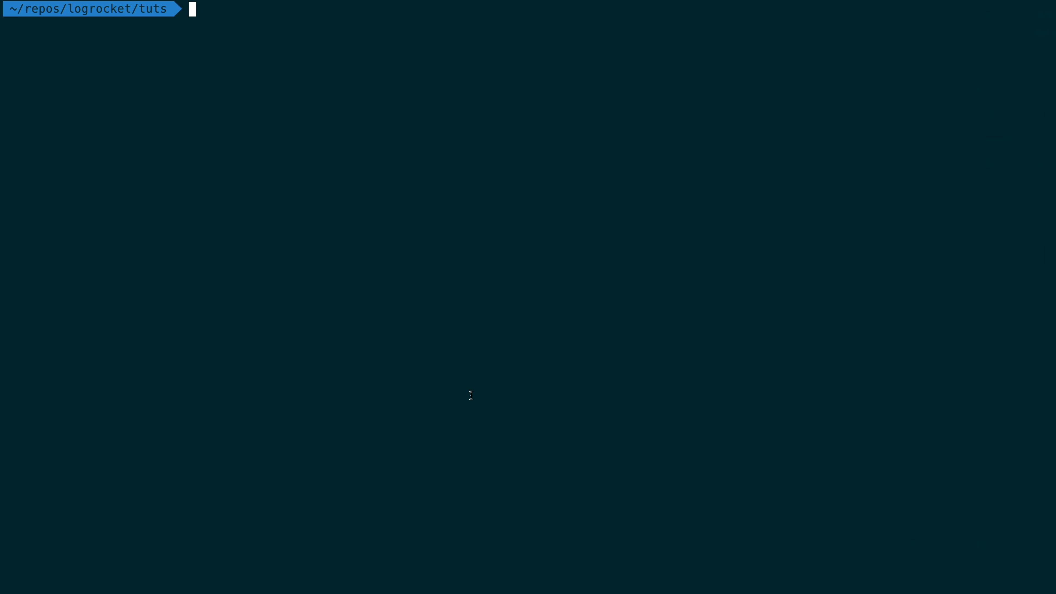
Check the installed npm version (6.11.3) and clear the terminal output.
{"action": "type", "text": "npm --versi"}
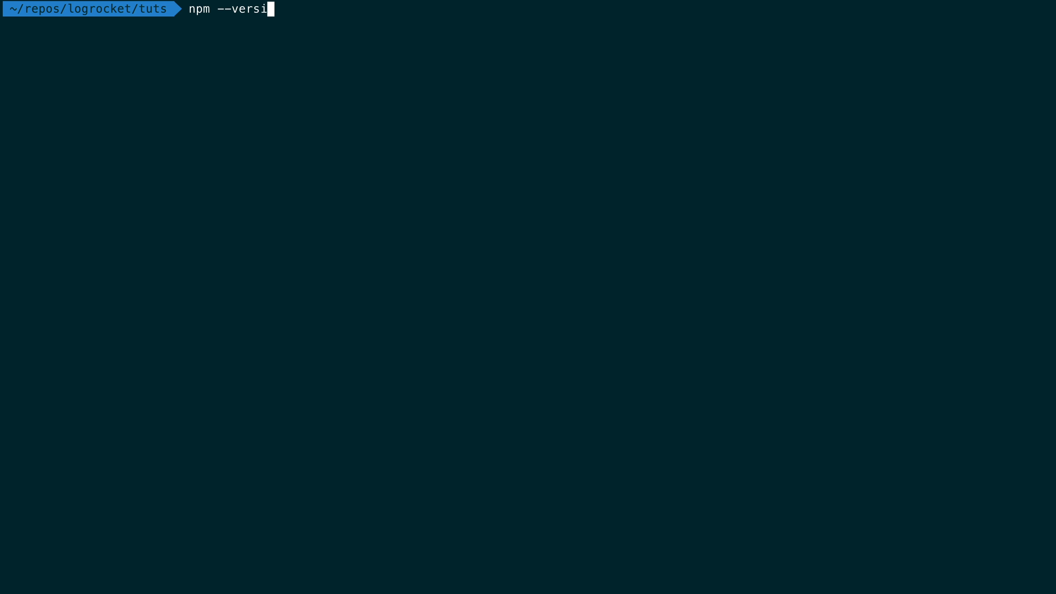
{"action": "key", "text": "Return"}
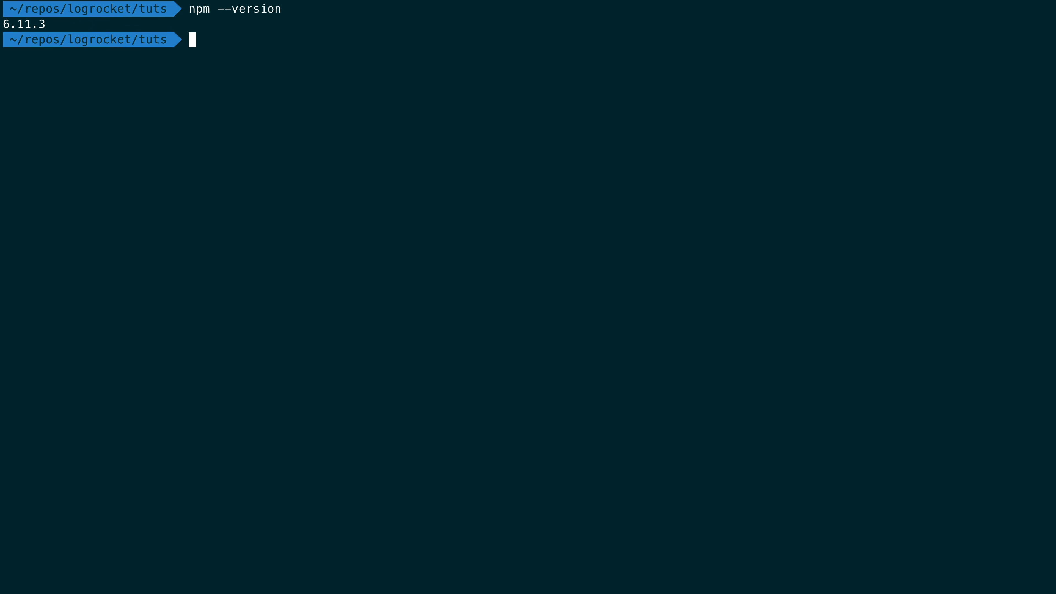
{"action": "type", "text": "npx --"}
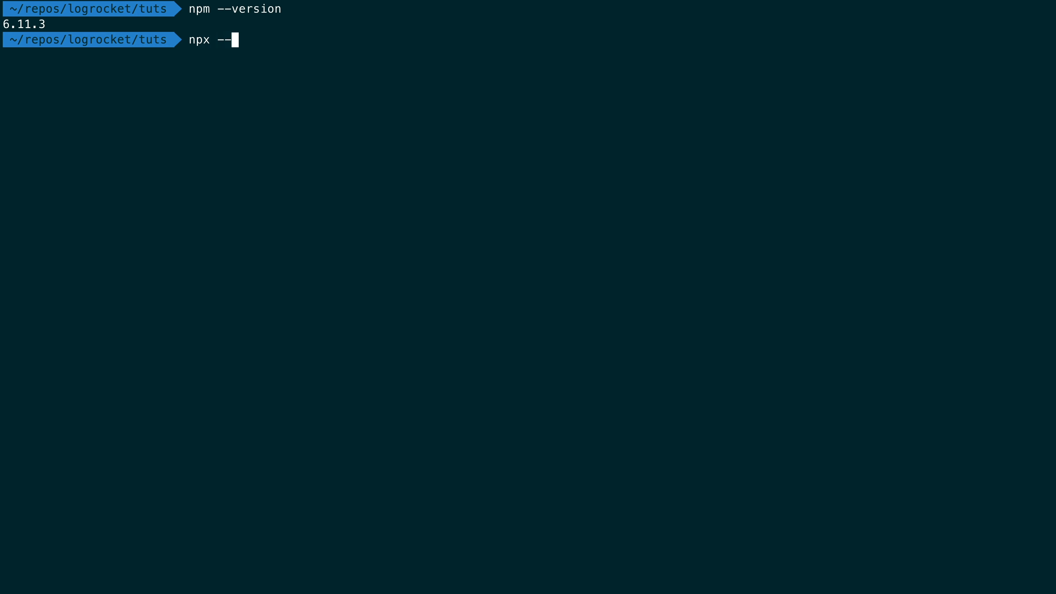
{"action": "key", "text": "Return"}
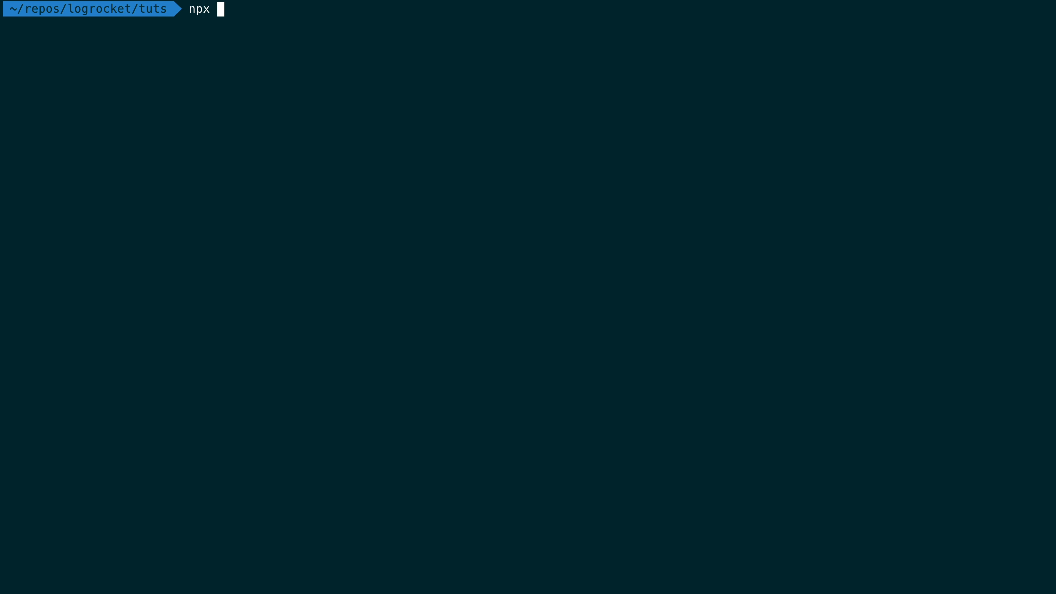
Run npx create-react-app formik-tutorial to generate the new React project.
{"action": "type", "text": "cr"}
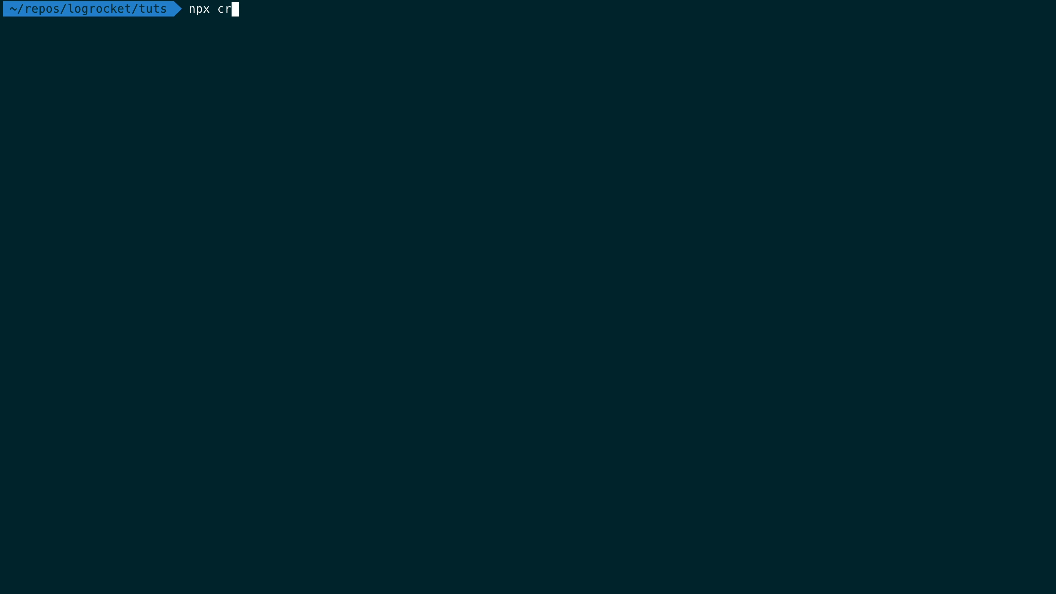
{"action": "type", "text": "eate-react-app"}
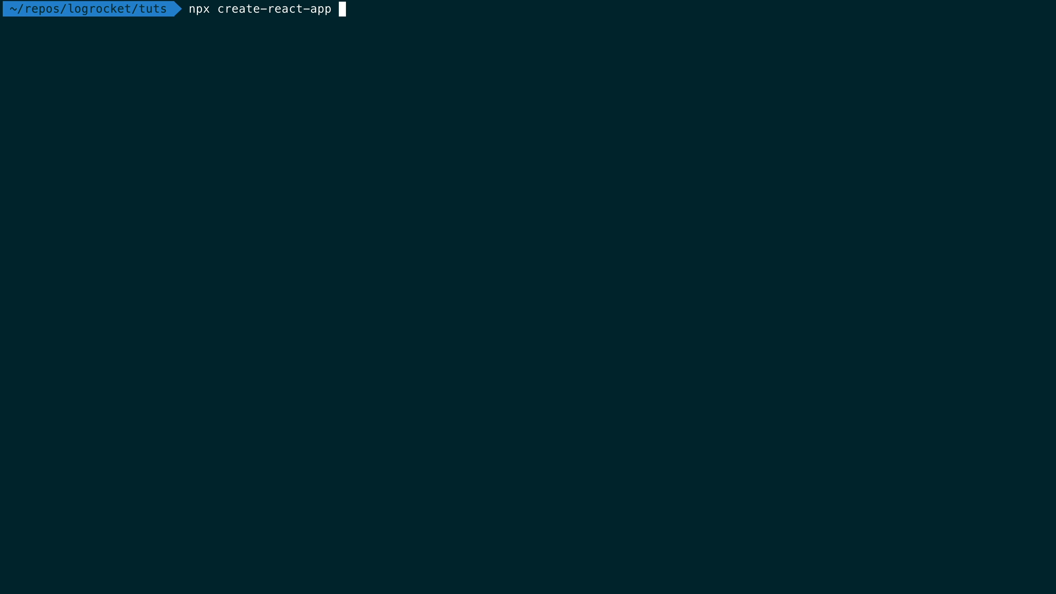
{"action": "type", "text": "formik"}
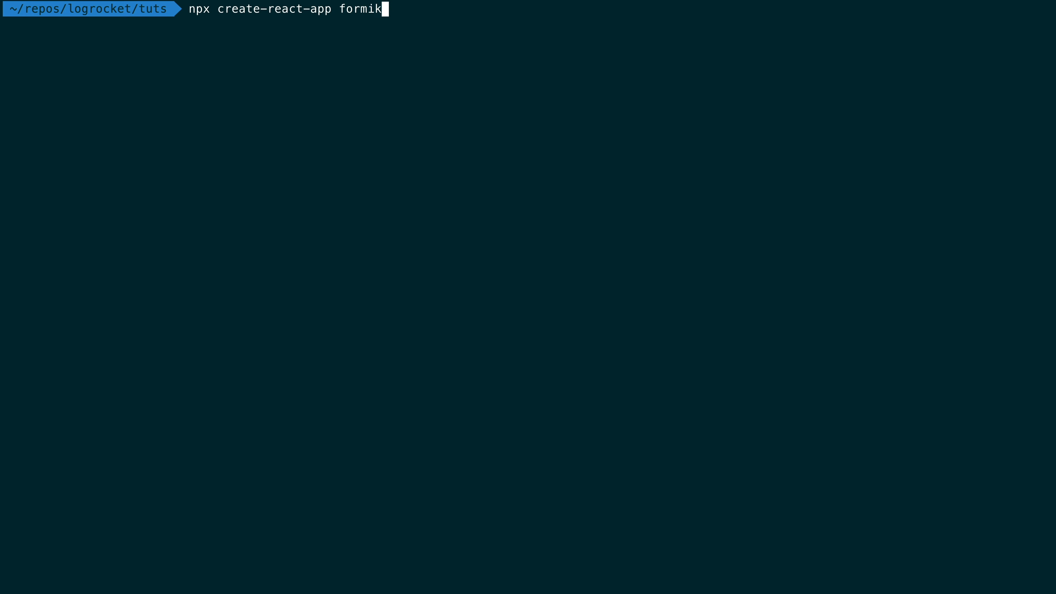
{"action": "type", "text": "-tut"}
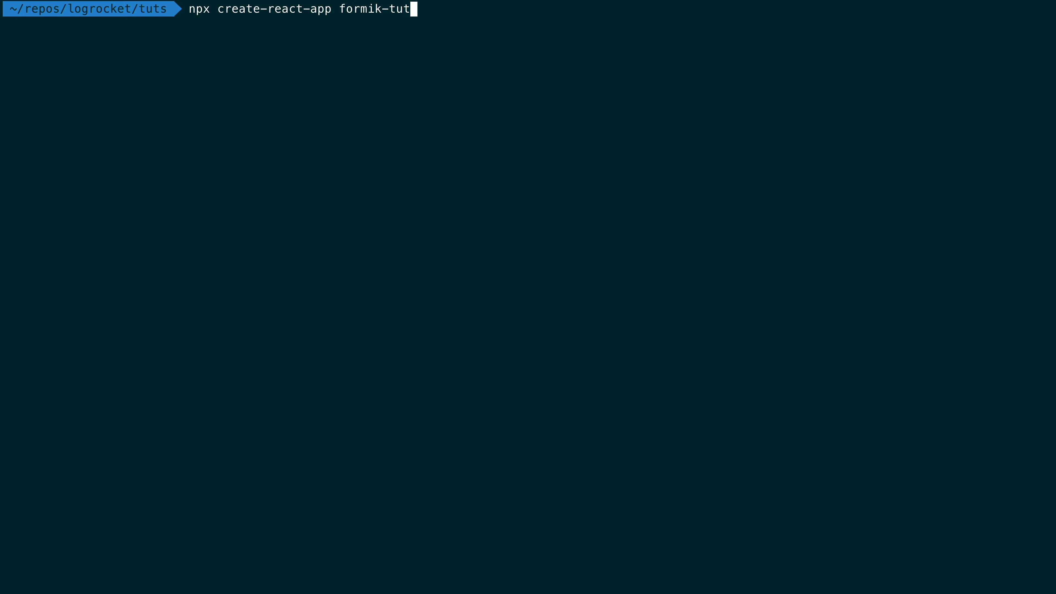
{"action": "type", "text": "orial"}
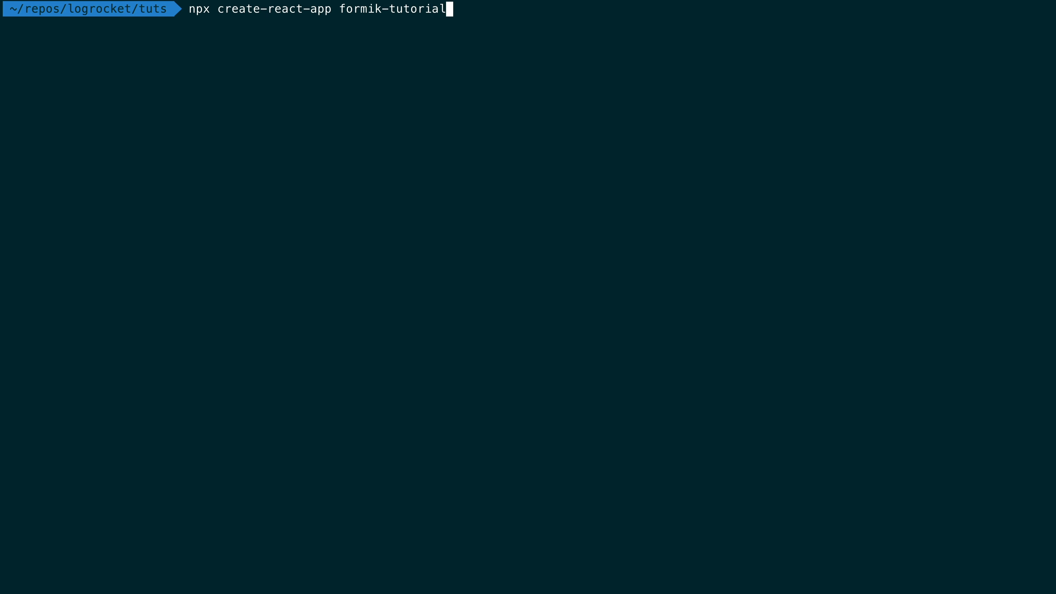
{"action": "key", "text": "Return"}
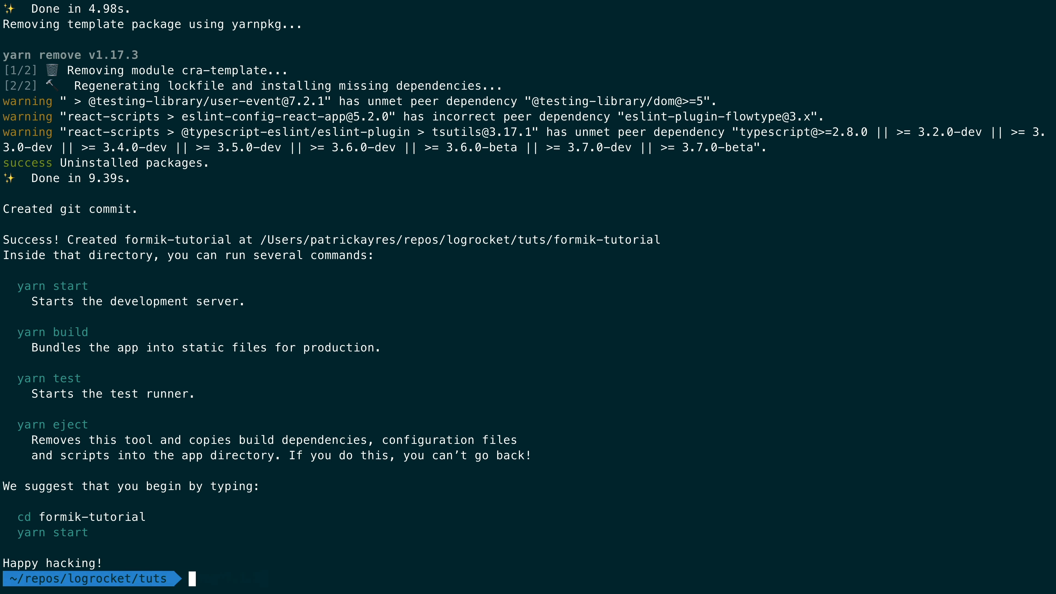
{"action": "mouse_move", "coordinate": [50, 319]}
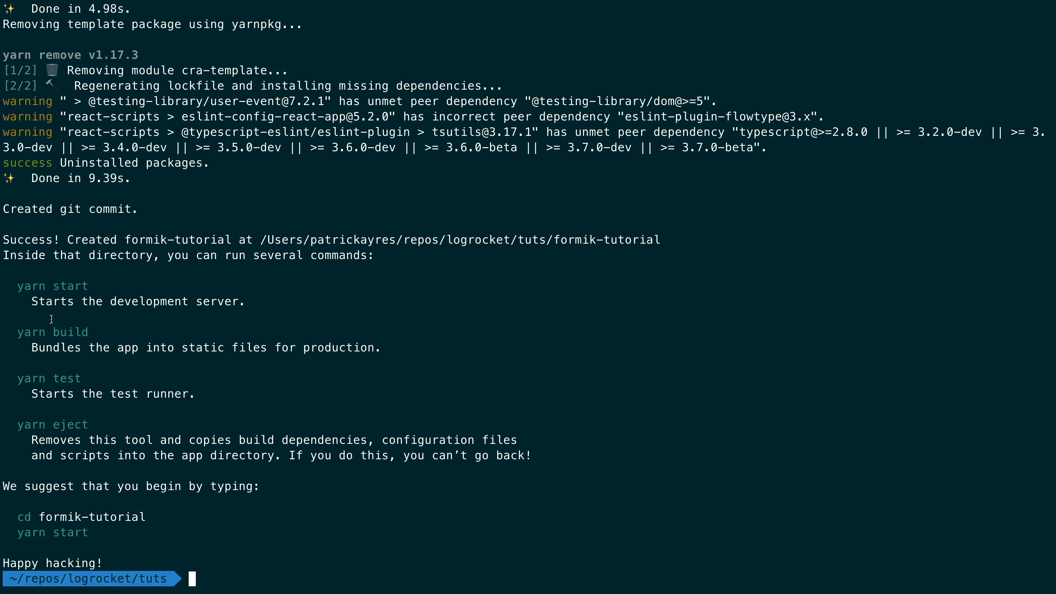
{"action": "mouse_move", "coordinate": [334, 526]}
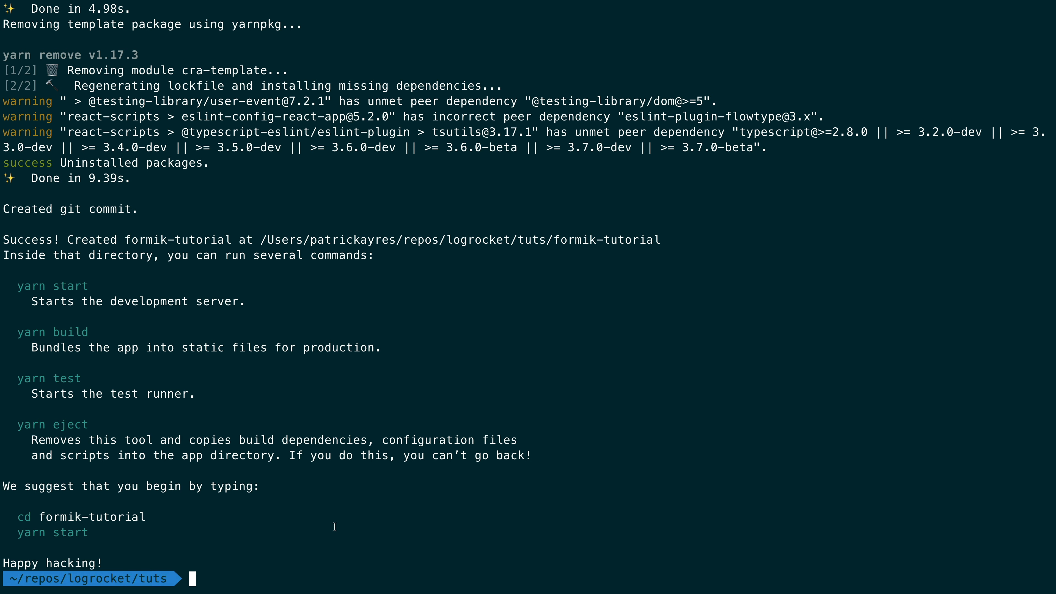
Open the formik-tutorial folder in VS Code with 'code .' and expand its src folder.
{"action": "type", "text": "cd"}
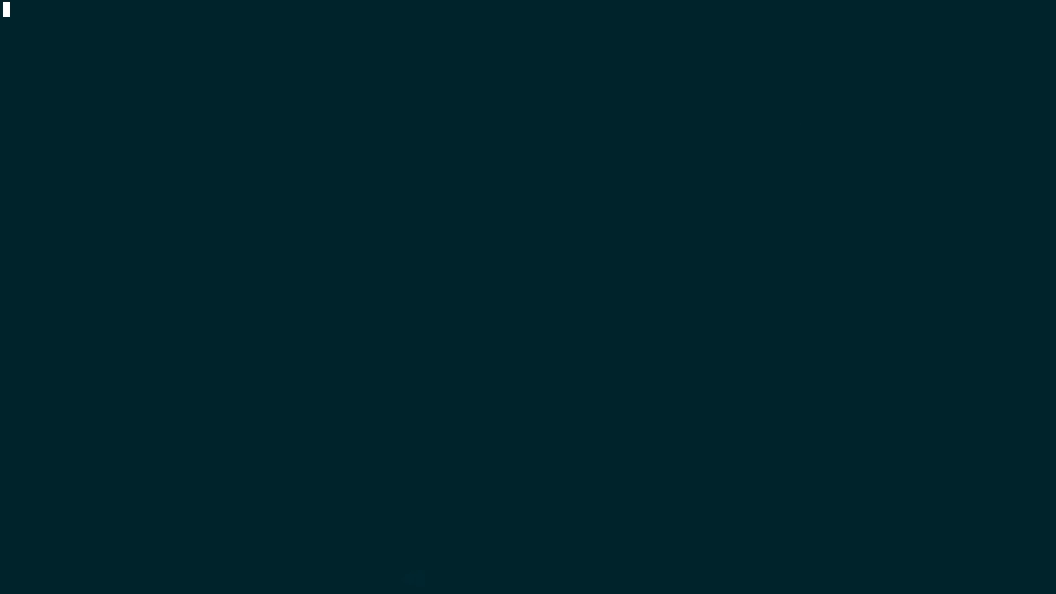
{"action": "type", "text": "code"}
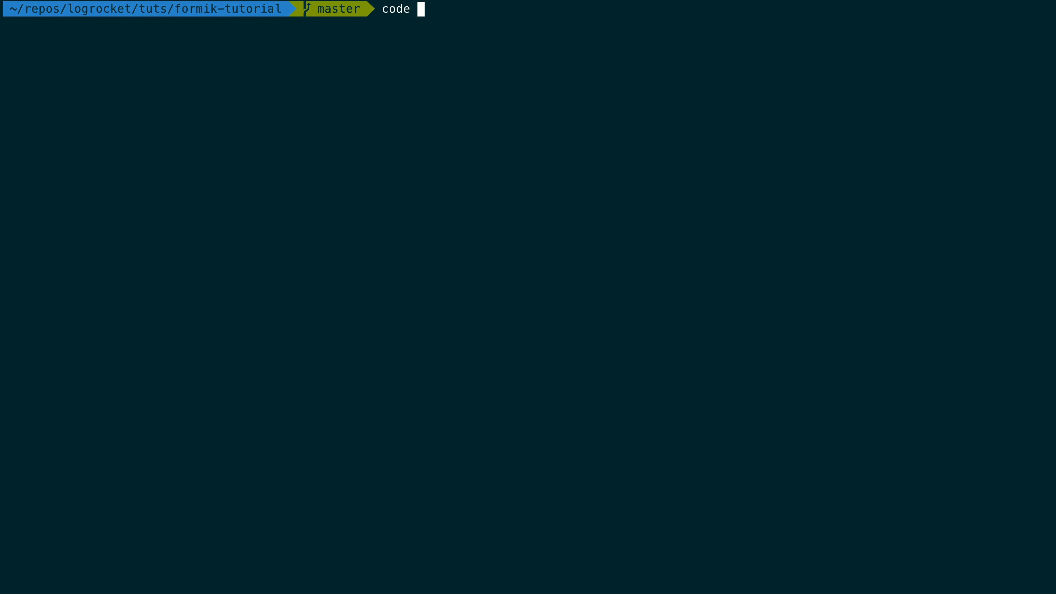
{"action": "type", "text": "."}
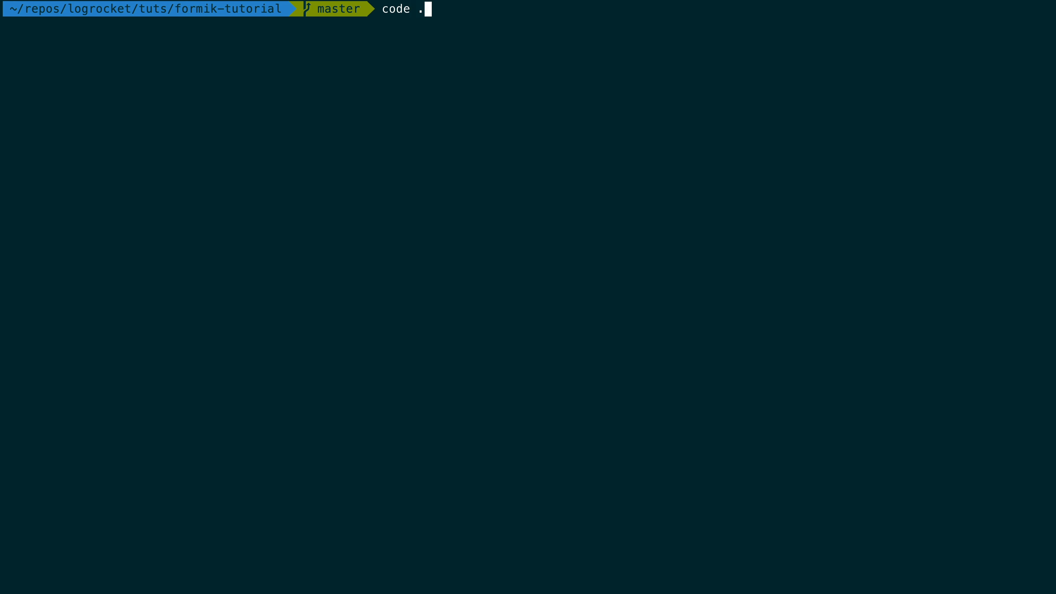
{"action": "key", "text": "Return"}
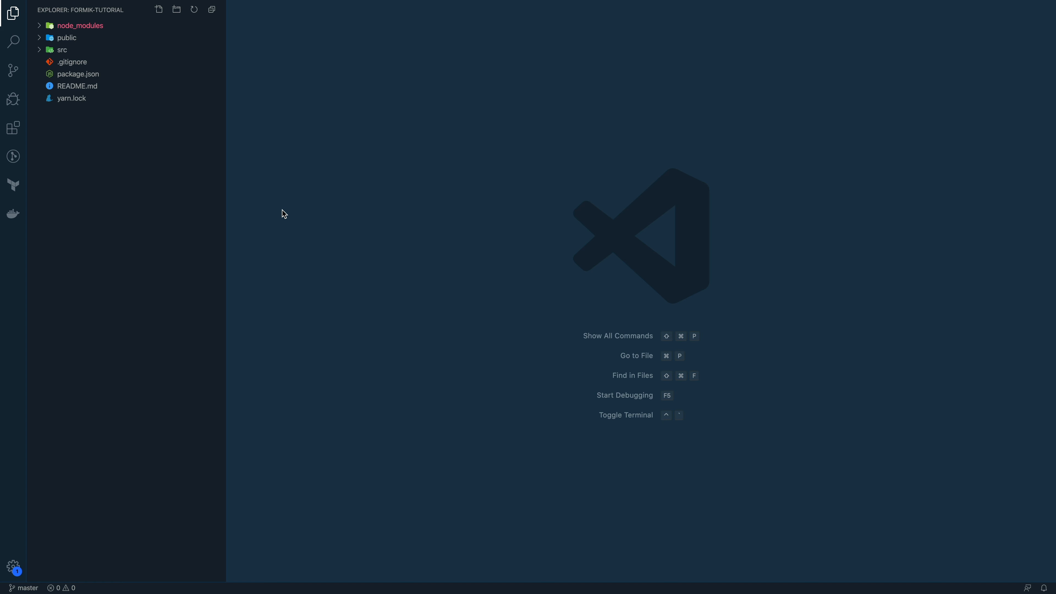
{"action": "mouse_move", "coordinate": [69, 80]}
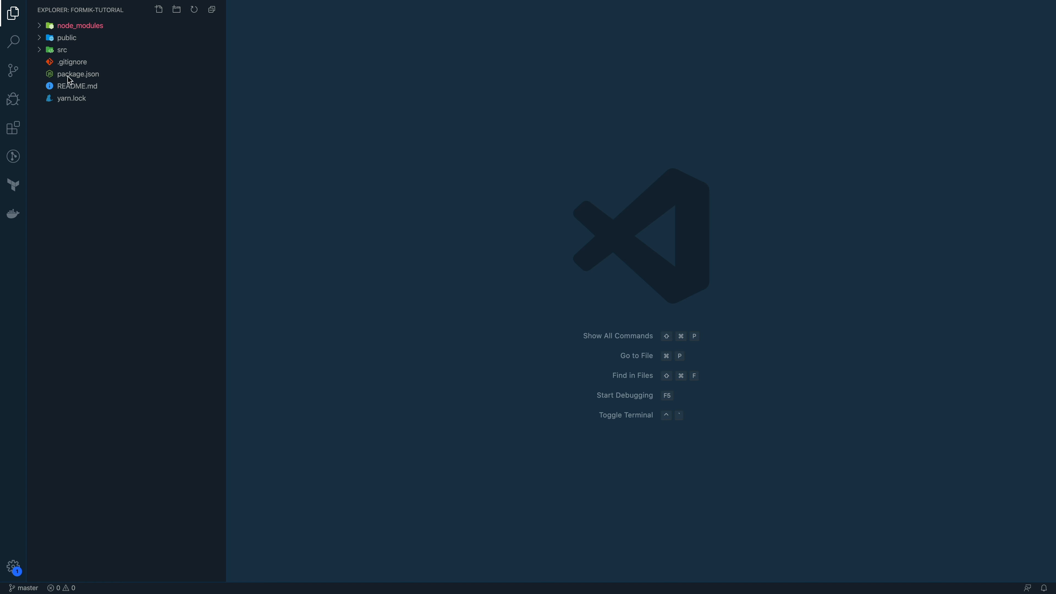
{"action": "left_click", "coordinate": [61, 49]}
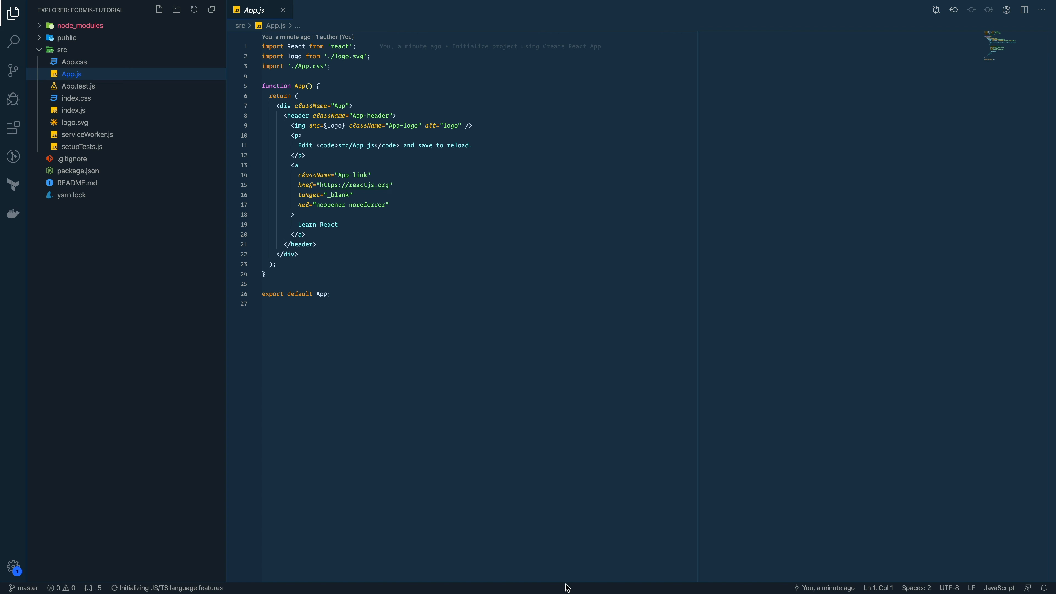
{"action": "mouse_move", "coordinate": [567, 548]}
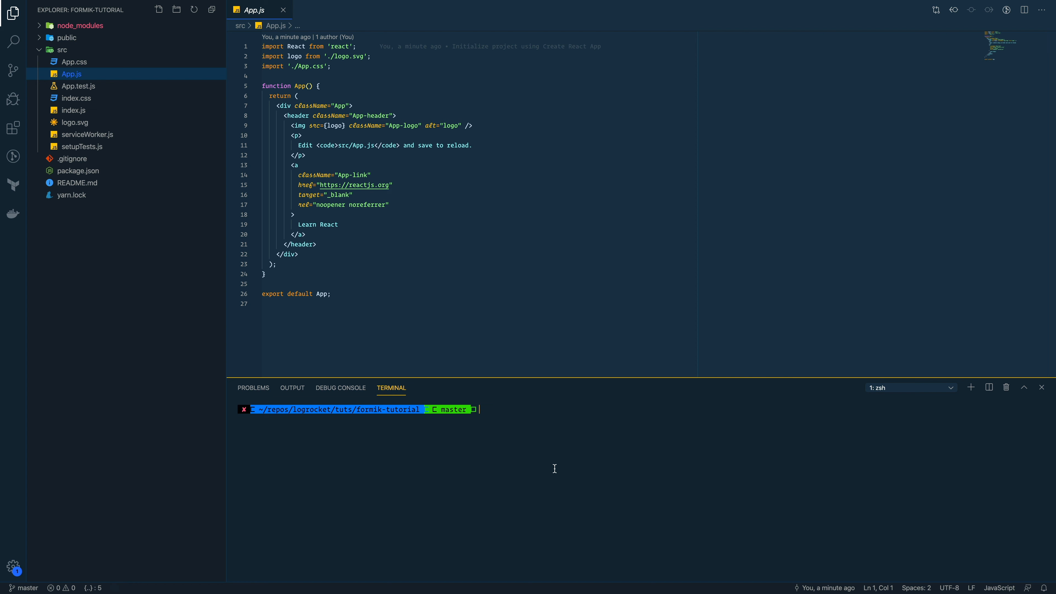
Run 'yarn add formik styled-components yup' in the integrated terminal.
{"action": "type", "text": "yarn add"}
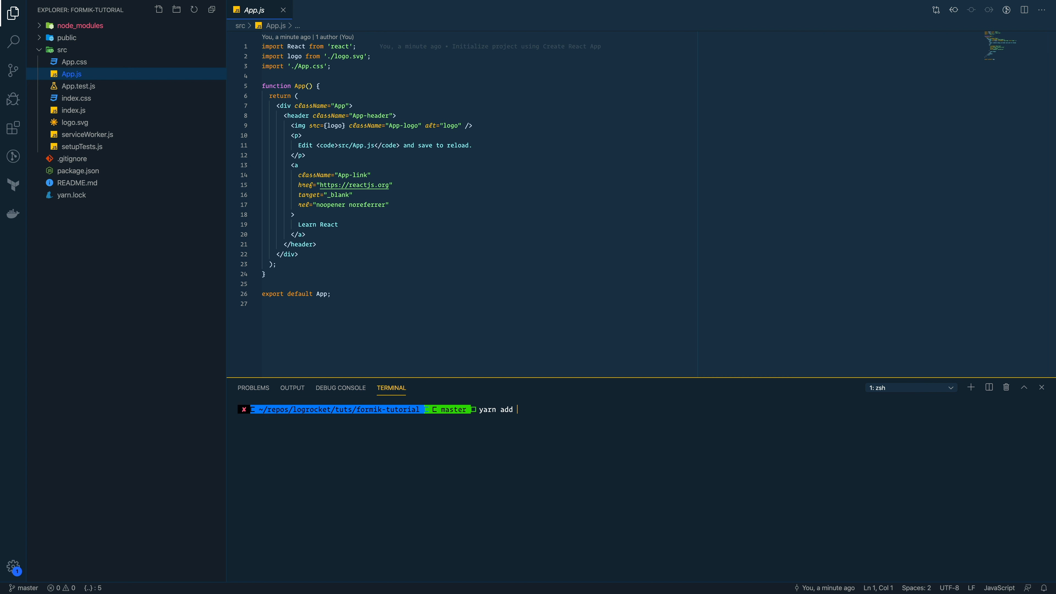
{"action": "type", "text": "formi"}
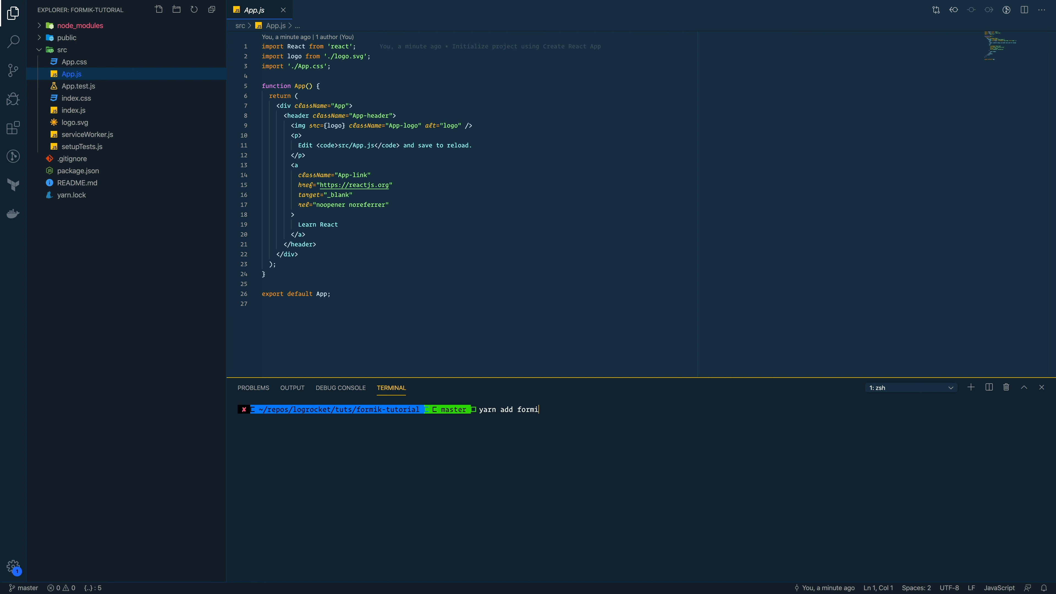
{"action": "type", "text": "k"}
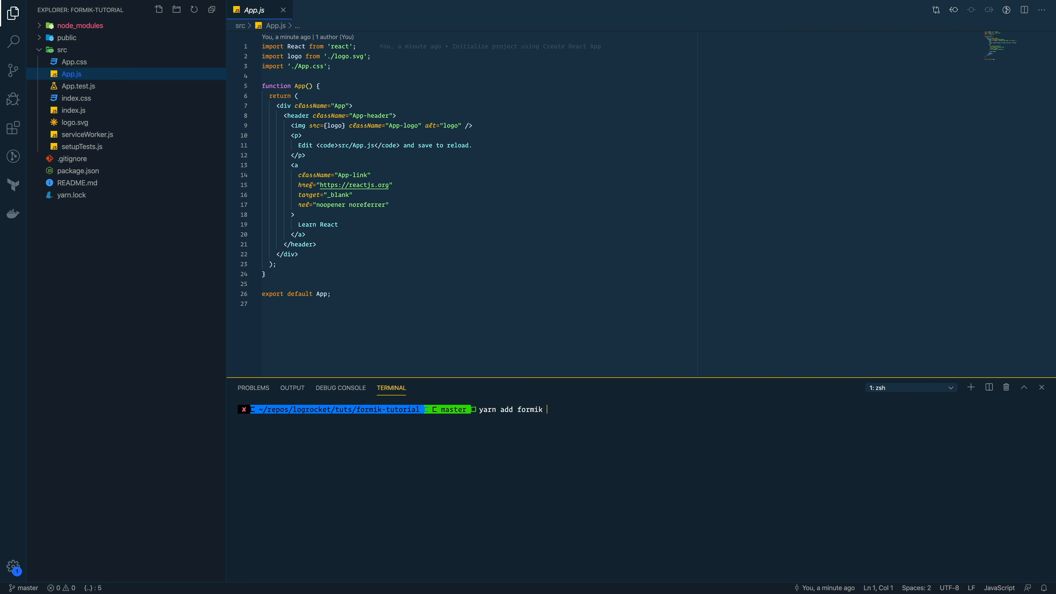
{"action": "type", "text": "styled-c"}
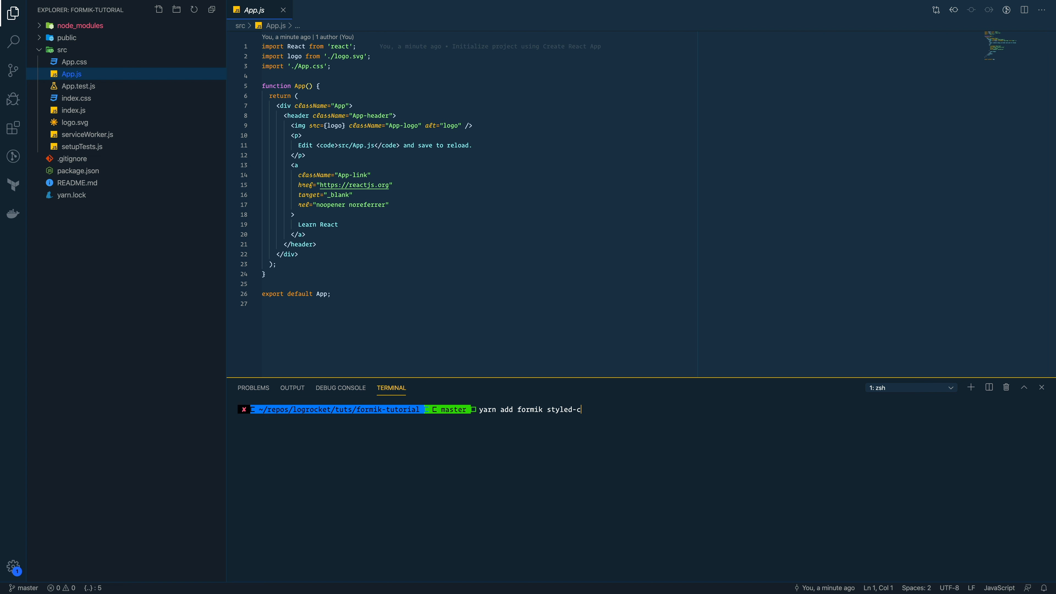
{"action": "type", "text": "omponents"}
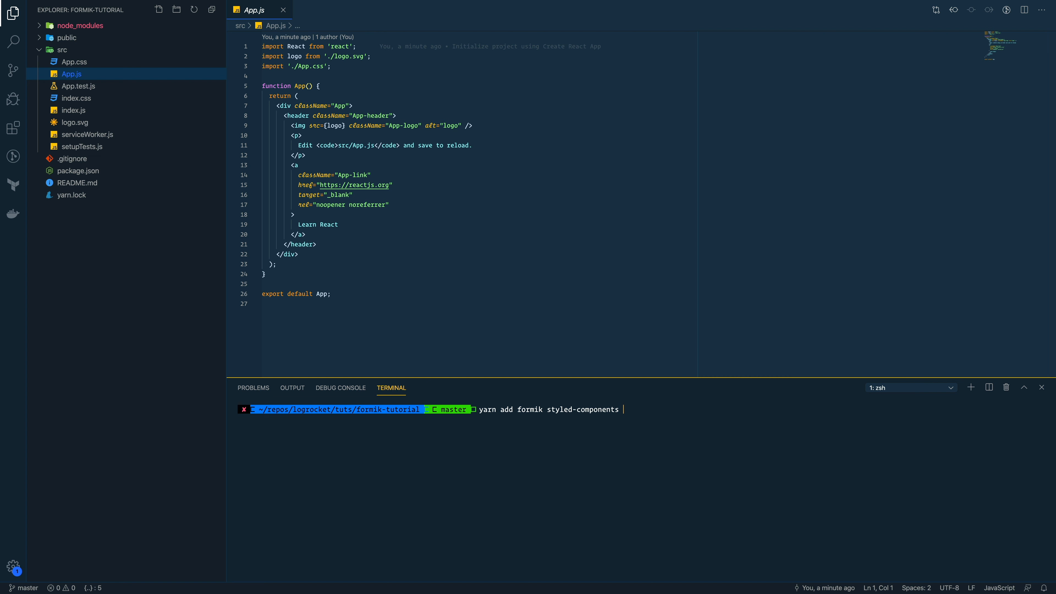
{"action": "type", "text": "yup"}
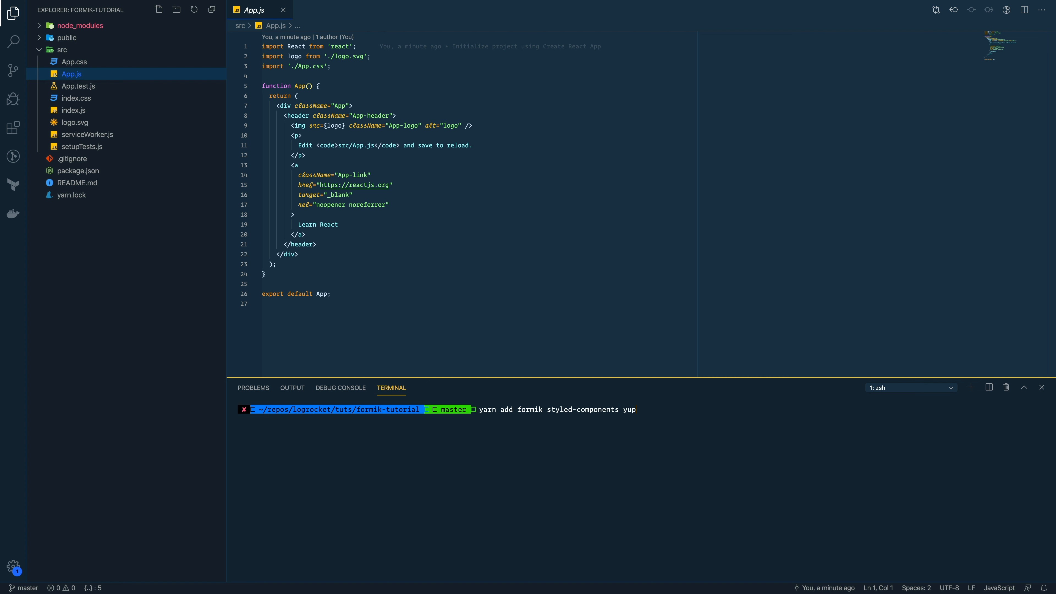
{"action": "key", "text": "Return"}
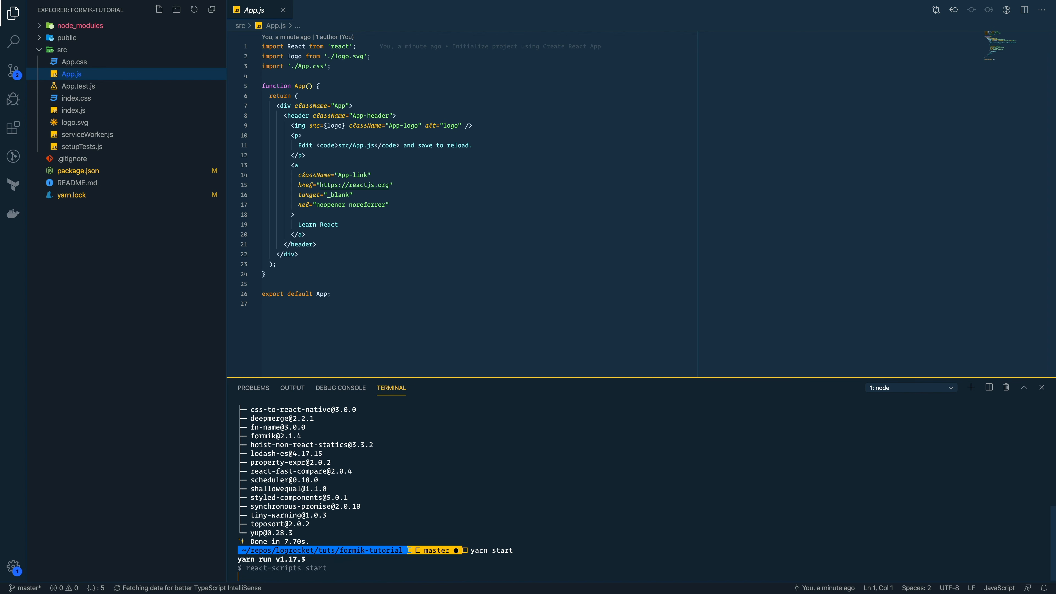
Load the running React app at localhost:3000 in a new Chrome tab.
{"action": "left_click", "coordinate": [463, 13]}
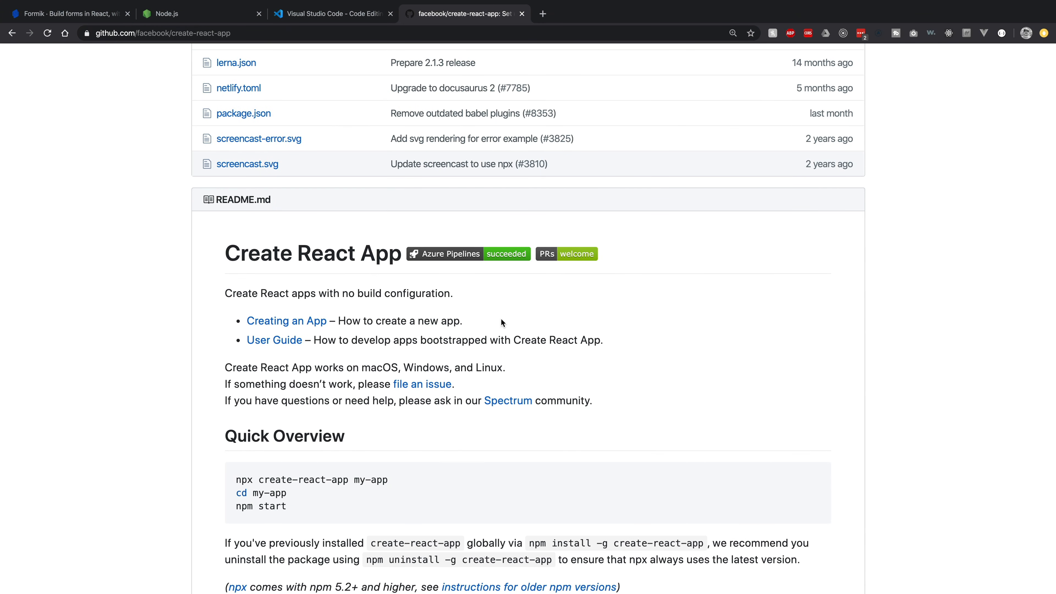
{"action": "mouse_move", "coordinate": [543, 13]}
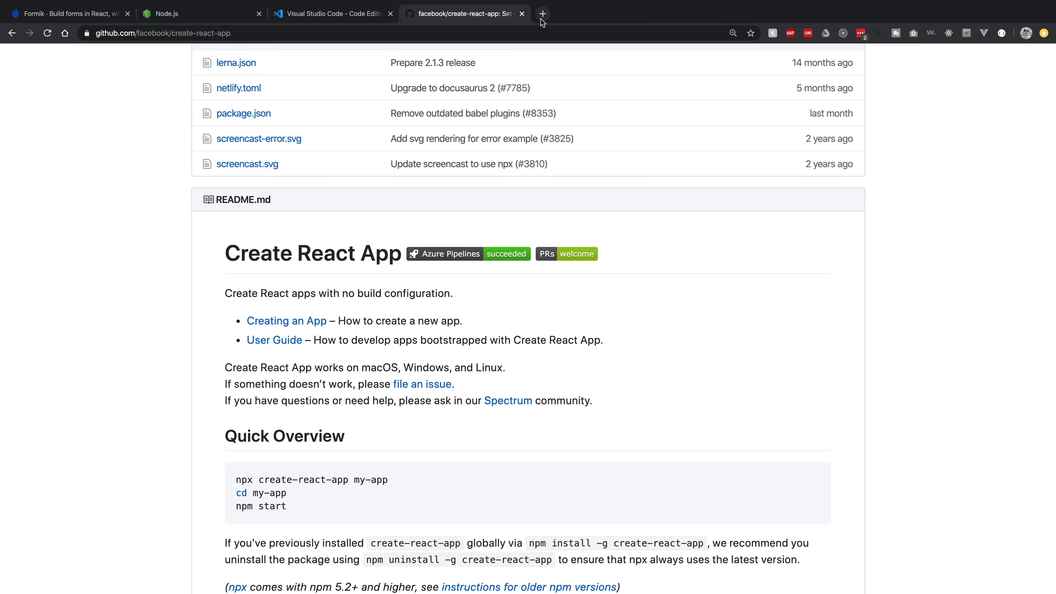
{"action": "left_click", "coordinate": [542, 13]}
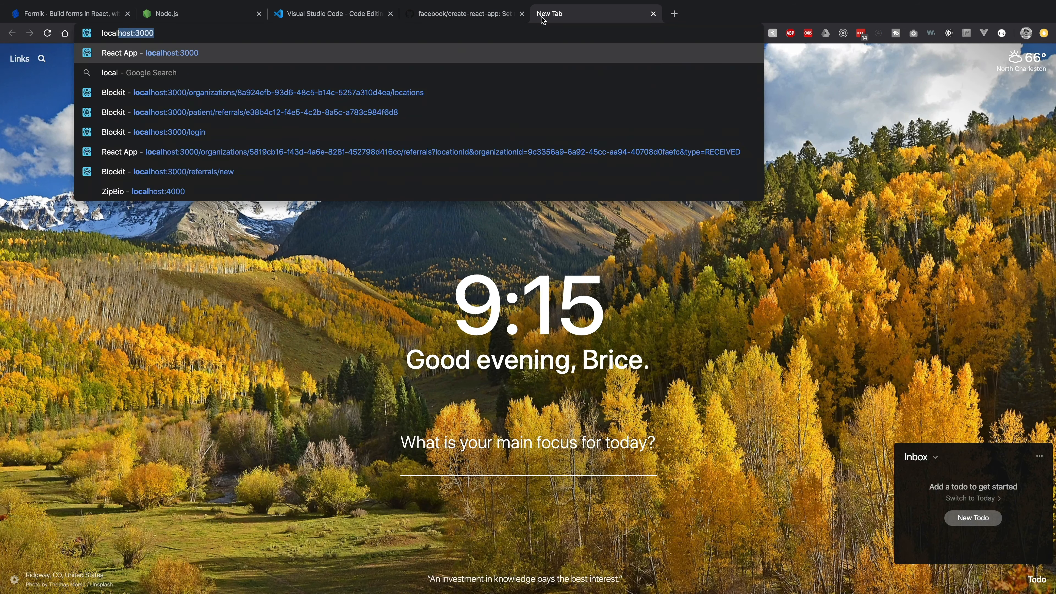
{"action": "left_click", "coordinate": [150, 53]}
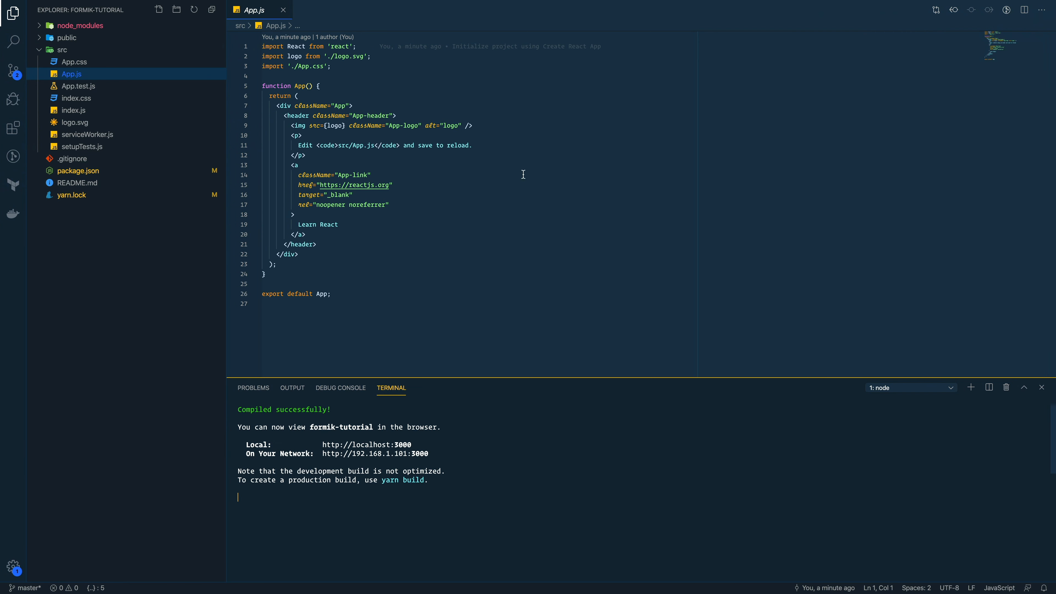
{"action": "mouse_move", "coordinate": [523, 174]}
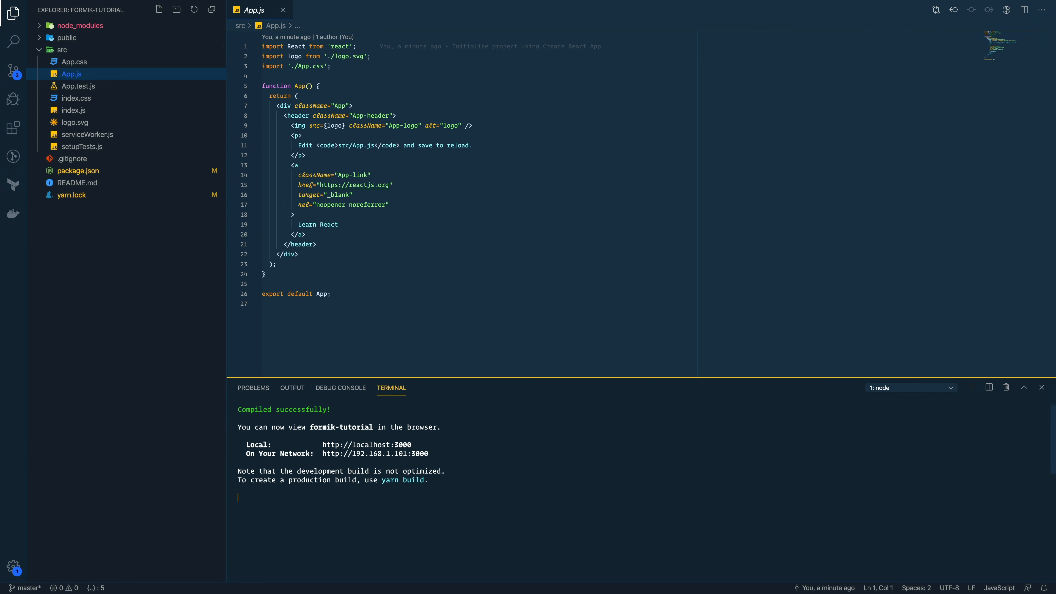
{"action": "mouse_move", "coordinate": [534, 261]}
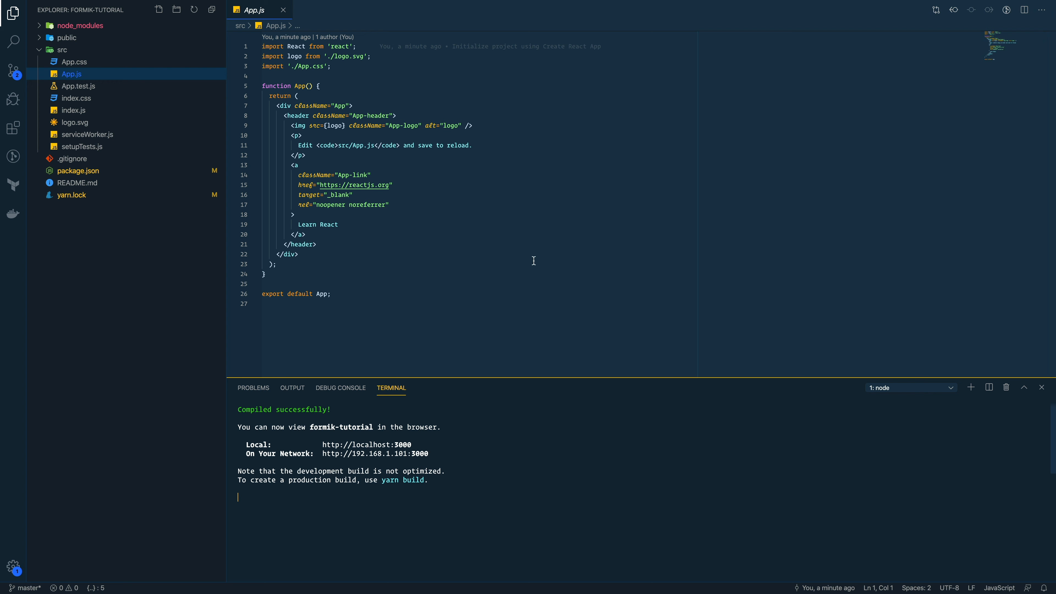
{"action": "mouse_move", "coordinate": [533, 261]}
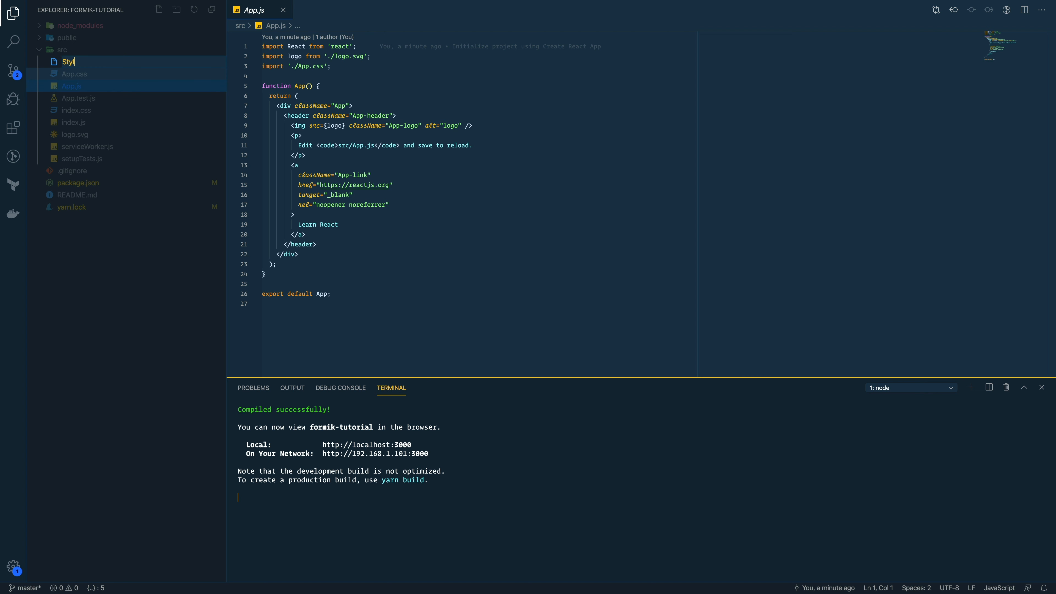
Create Styles.js importing styled from 'styled-components' and paste the prepared styled.div CSS.
{"action": "type", "text": "es."}
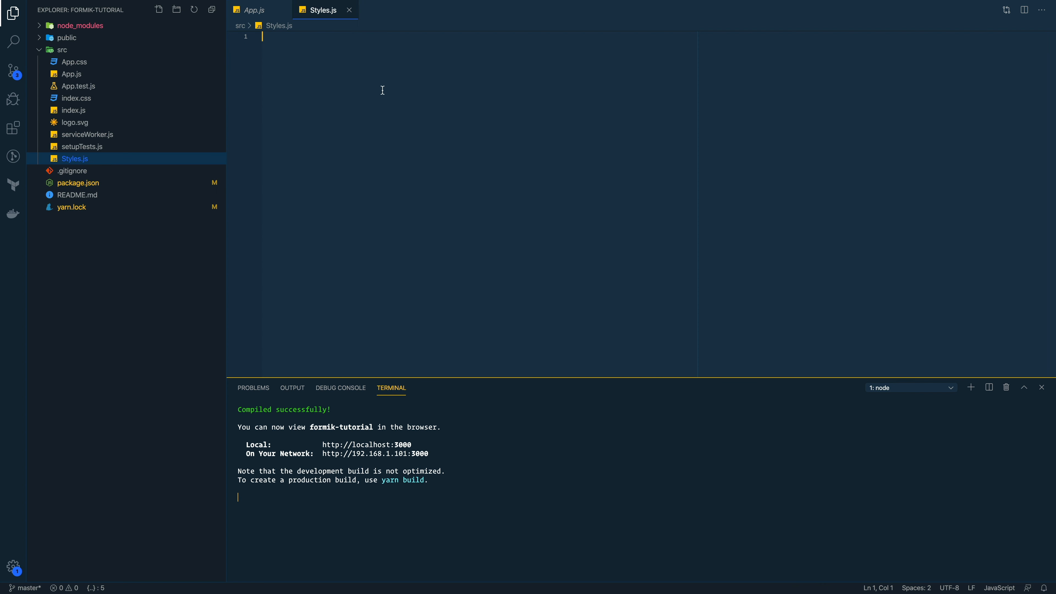
{"action": "type", "text": "improt sty"}
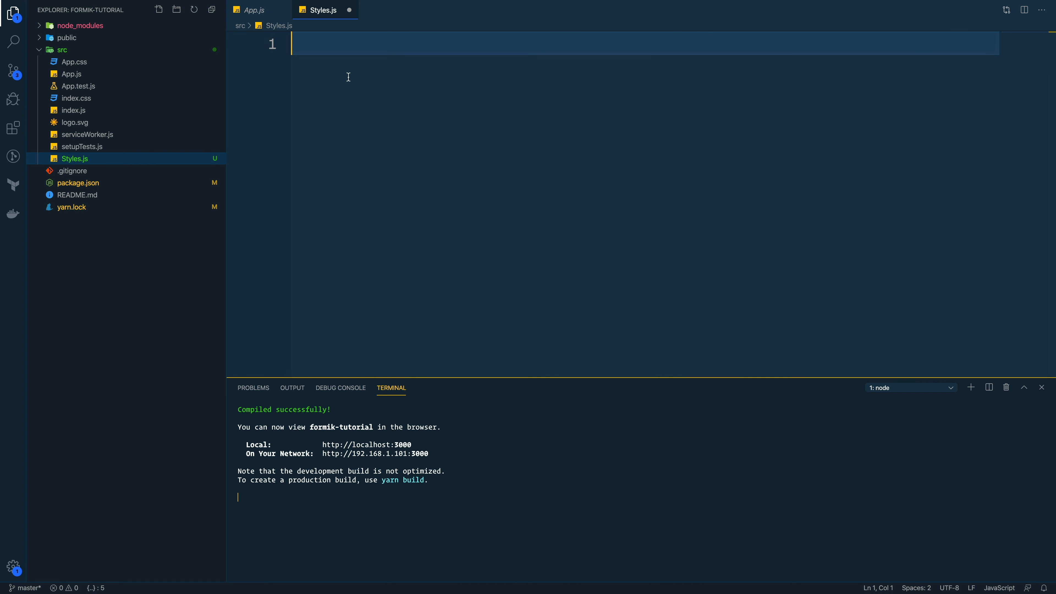
{"action": "type", "text": "import"}
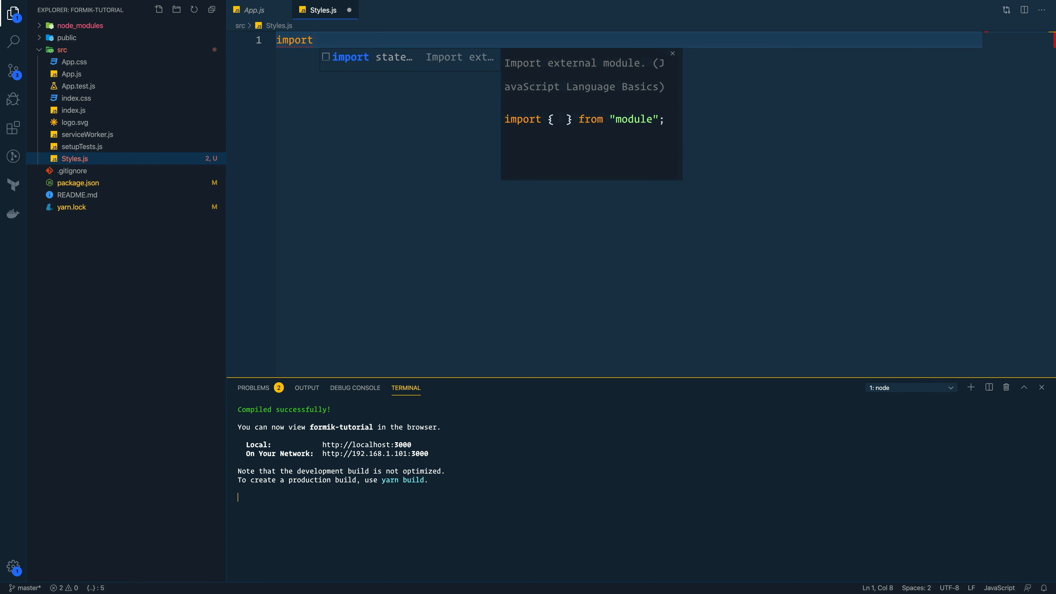
{"action": "type", "text": "styled f"}
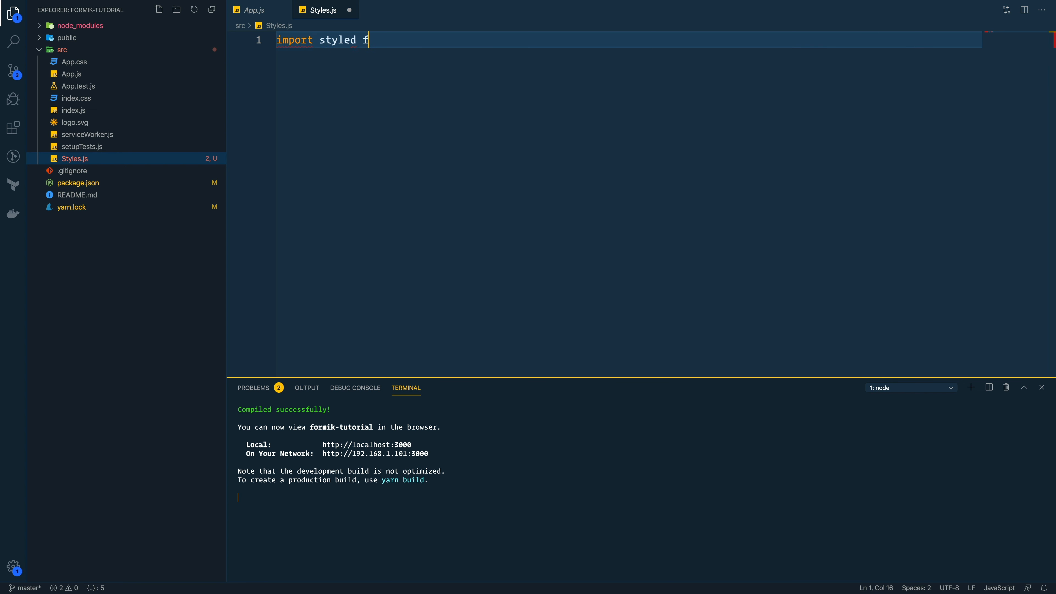
{"action": "type", "text": "from 'sty'"}
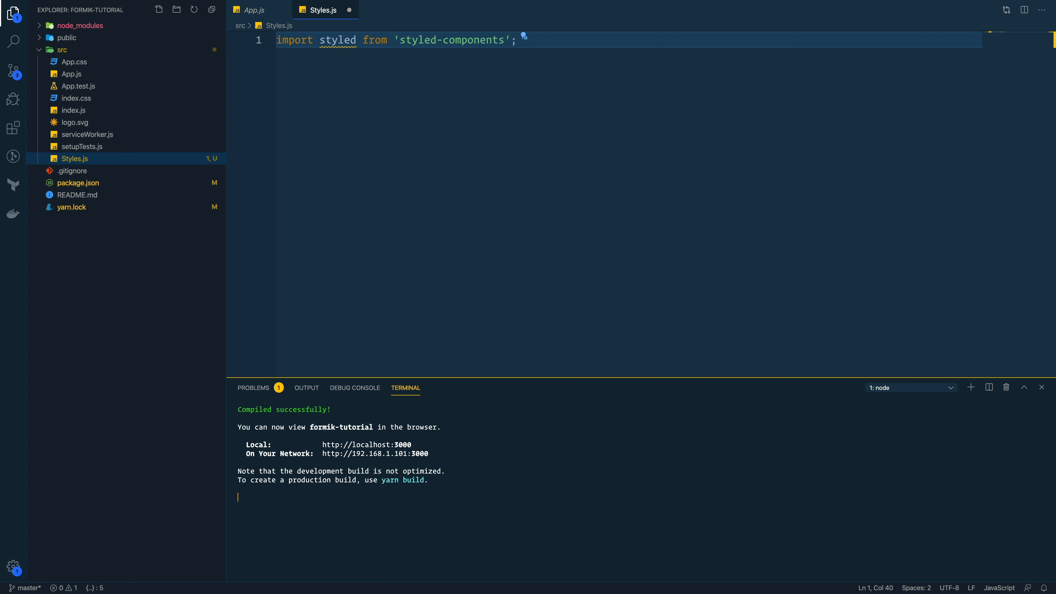
{"action": "key", "text": "Enter"}
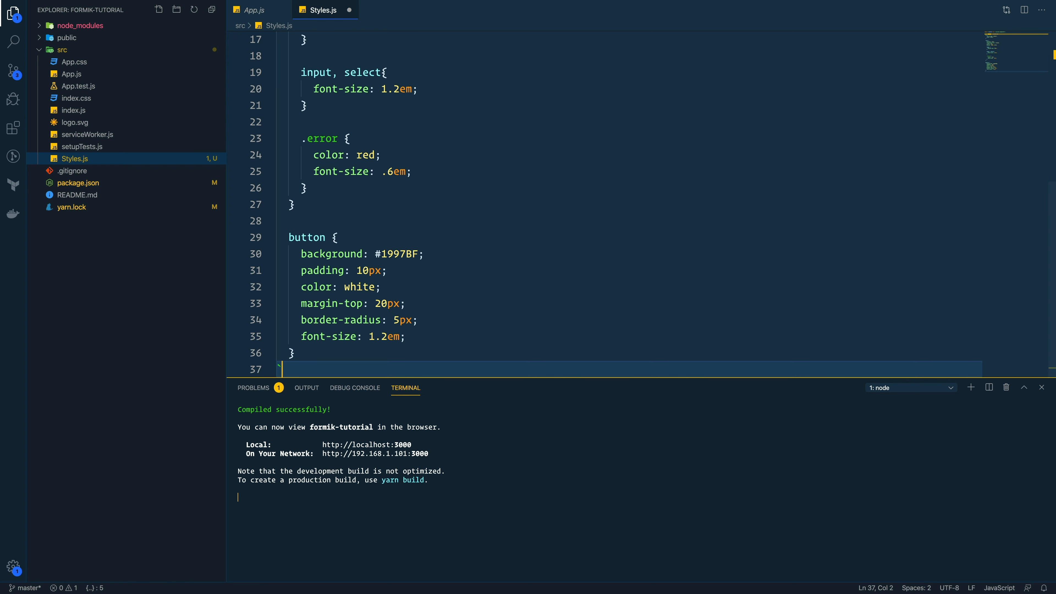
Export the Styles styled div, finish its form, label, input, error and button rules, and save.
{"action": "scroll", "scroll_direction": "up", "scroll_amount": 3}
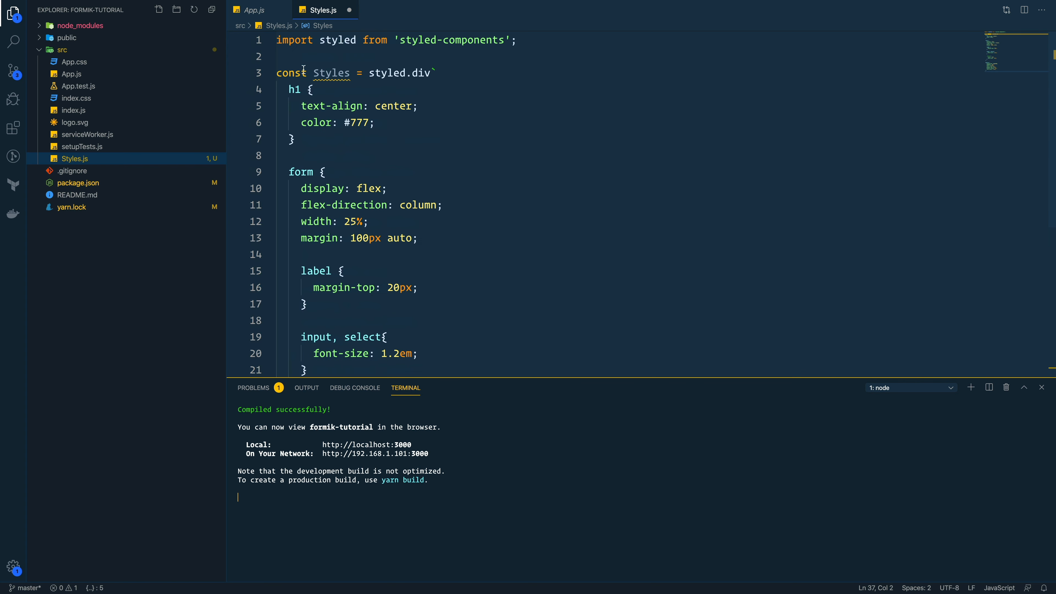
{"action": "type", "text": "export"}
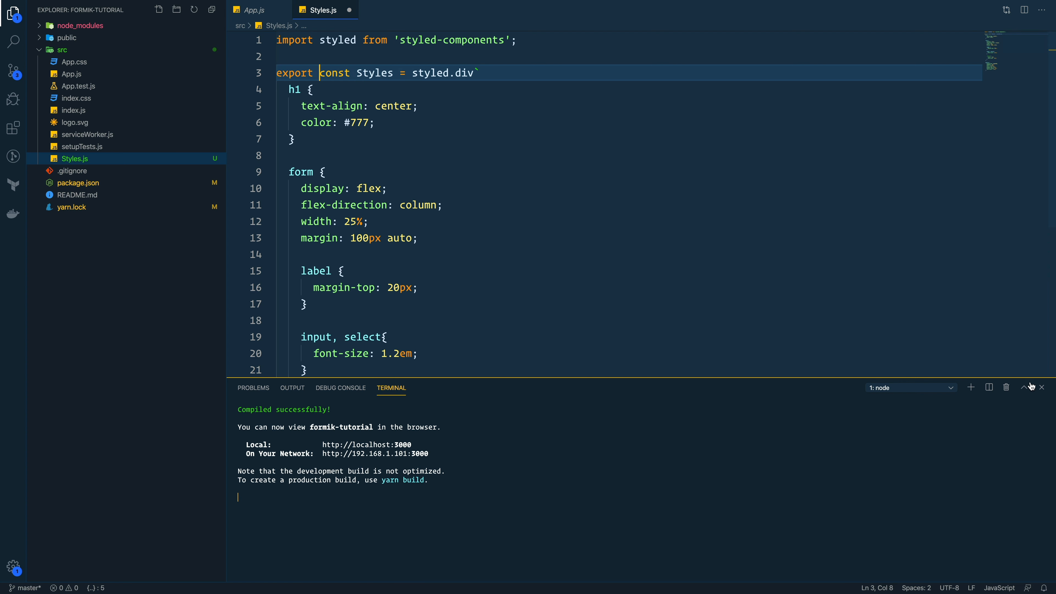
{"action": "left_click", "coordinate": [1032, 388]}
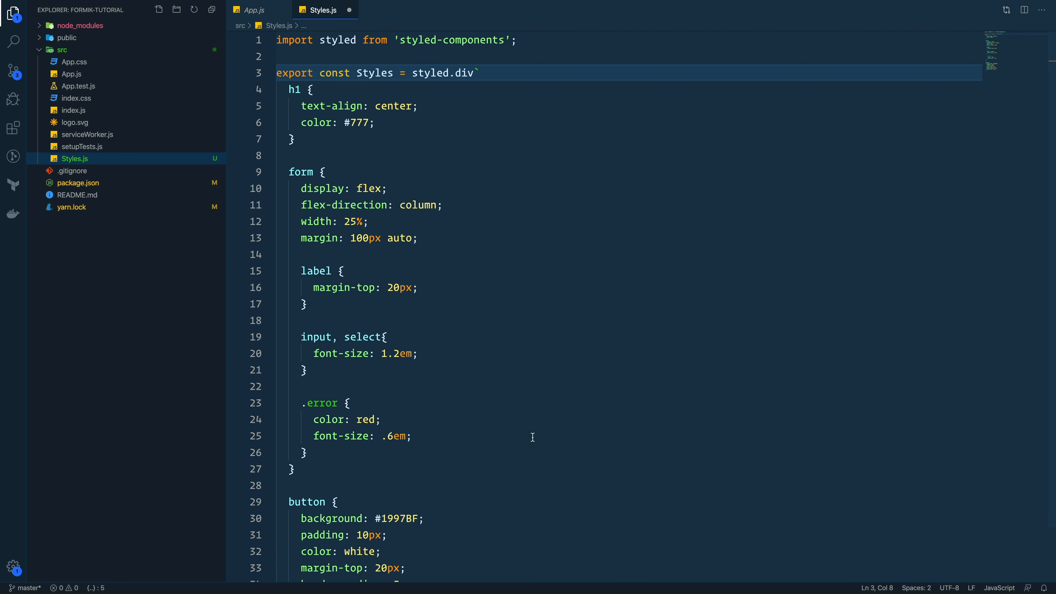
{"action": "left_click", "coordinate": [306, 369]}
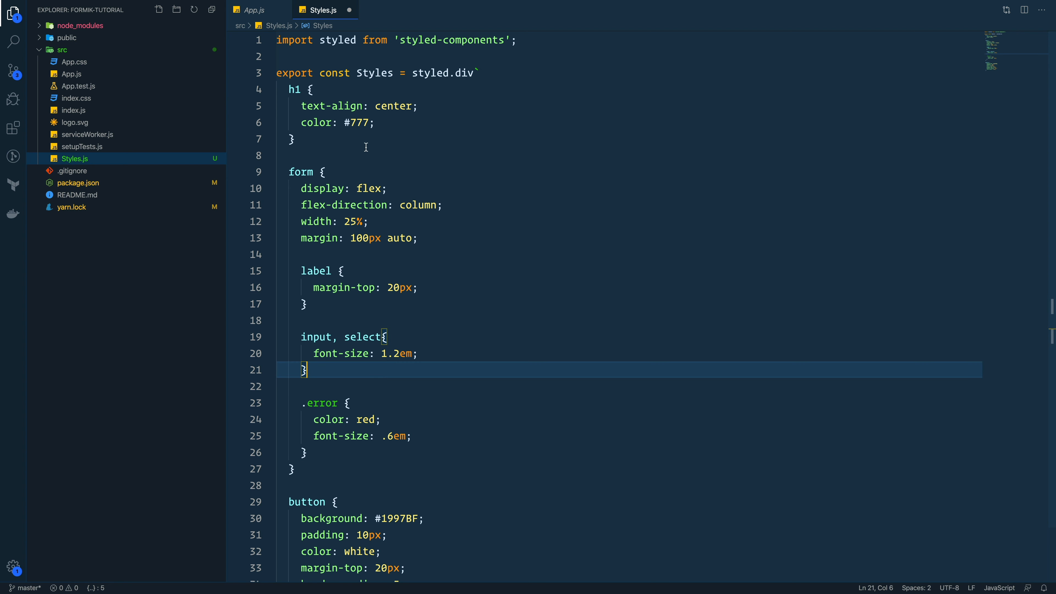
{"action": "double_click", "coordinate": [375, 73]}
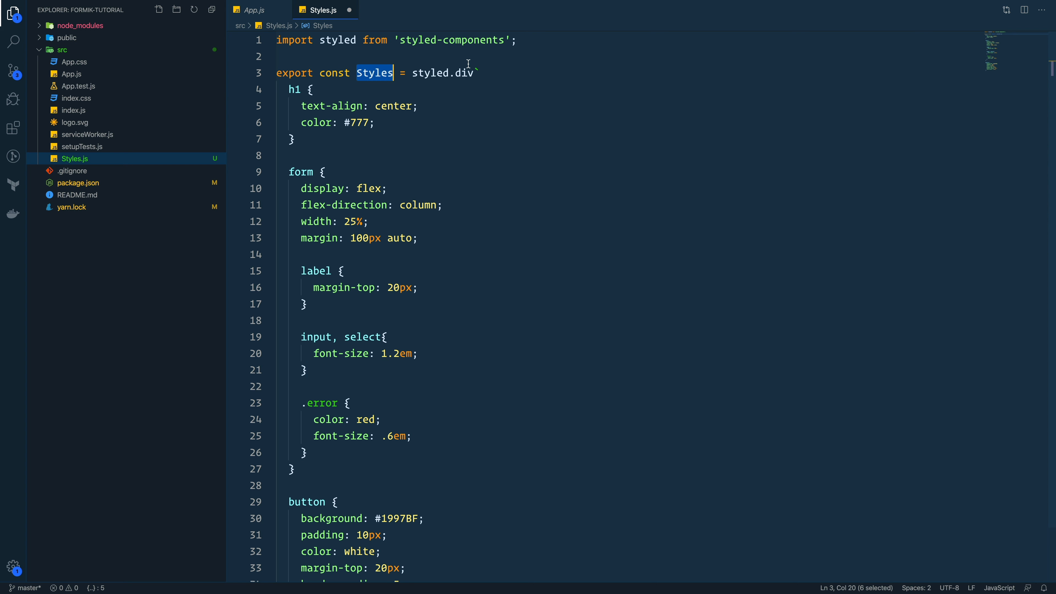
{"action": "mouse_move", "coordinate": [330, 95]}
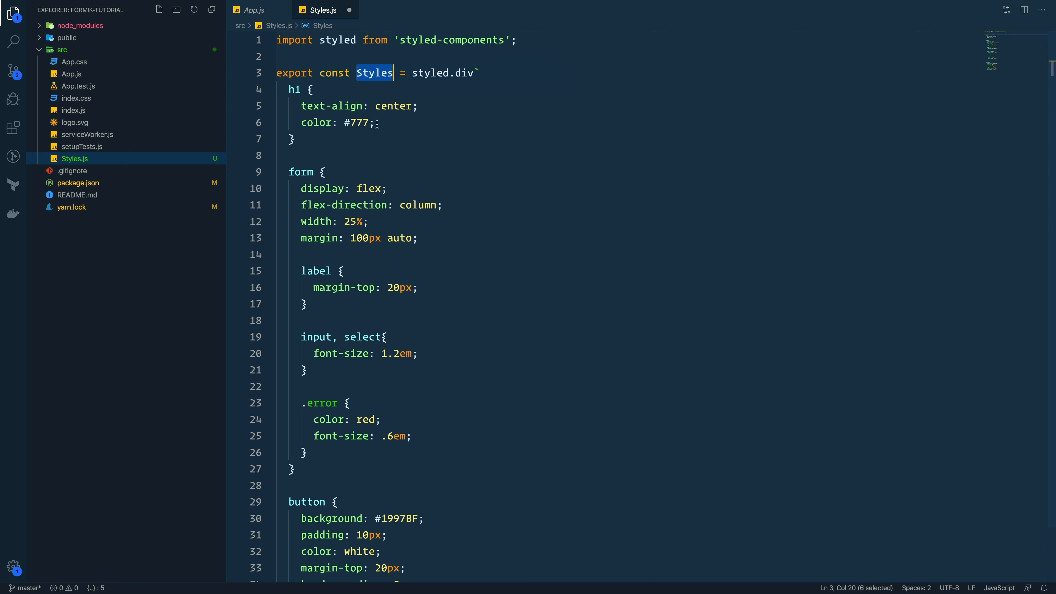
{"action": "mouse_move", "coordinate": [402, 110]}
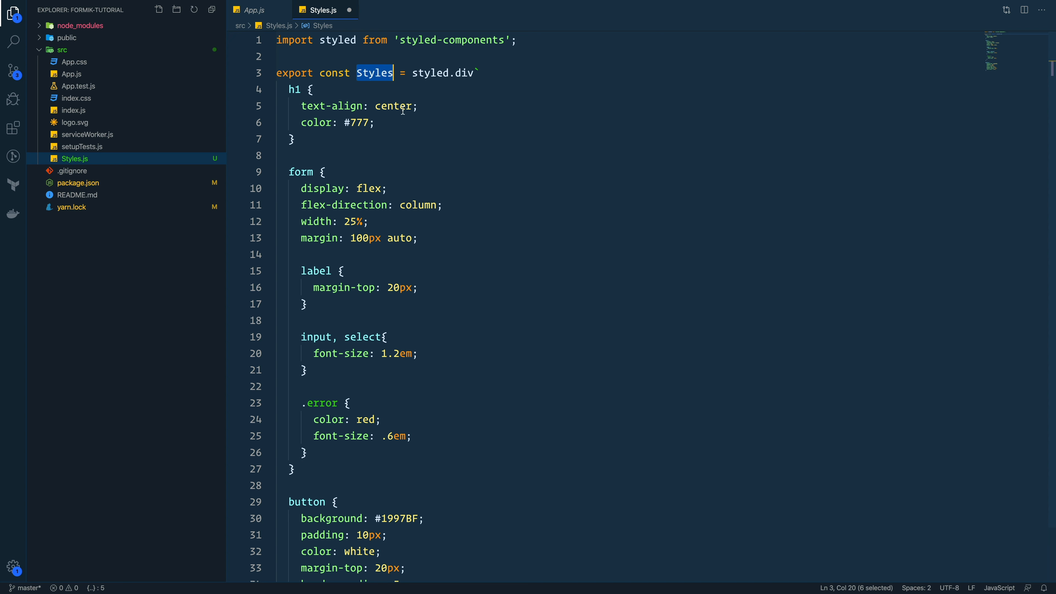
{"action": "scroll", "scroll_direction": "down", "scroll_amount": 3}
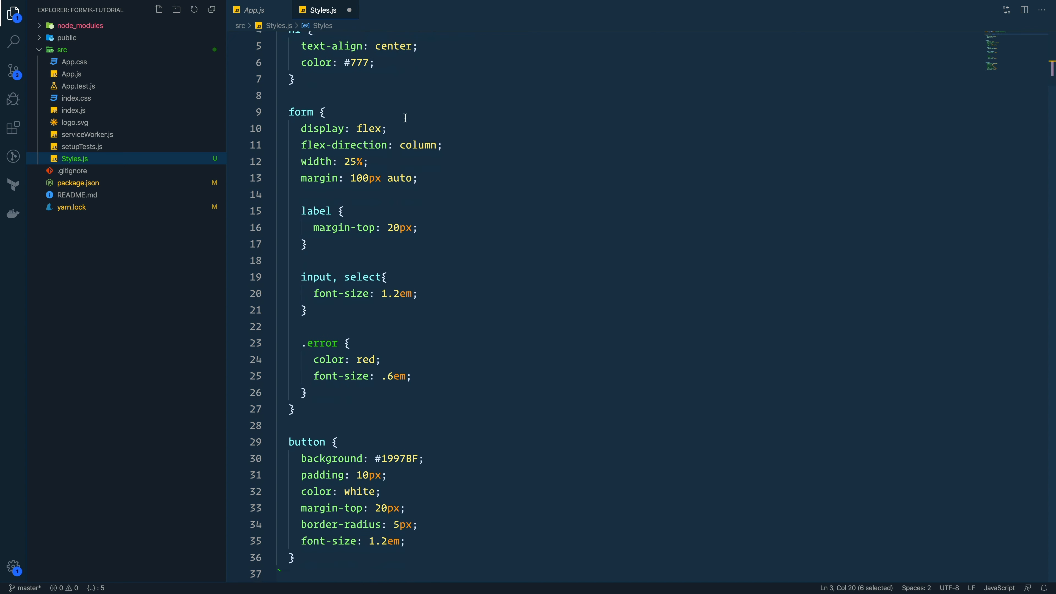
{"action": "mouse_move", "coordinate": [323, 129]}
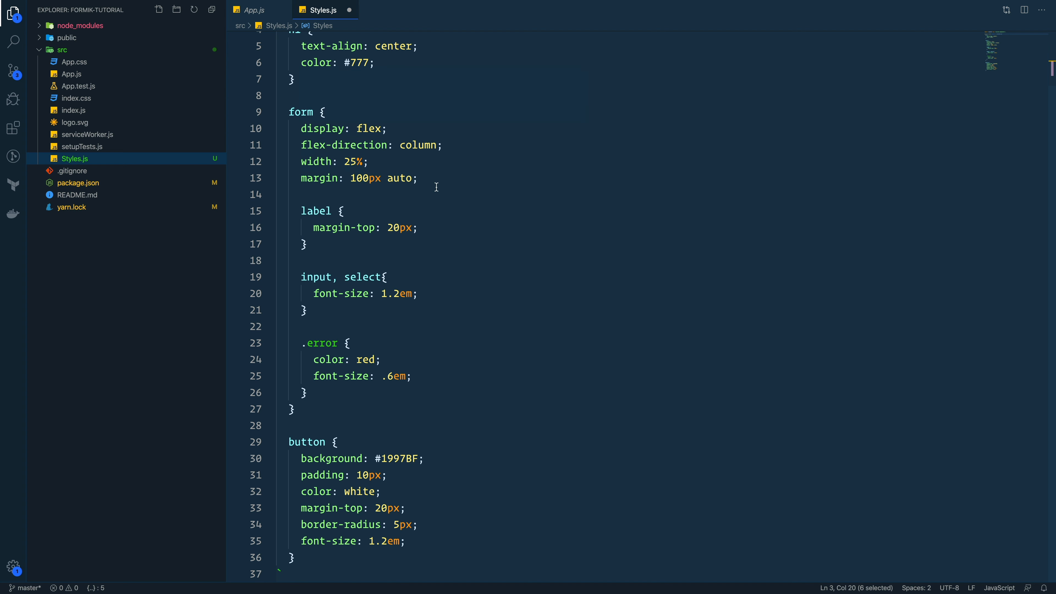
{"action": "mouse_move", "coordinate": [414, 275]}
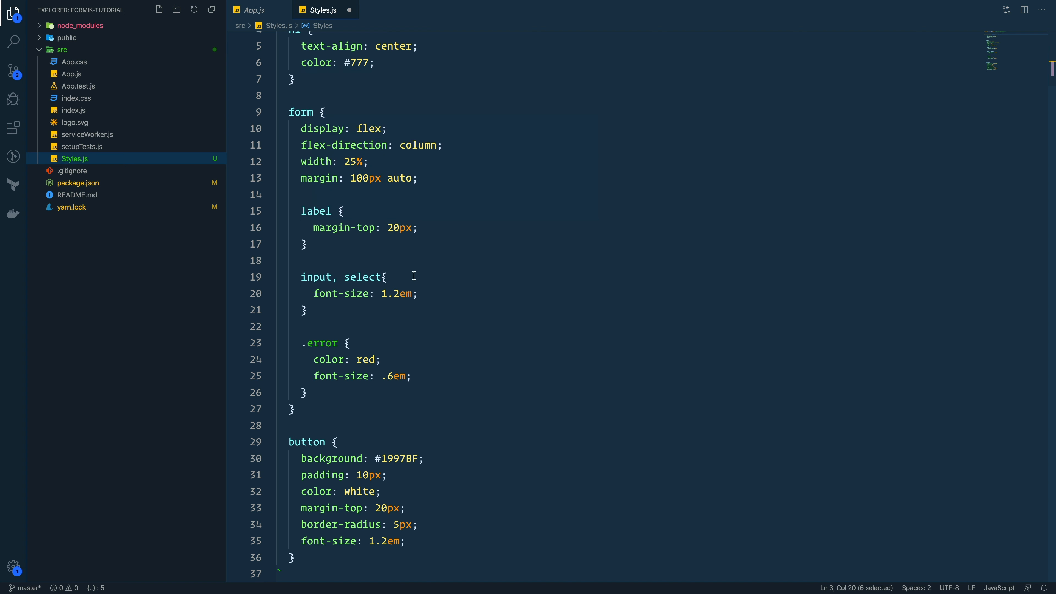
{"action": "mouse_move", "coordinate": [320, 342]}
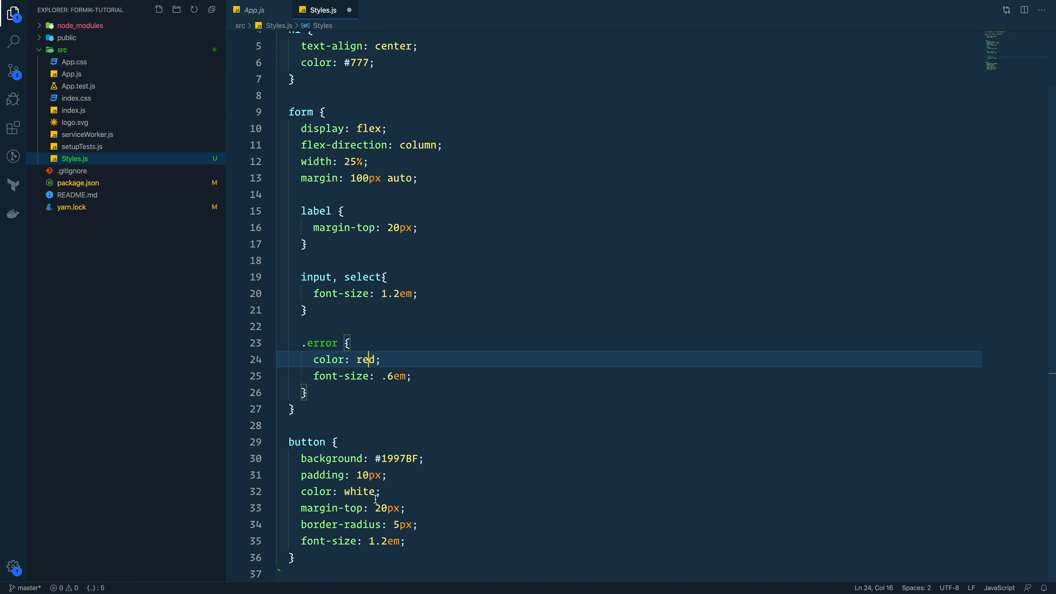
{"action": "mouse_move", "coordinate": [462, 413]}
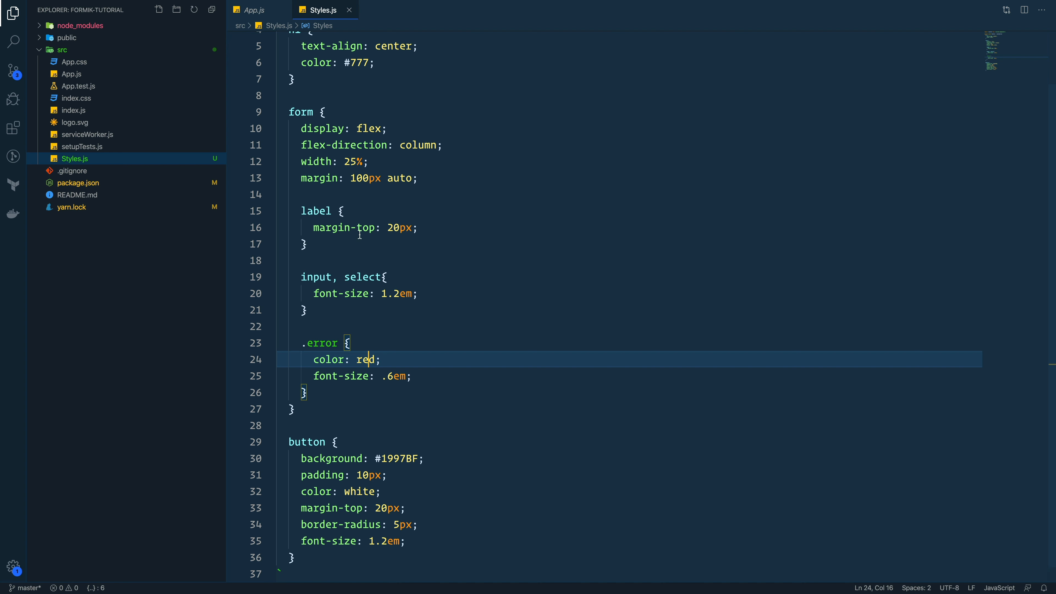
{"action": "left_click", "coordinate": [257, 10]}
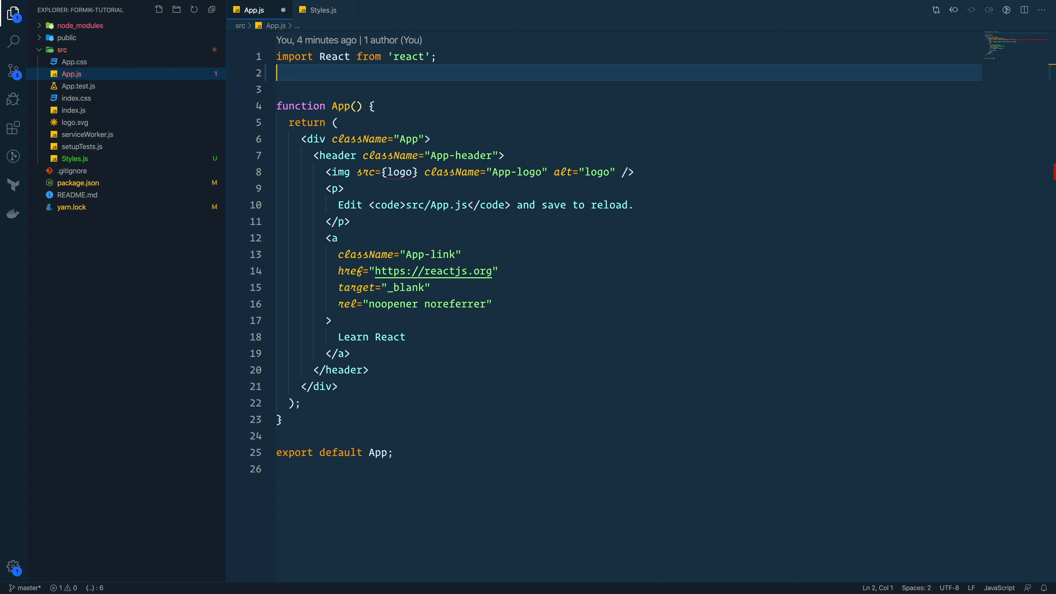
Import { Styles } from './Styles' in App.js and delete the default header markup.
{"action": "type", "text": "import"}
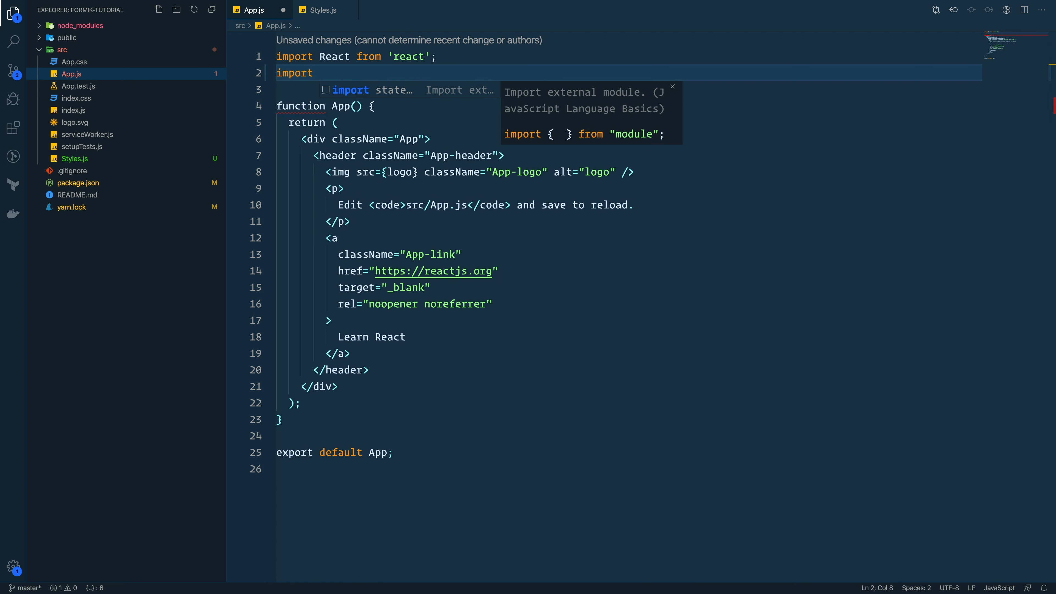
{"action": "type", "text": "{Styles }"}
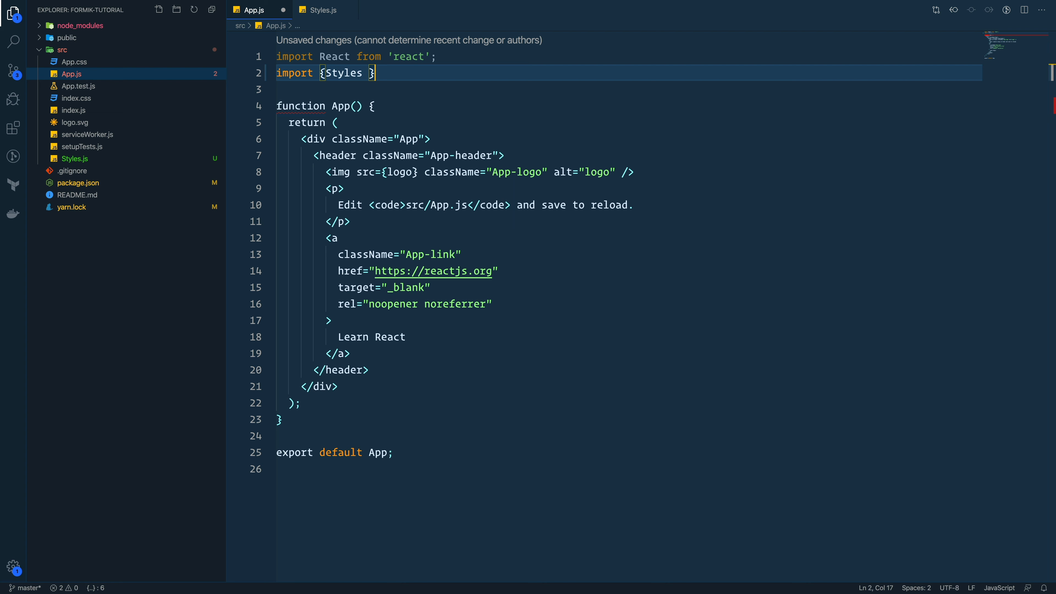
{"action": "type", "text": "from '"}
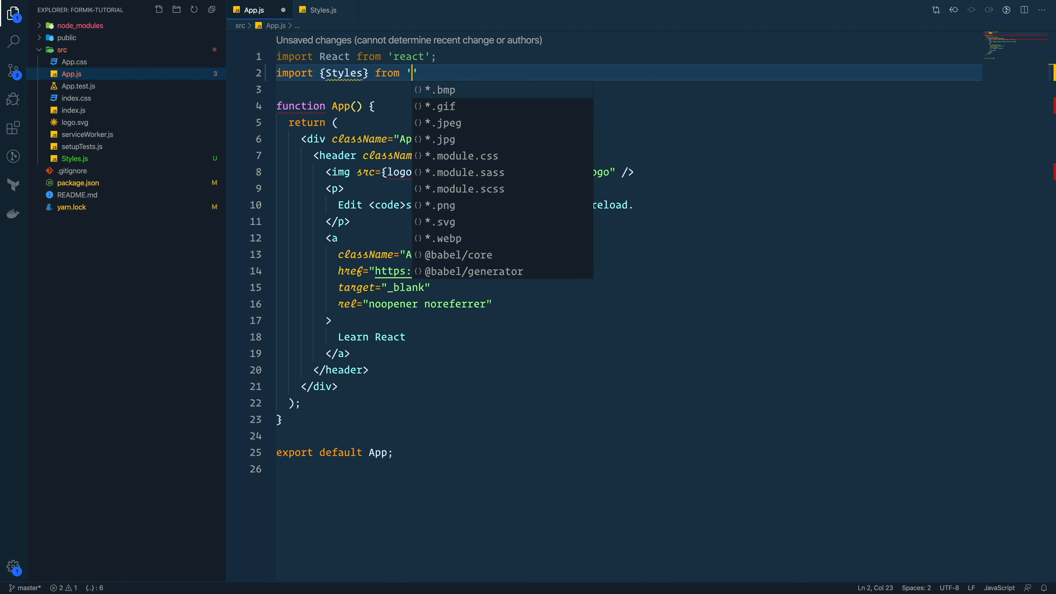
{"action": "type", "text": "./Styles"}
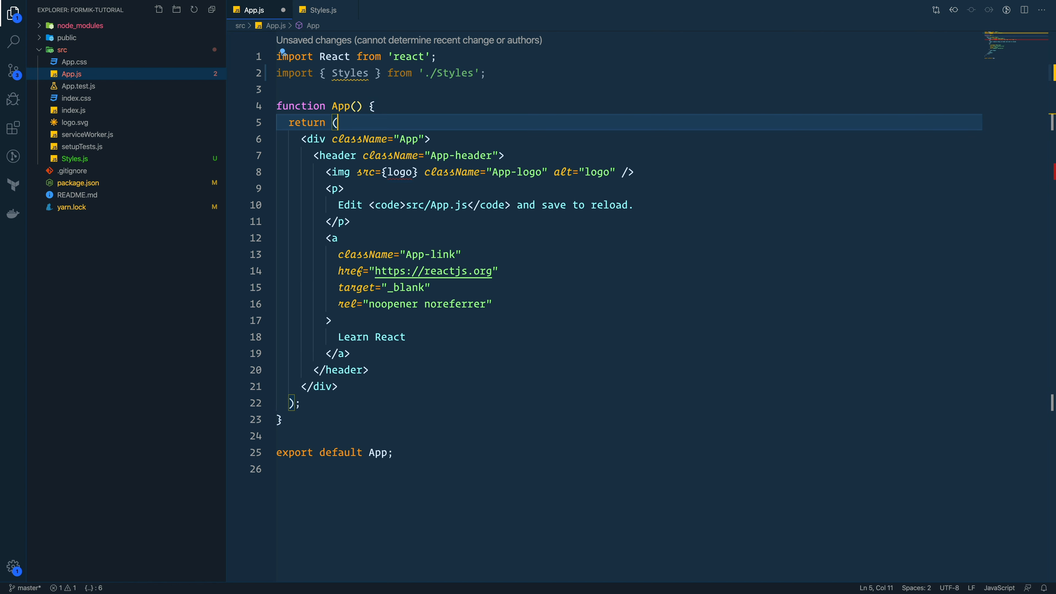
{"action": "left_click", "coordinate": [323, 387]}
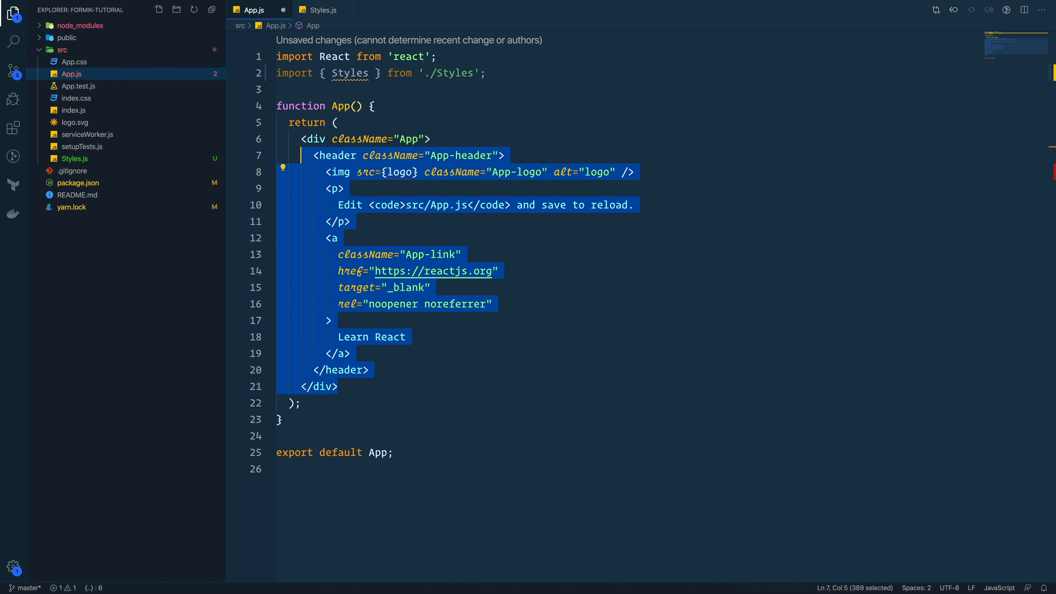
{"action": "key", "text": "Delete"}
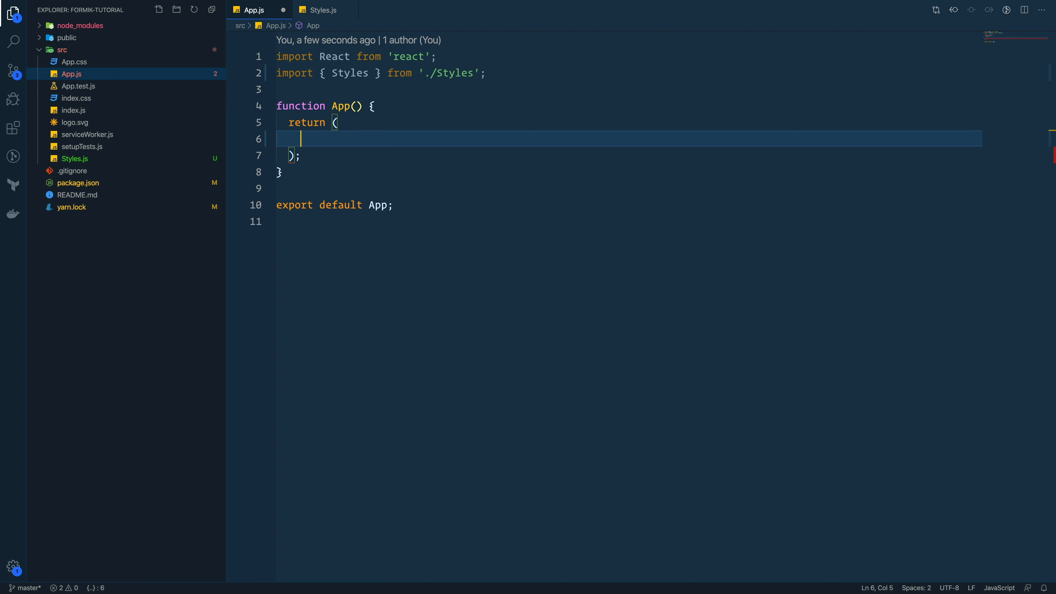
Return a <Styles> wrapper containing placeholder text 'test' from the App component and save.
{"action": "type", "text": "<>"}
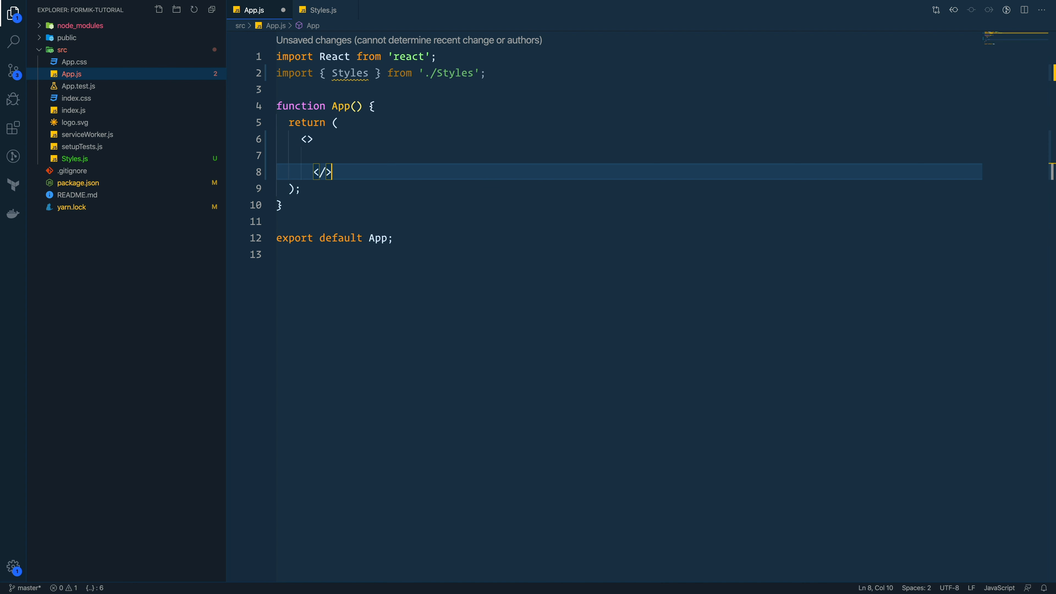
{"action": "left_click", "coordinate": [313, 139]}
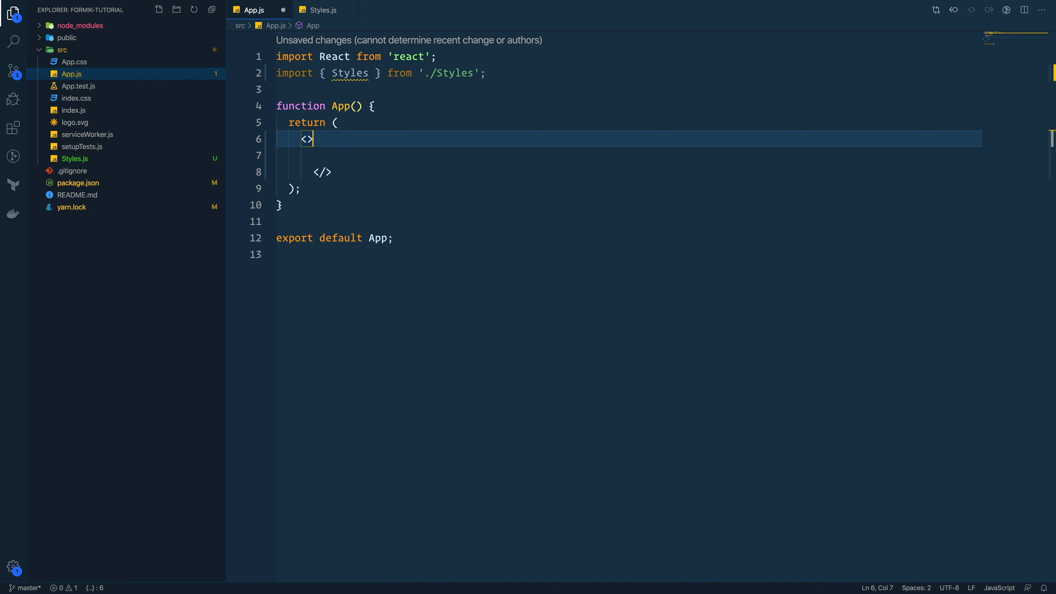
{"action": "type", "text": "Styles"}
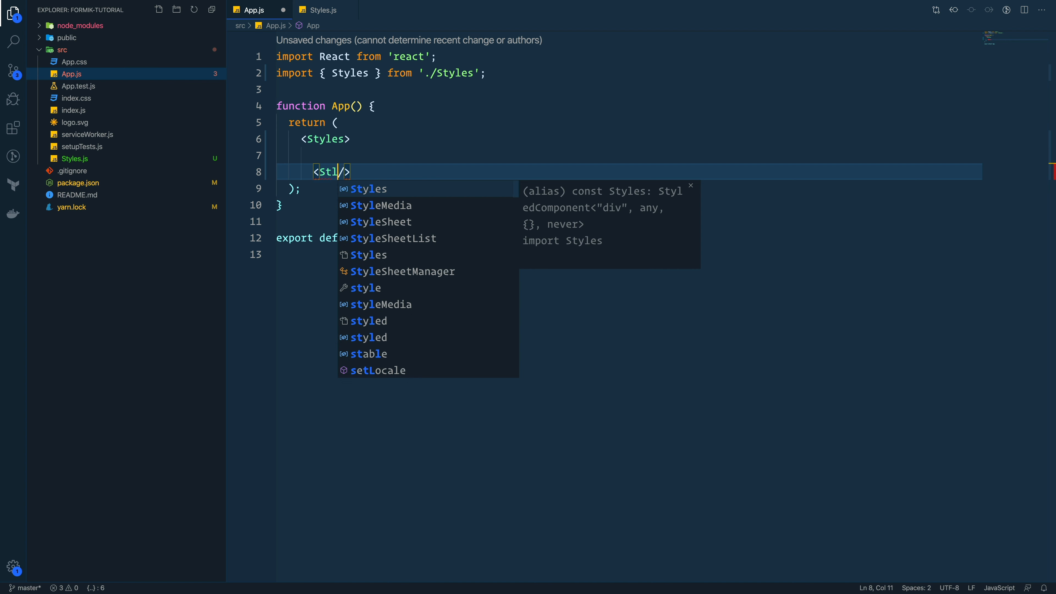
{"action": "type", "text": "yes"}
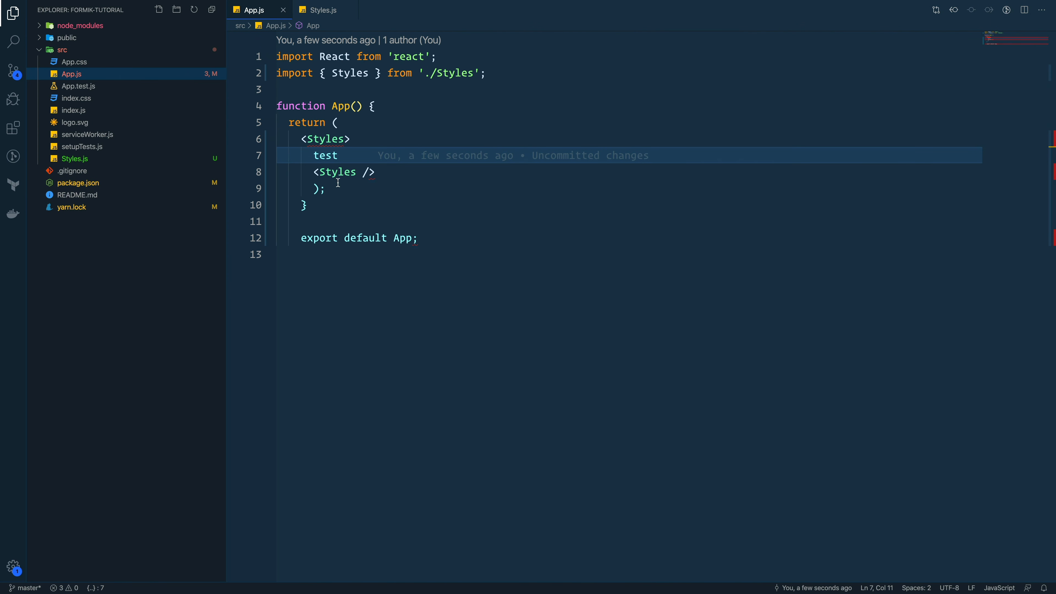
{"action": "mouse_move", "coordinate": [390, 167]}
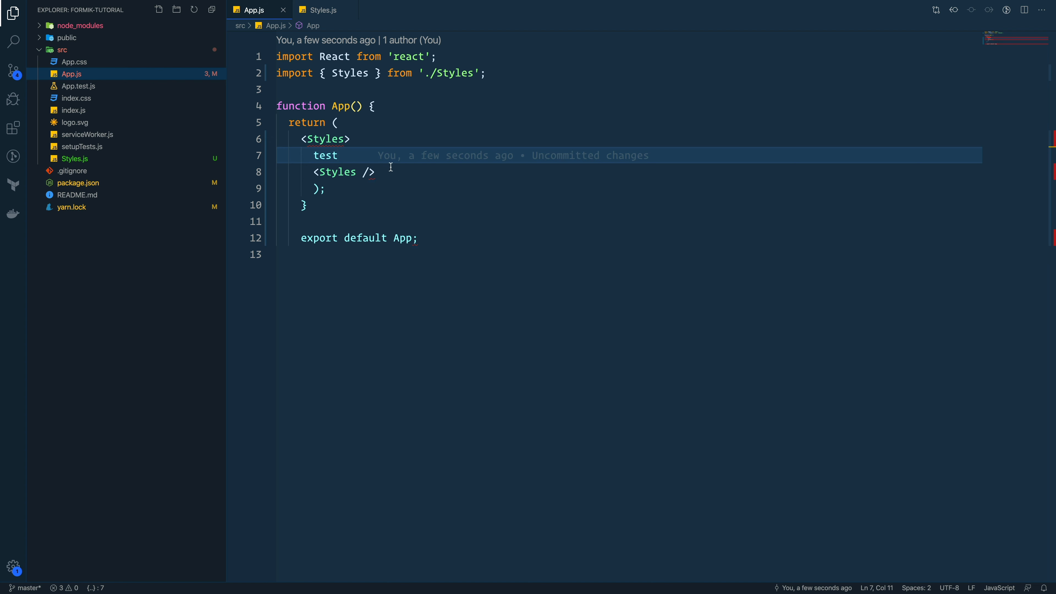
{"action": "left_click", "coordinate": [370, 172]}
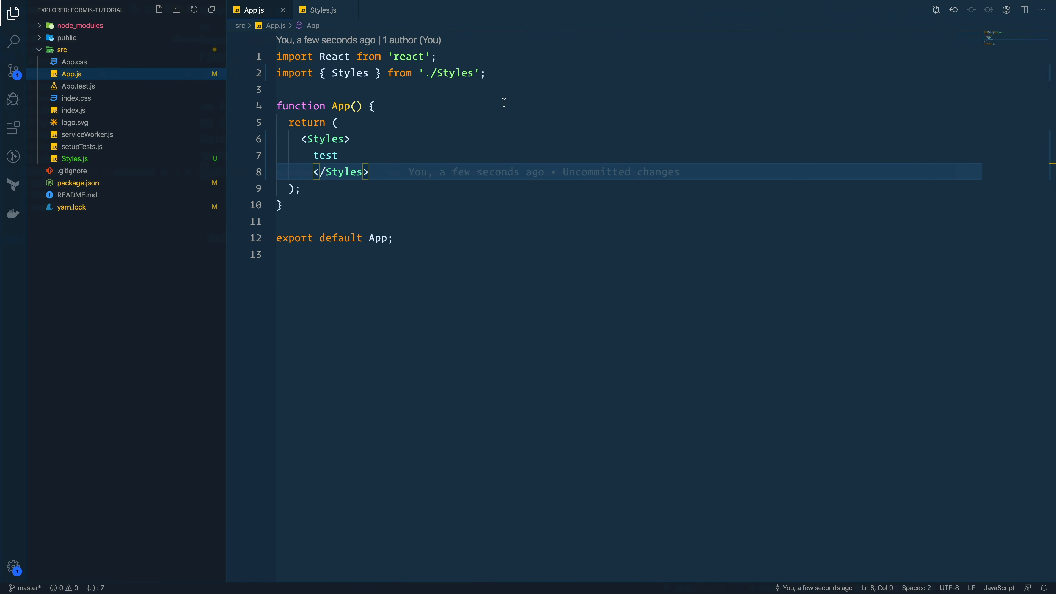
Import { Formik } from 'formik' at the top of App.js.
{"action": "type", "text": "imp"}
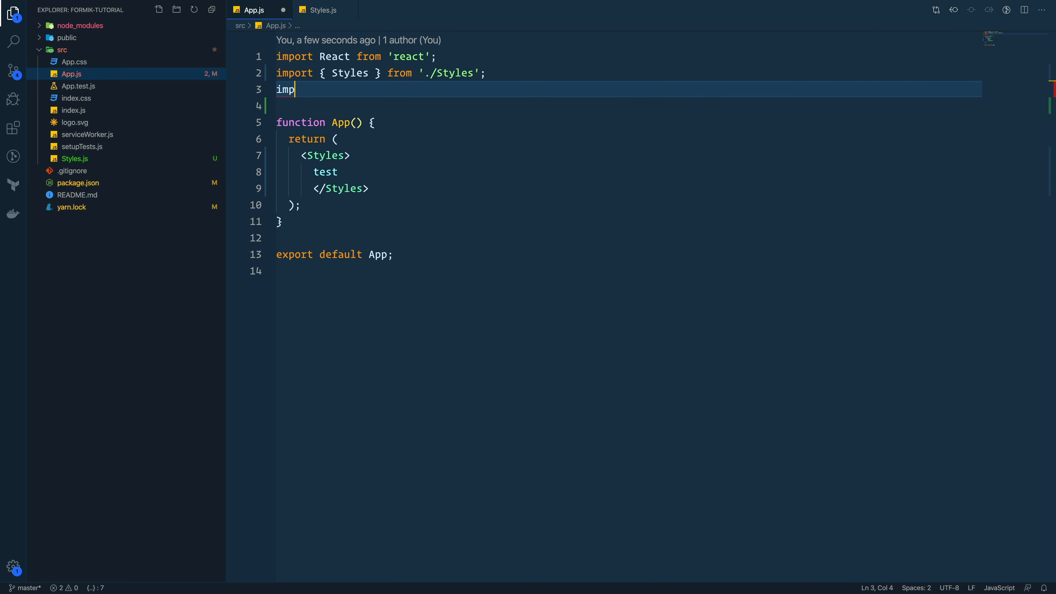
{"action": "type", "text": "ort { Formik } fro"}
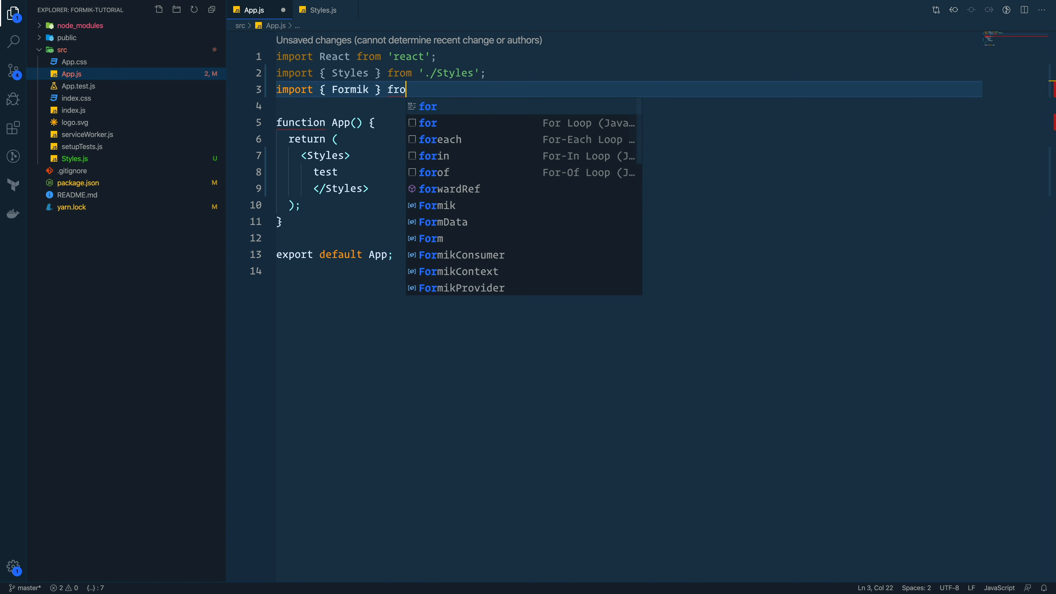
{"action": "type", "text": "m 'formik'"}
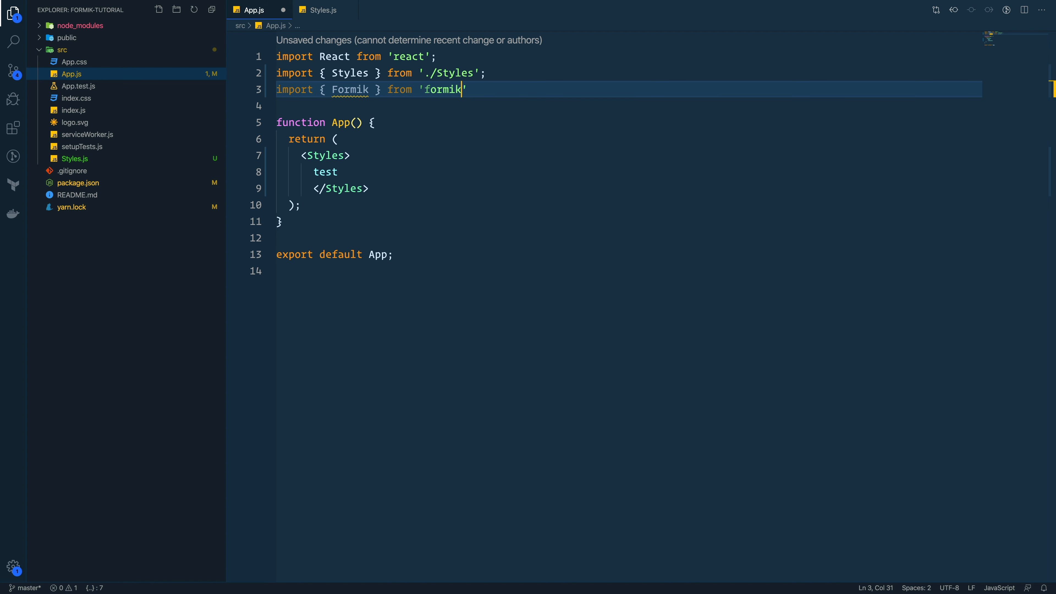
{"action": "type", "text": ";"}
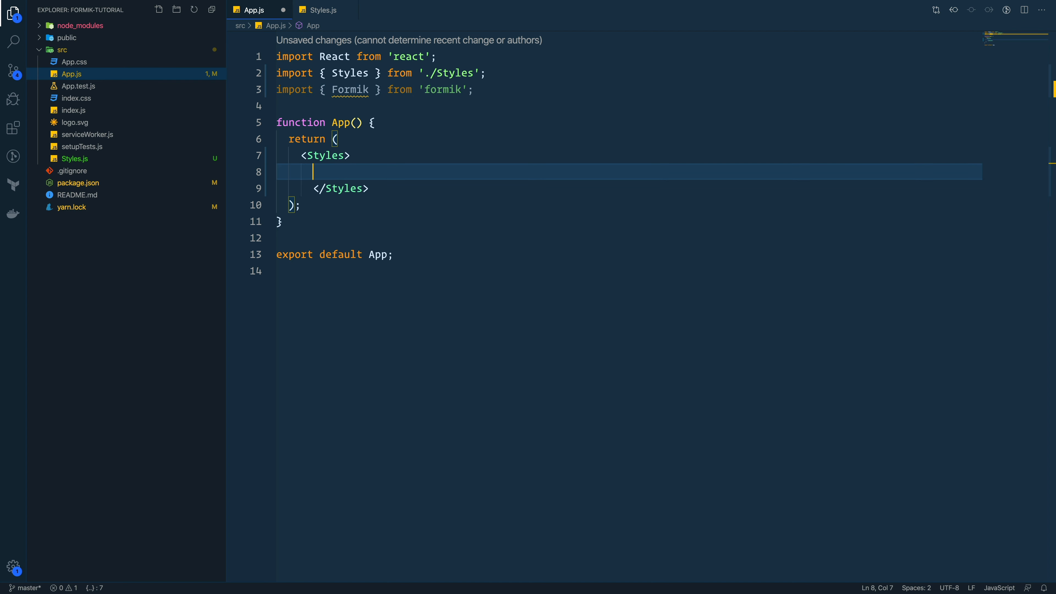
Nest an empty <Formik></Formik> inside Styles with the opening tag split for props.
{"action": "type", "text": "<Formik"}
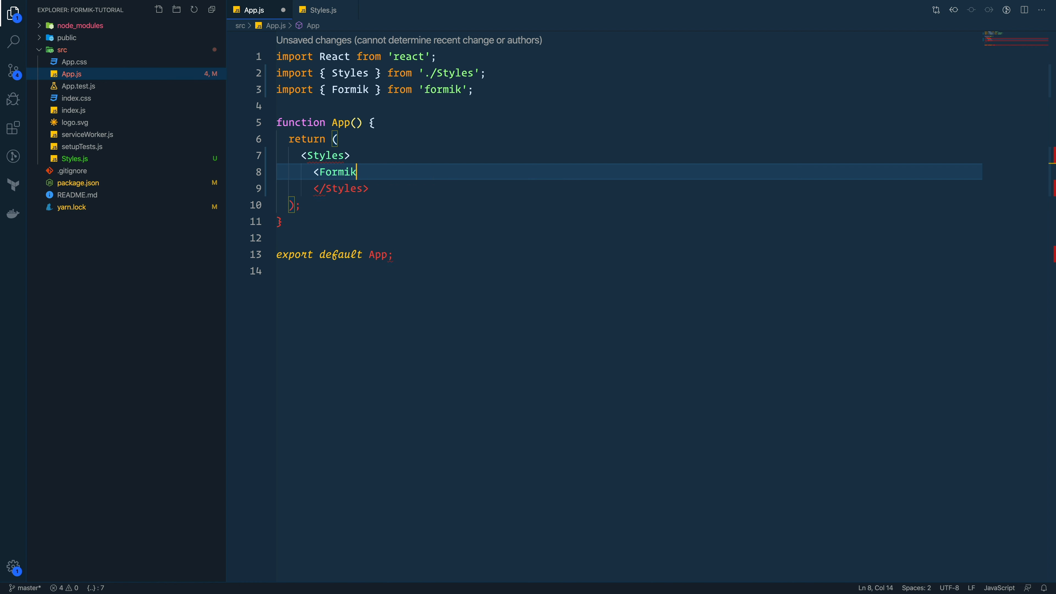
{"action": "type", "text": ">"}
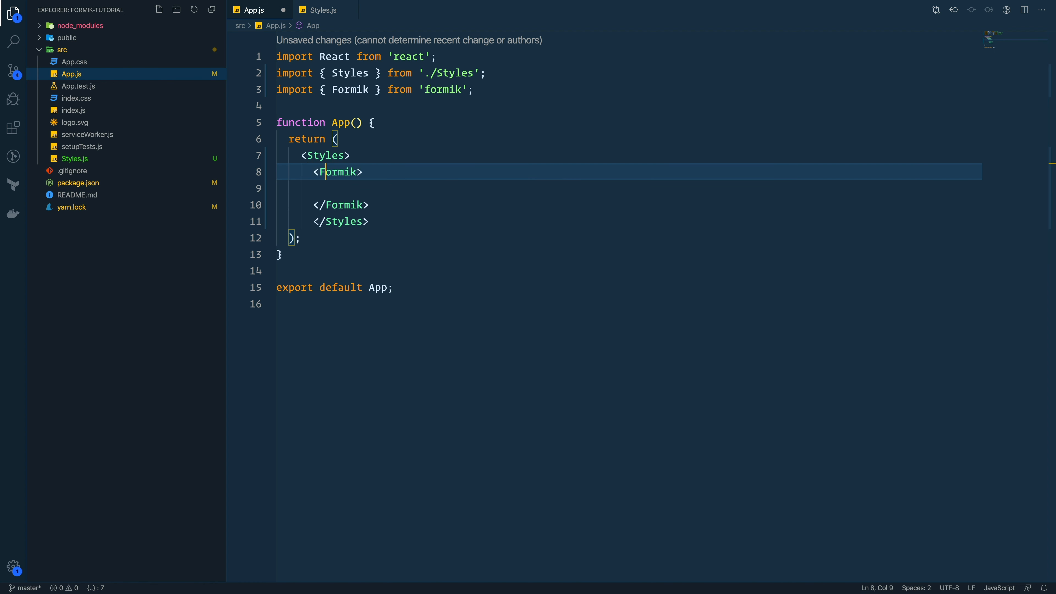
{"action": "key", "text": "Enter"}
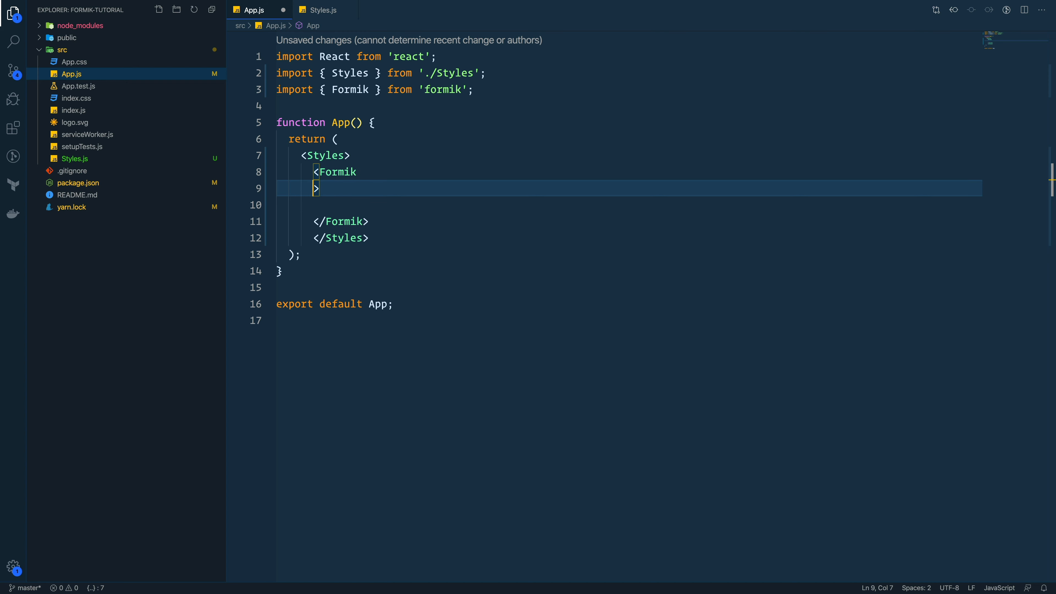
{"action": "key", "text": "Enter"}
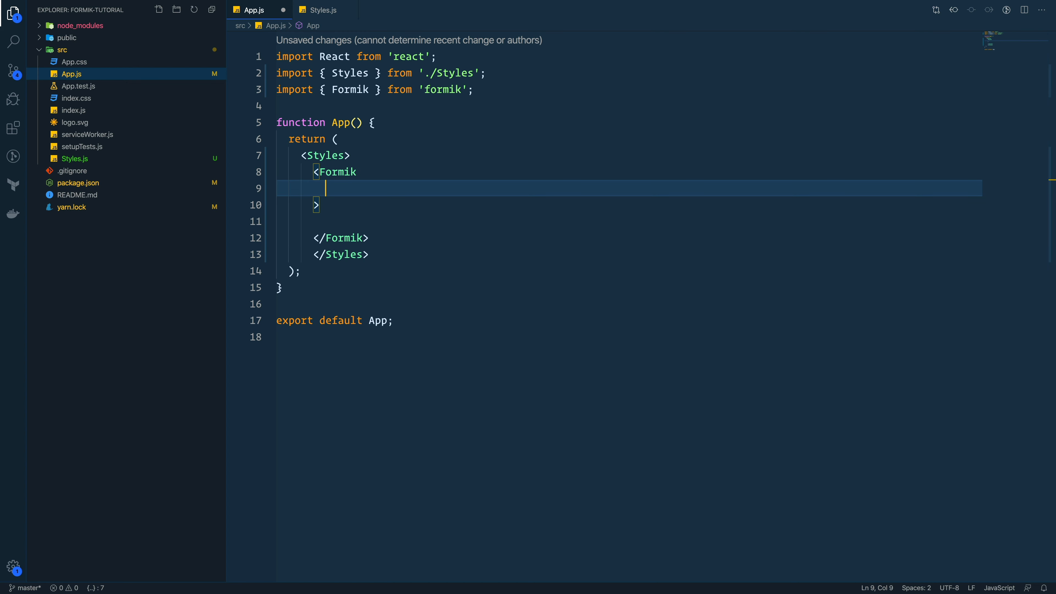
Set Formik initialValues name '', email '', acceptedTerms false, specialPower '' and save App.js.
{"action": "type", "text": "initialValues"}
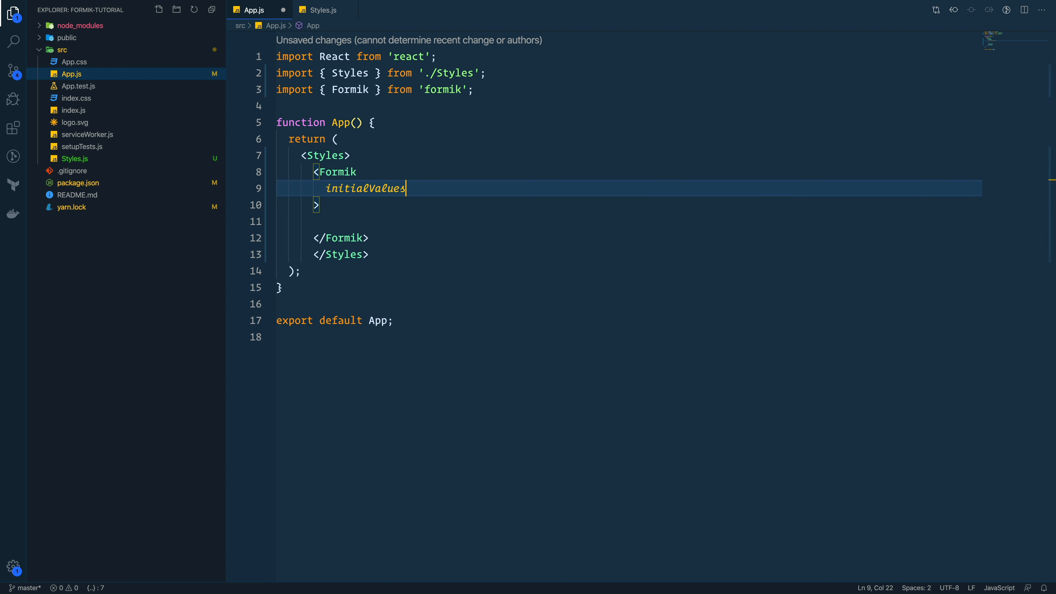
{"action": "type", "text": "={}"}
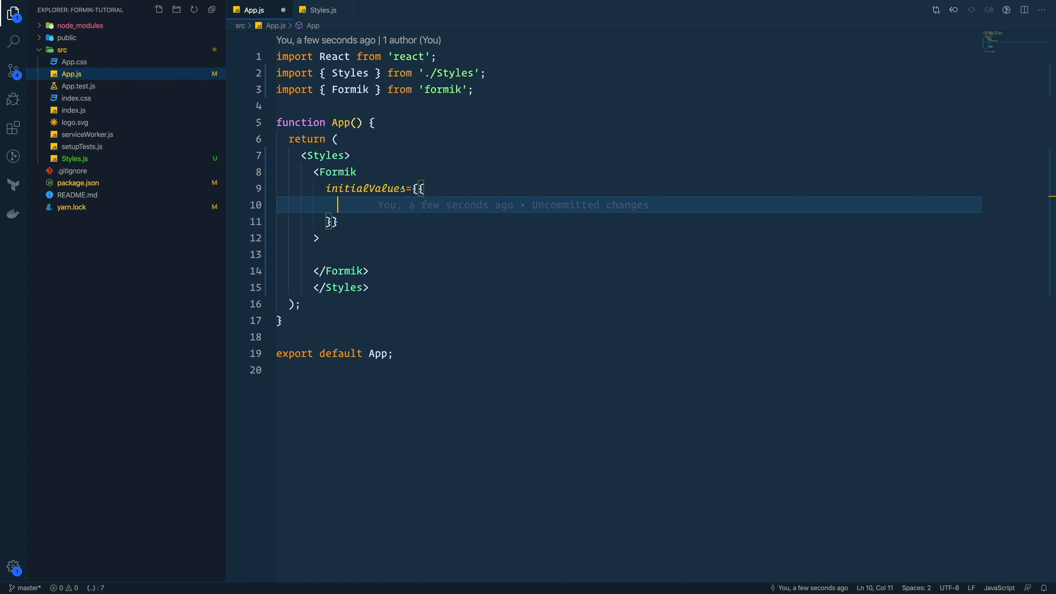
{"action": "type", "text": "name: ''"}
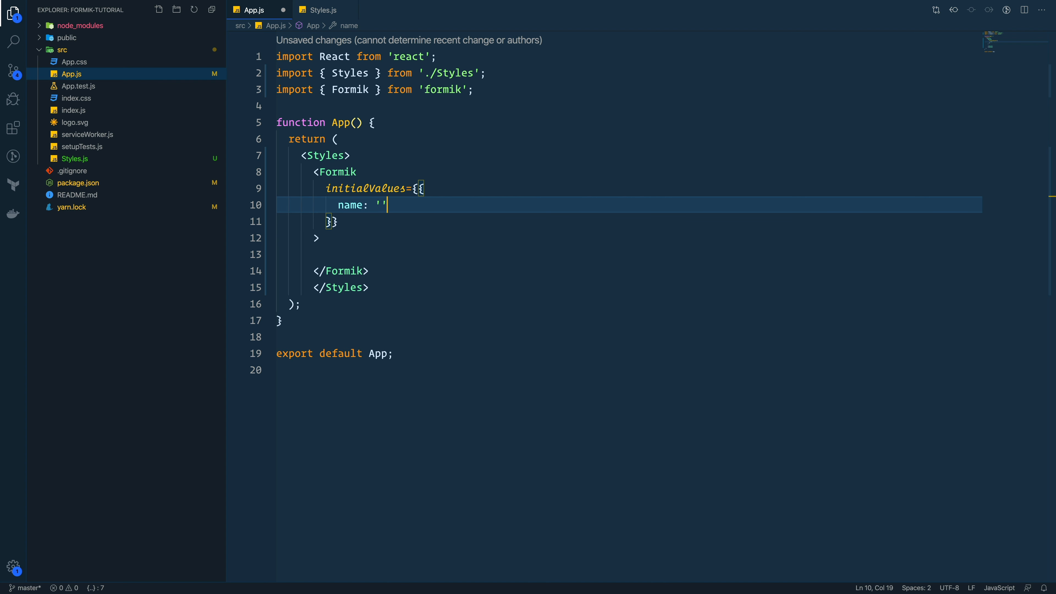
{"action": "type", "text": "email: '',"}
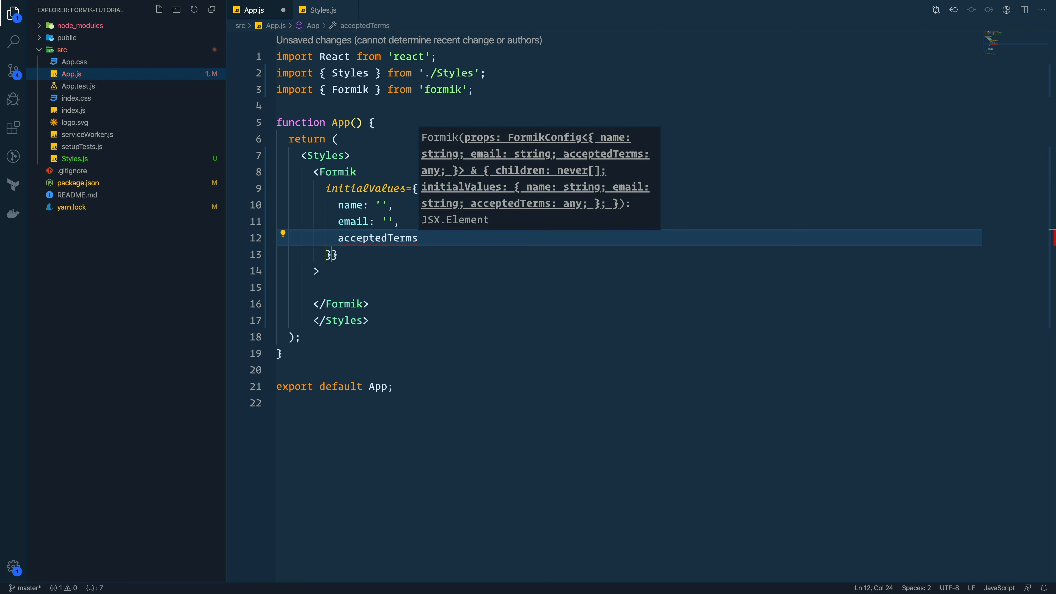
{"action": "type", "text": ":"}
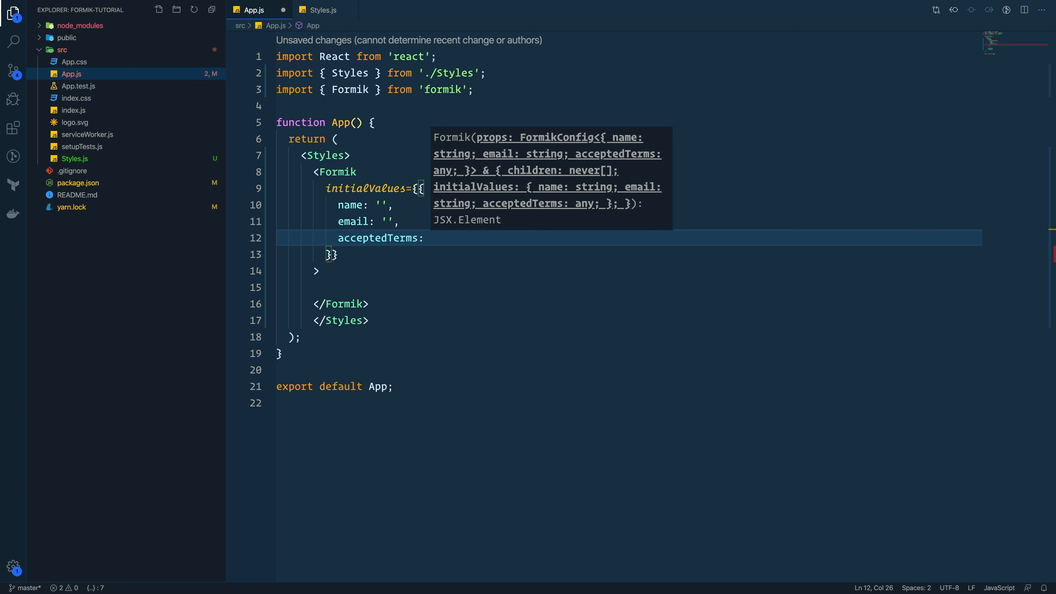
{"action": "type", "text": "fa"}
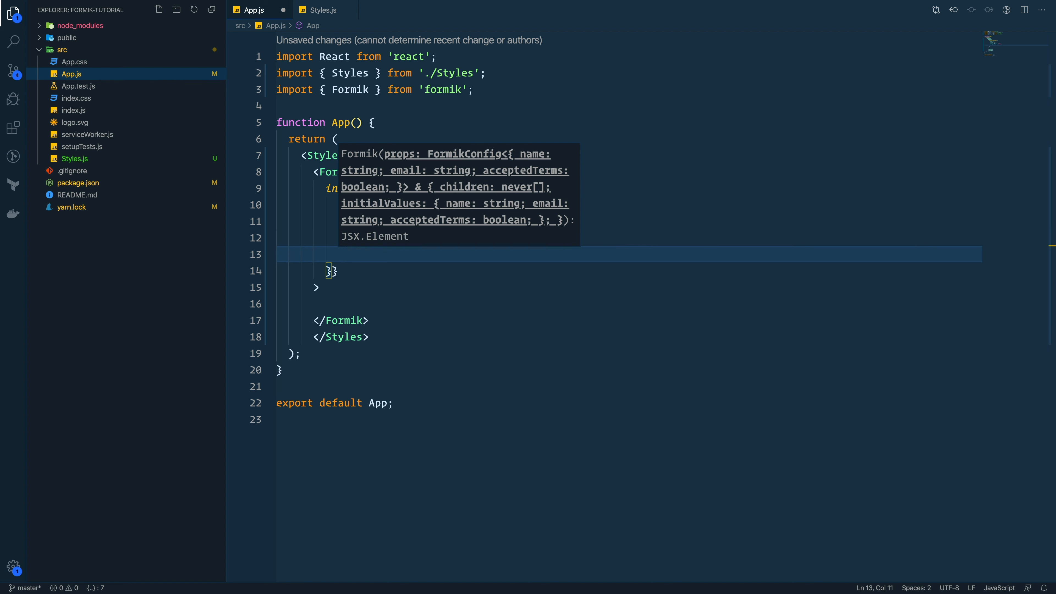
{"action": "type", "text": "specialPower: ''"}
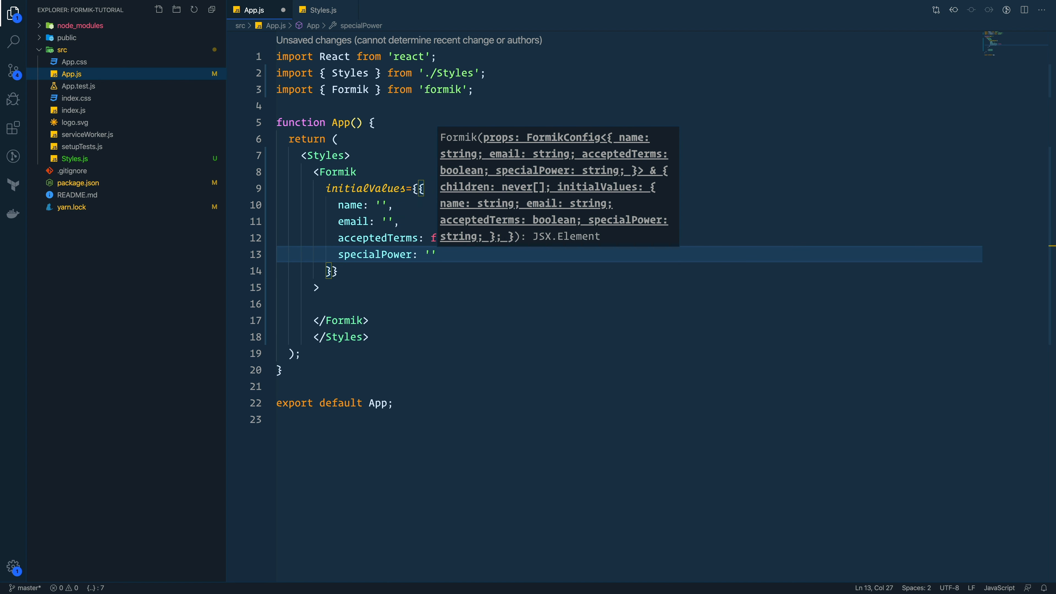
{"action": "type", "text": ","}
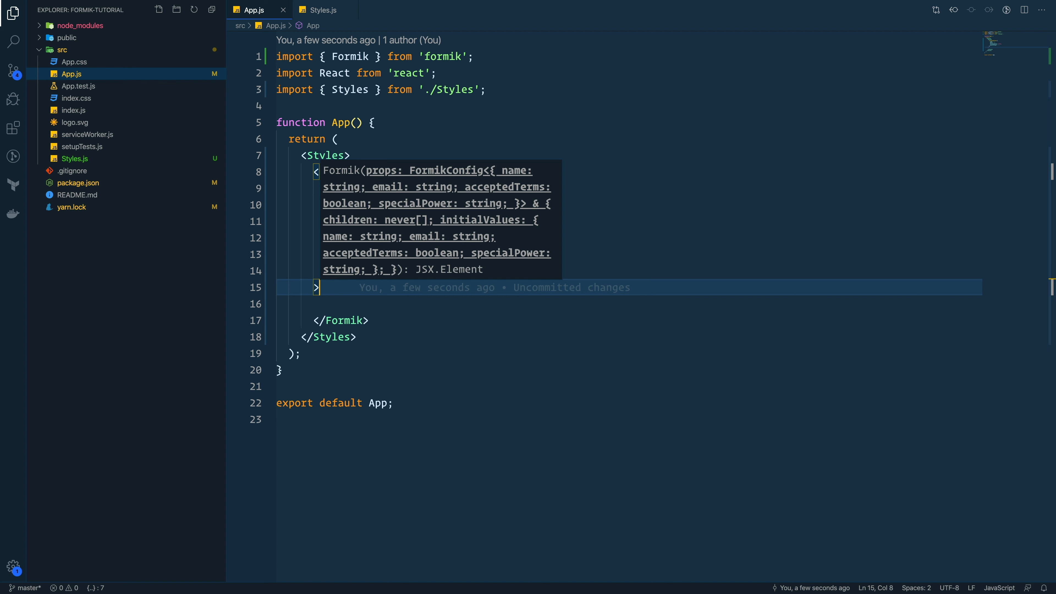
{"action": "key", "text": "Enter"}
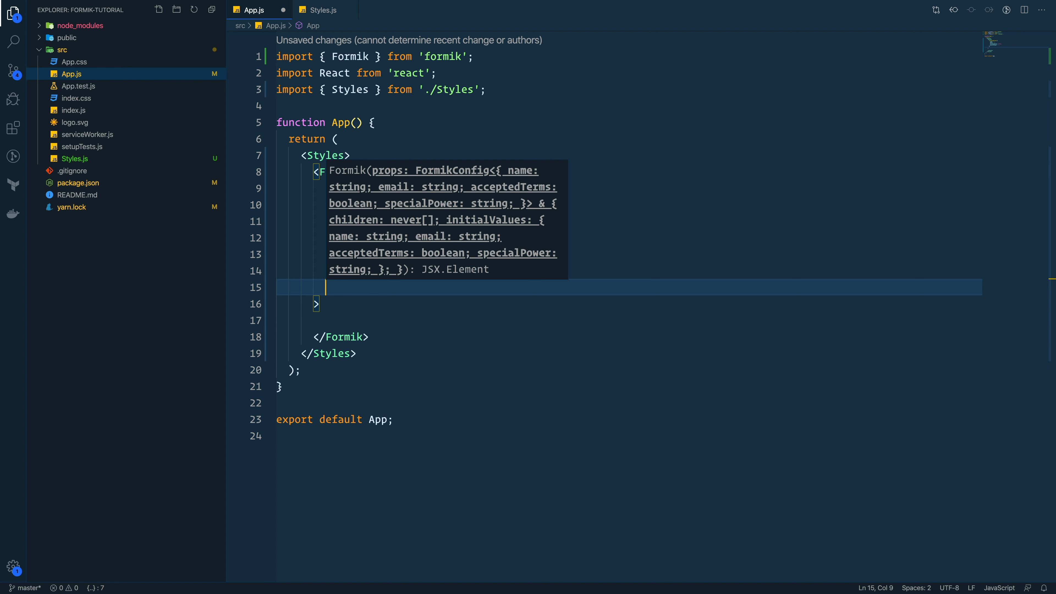
Add an empty validationSchema={} prop below initialValues on the Formik component.
{"action": "type", "text": "validationSchema={"}
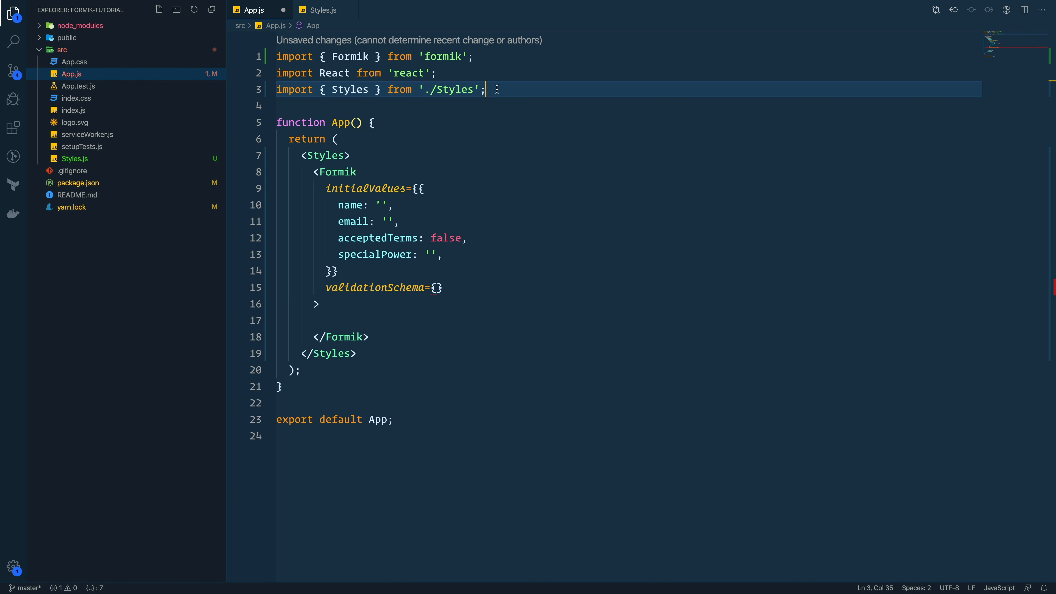
Add the line import * as Yup from 'yup'; below the Styles import.
{"action": "type", "text": "import *"}
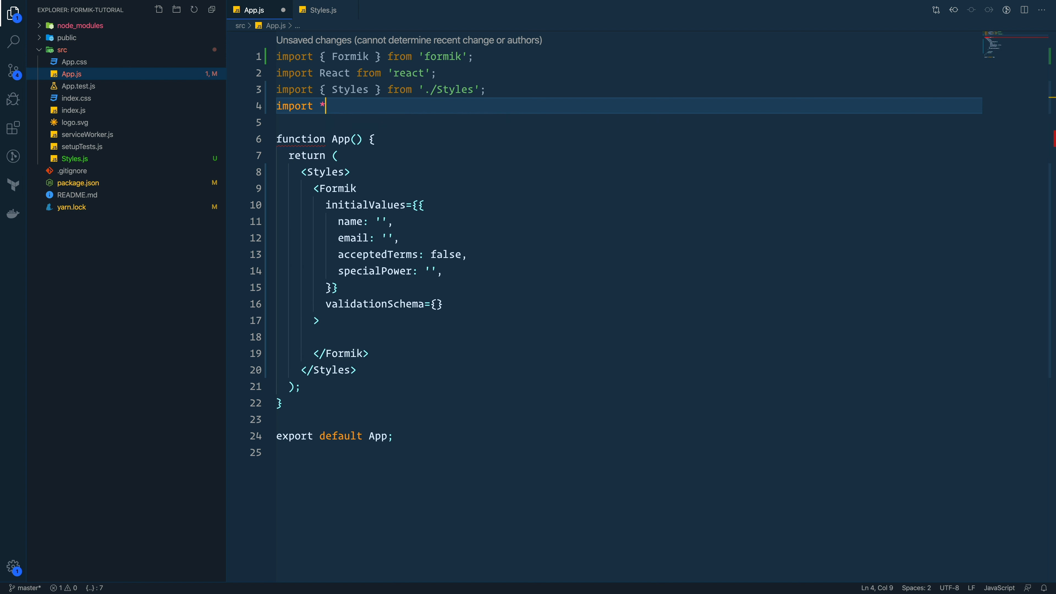
{"action": "type", "text": "as"}
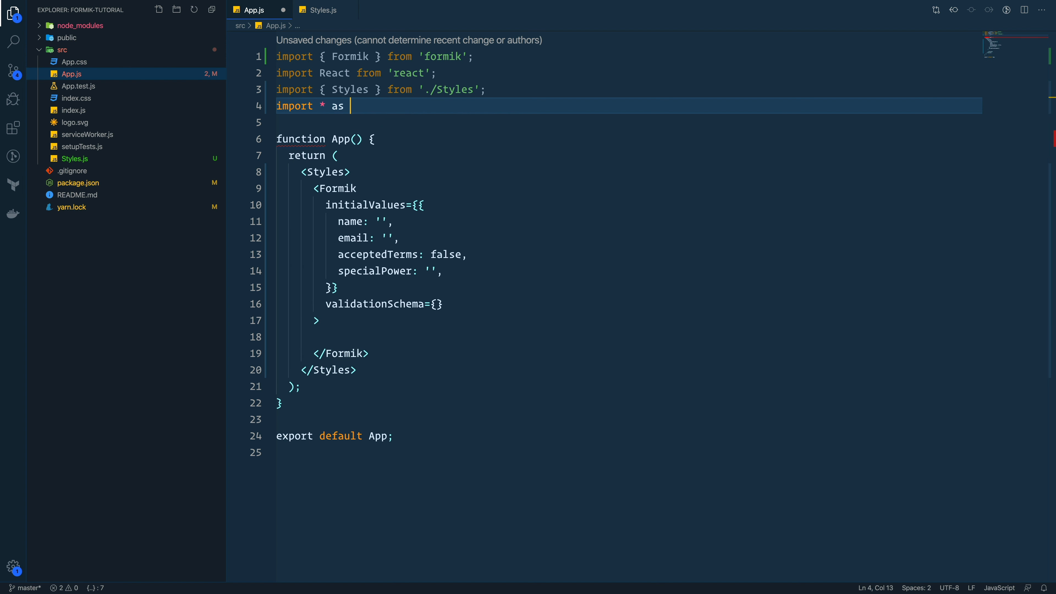
{"action": "type", "text": "Yup form"}
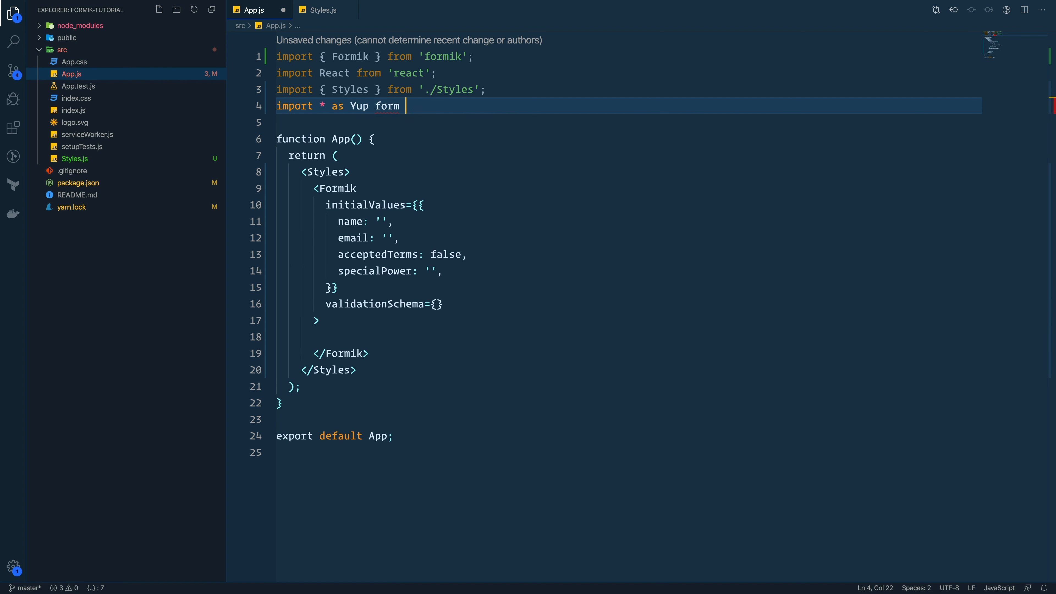
{"action": "type", "text": "from 'u"}
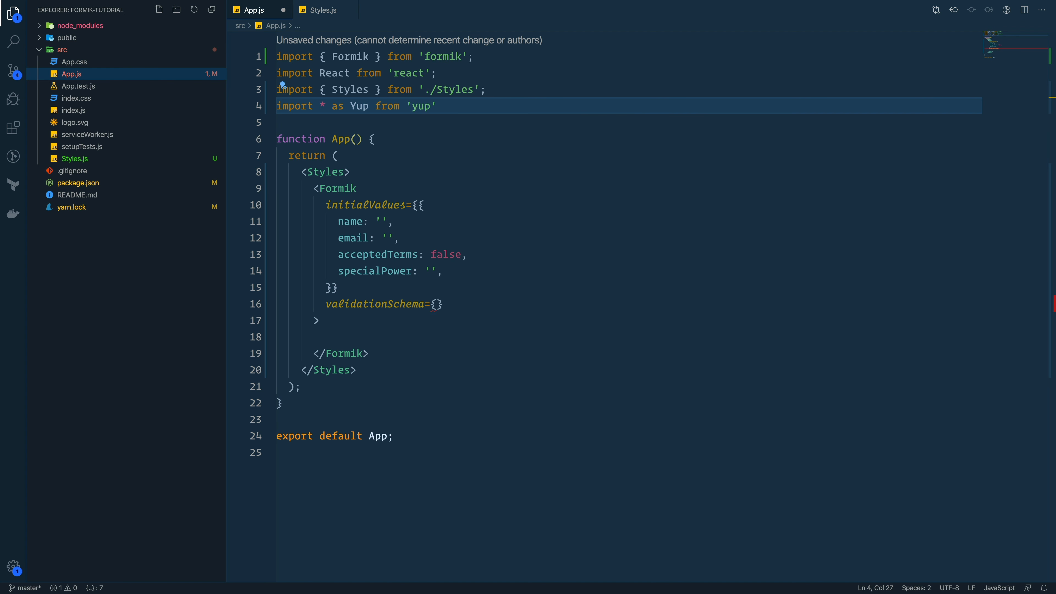
Place the caret inside the empty validationSchema braces, ready to define the schema.
{"action": "left_click", "coordinate": [356, 189]}
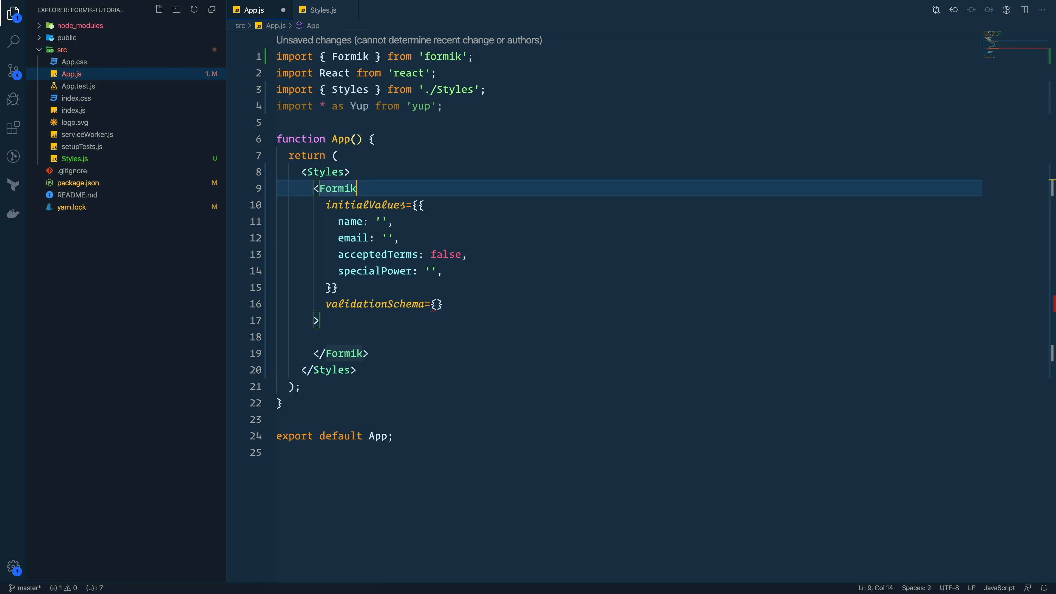
{"action": "left_click", "coordinate": [437, 304]}
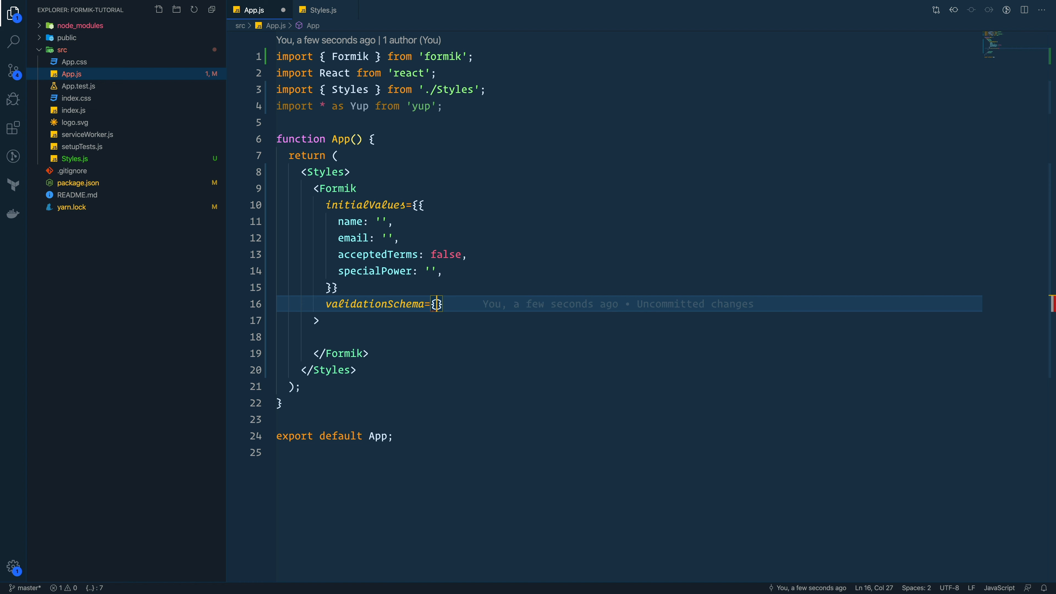
{"action": "mouse_move", "coordinate": [363, 123]}
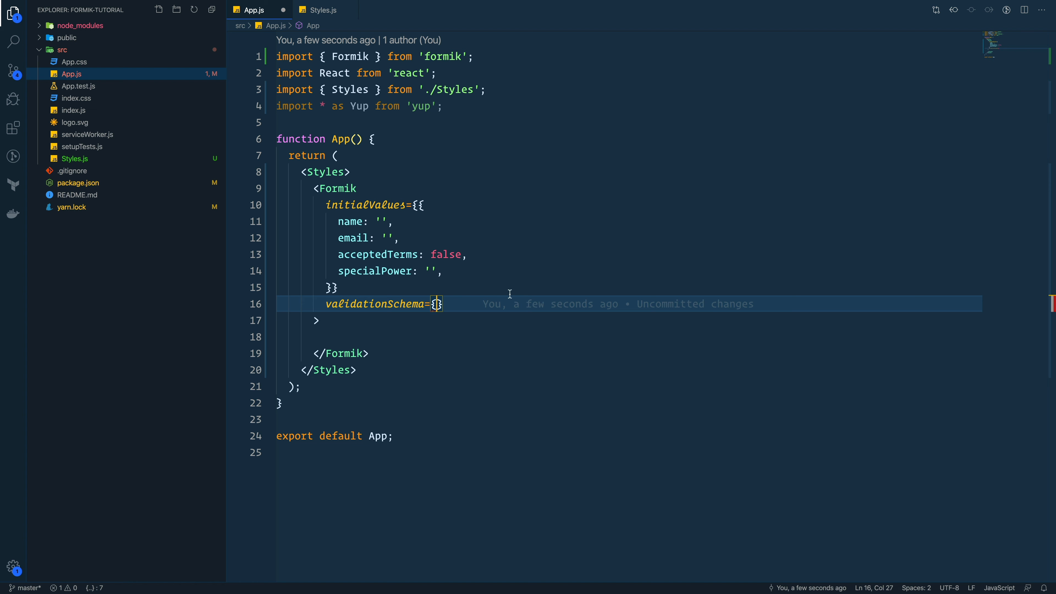
{"action": "mouse_move", "coordinate": [431, 264]}
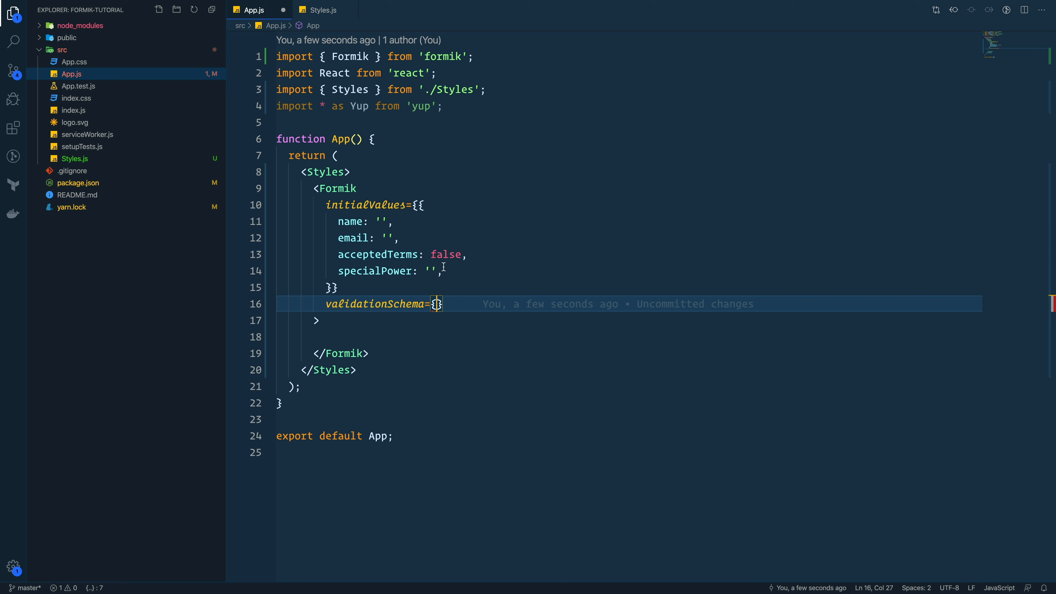
Start the schema as Yup.object({ name: Yup.string() }).
{"action": "type", "text": "Yup."}
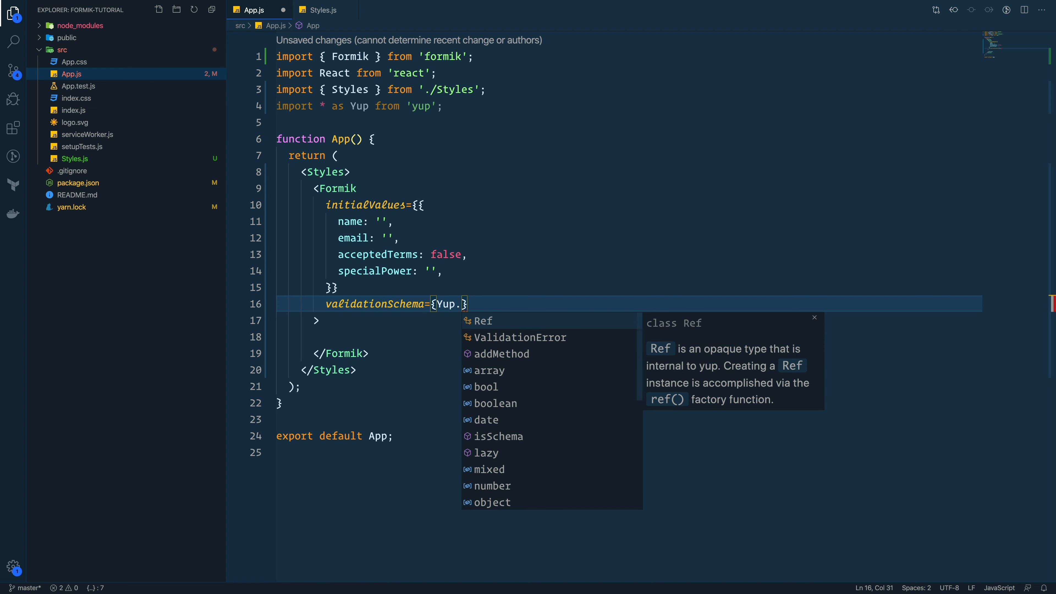
{"action": "type", "text": "obje"}
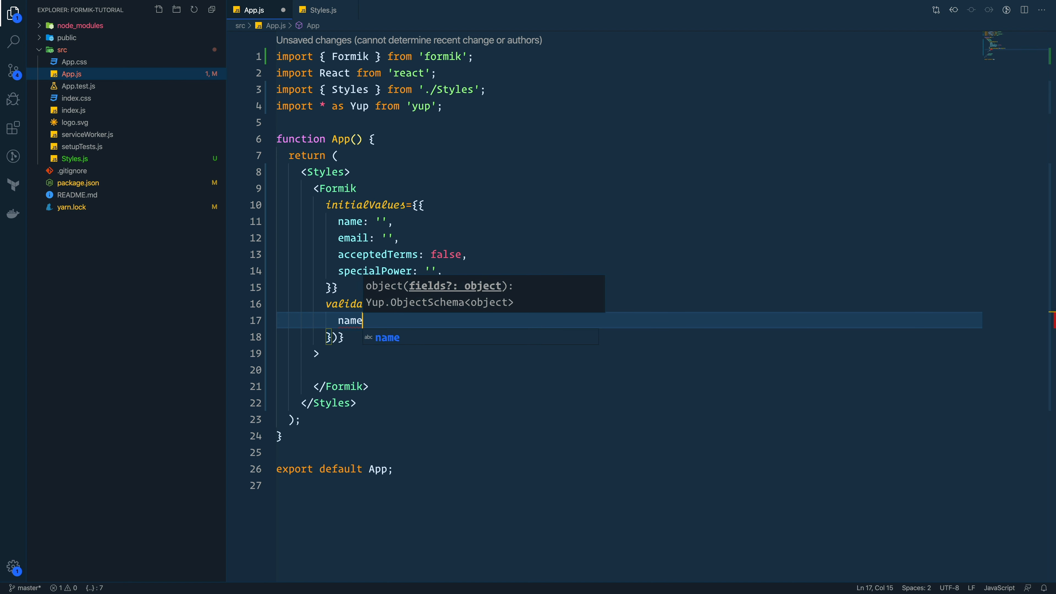
{"action": "type", "text": ": Yup."}
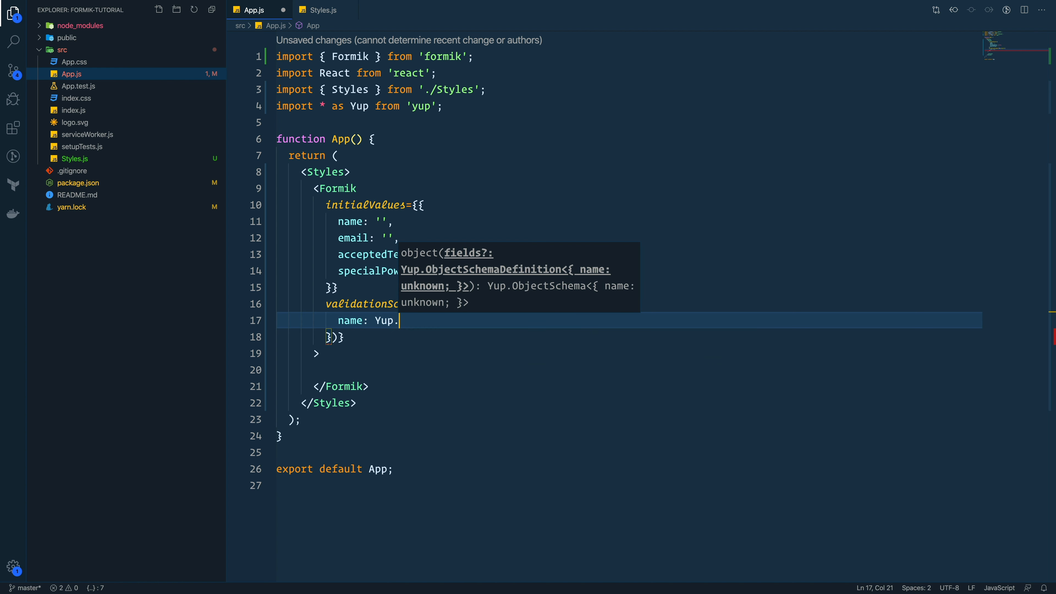
{"action": "type", "text": "string()"}
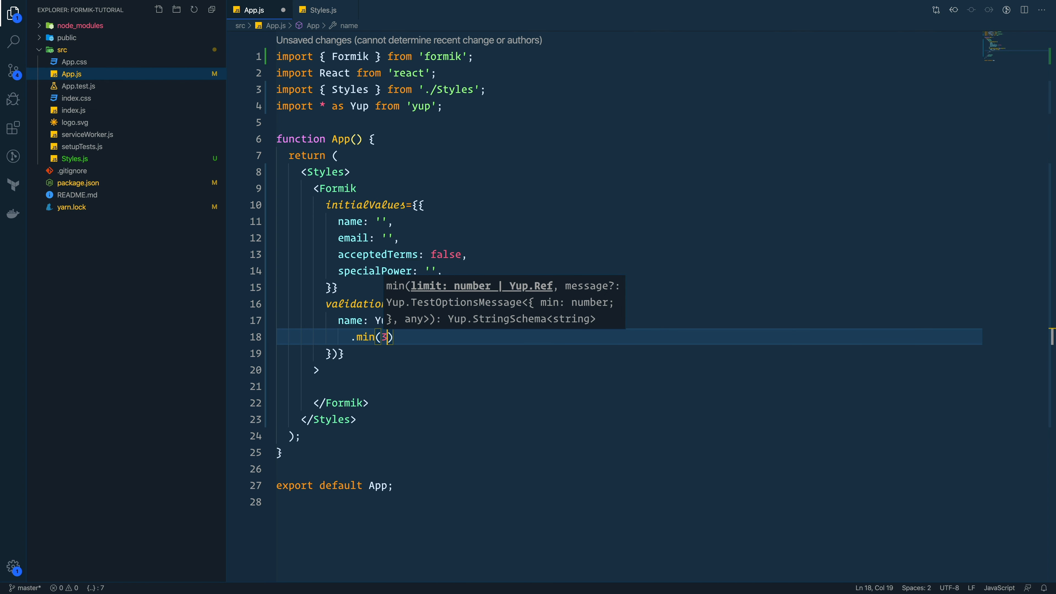
Add .min(3, 'Must be at least 3 characters') to the name rule.
{"action": "type", "text": ", '"}
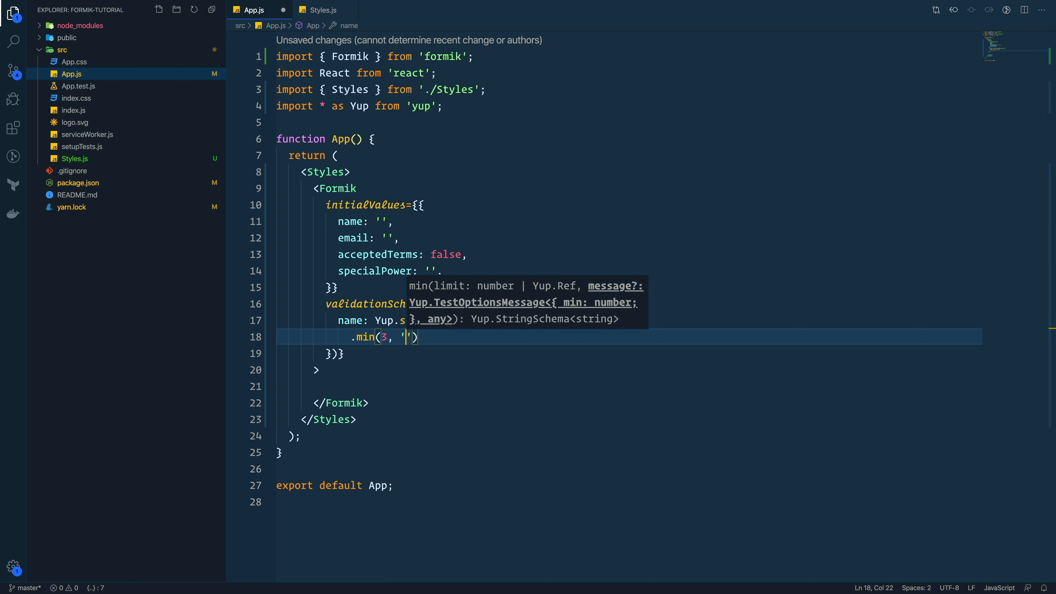
{"action": "mouse_move", "coordinate": [429, 352]}
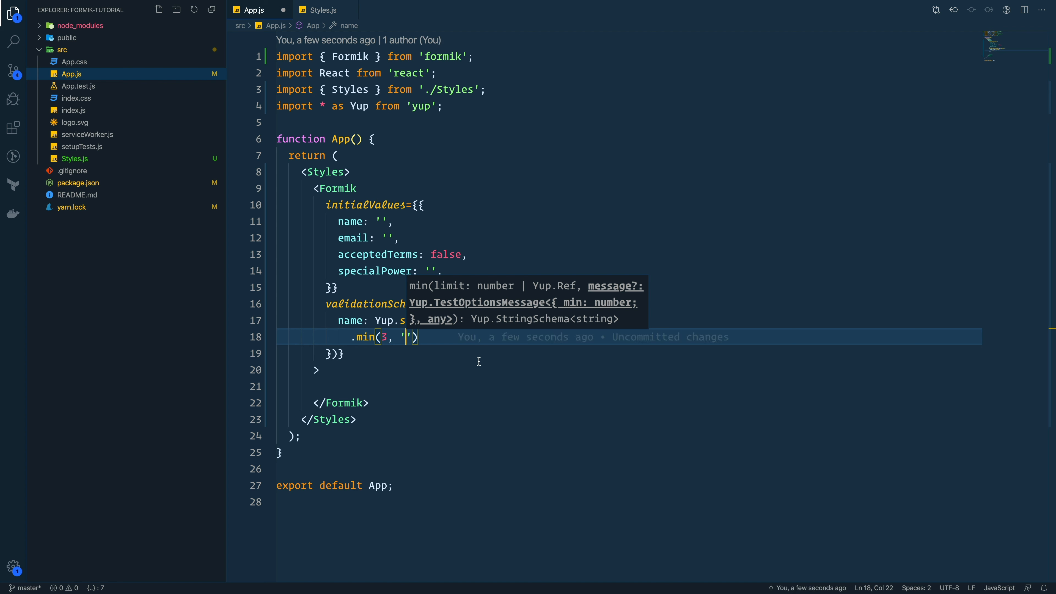
{"action": "type", "text": "Must be"}
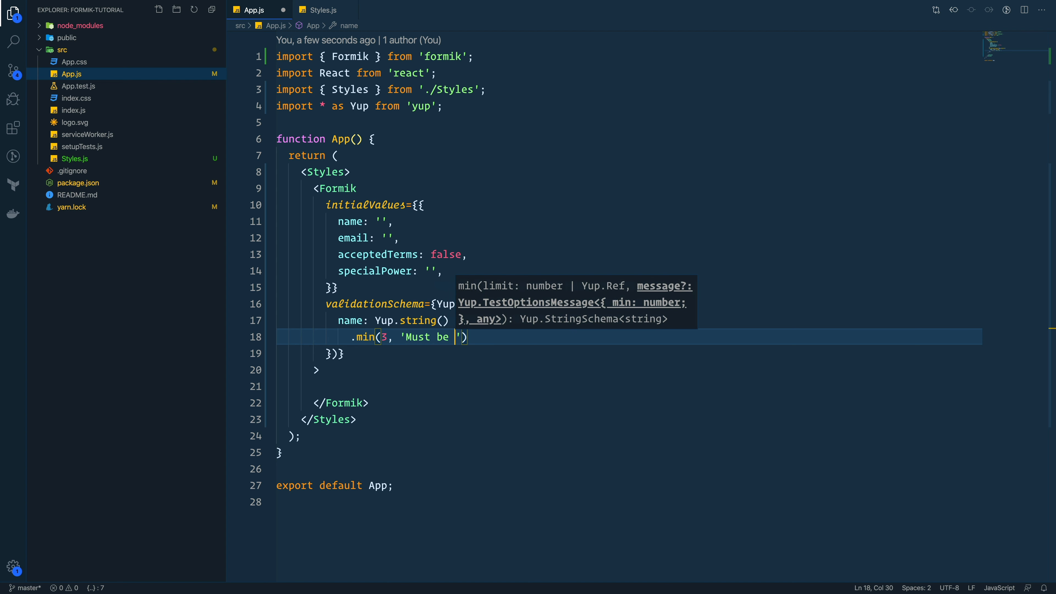
{"action": "type", "text": "at least 3 char"}
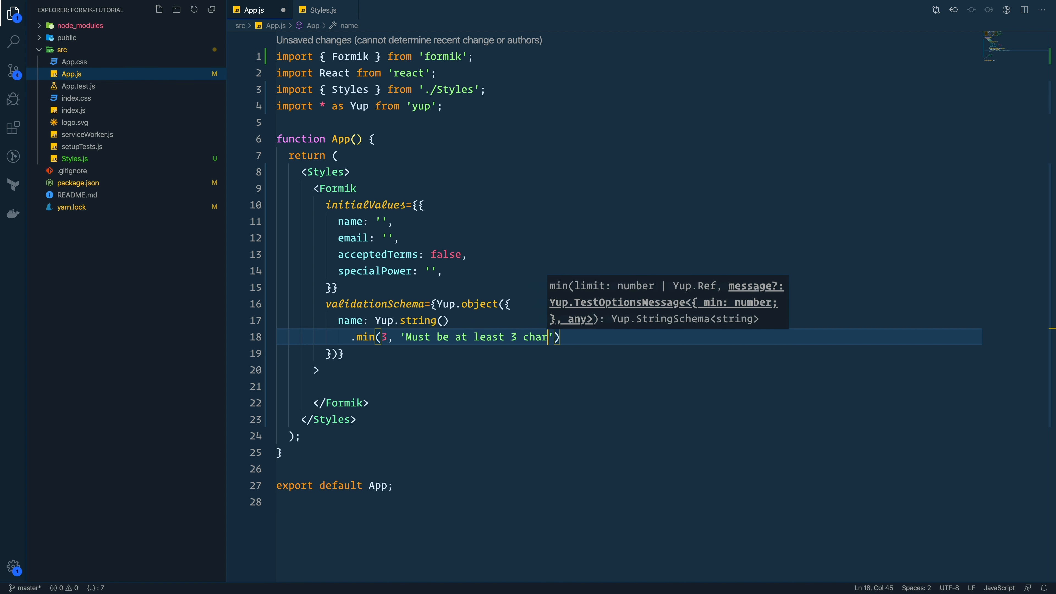
{"action": "type", "text": "acters"}
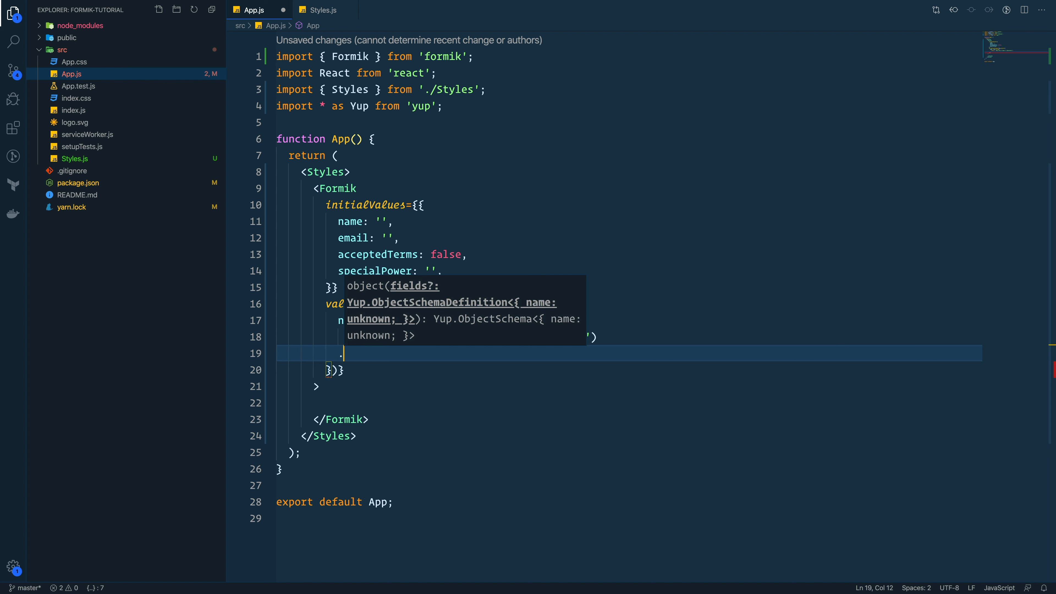
Add .max(15) with its 'Must be...' message and .required('Required') to the name rule.
{"action": "type", "text": ".max(15)"}
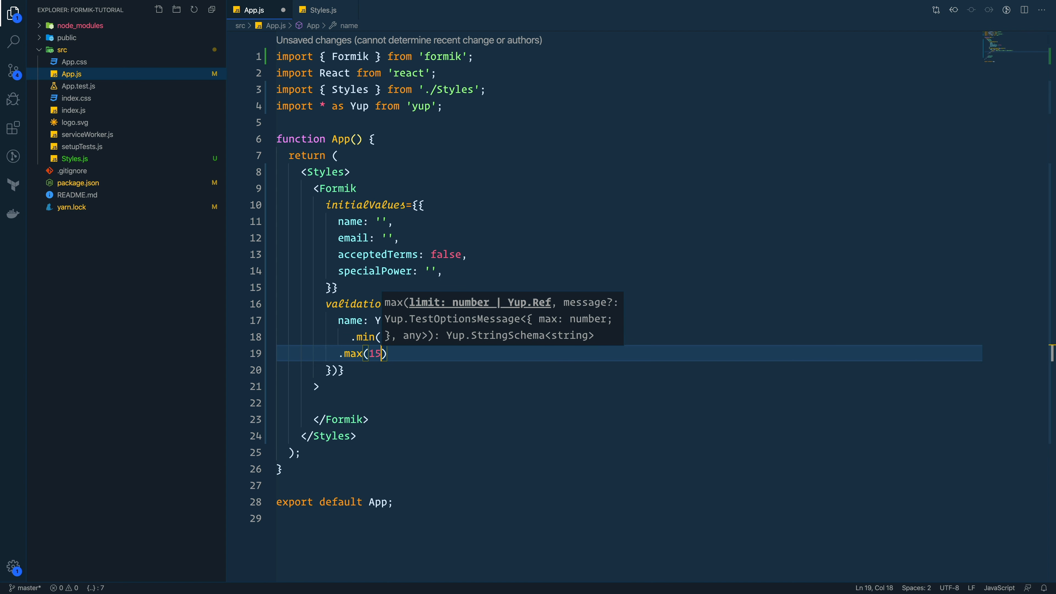
{"action": "type", "text": ", 'Must be 15 chares"}
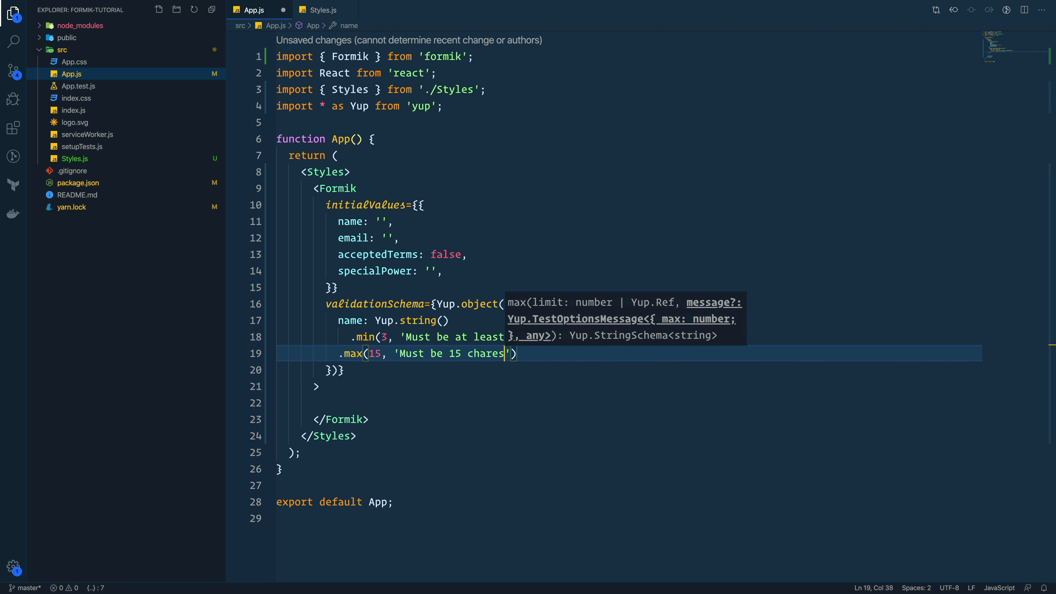
{"action": "key", "text": "BackSpace"}
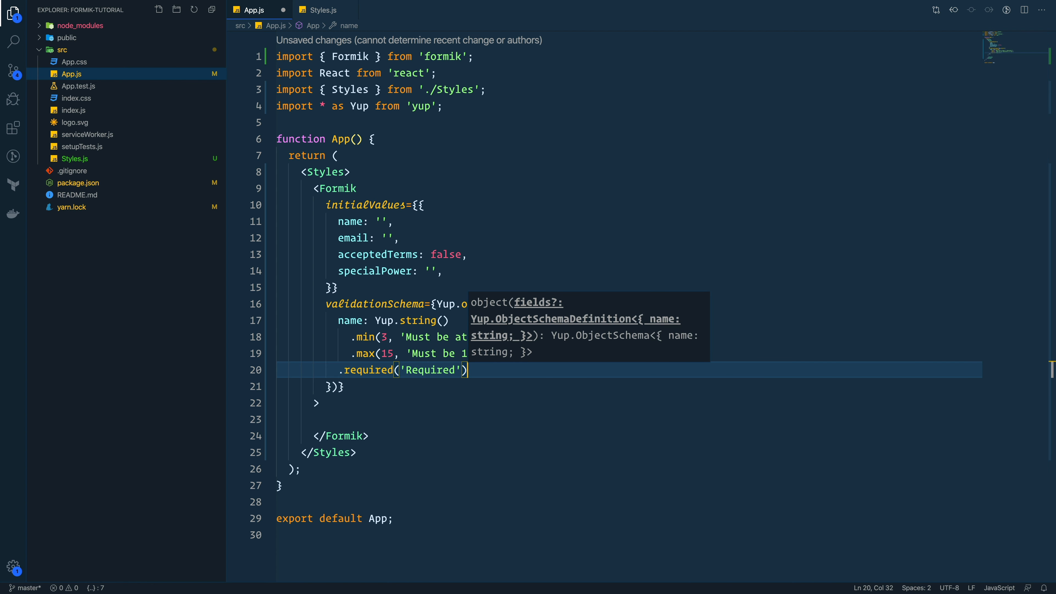
Add an email: Yup.string() rule below the name rule.
{"action": "type", "text": "emai"}
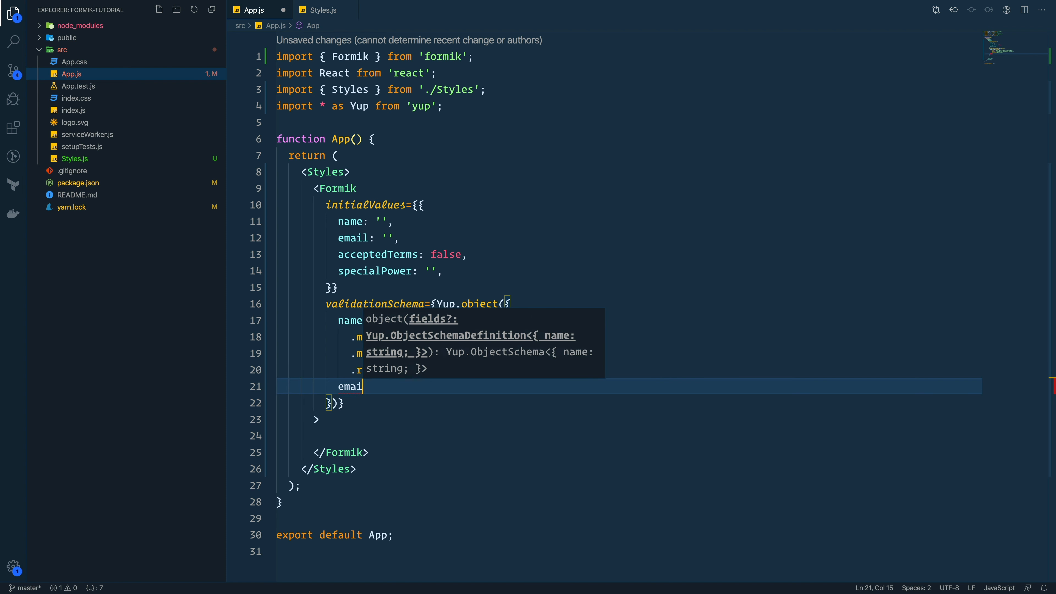
{"action": "type", "text": "l:"}
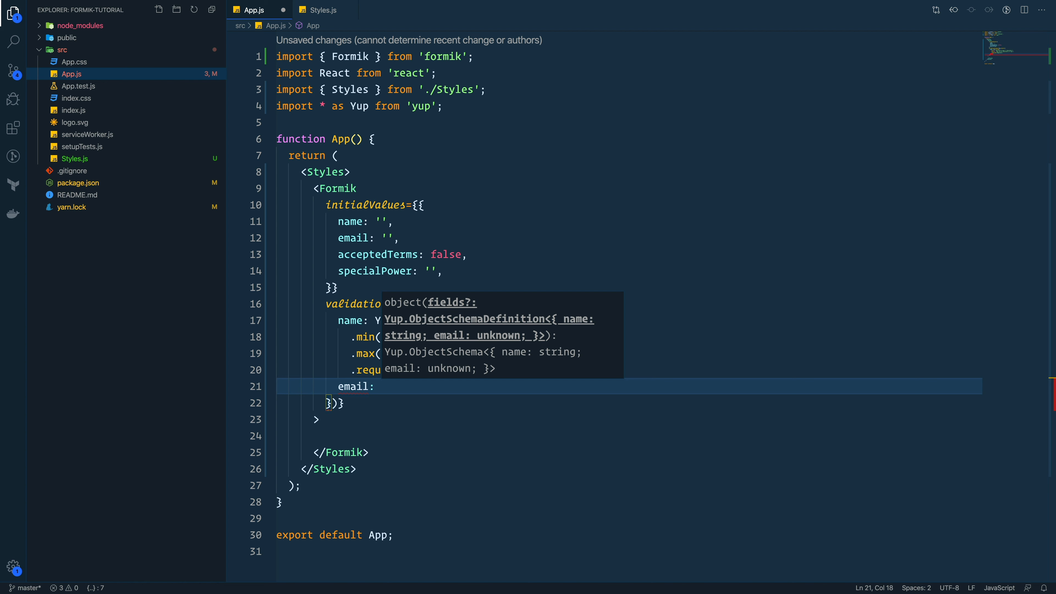
{"action": "type", "text": "Yup.st"}
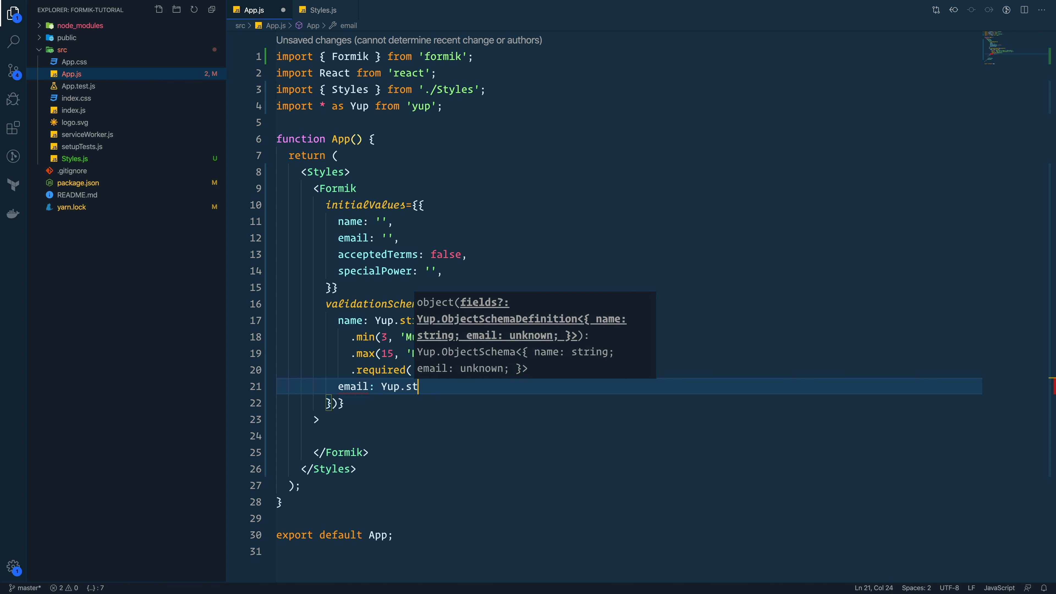
{"action": "type", "text": "ring()"}
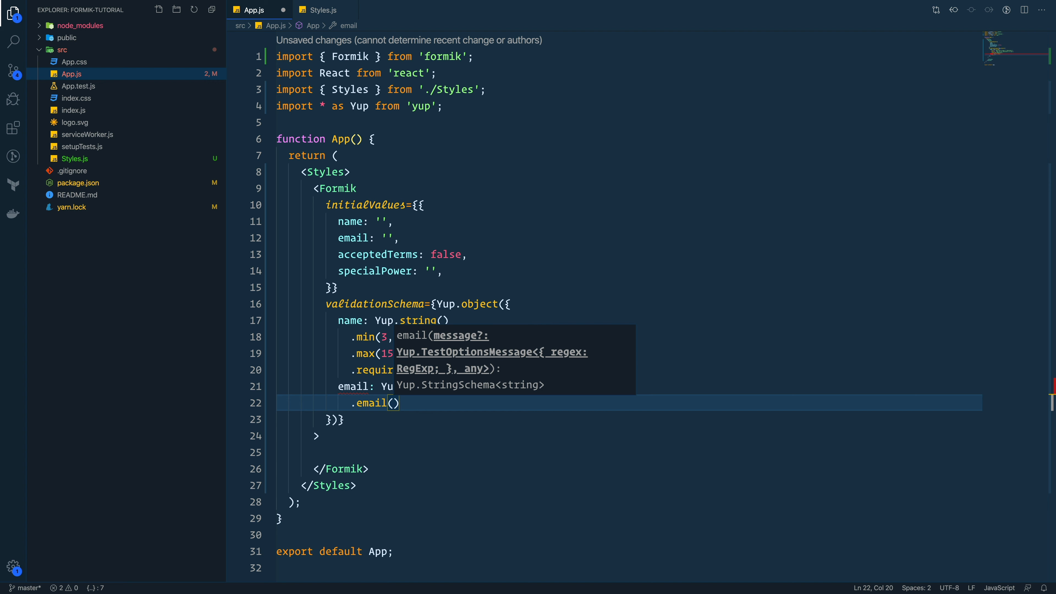
Chain .email('Invalid email address') and begin .required() on the email rule.
{"action": "type", "text": "''"}
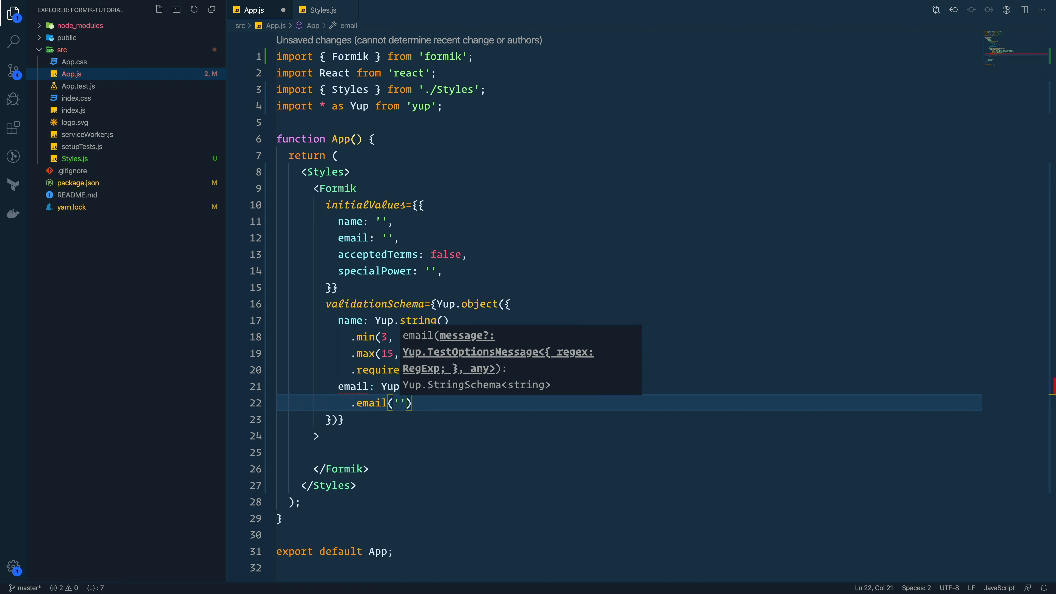
{"action": "type", "text": "In"}
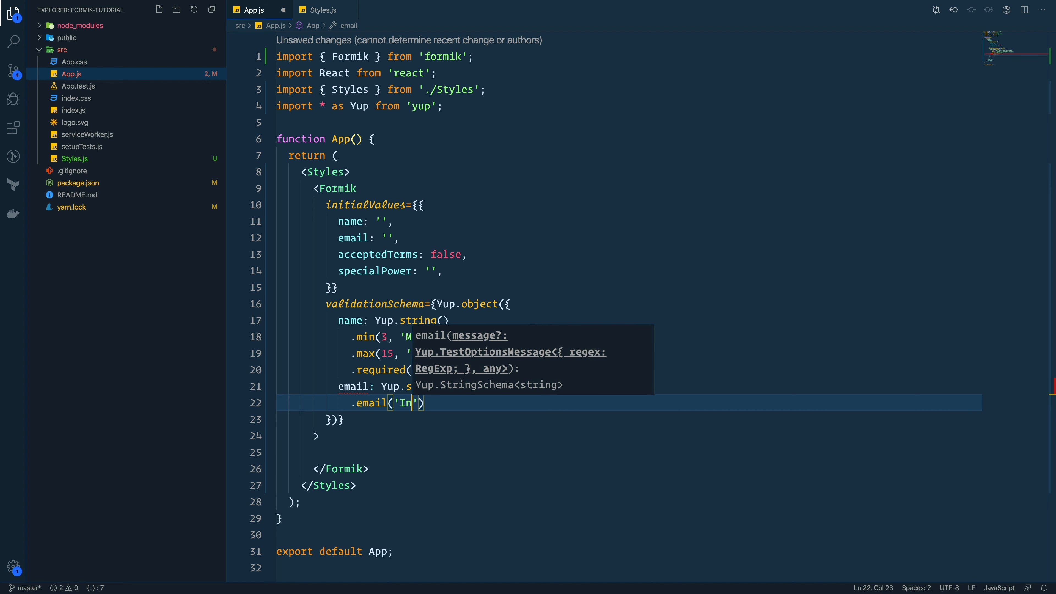
{"action": "type", "text": "valid email"}
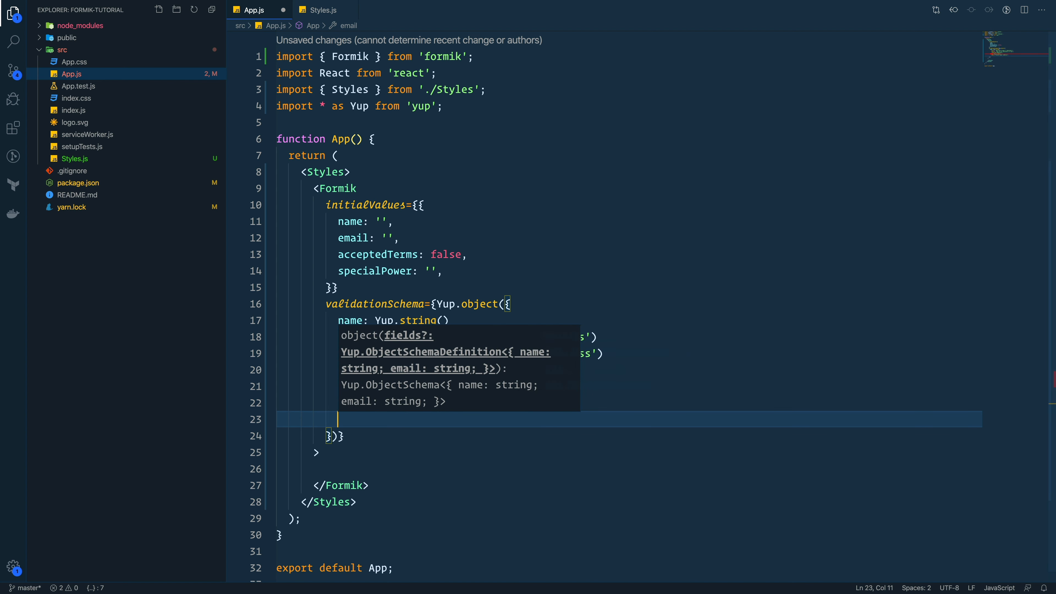
{"action": "type", "text": ".required('Req"}
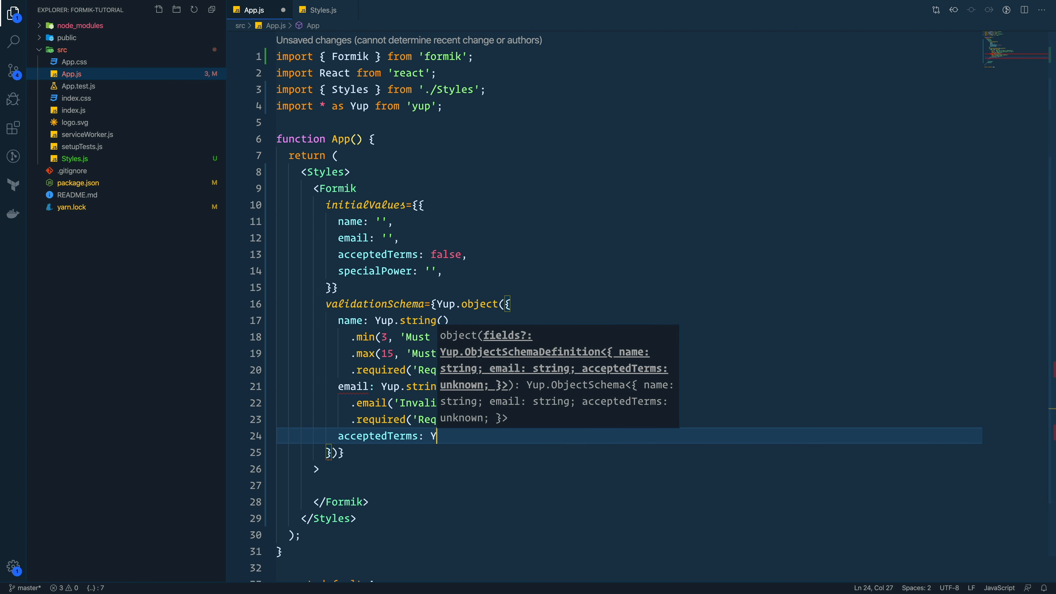
Make acceptedTerms a required Yup.boolean() with .oneOf([true]).
{"action": "type", "text": "yupToForm"}
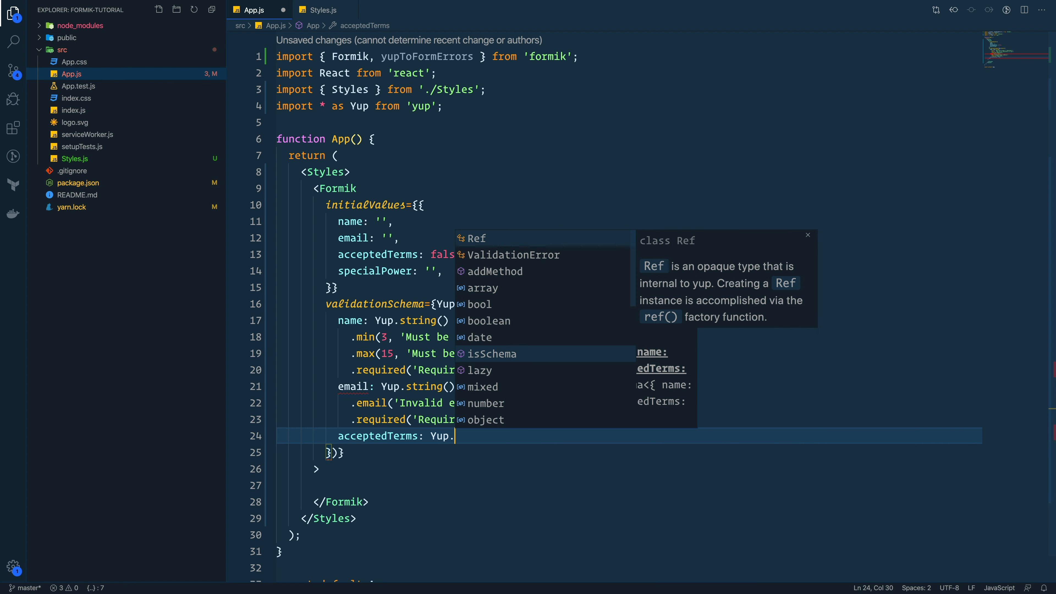
{"action": "type", "text": "boolean()"}
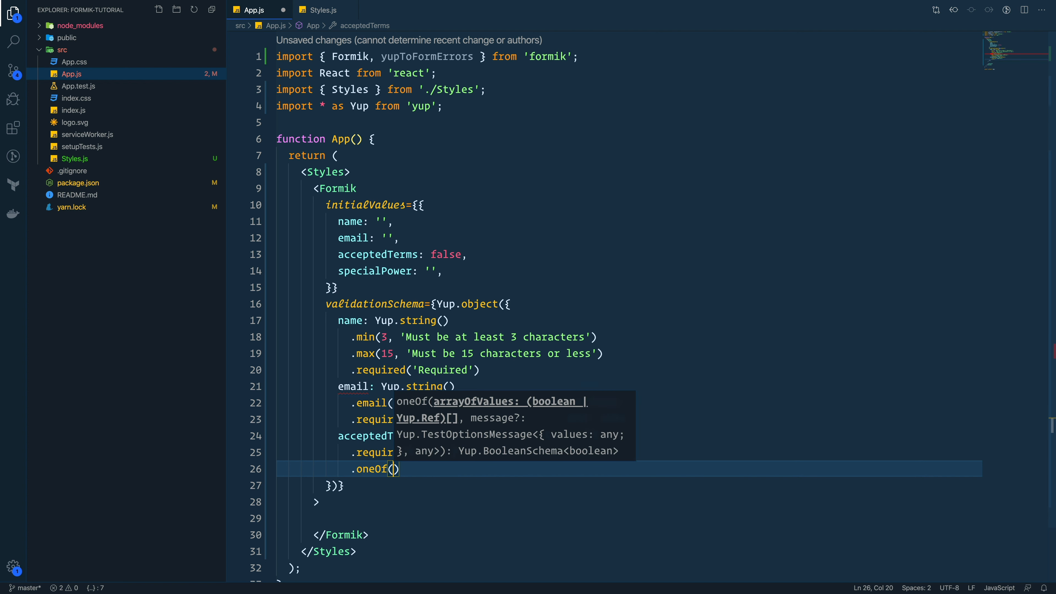
{"action": "type", "text": "[true]"}
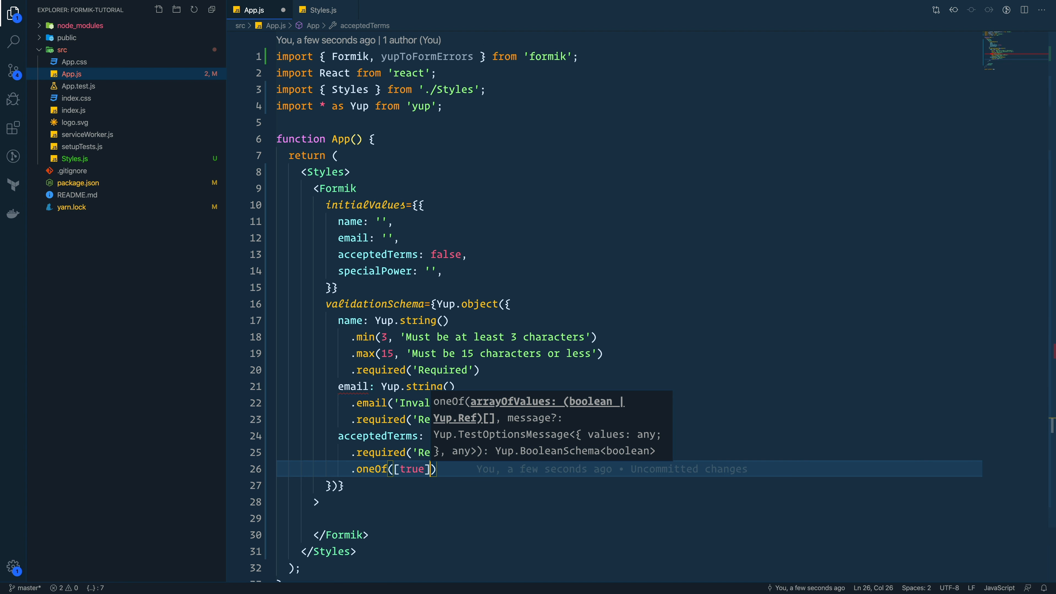
{"action": "key", "text": "Right"}
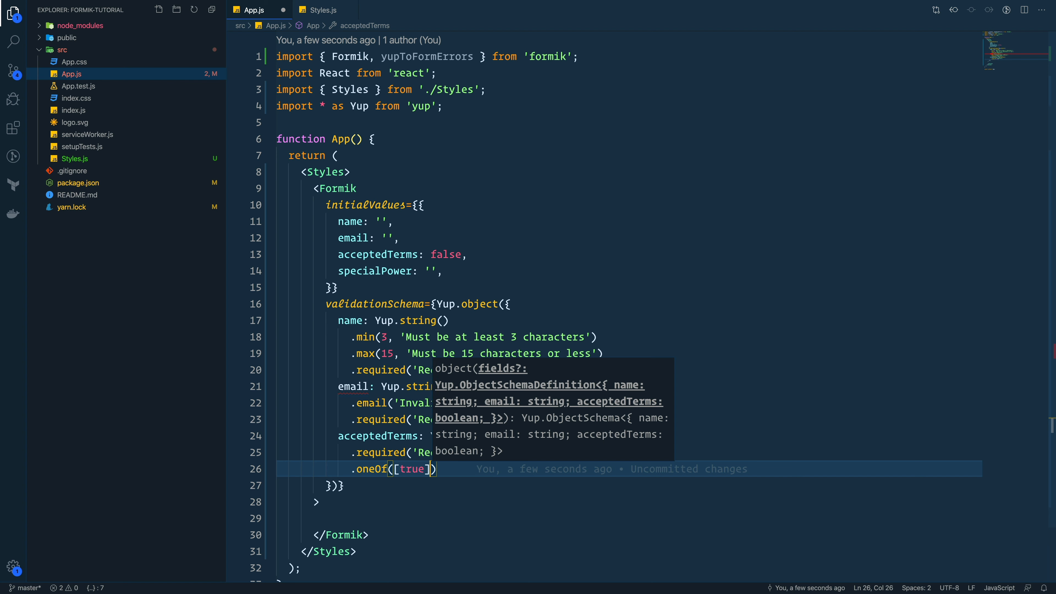
Give oneOf the message 'You must accept the terms and conditions'.
{"action": "type", "text": ", ''"}
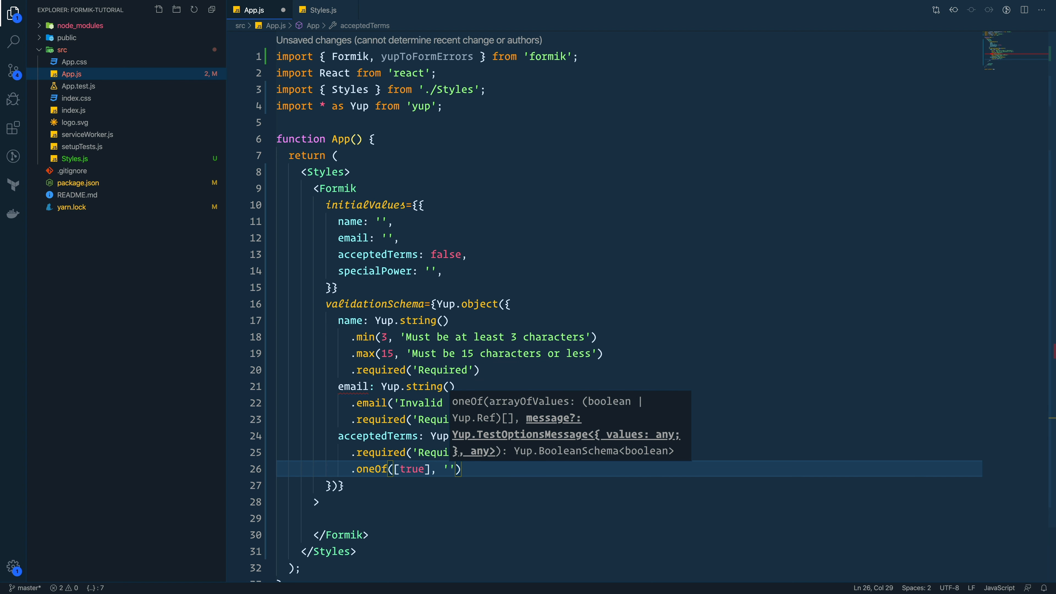
{"action": "type", "text": "You must"}
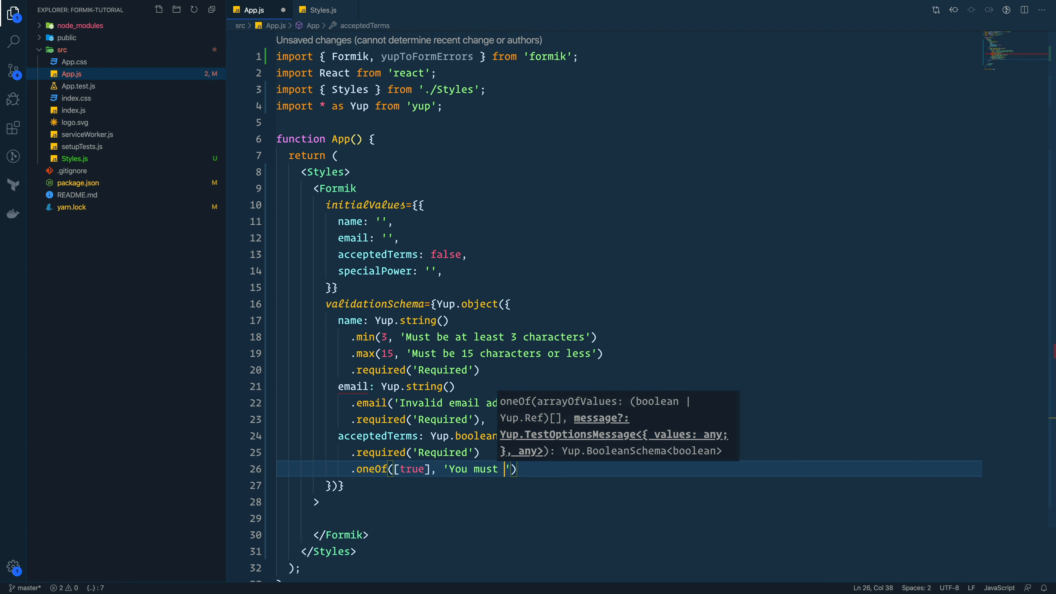
{"action": "type", "text": "accept the ter"}
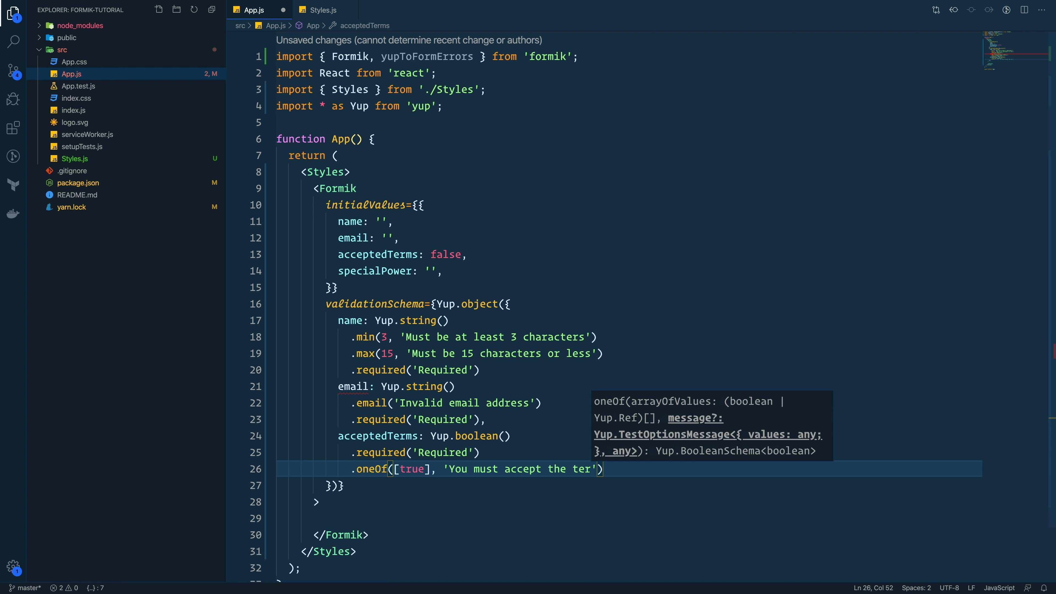
{"action": "type", "text": "ms"}
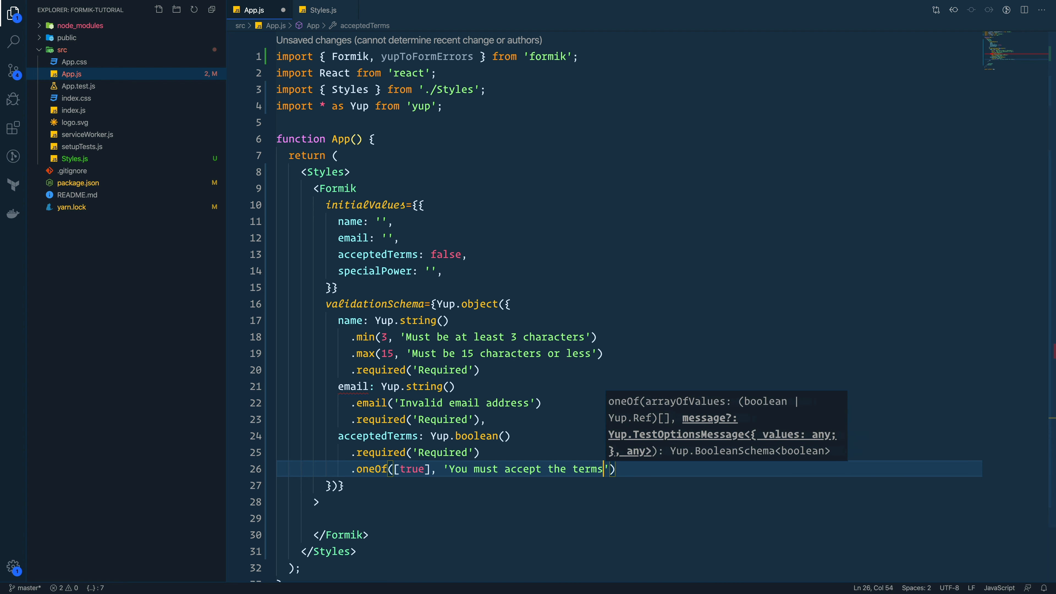
{"action": "type", "text": "and conditions"}
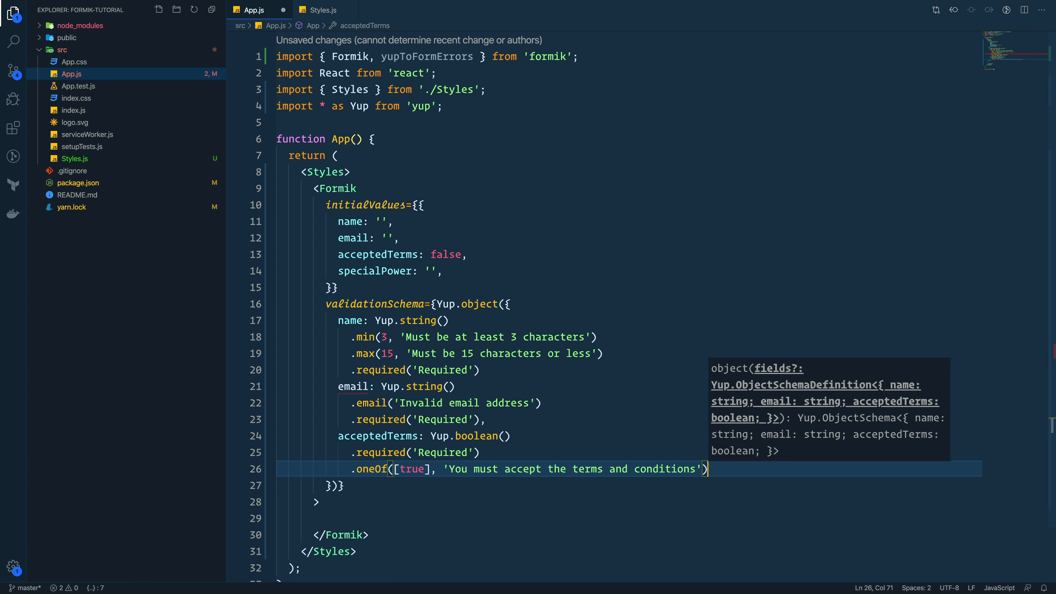
Add specialPower: Yup.string().oneOf(['flight','invisibility','wealthy bat guy','other']).
{"action": "type", "text": "specia"}
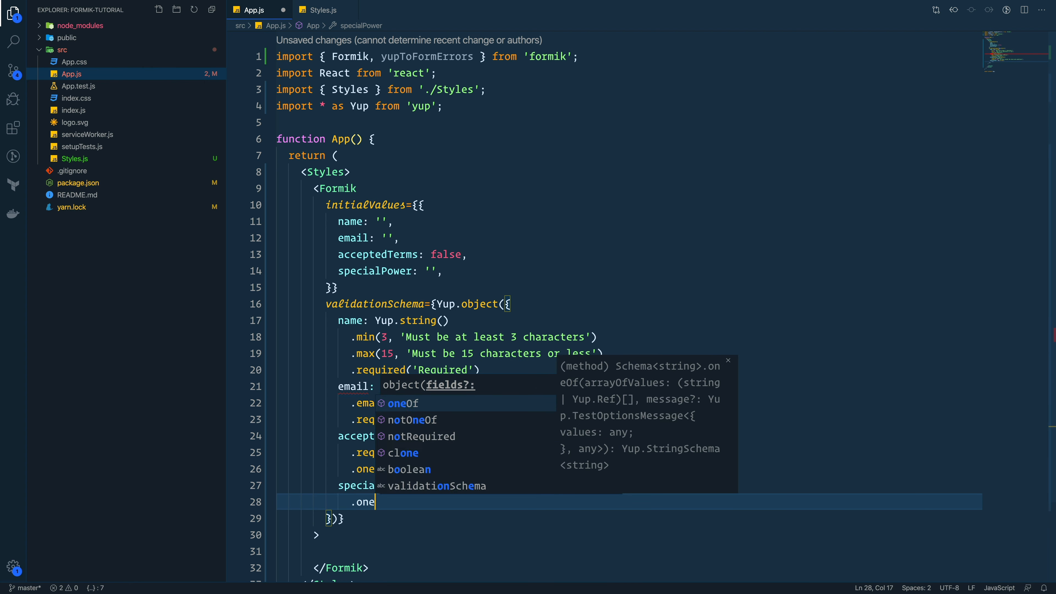
{"action": "type", "text": "Of("}
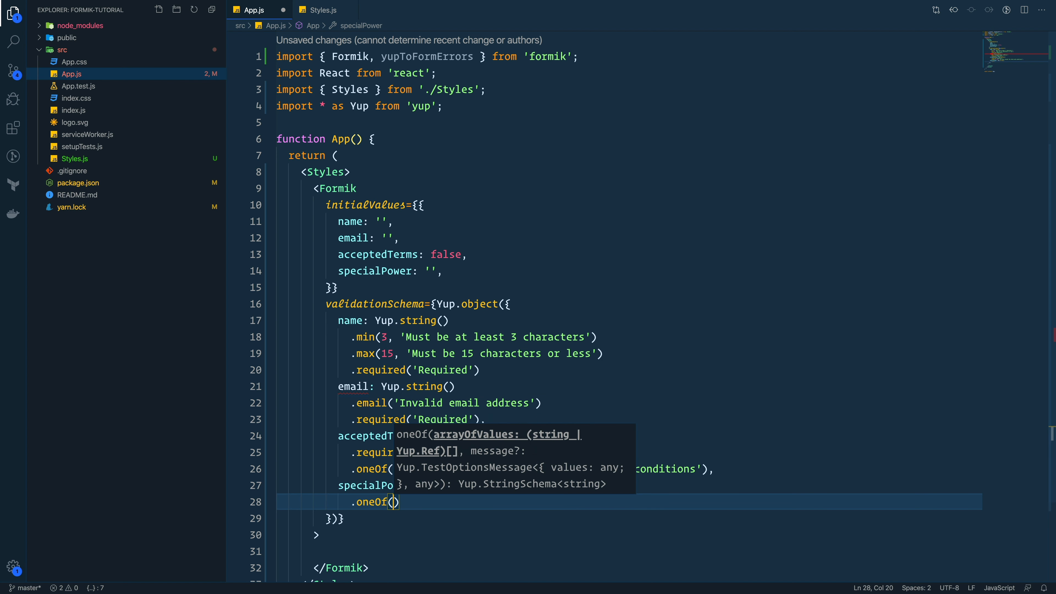
{"action": "type", "text": "['flig"}
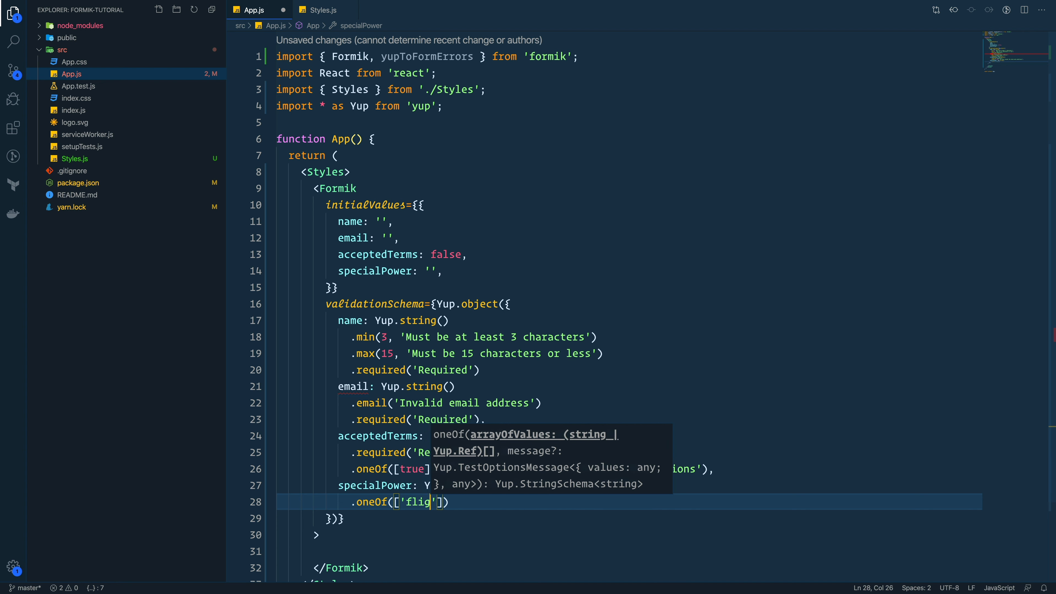
{"action": "type", "text": "ht', '"}
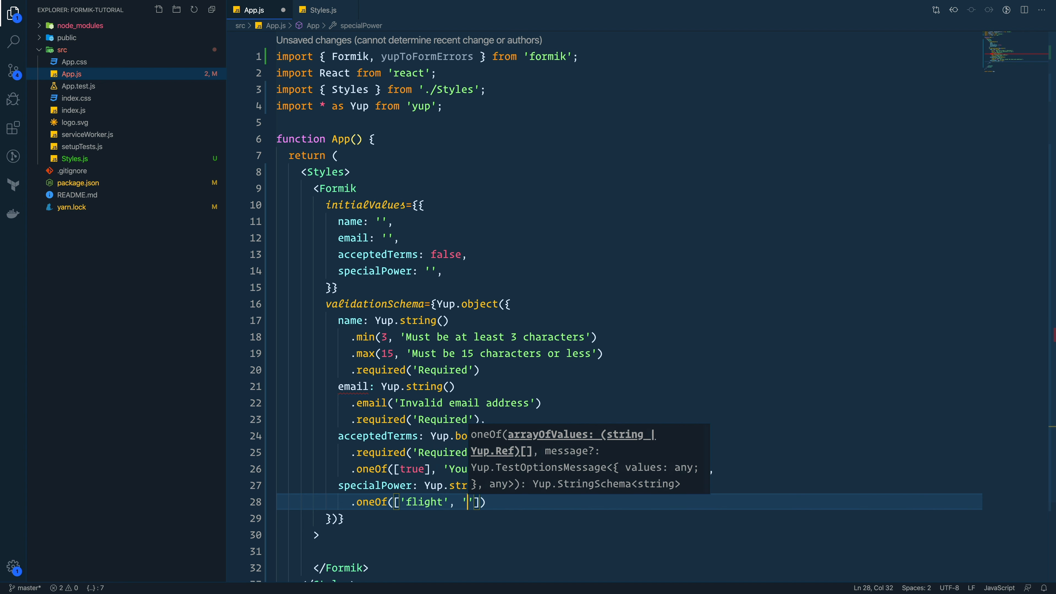
{"action": "type", "text": "invisibility',"}
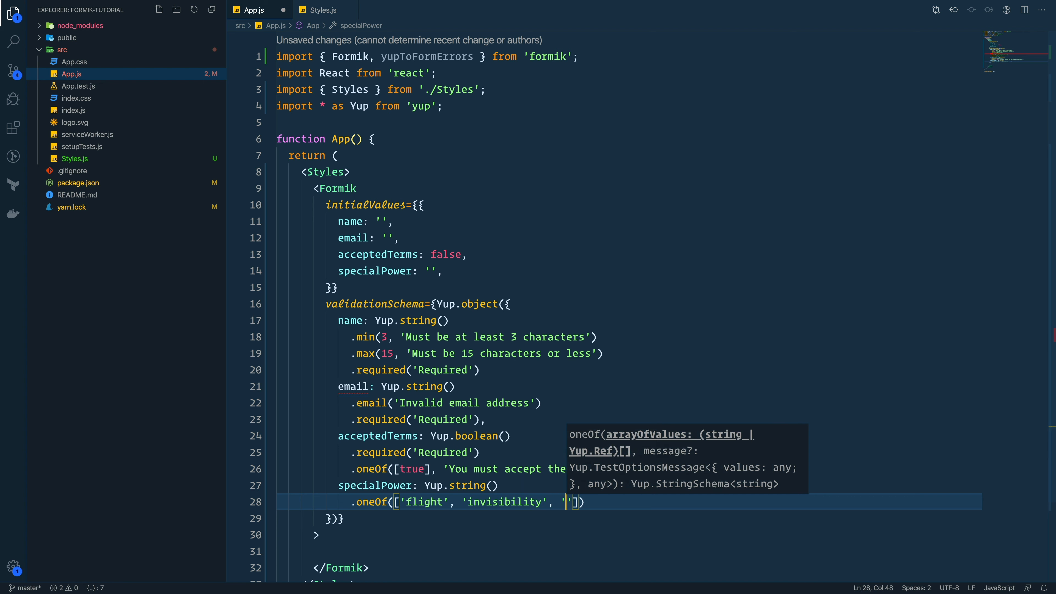
{"action": "type", "text": "wealth"}
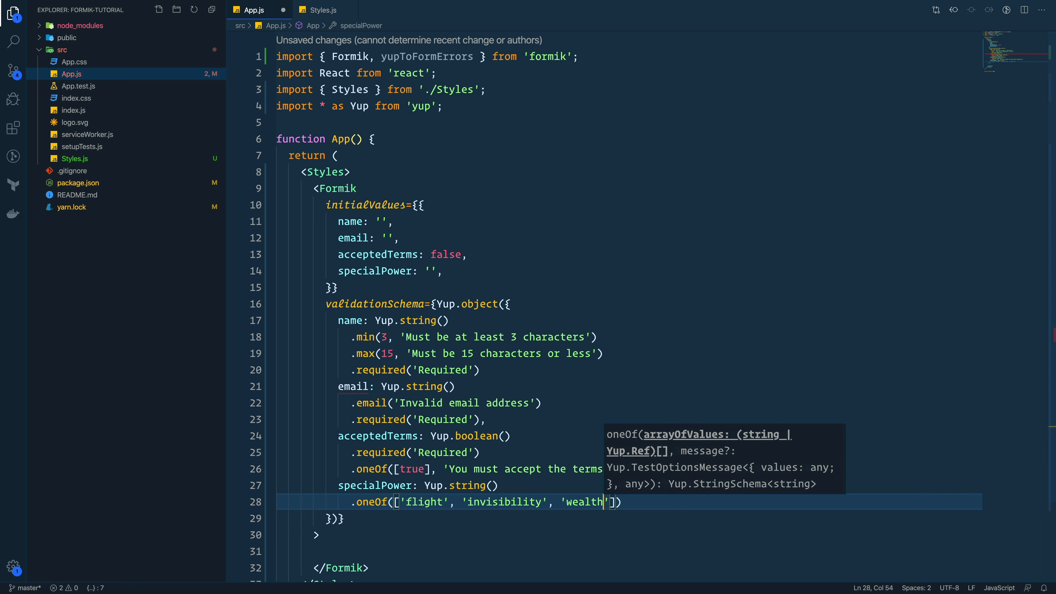
{"action": "type", "text": "y bat guy"}
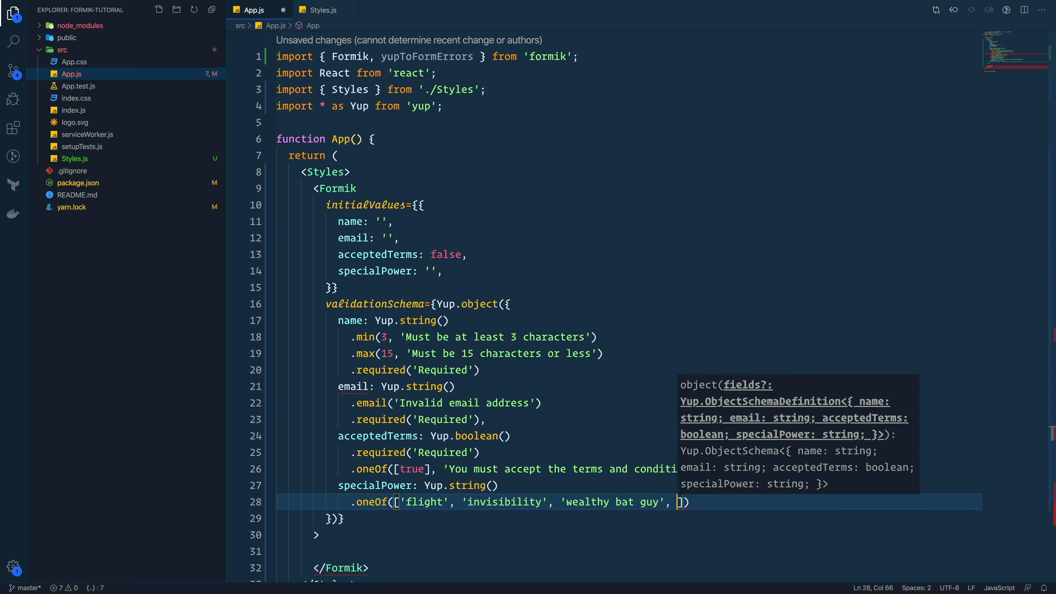
{"action": "type", "text": "'other'"}
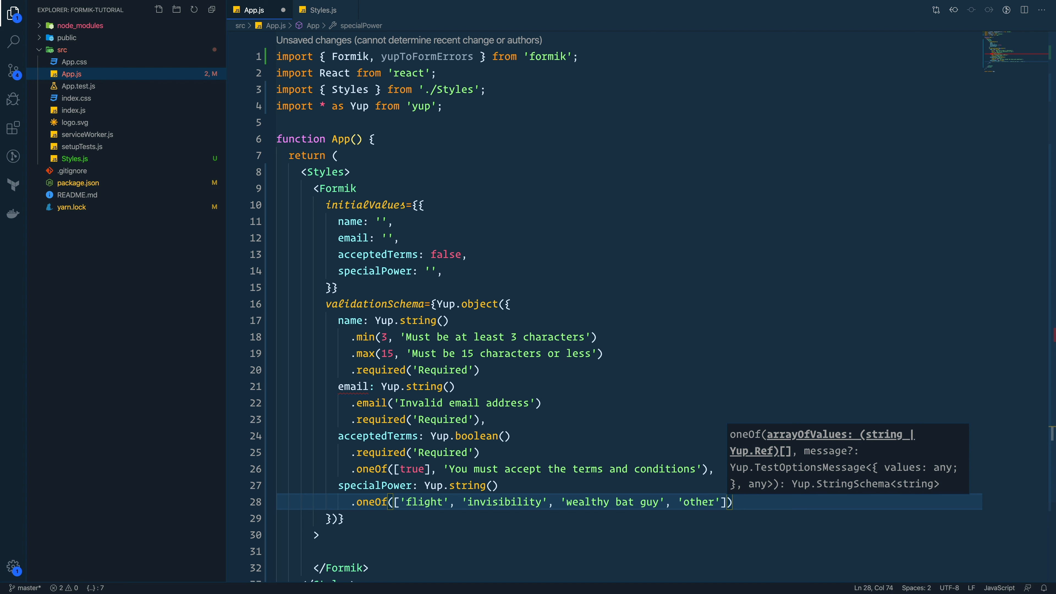
Add the 'Invalid Special Power' message and .required('Required'), then save App.js.
{"action": "type", "text": ", 'Inv"}
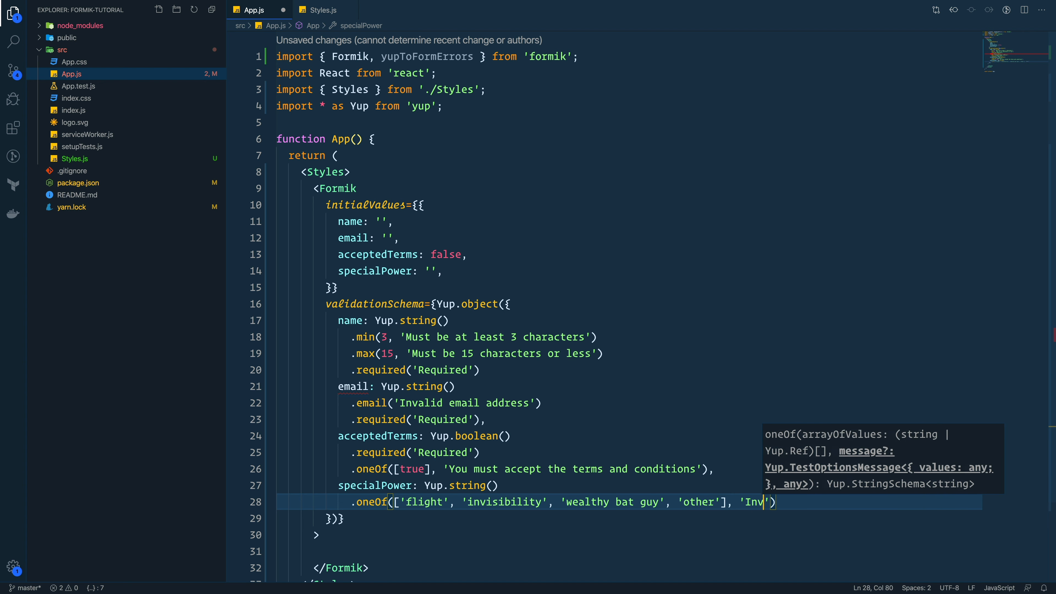
{"action": "type", "text": "alid Special"}
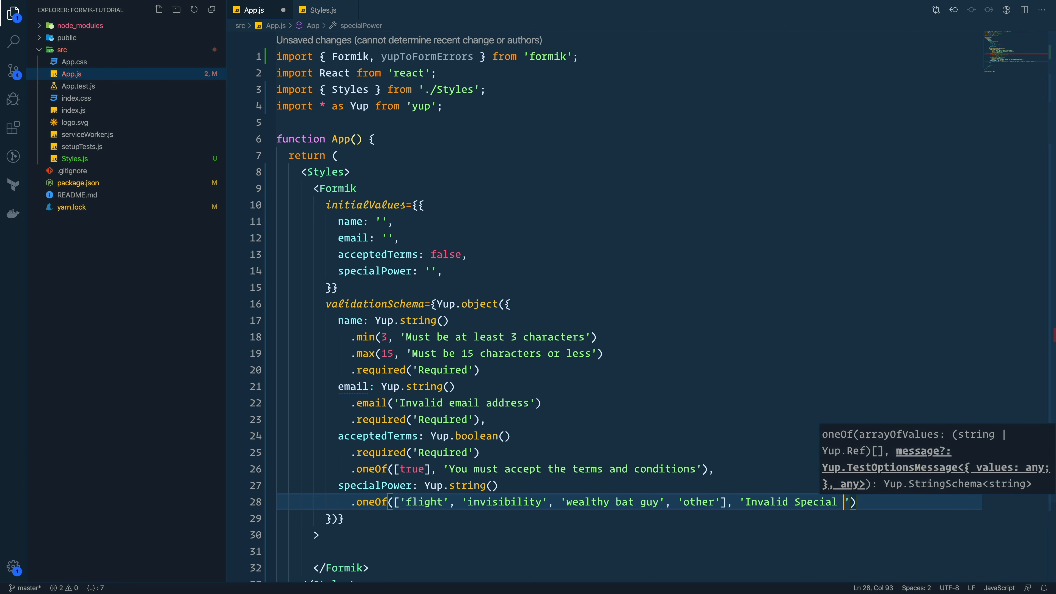
{"action": "type", "text": "Power"}
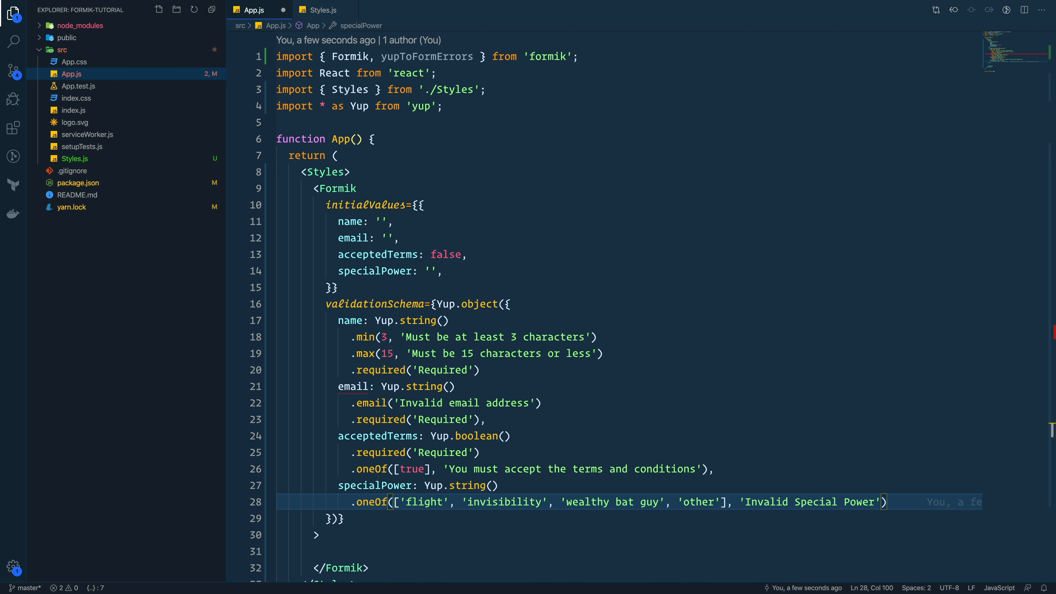
{"action": "type", "text": ".required("}
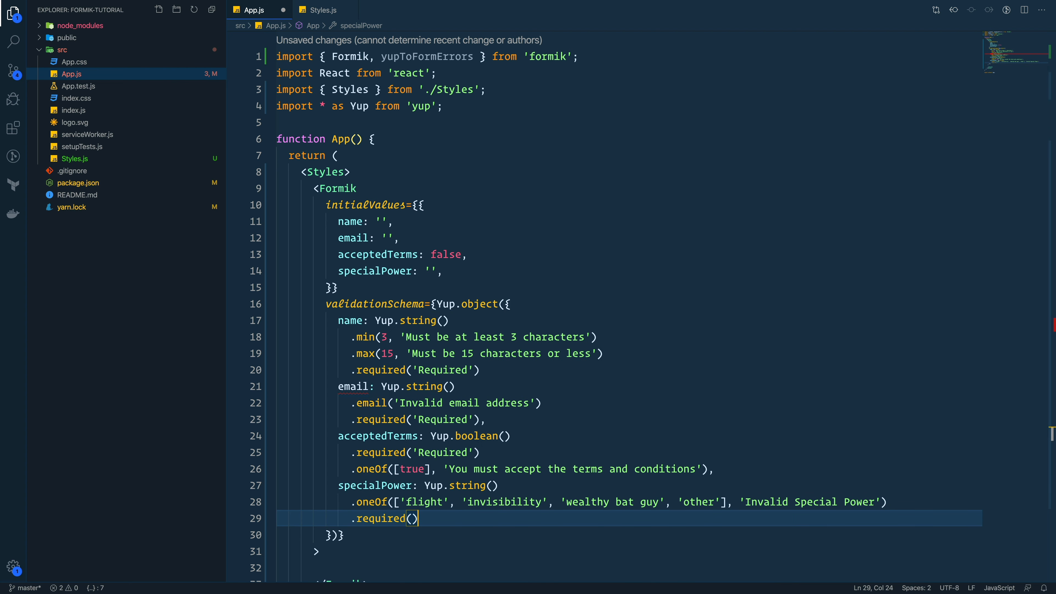
{"action": "type", "text": "Requir"}
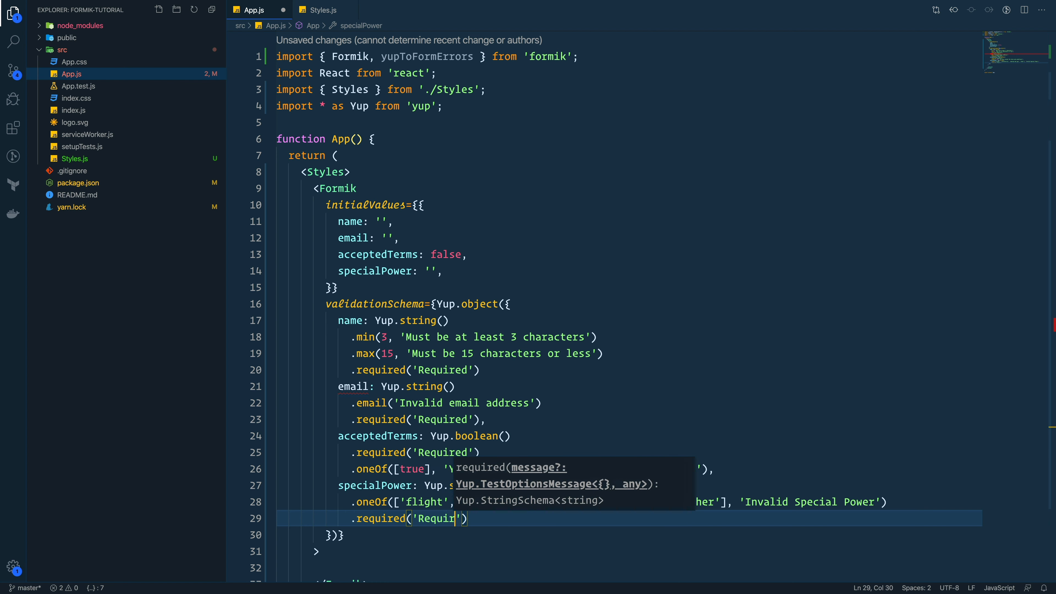
{"action": "type", "text": "ed')"}
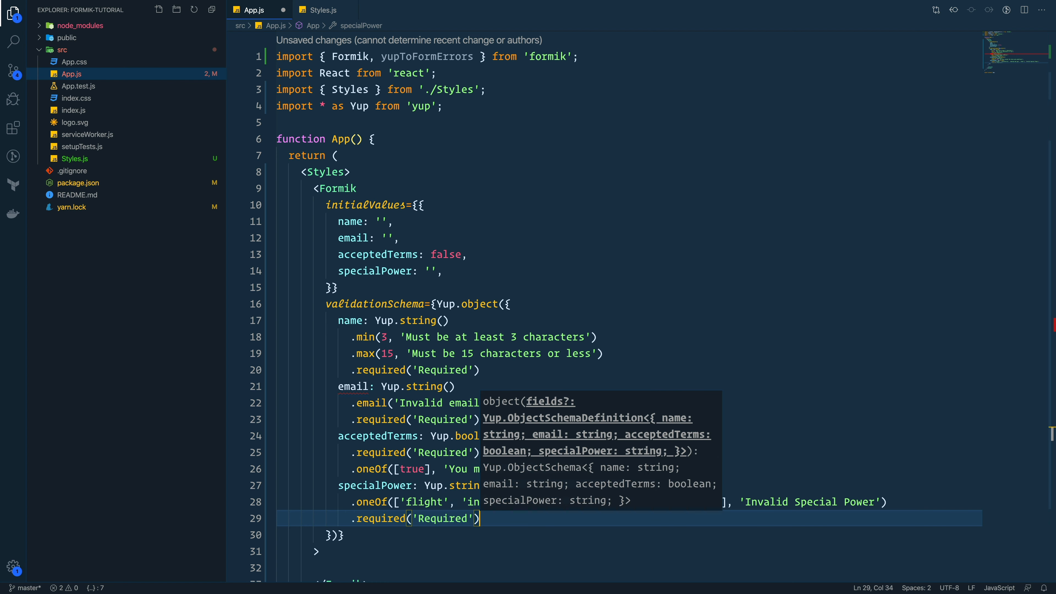
{"action": "type", "text": ","}
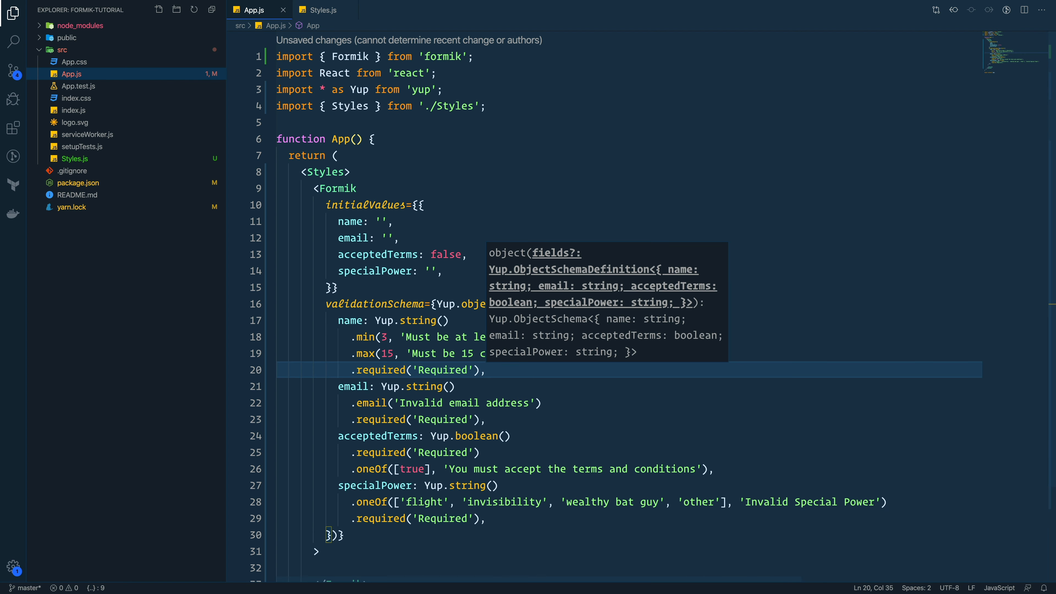
{"action": "scroll", "scroll_direction": "down", "scroll_amount": 3}
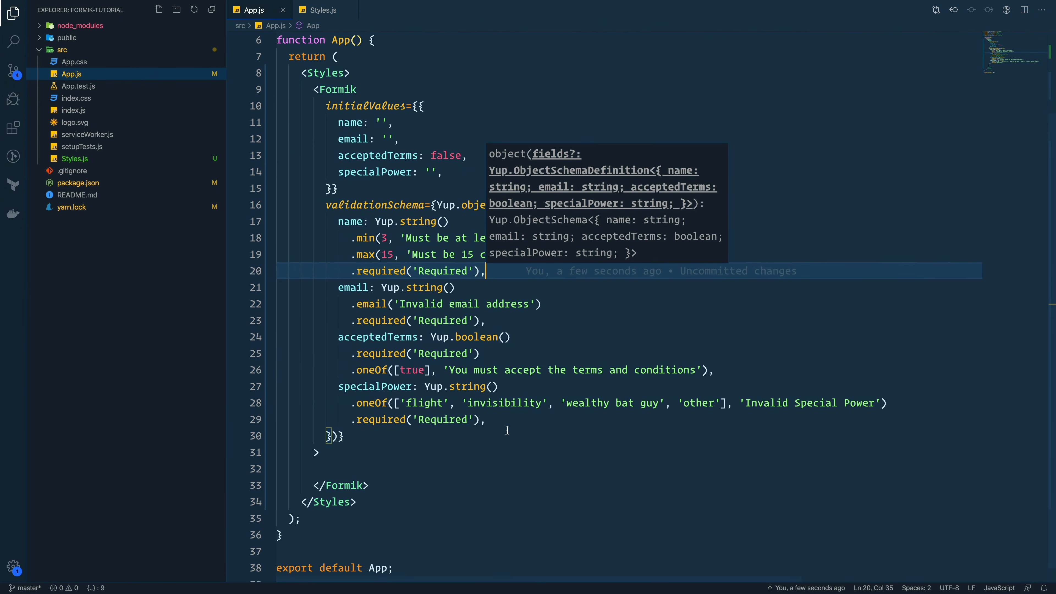
{"action": "scroll", "scroll_direction": "up", "scroll_amount": 3}
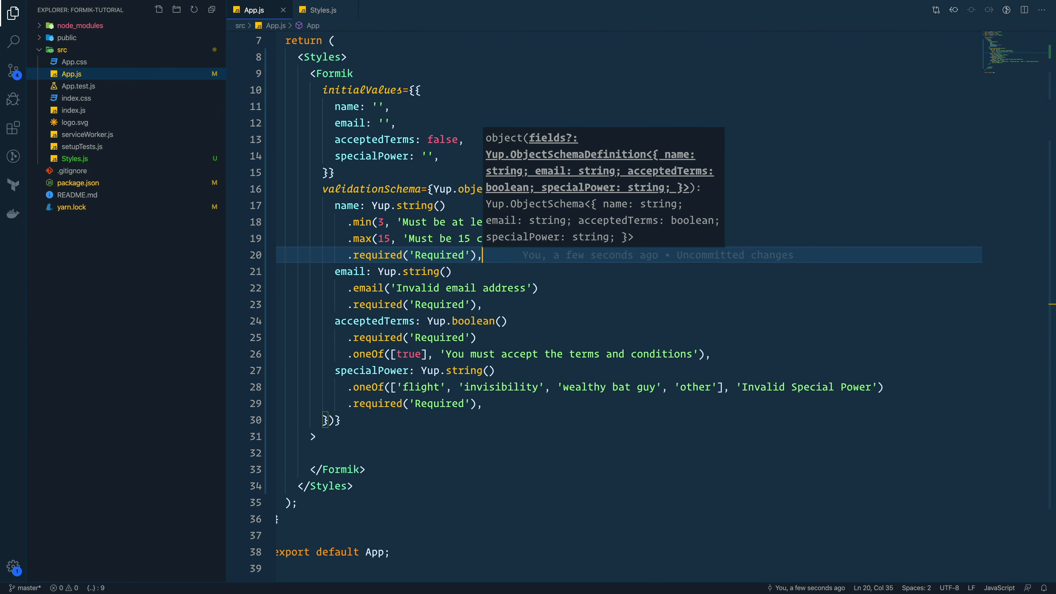
{"action": "mouse_move", "coordinate": [373, 427]}
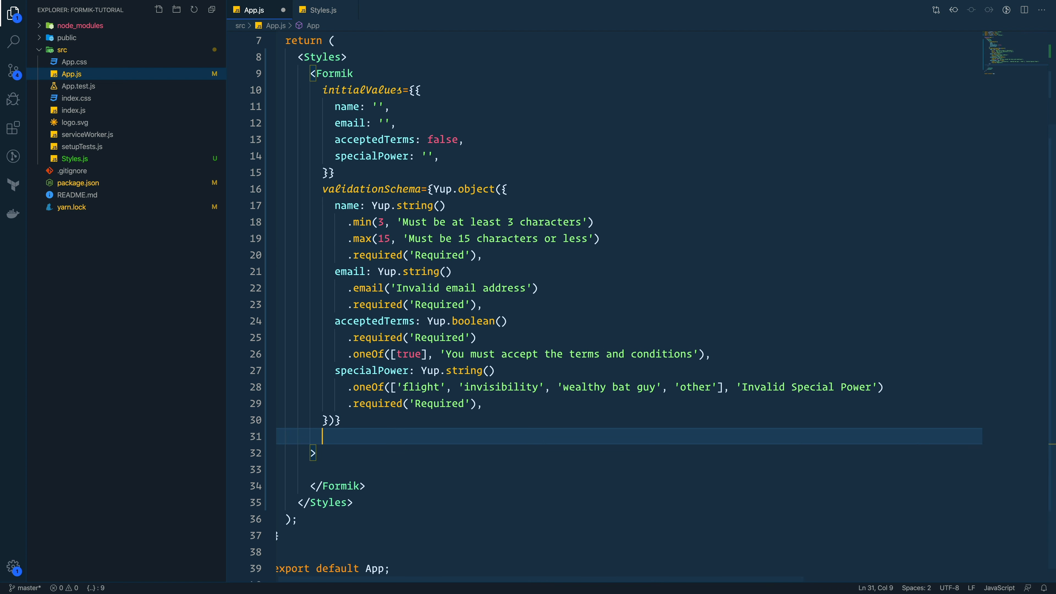
Add an onSubmit handler taking values, setSubmitting and resetForm with a 3000 ms setTimeout.
{"action": "type", "text": "onSubmit"}
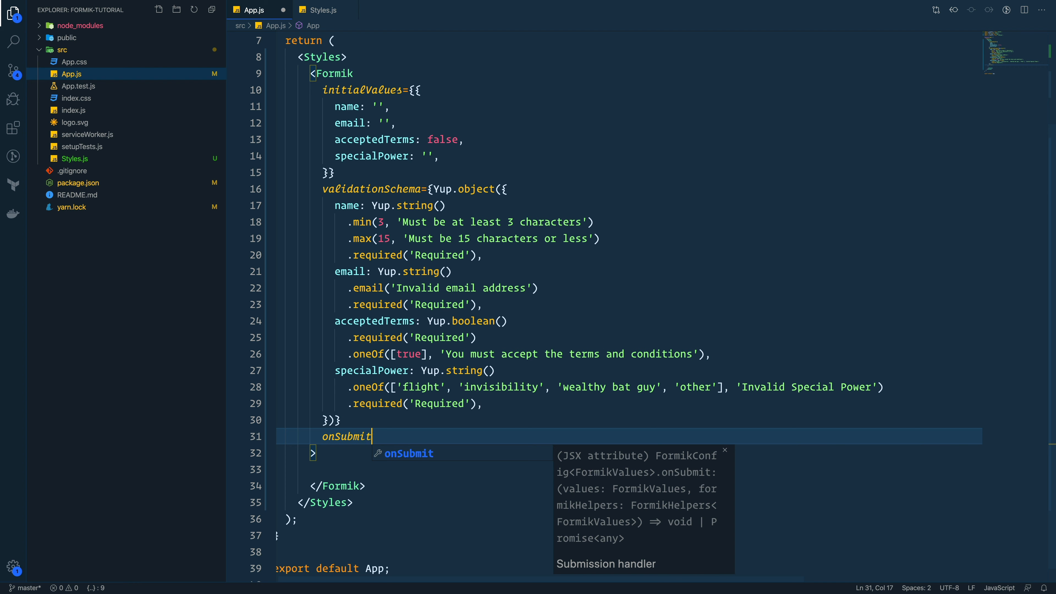
{"action": "type", "text": "={}"}
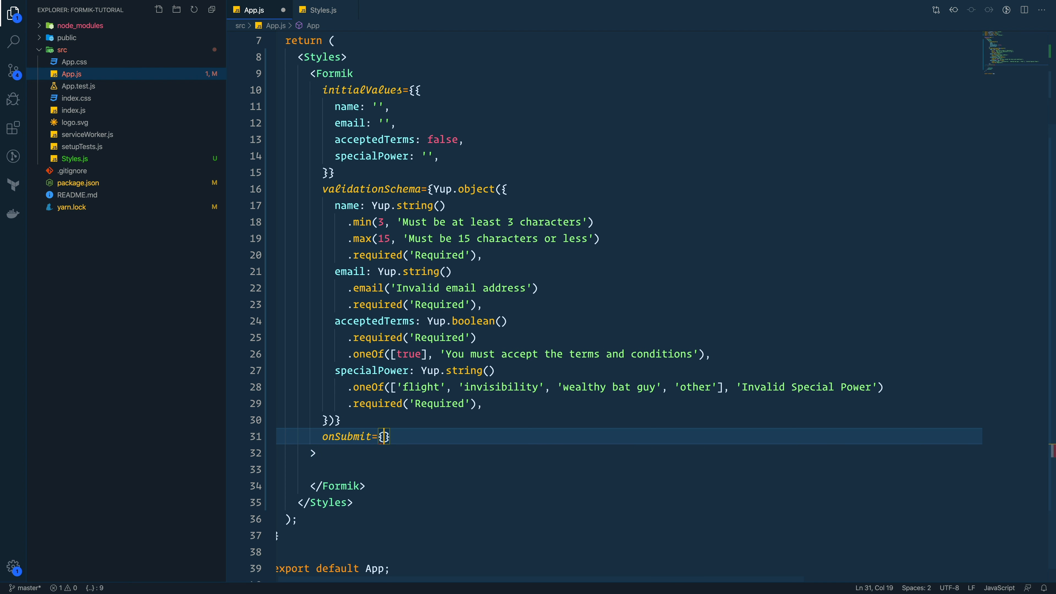
{"action": "type", "text": "(values,"}
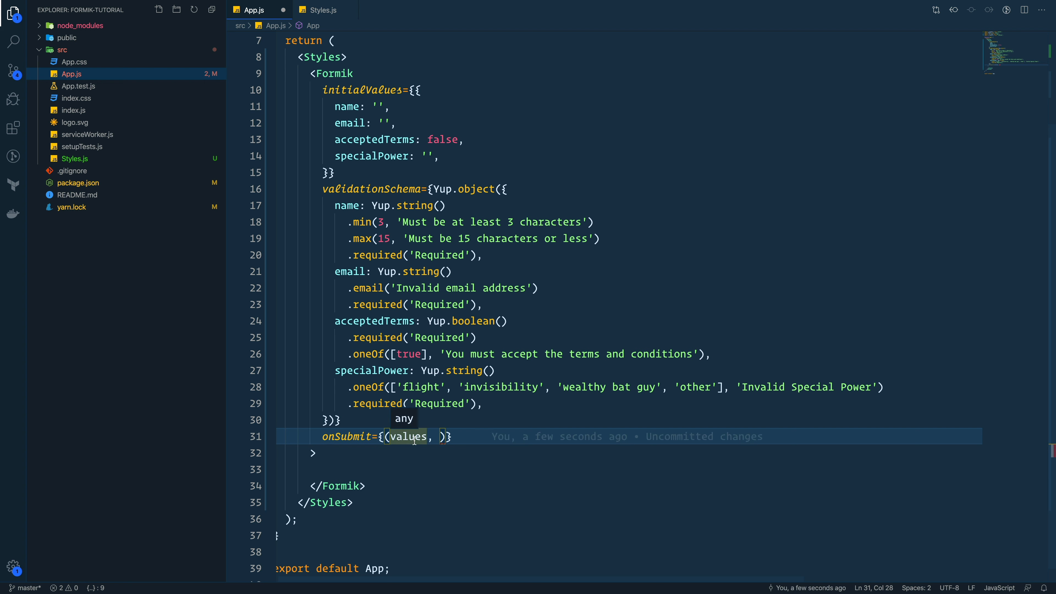
{"action": "type", "text": "{"}
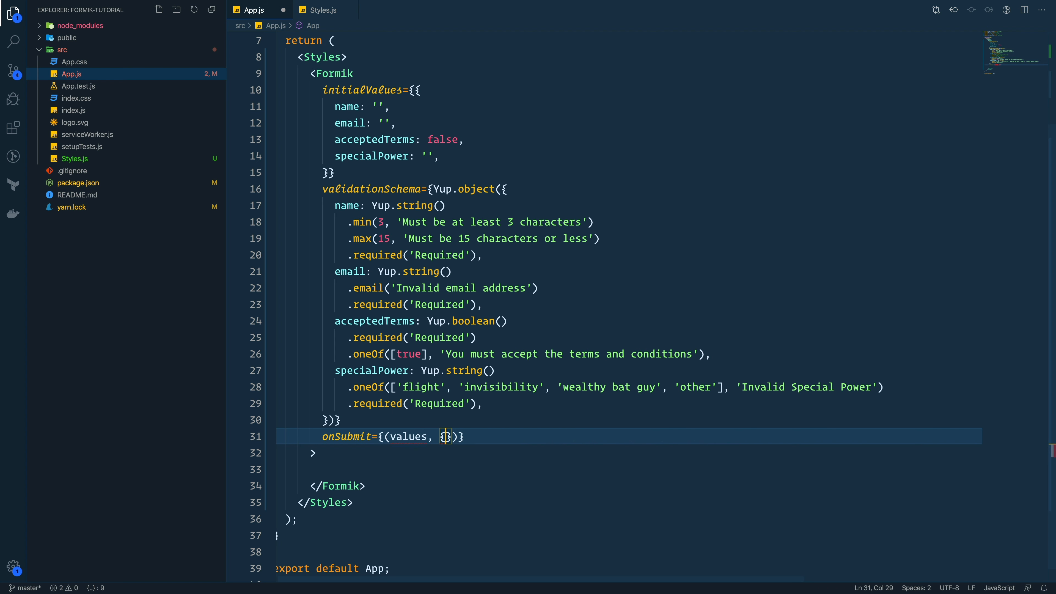
{"action": "type", "text": "setSubmittin"}
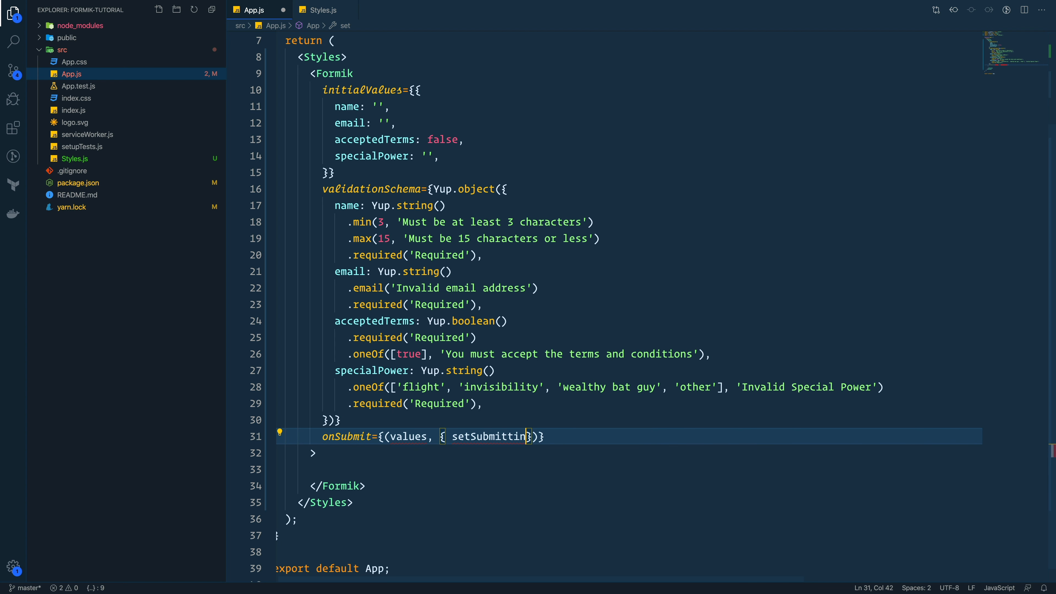
{"action": "type", "text": "g,"}
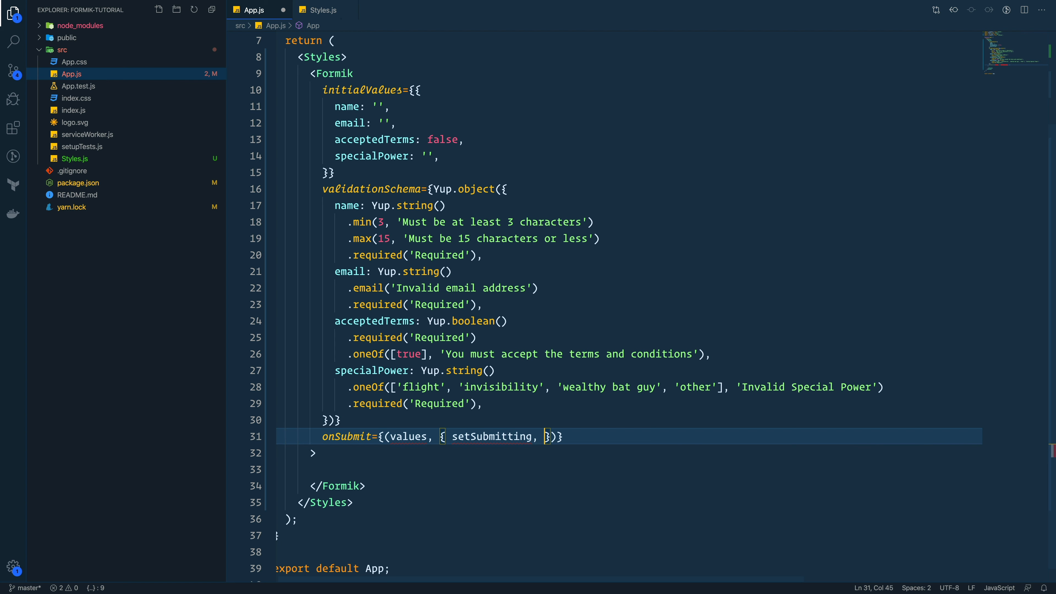
{"action": "type", "text": "resetForm"}
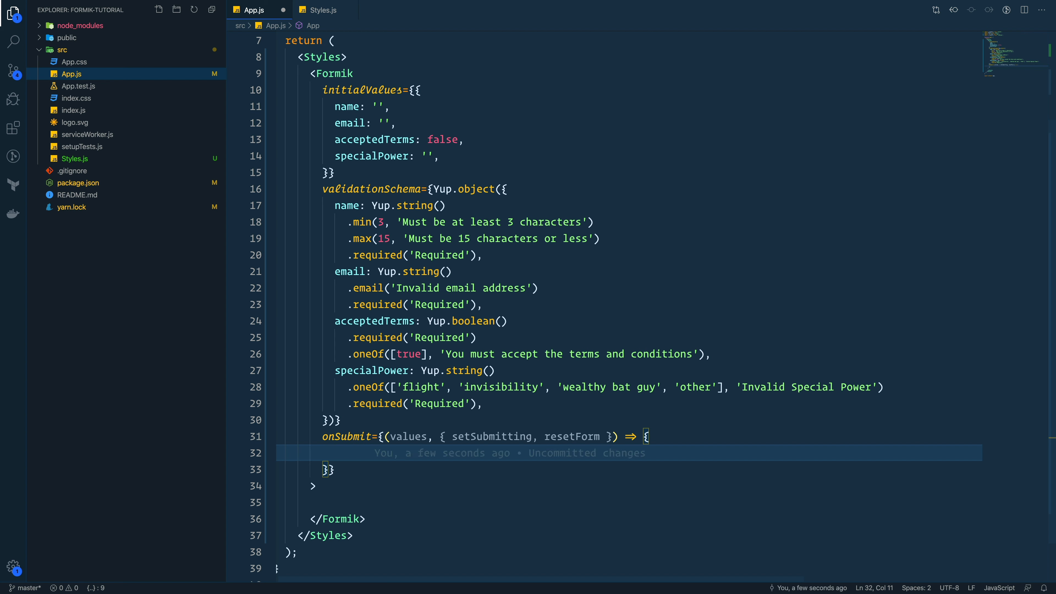
{"action": "type", "text": "setTimeout(() => {"}
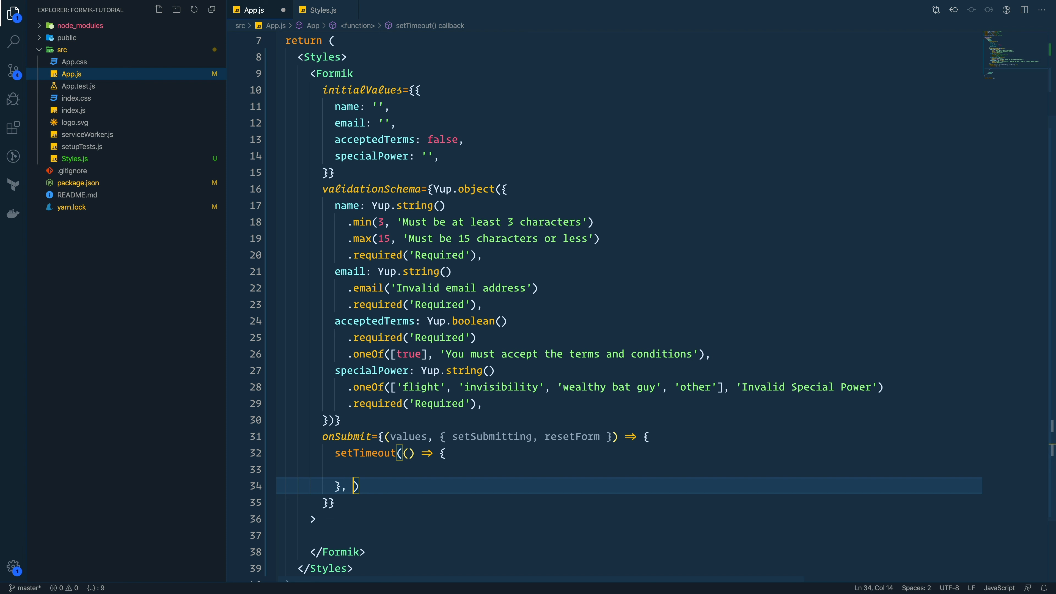
{"action": "type", "text": "3000"}
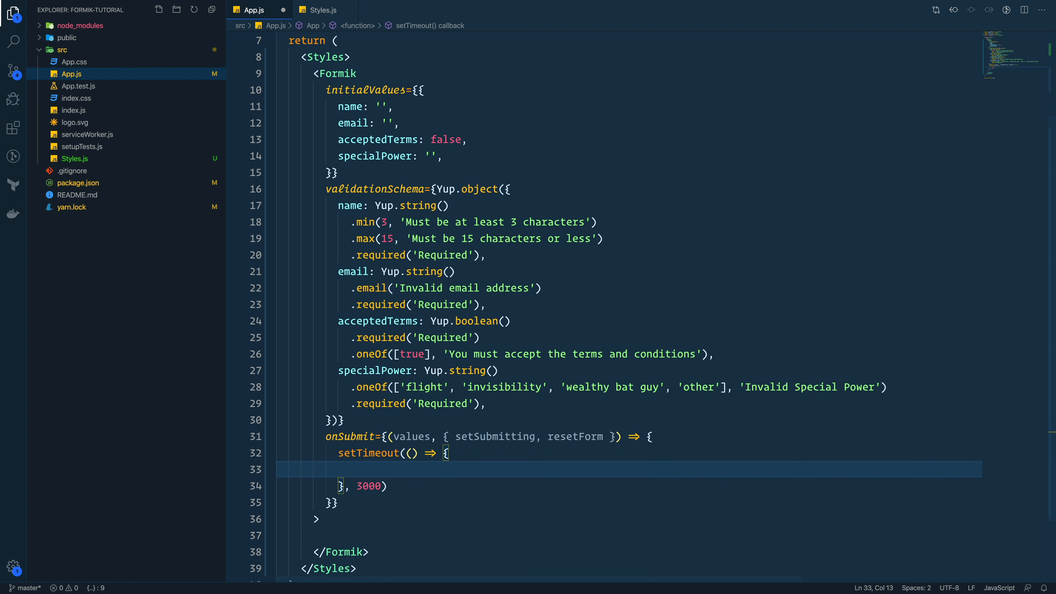
Inside the timeout, alert JSON.stringify(values, null, 2), call resetForm() and setSubmitting(false).
{"action": "type", "text": "alert()"}
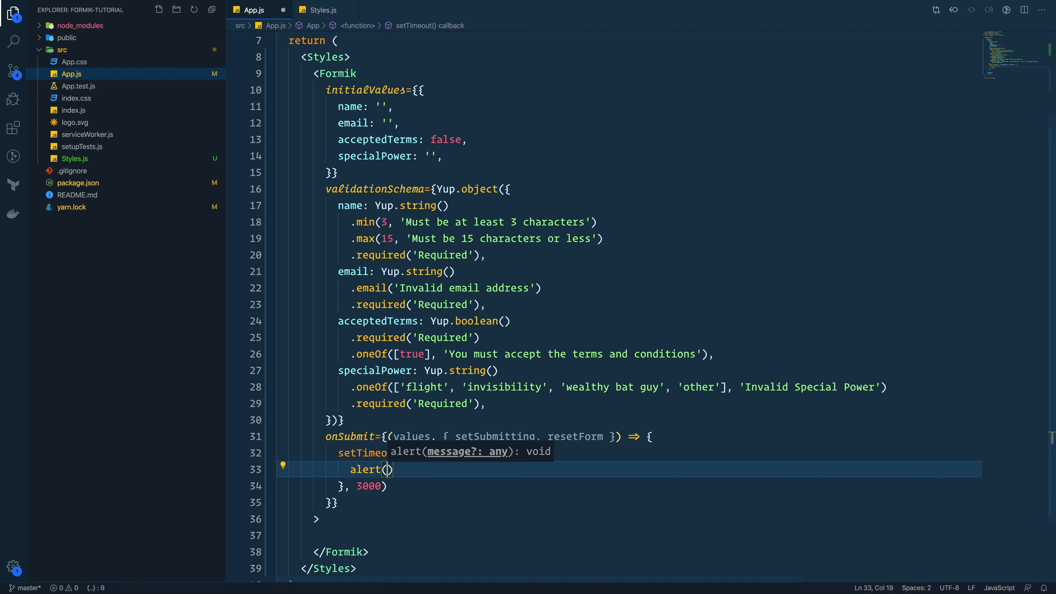
{"action": "type", "text": "JSON"}
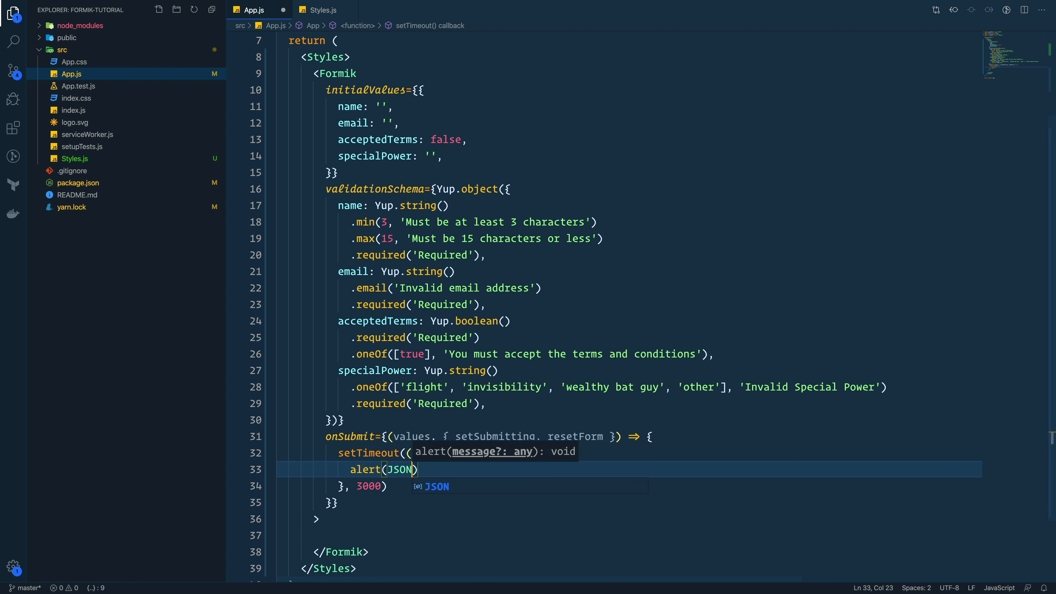
{"action": "type", "text": ".stringify(v"}
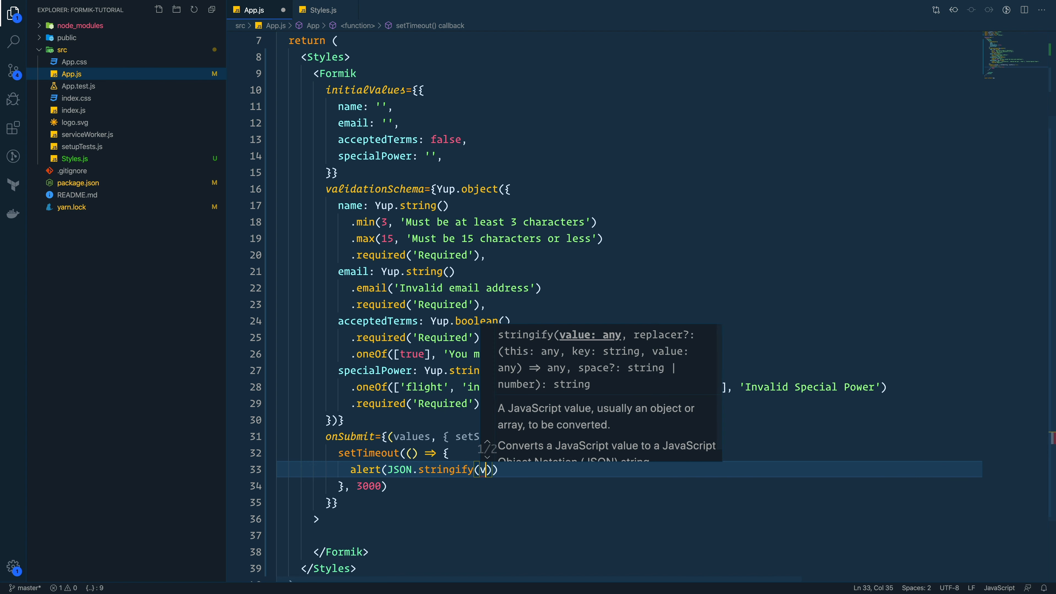
{"action": "type", "text": "alues, null, 2"}
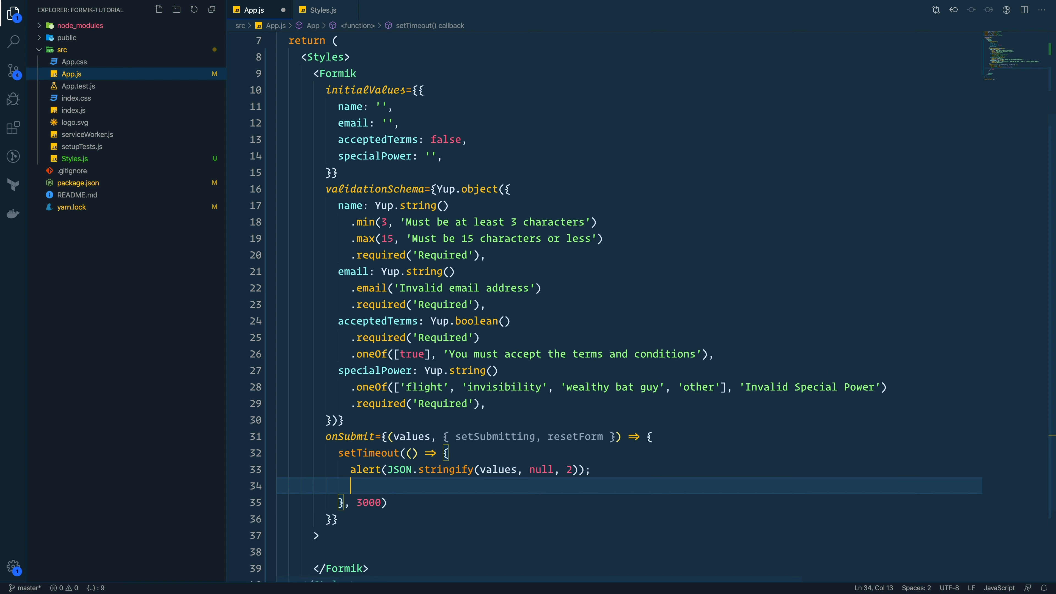
{"action": "type", "text": "resetForm("}
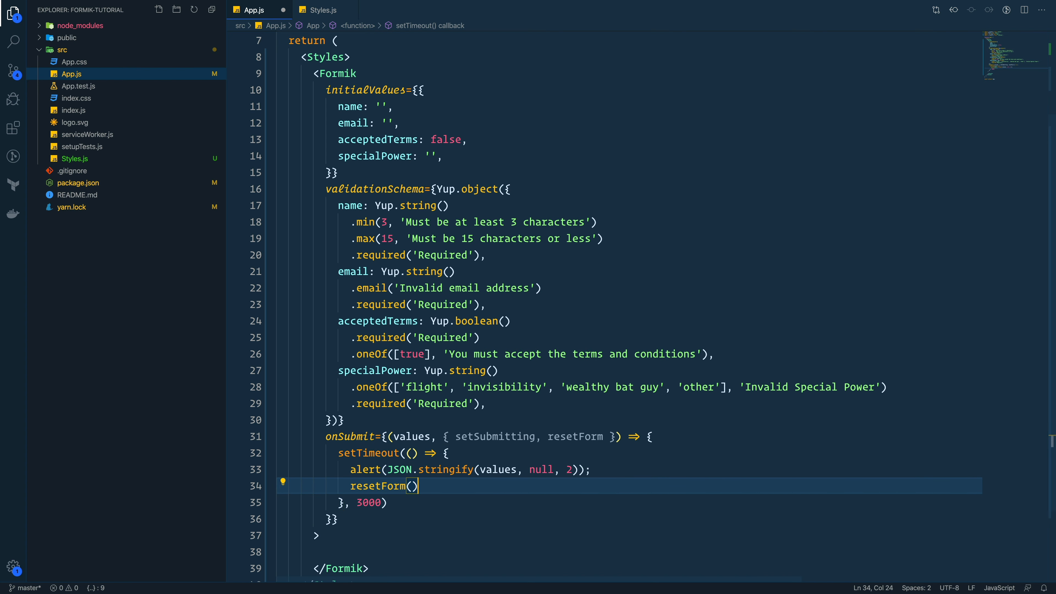
{"action": "type", "text": "setSubmittin"}
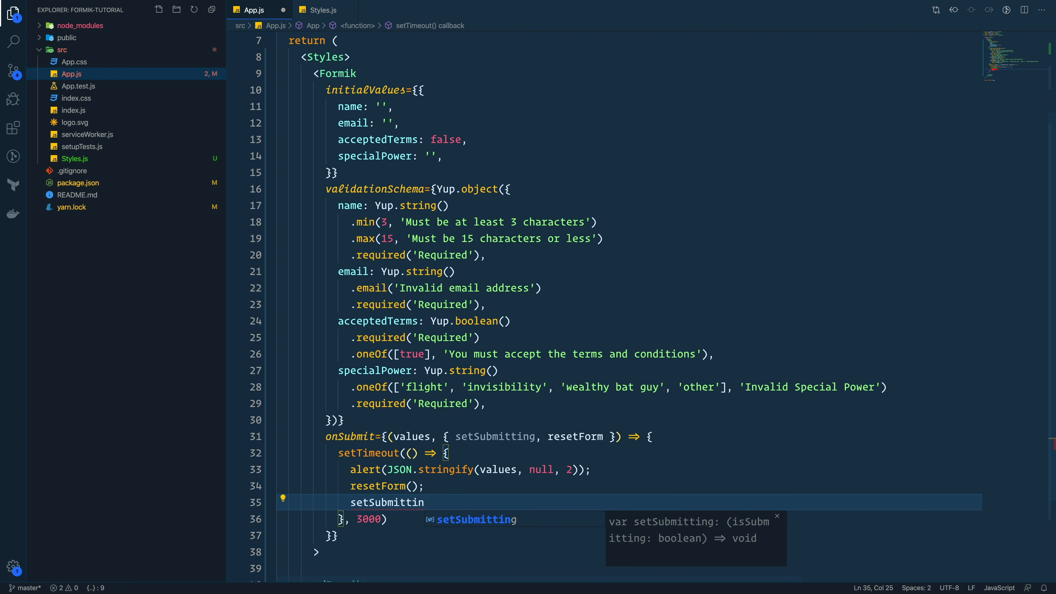
{"action": "type", "text": "g(false)"}
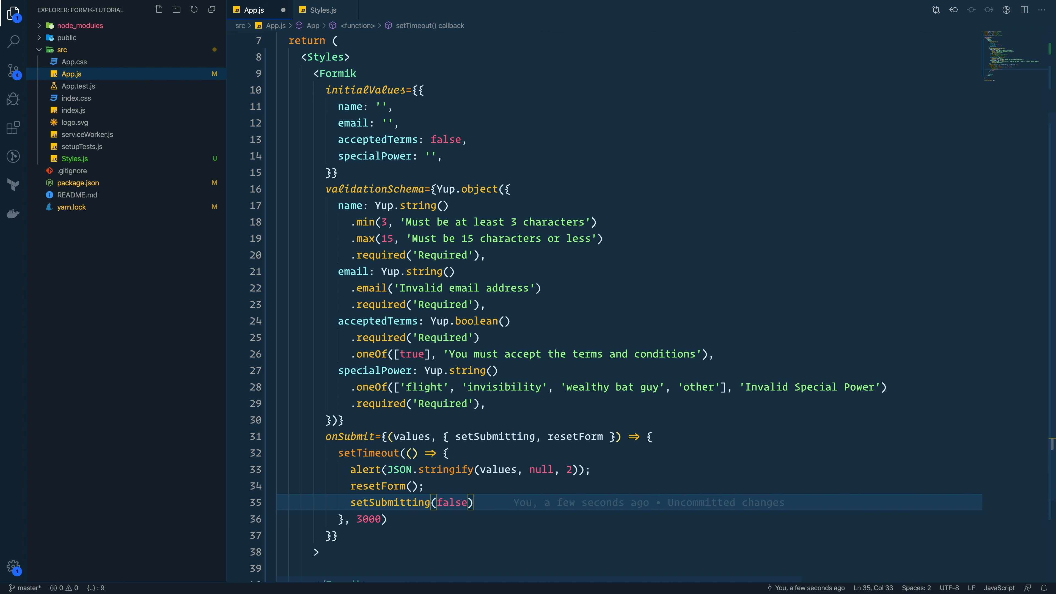
{"action": "type", "text": ";"}
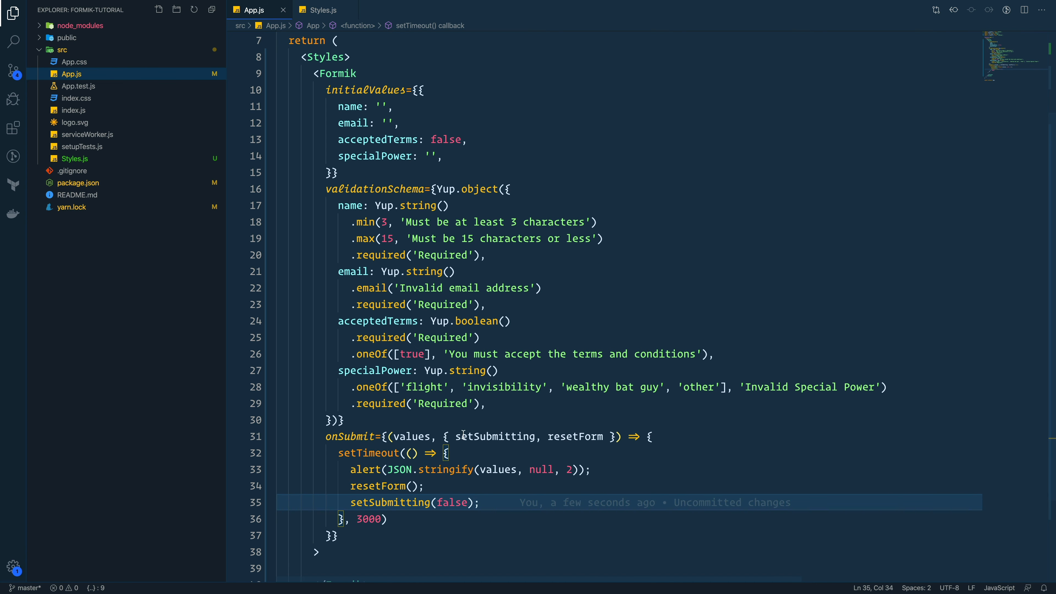
{"action": "scroll", "scroll_direction": "down", "scroll_amount": 3}
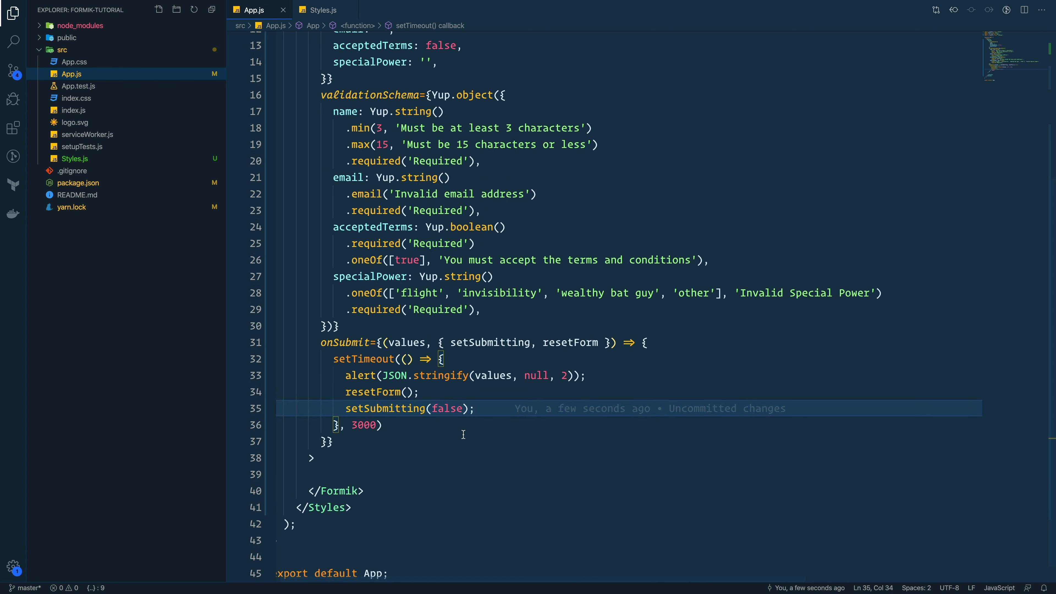
{"action": "mouse_move", "coordinate": [690, 213]}
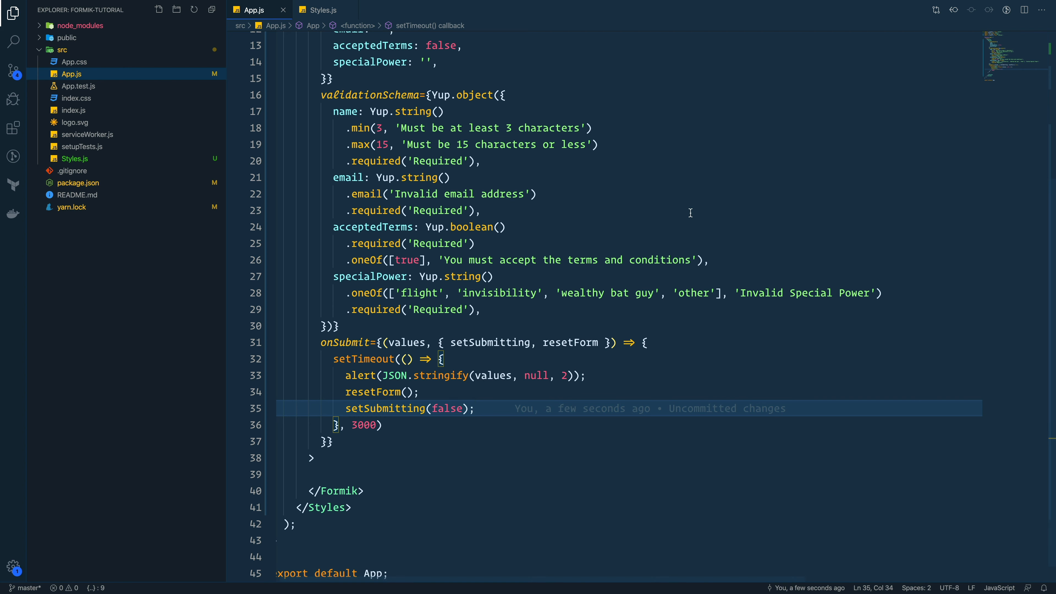
Insert a blank line between the imports and the App function in App.js.
{"action": "scroll", "scroll_direction": "up", "scroll_amount": 3}
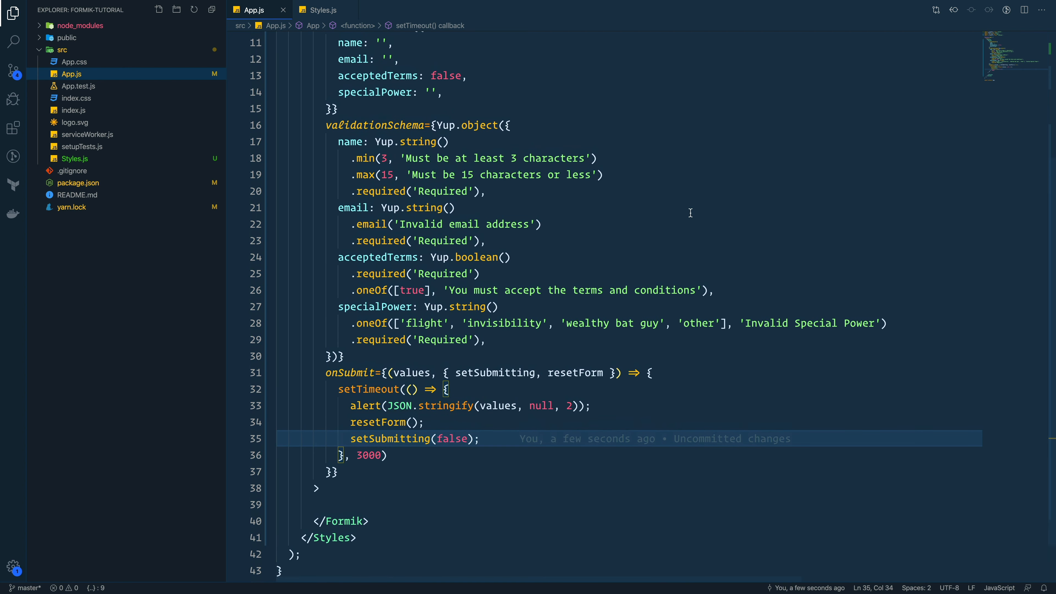
{"action": "scroll", "scroll_direction": "up", "scroll_amount": 3}
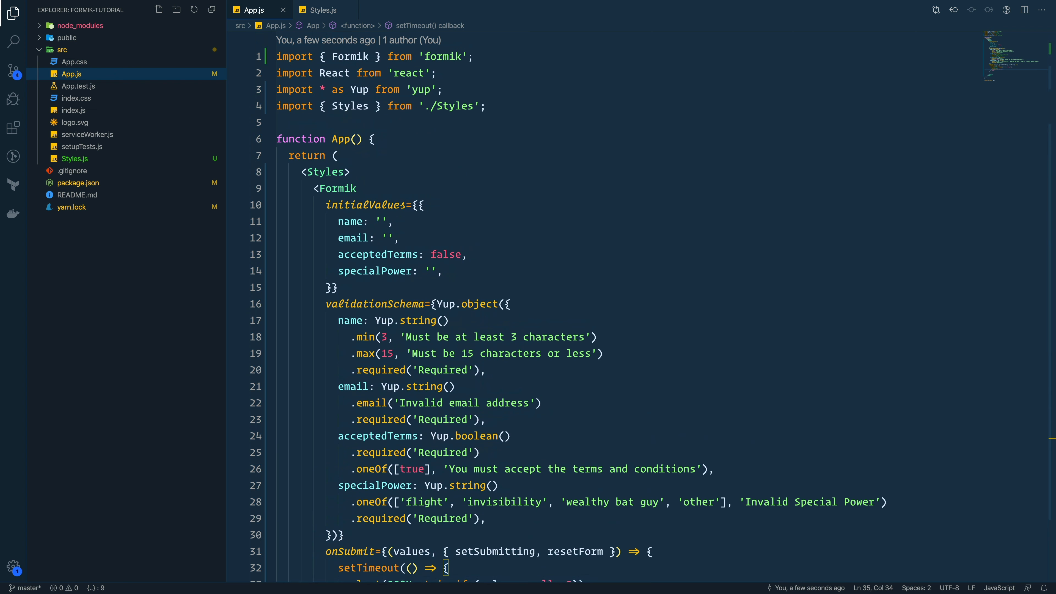
{"action": "mouse_move", "coordinate": [639, 281]}
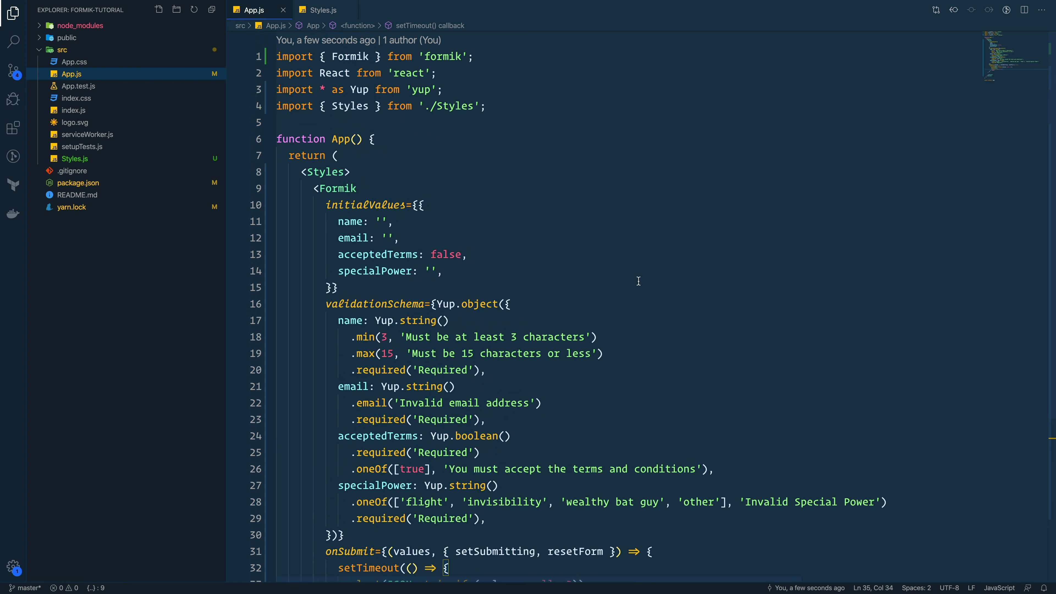
{"action": "mouse_move", "coordinate": [477, 196]}
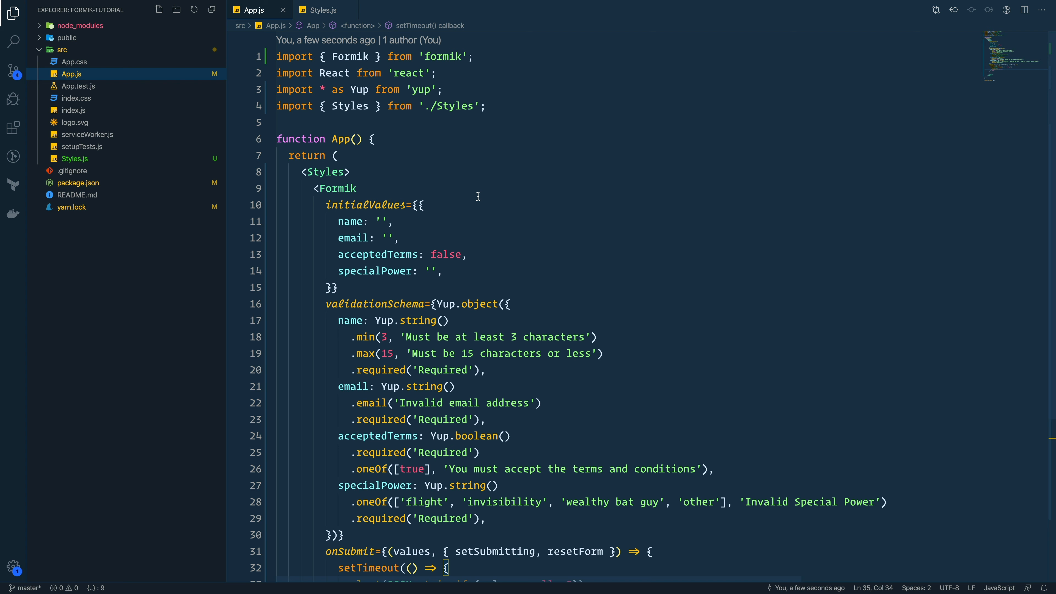
{"action": "mouse_move", "coordinate": [510, 139]}
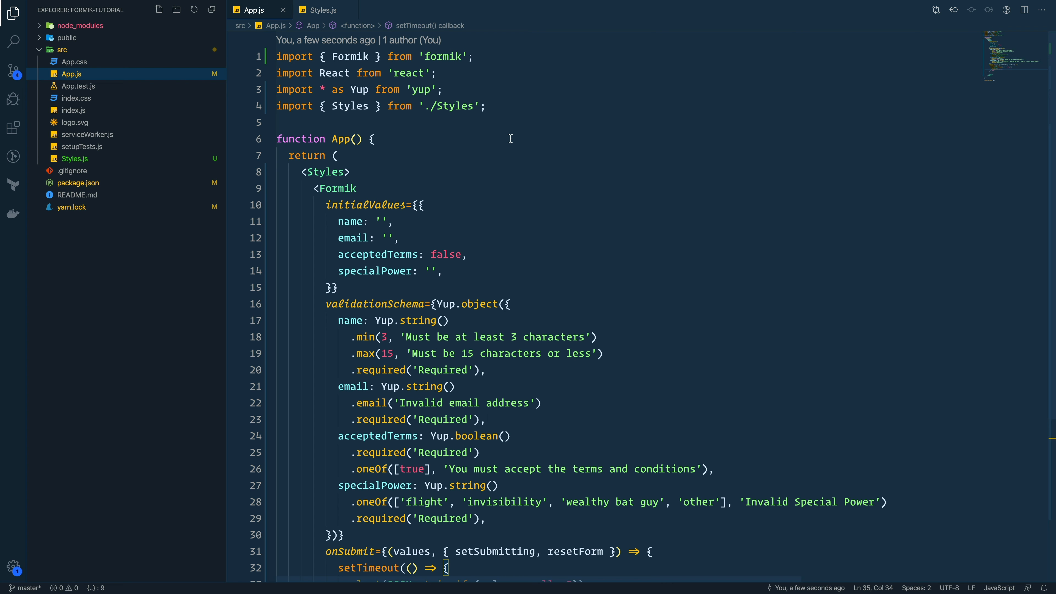
{"action": "key", "text": "enter"}
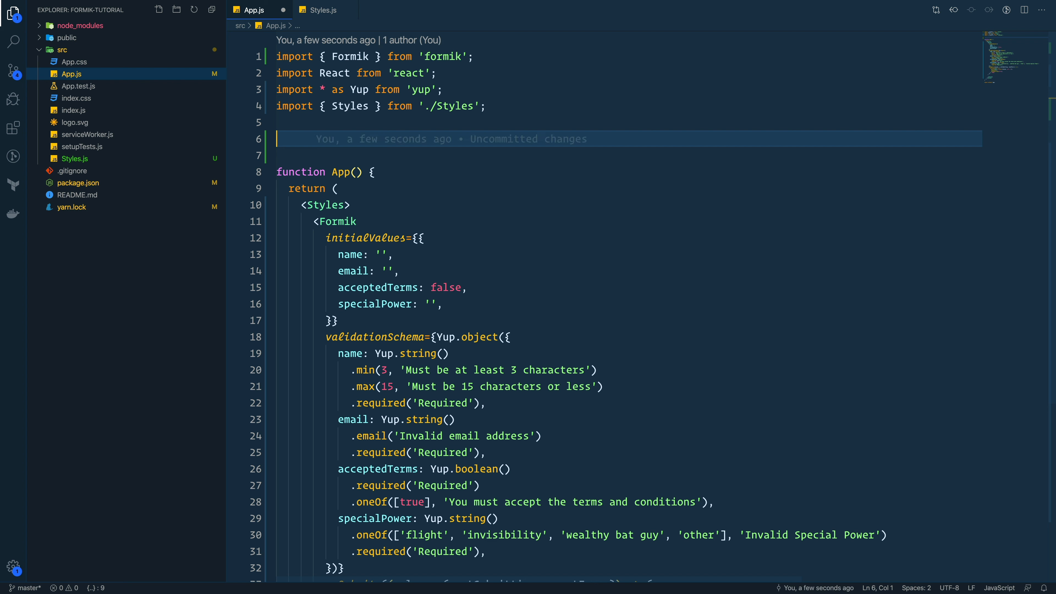
Declare const CustomTextINput = ({ label, ...props }) => { above the App function.
{"action": "type", "text": "co"}
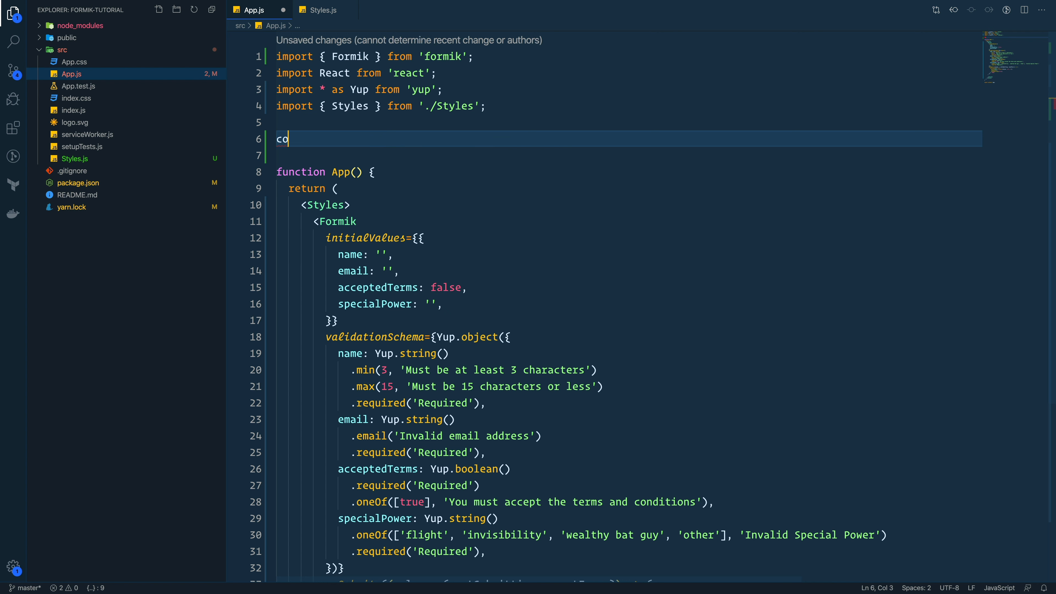
{"action": "type", "text": "nst Custom"}
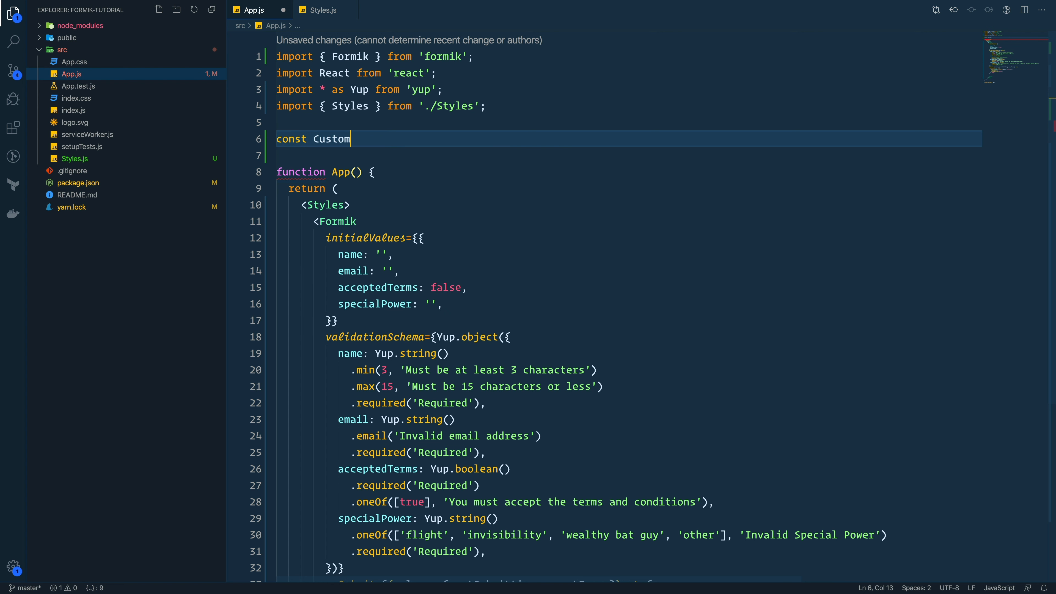
{"action": "type", "text": "TextINput"}
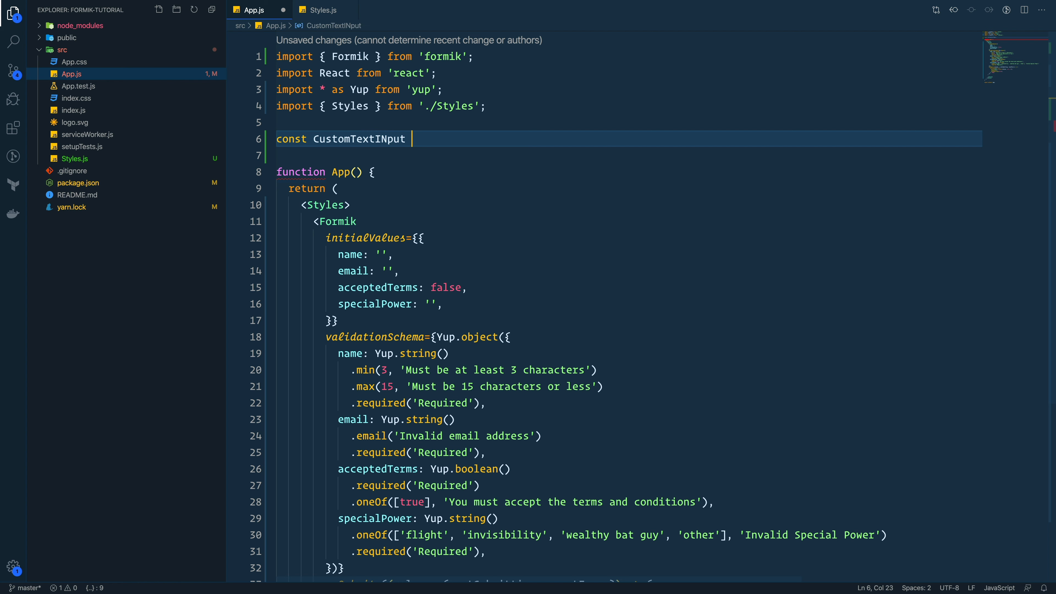
{"action": "type", "text": "= ({})"}
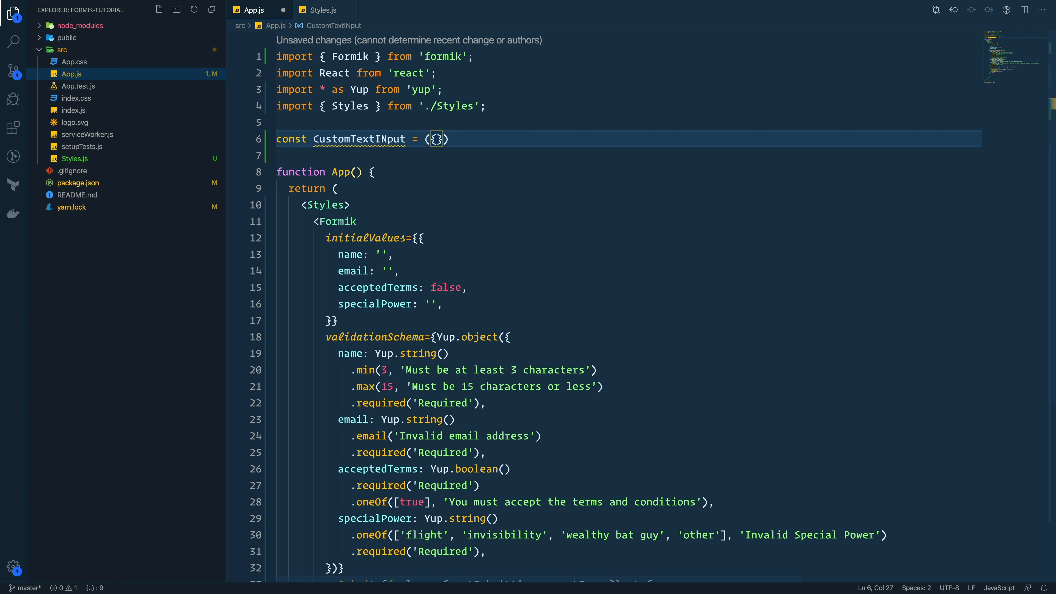
{"action": "type", "text": "label"}
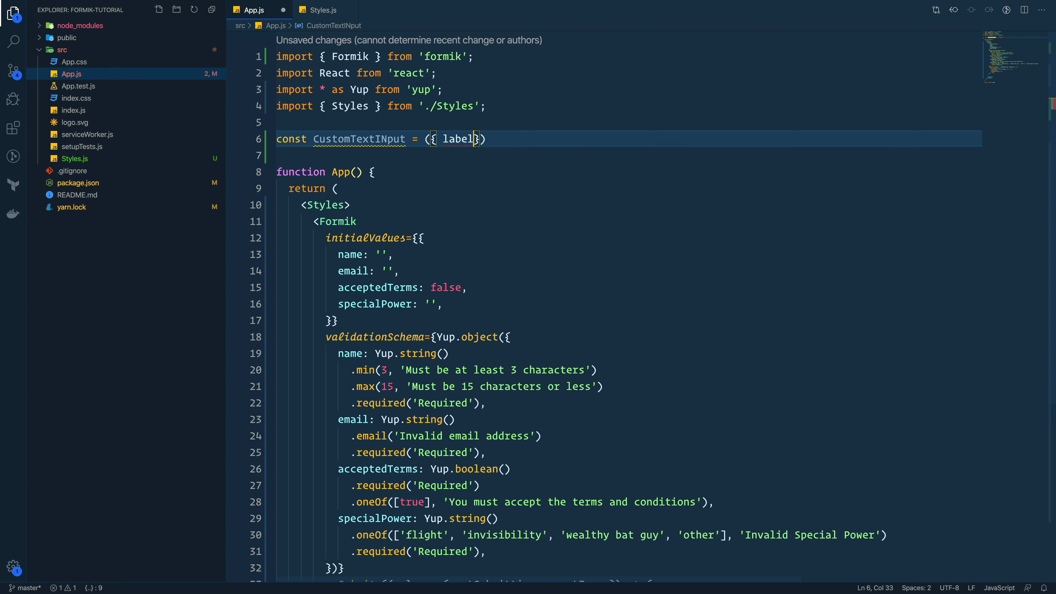
{"action": "type", "text": ", ..."}
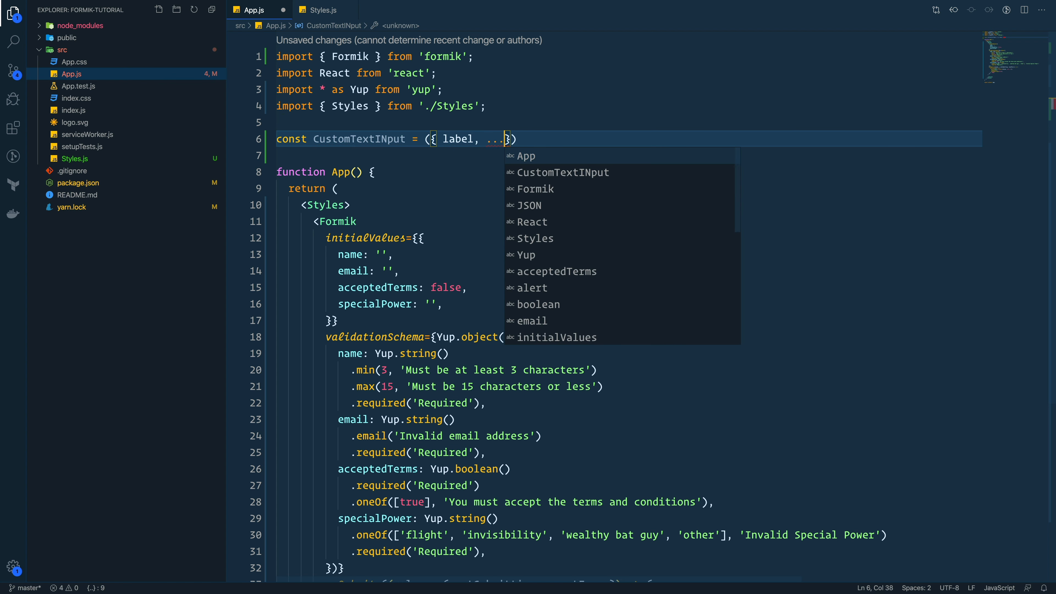
{"action": "type", "text": "props"}
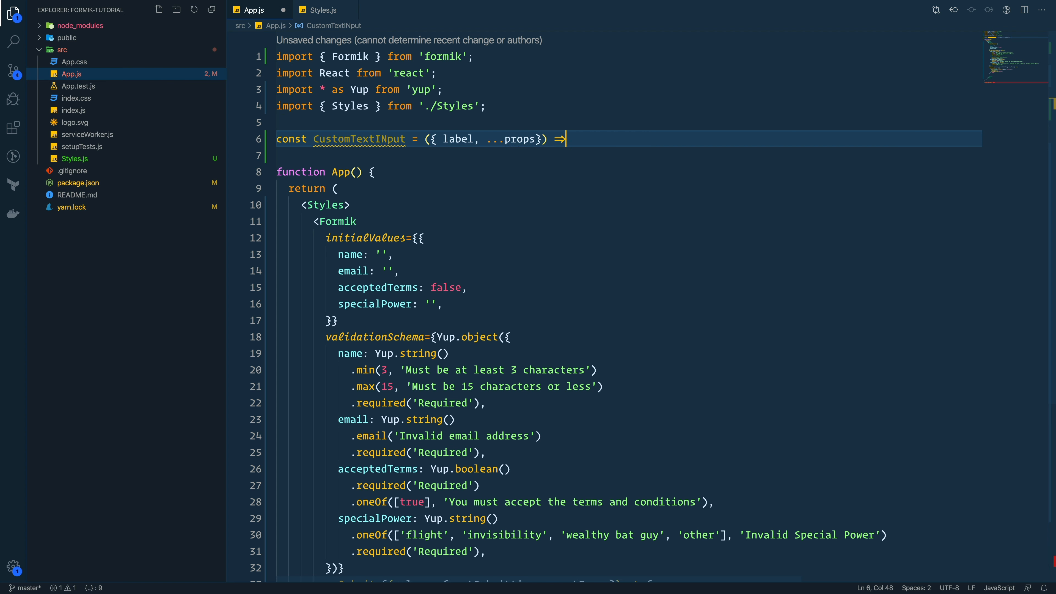
{"action": "type", "text": "{"}
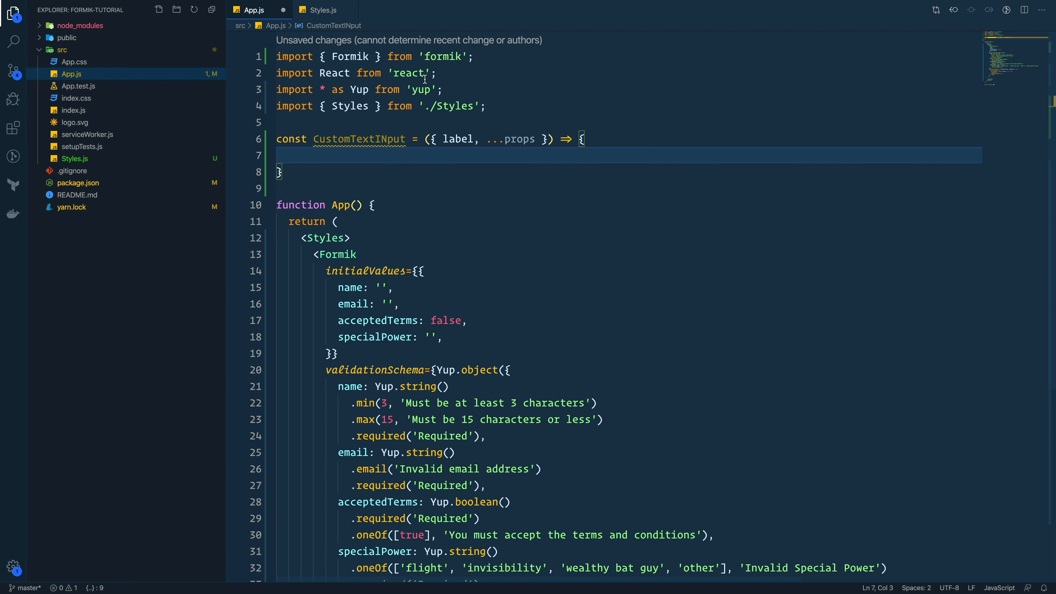
Destructure [field, meta] from useField(props) inside CustomTextINput.
{"action": "type", "text": "user"}
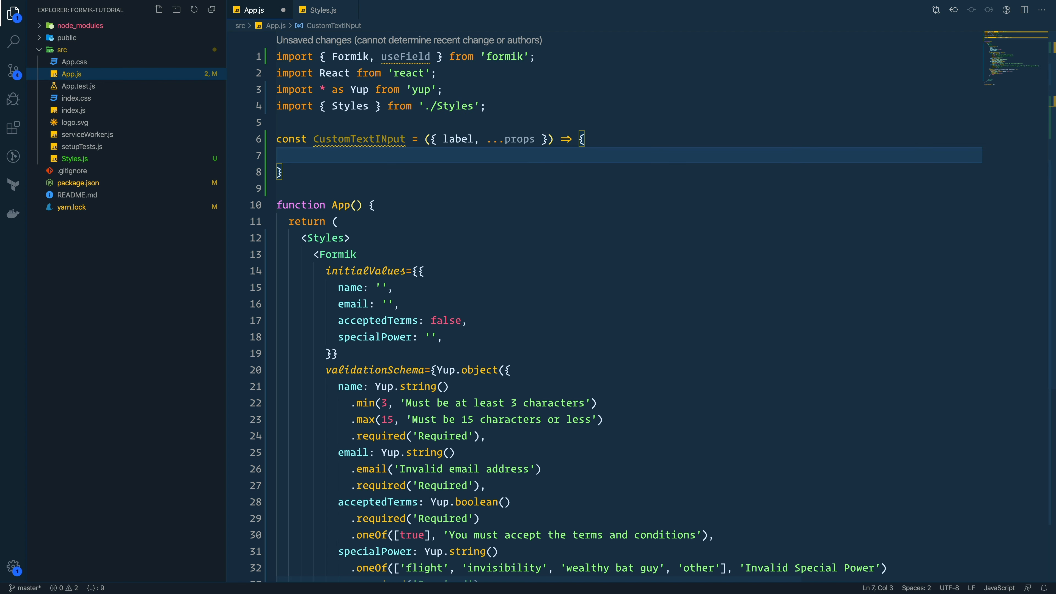
{"action": "type", "text": "const"}
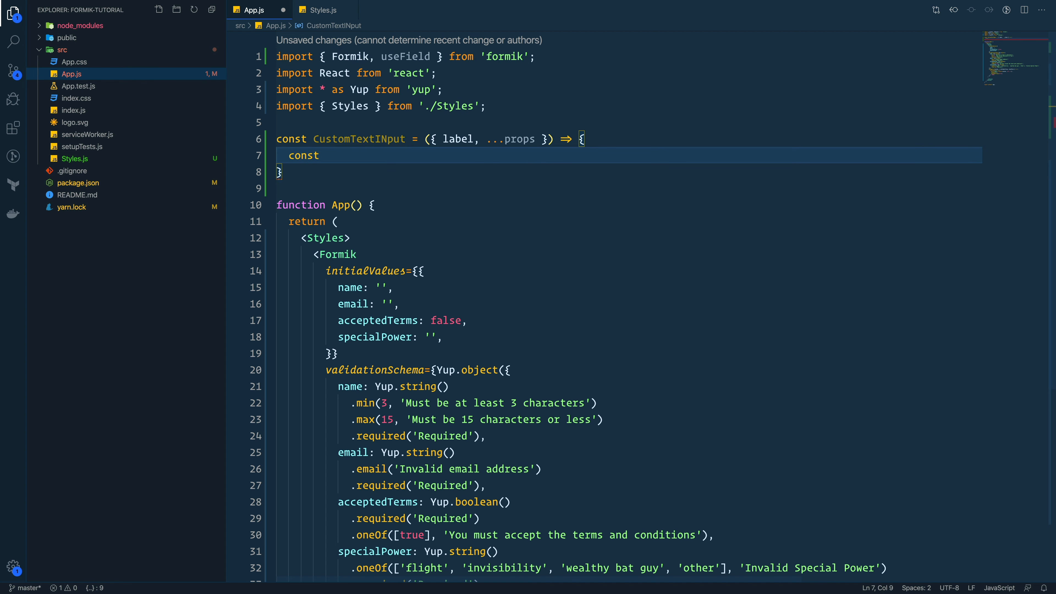
{"action": "type", "text": "[field, meta"}
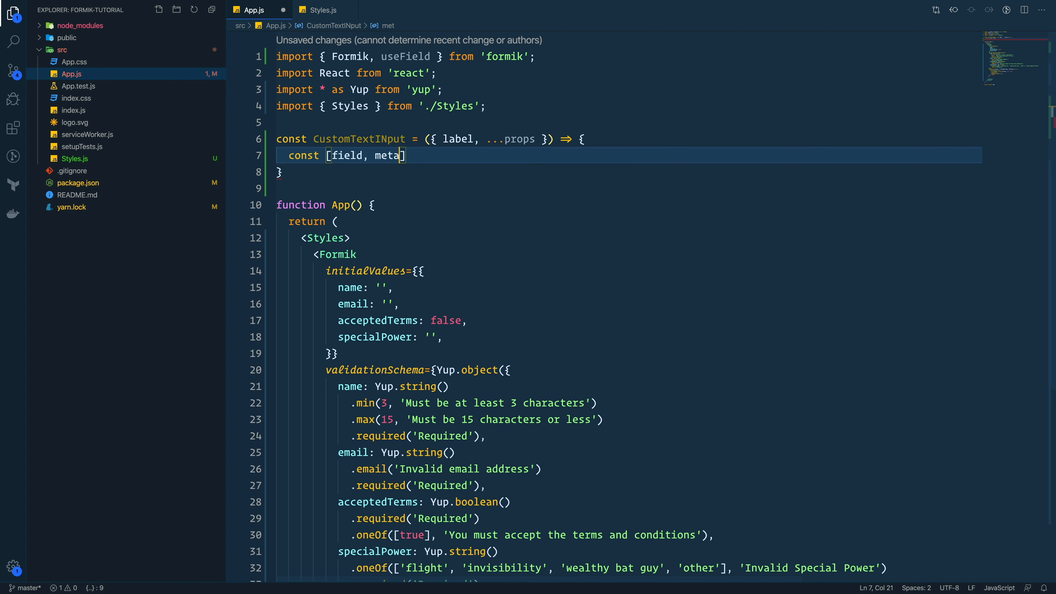
{"action": "type", "text": "= use"}
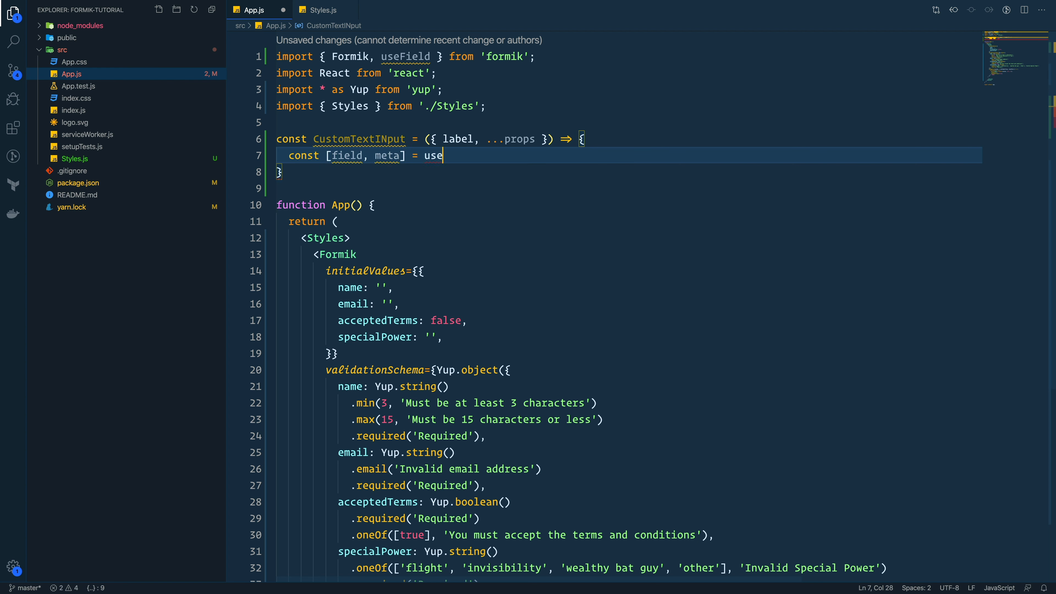
{"action": "type", "text": "Field()"}
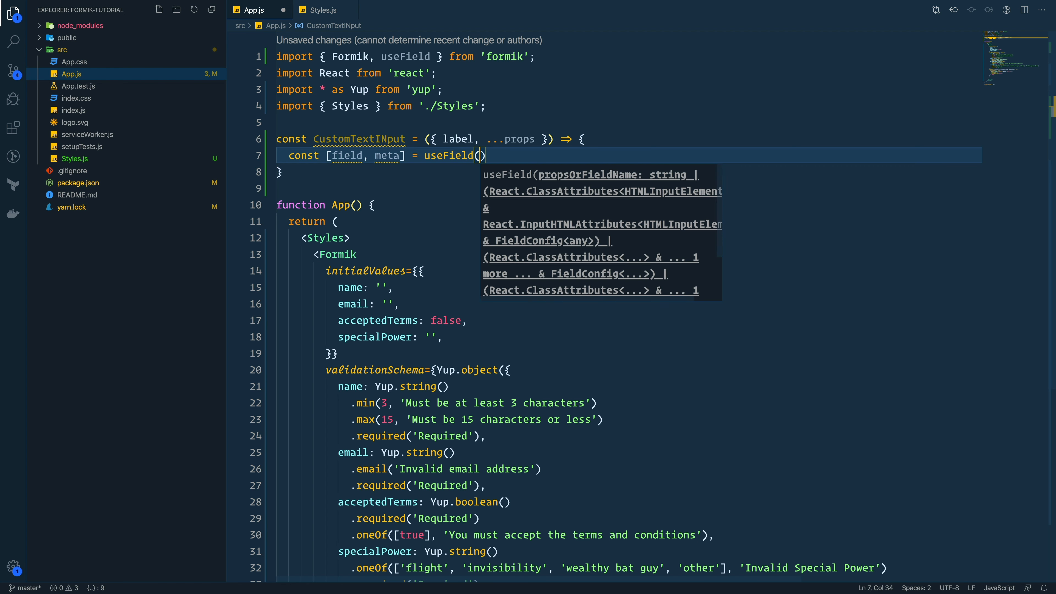
{"action": "type", "text": "props);"}
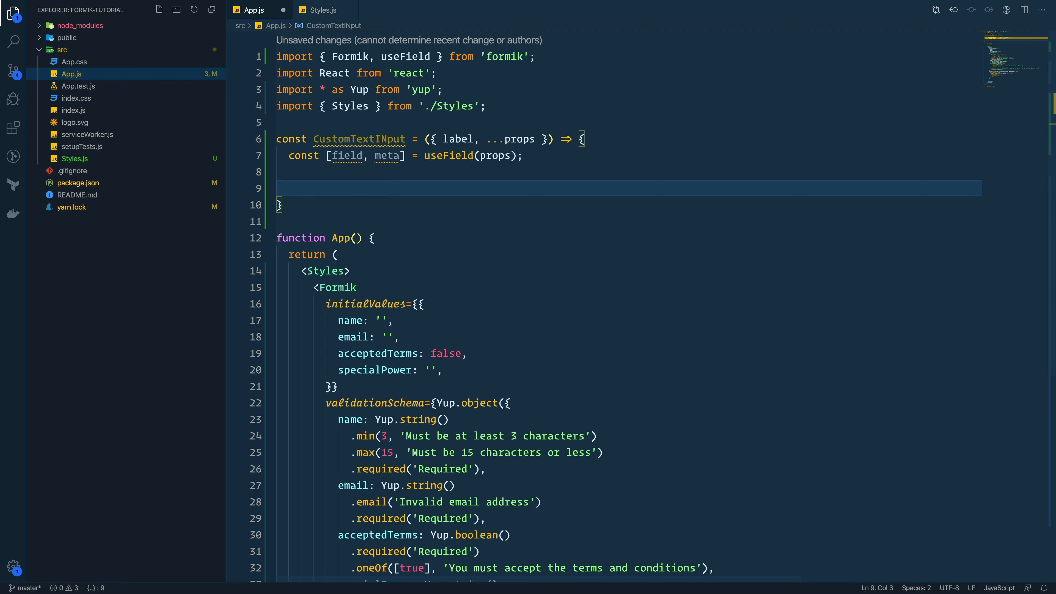
Return a <> fragment with <label htmlFor={props.id || props.name}>{label}</label>.
{"action": "type", "text": "return ()"}
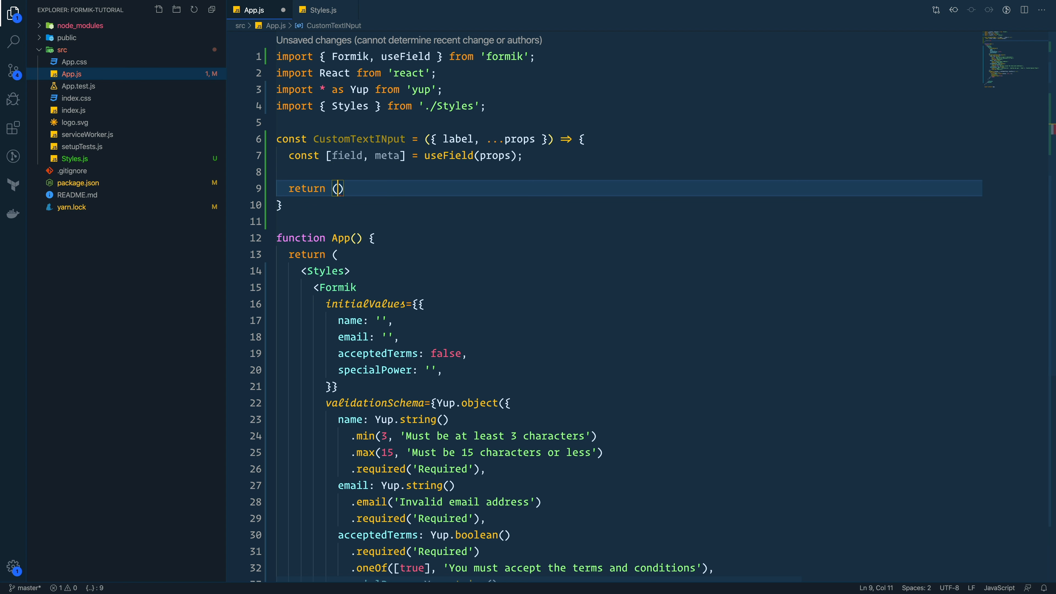
{"action": "key", "text": "Enter"}
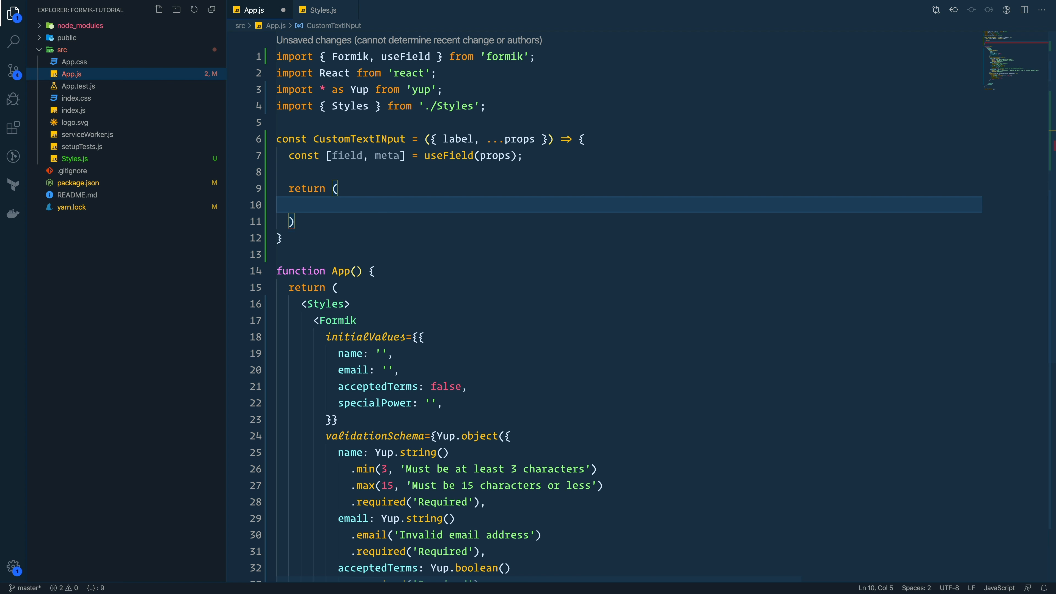
{"action": "type", "text": "<>"}
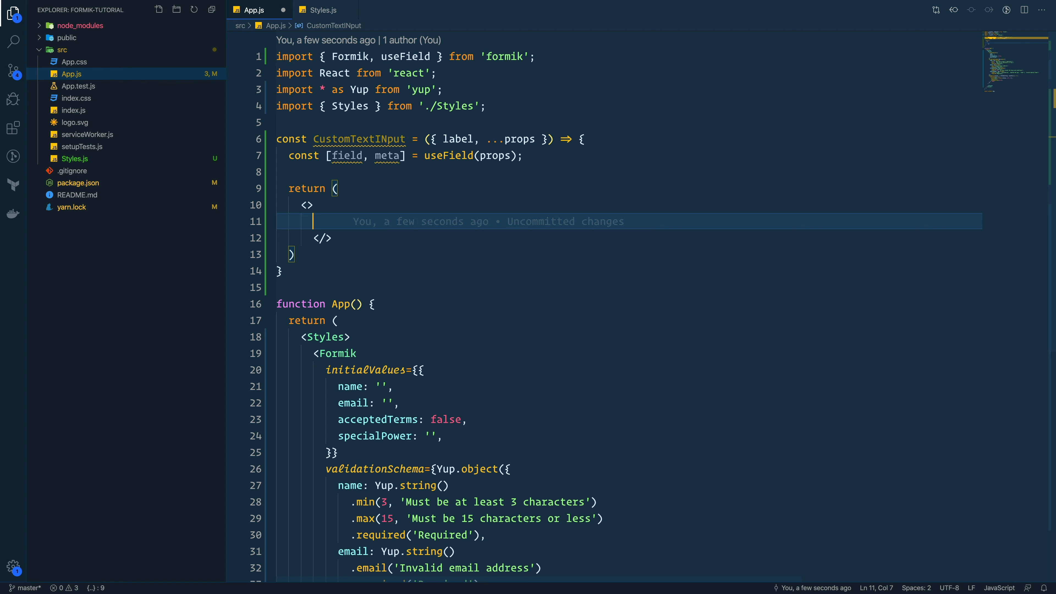
{"action": "type", "text": "<label></label>"}
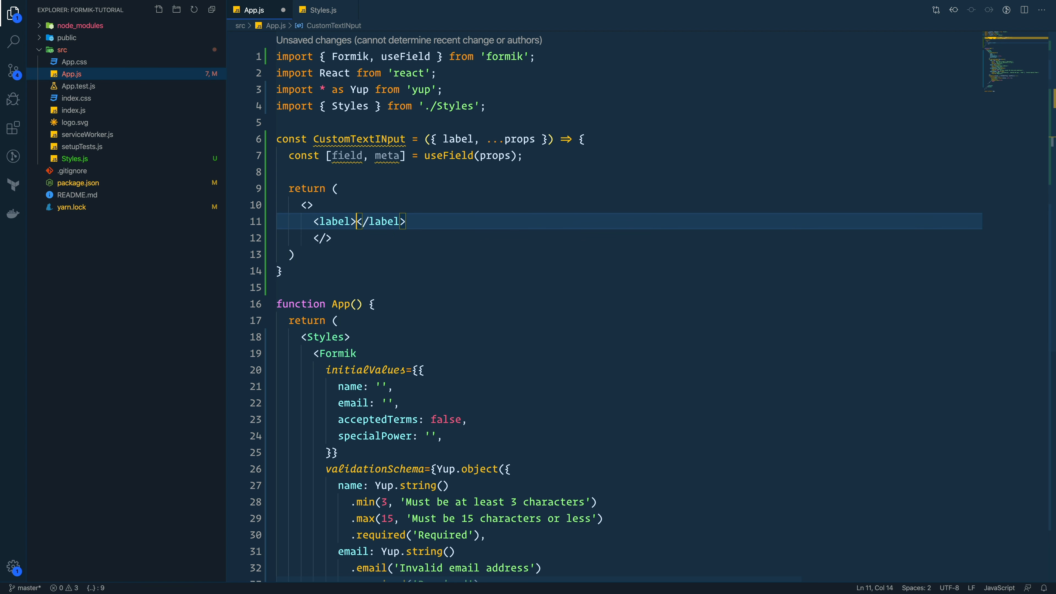
{"action": "type", "text": "htmlFor="}
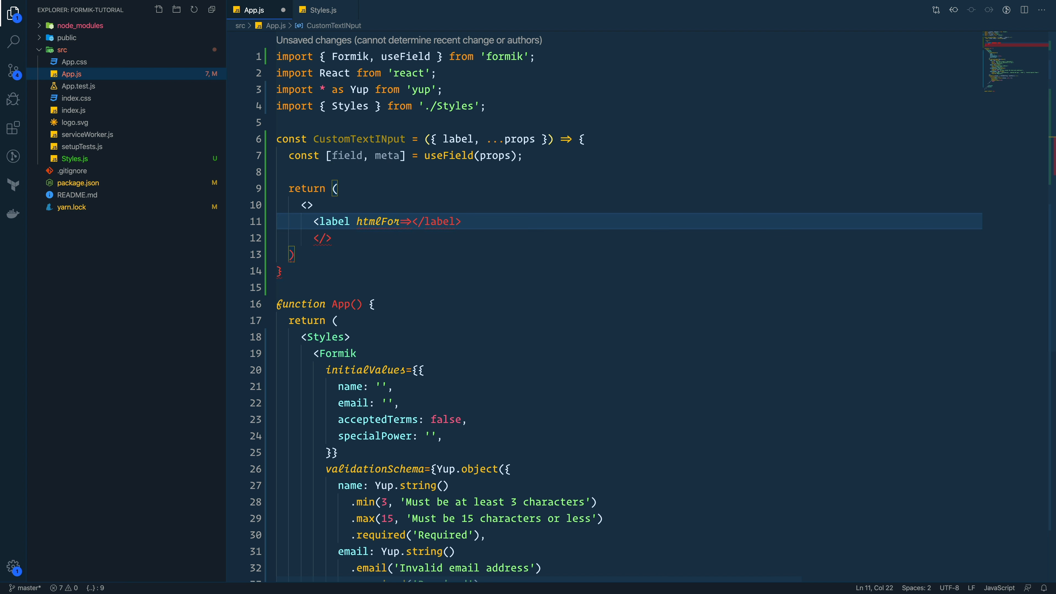
{"action": "type", "text": "{"}
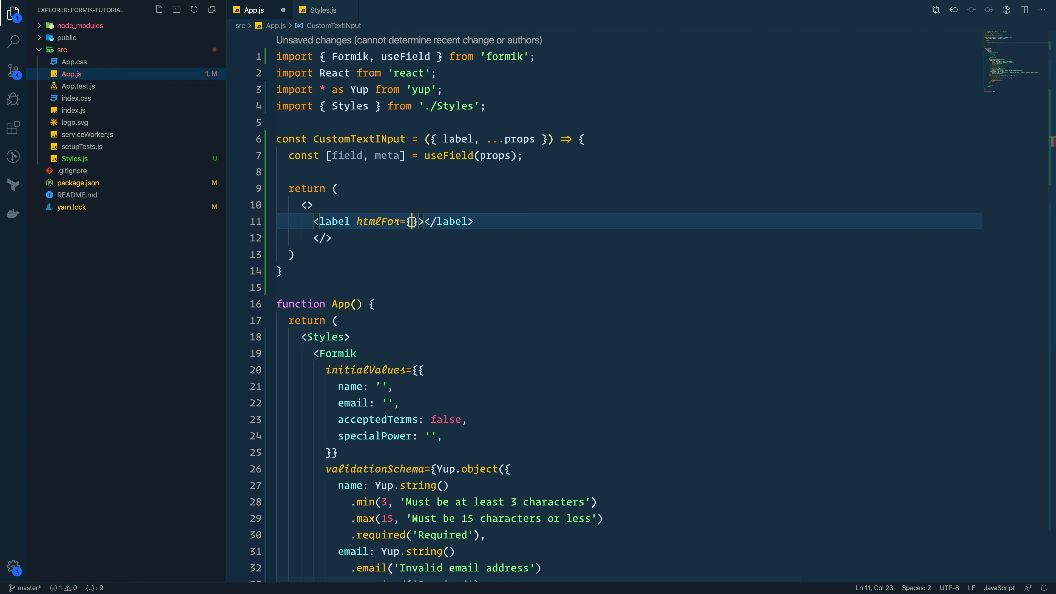
{"action": "type", "text": "props.id"}
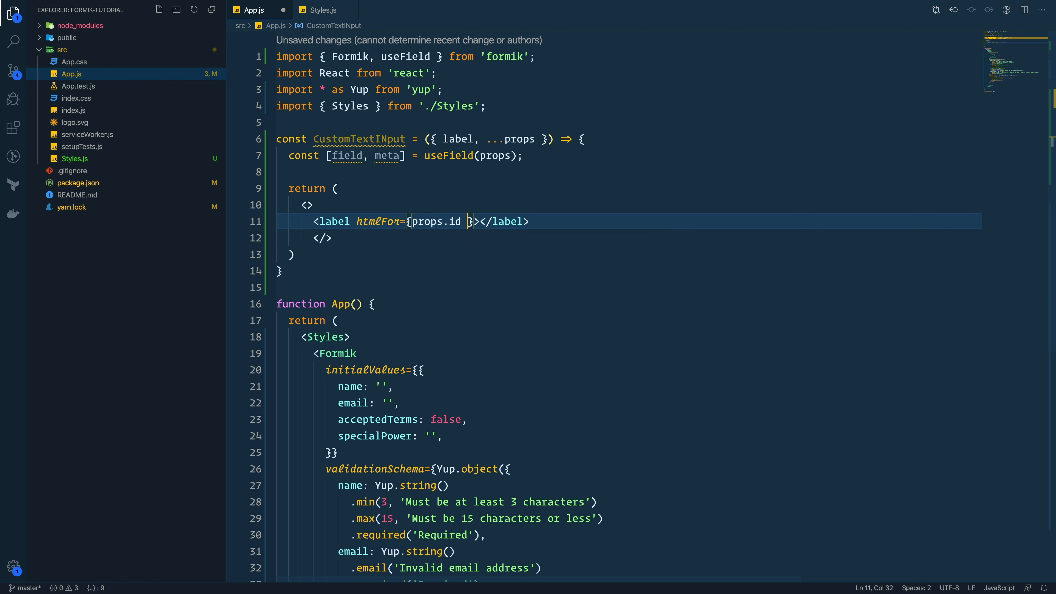
{"action": "type", "text": "|| props.name"}
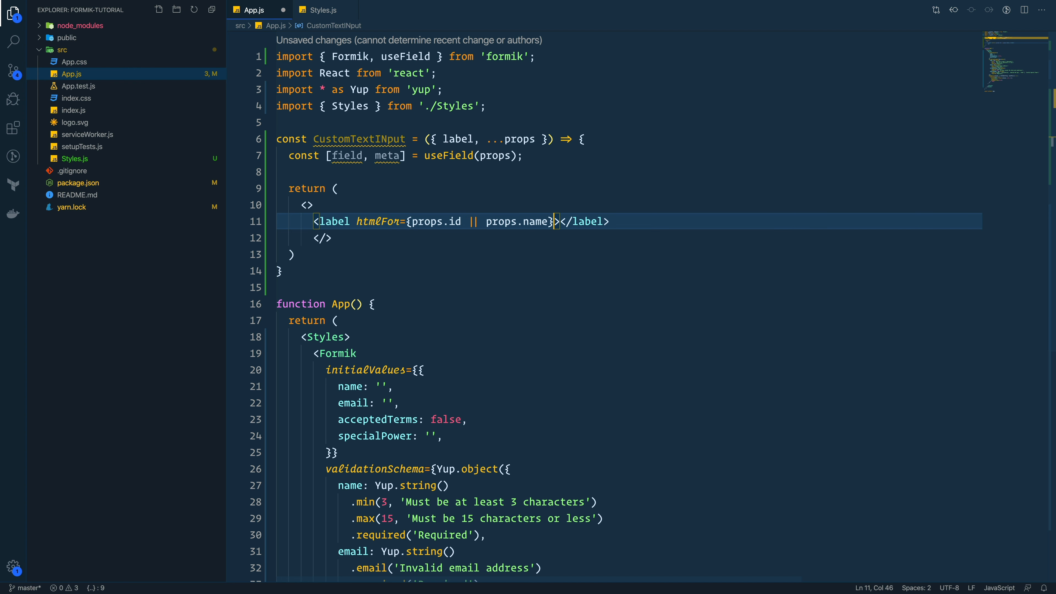
{"action": "type", "text": "{"}
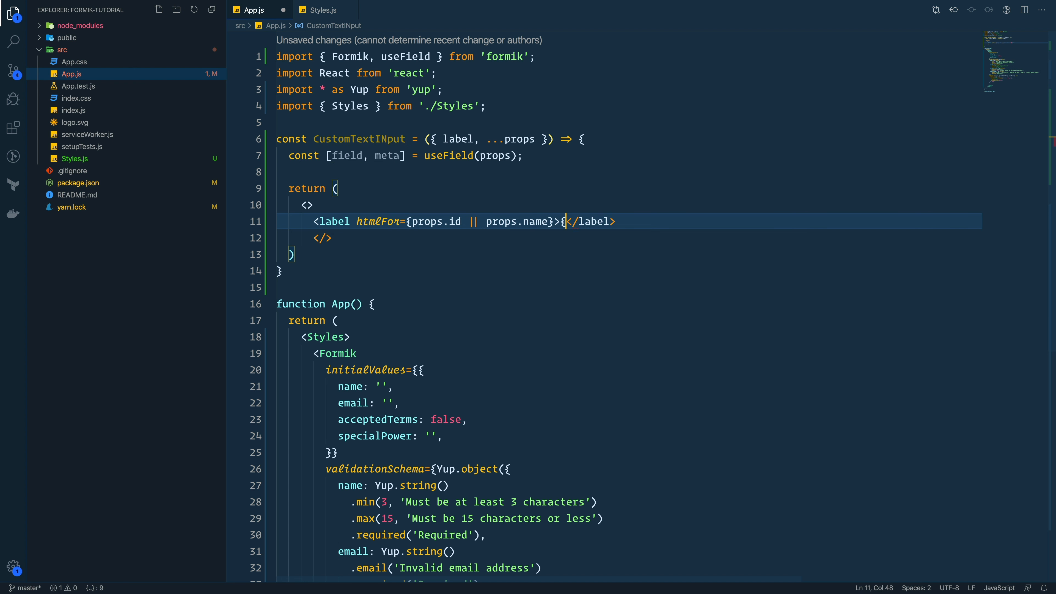
{"action": "type", "text": "label"}
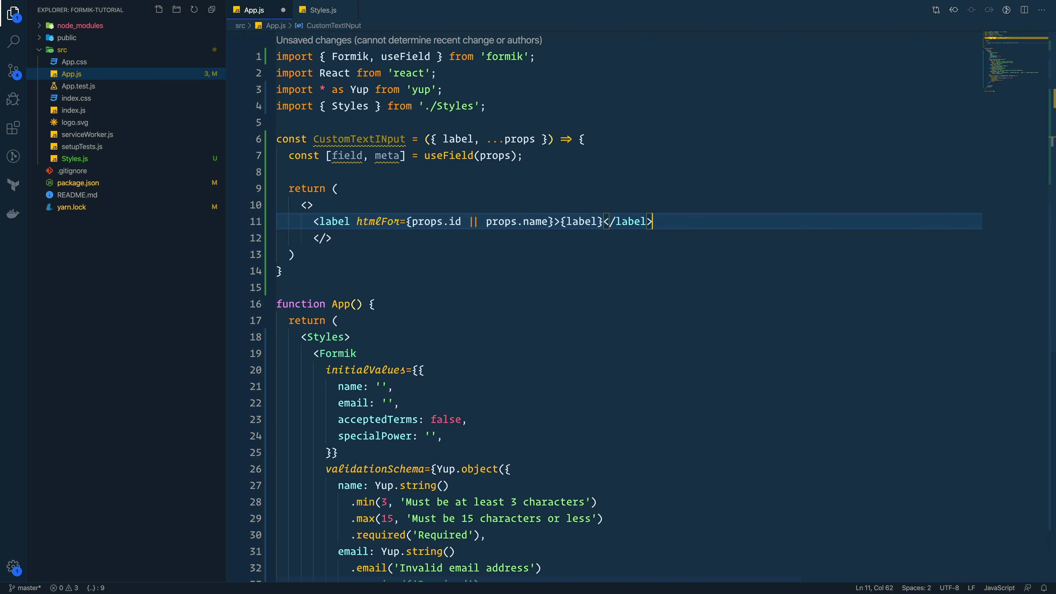
{"action": "type", "text": "<"}
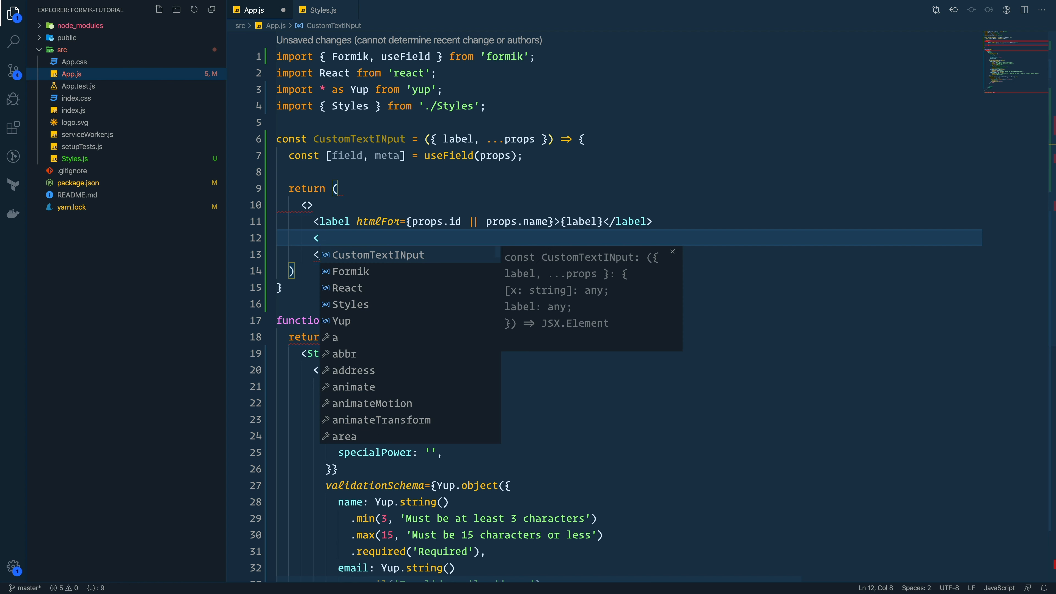
Add <input className="text-input" {...field} {...props} /> below the label.
{"action": "type", "text": "input className={"}
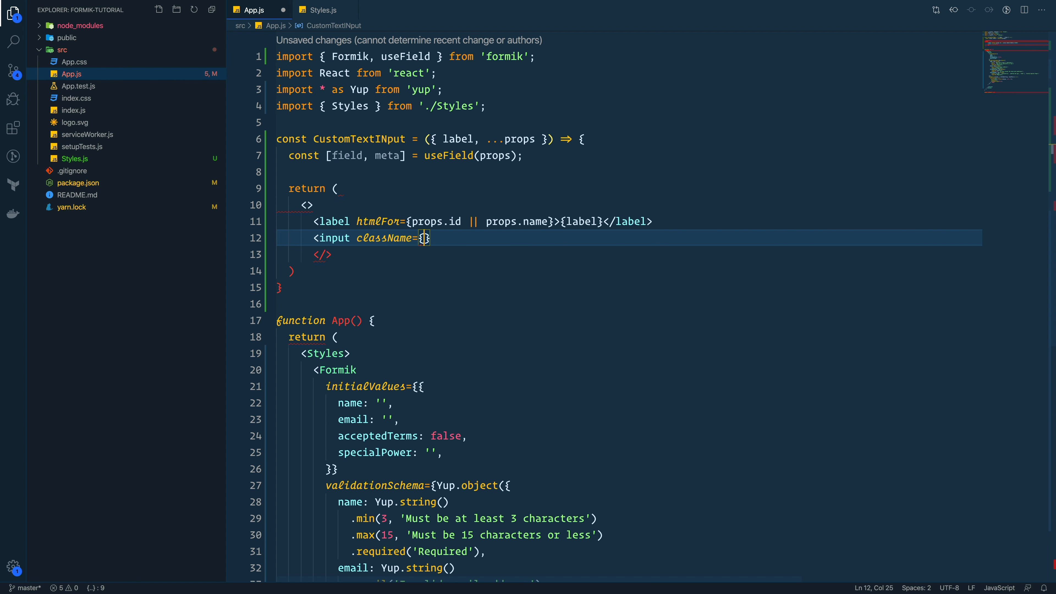
{"action": "type", "text": "\"text-\""}
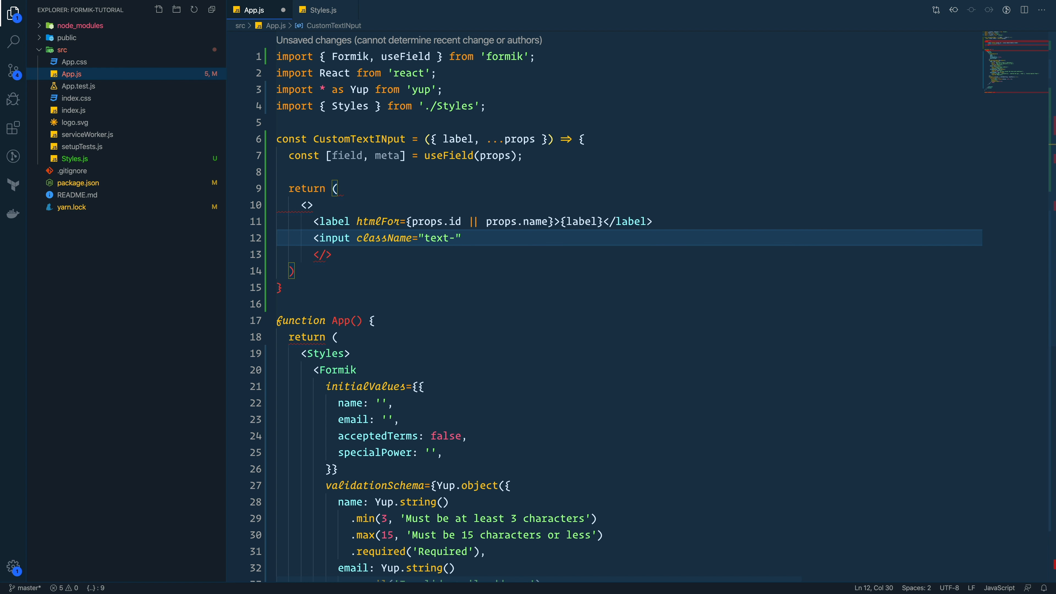
{"action": "type", "text": "input\""}
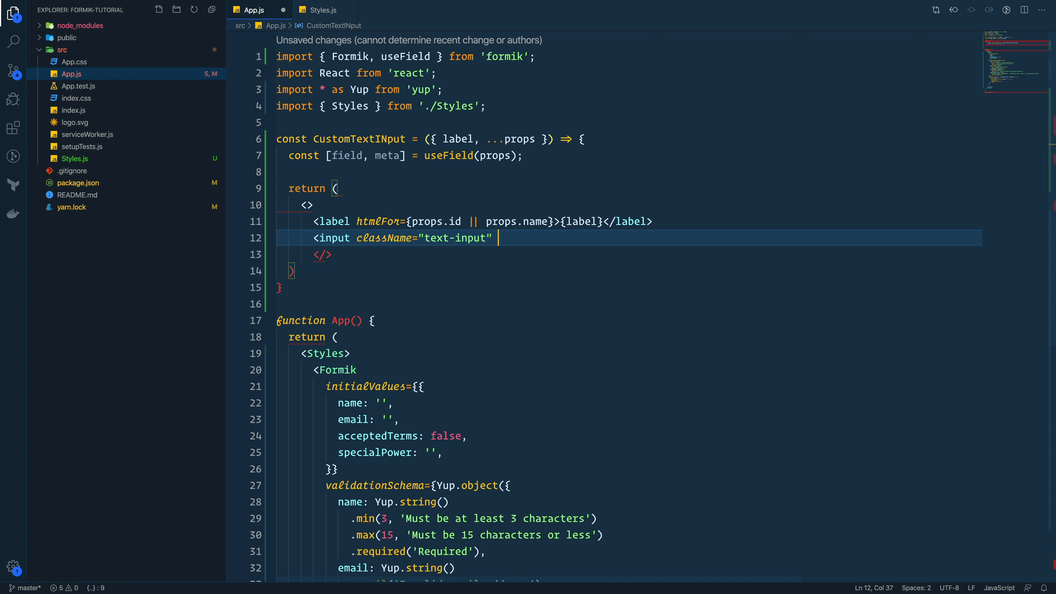
{"action": "type", "text": "{...}"}
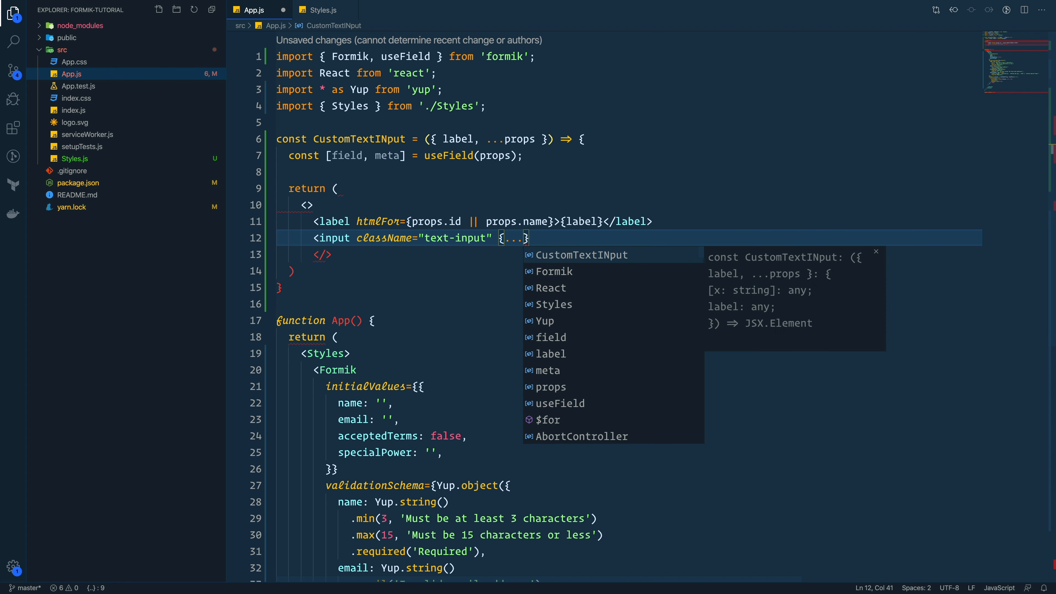
{"action": "type", "text": "field"}
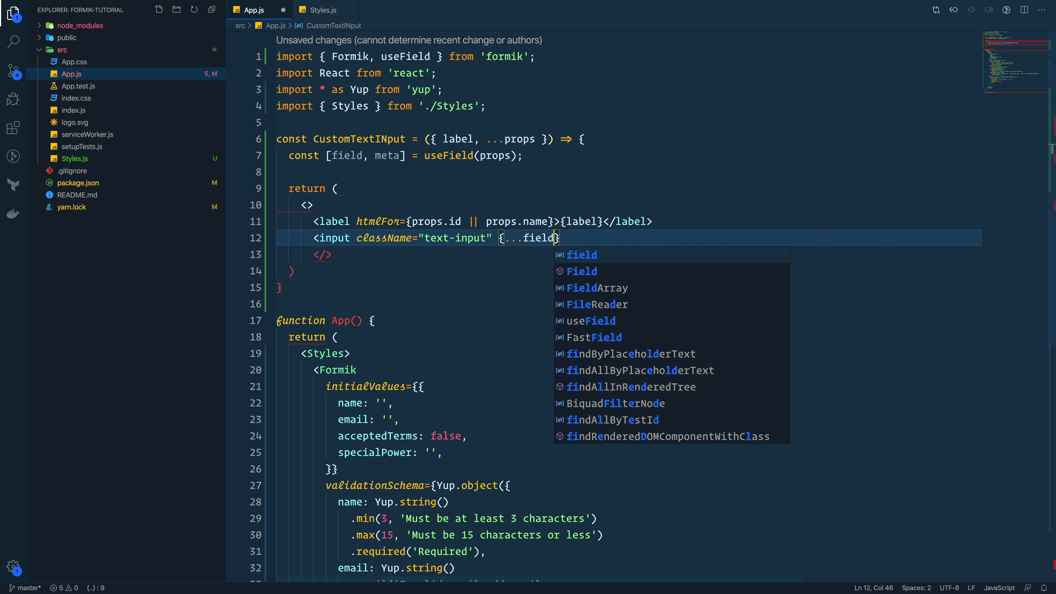
{"action": "mouse_move", "coordinate": [230, 54]}
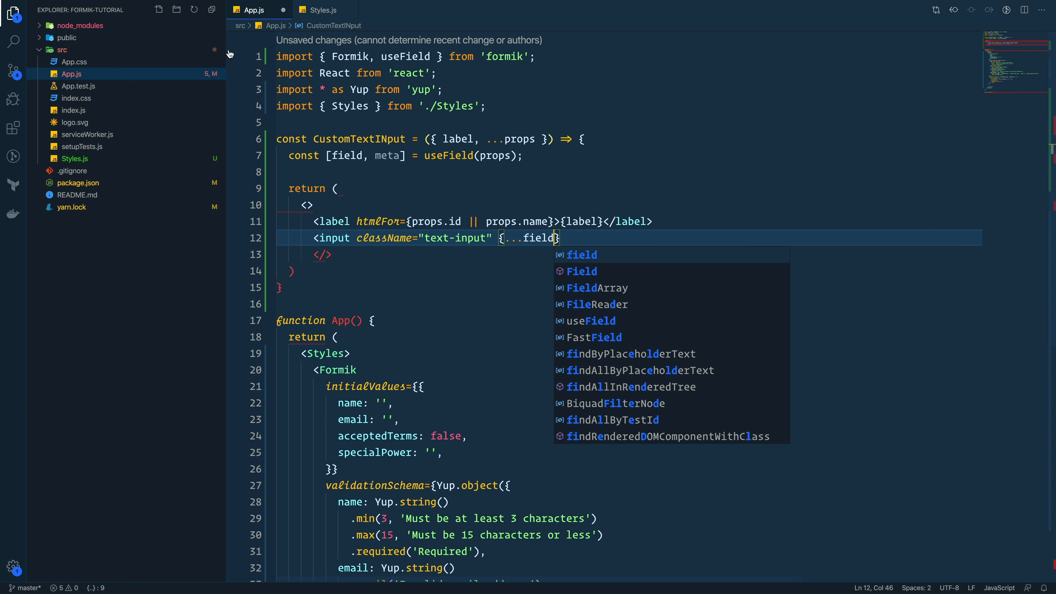
{"action": "mouse_move", "coordinate": [377, 164]}
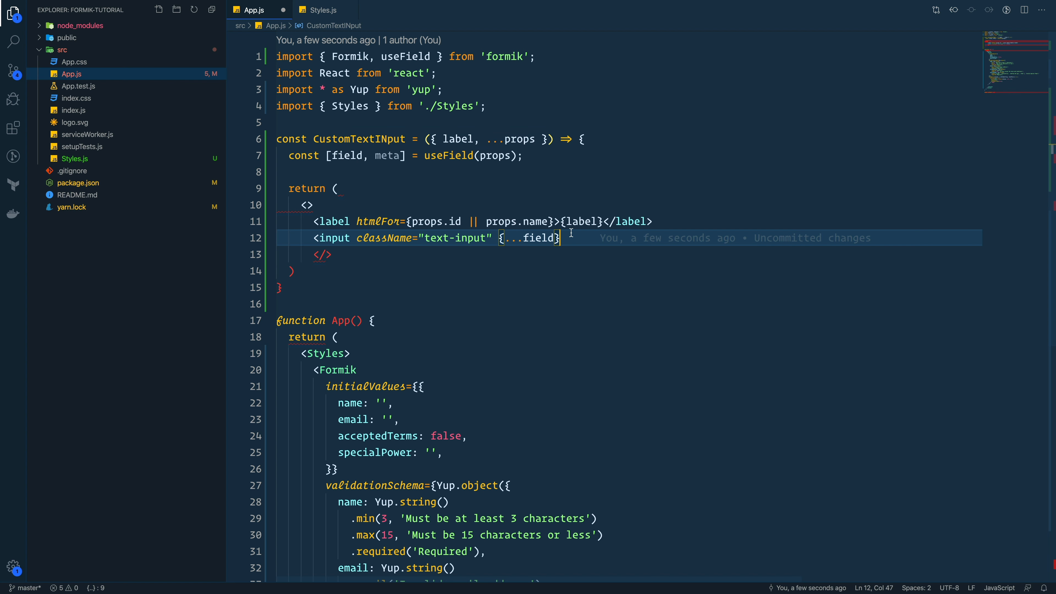
{"action": "type", "text": "{..."}
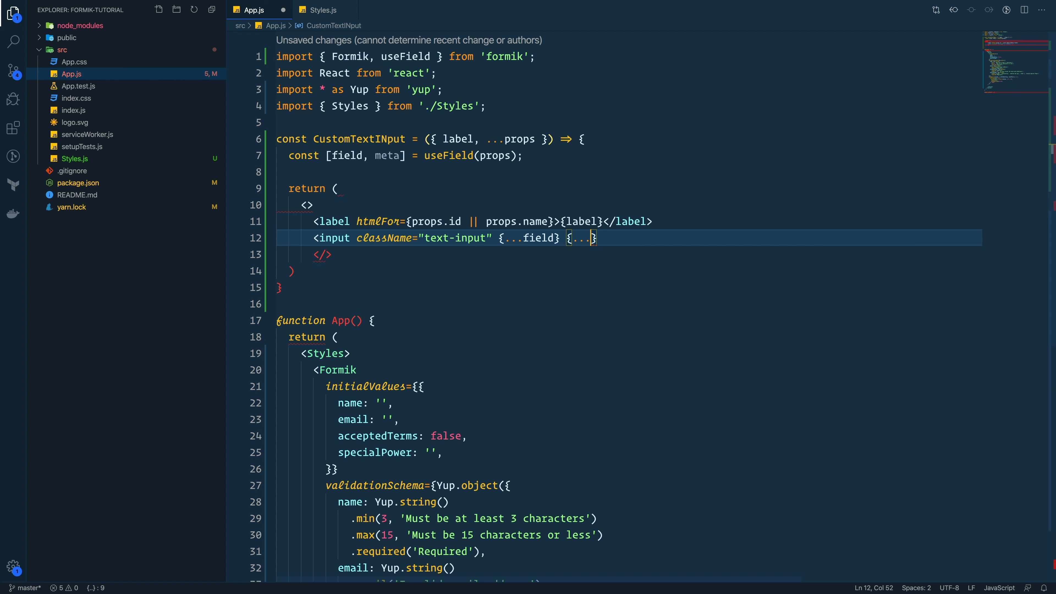
{"action": "type", "text": "props"}
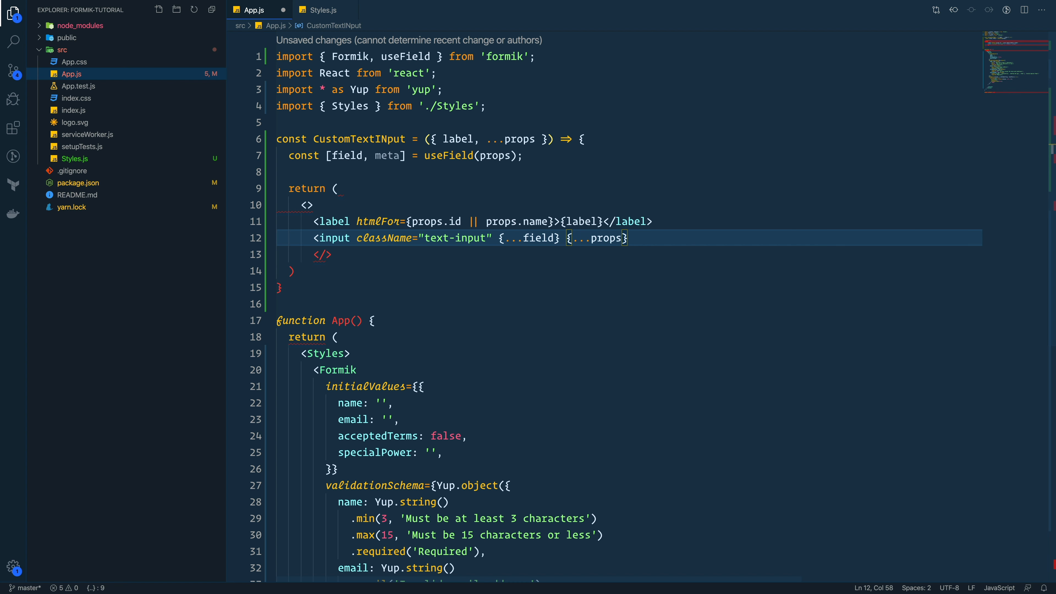
{"action": "type", "text": "/>>"}
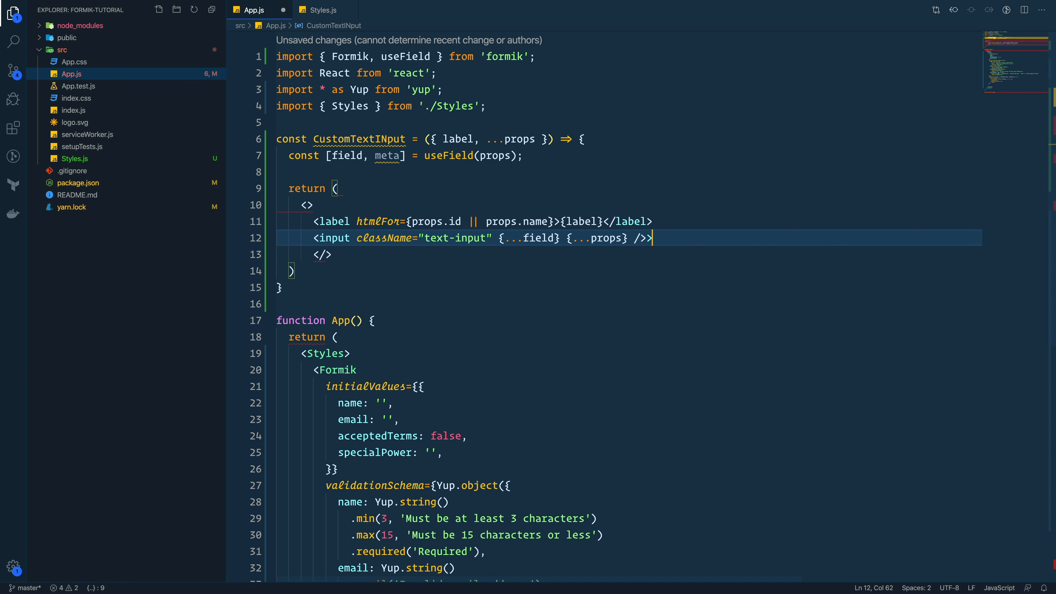
{"action": "key", "text": "Backspace"}
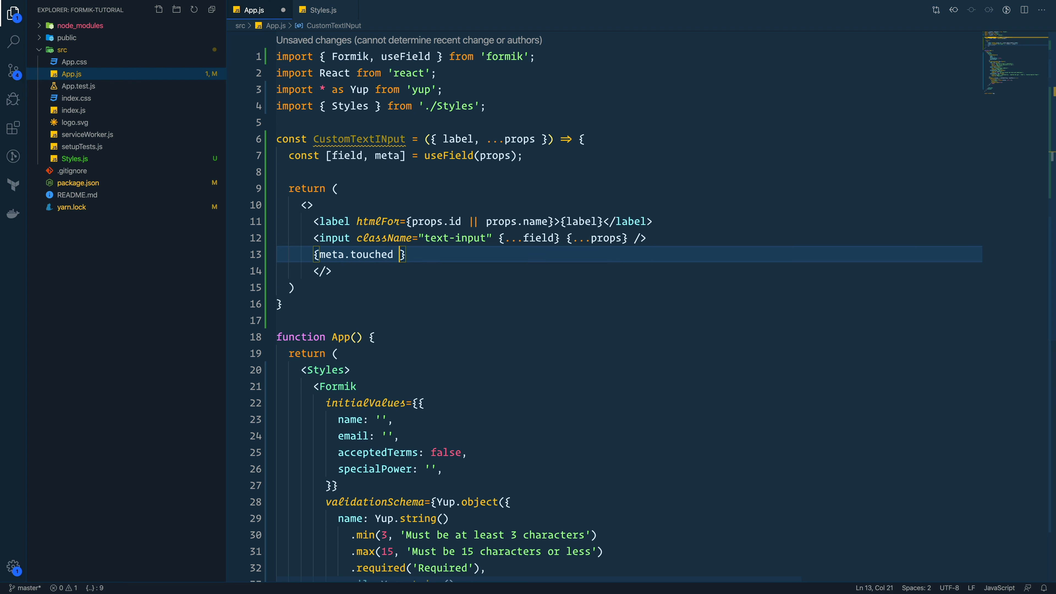
Write the meta.touched && meta.error conditional rendering a div.error containing meta.error.
{"action": "type", "text": "&&"}
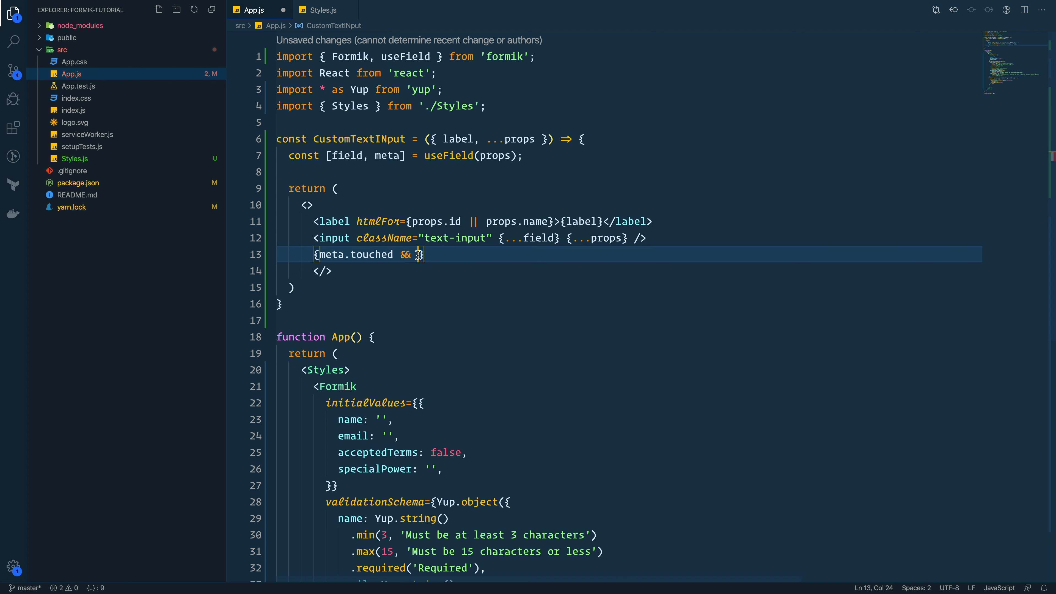
{"action": "mouse_move", "coordinate": [417, 254]}
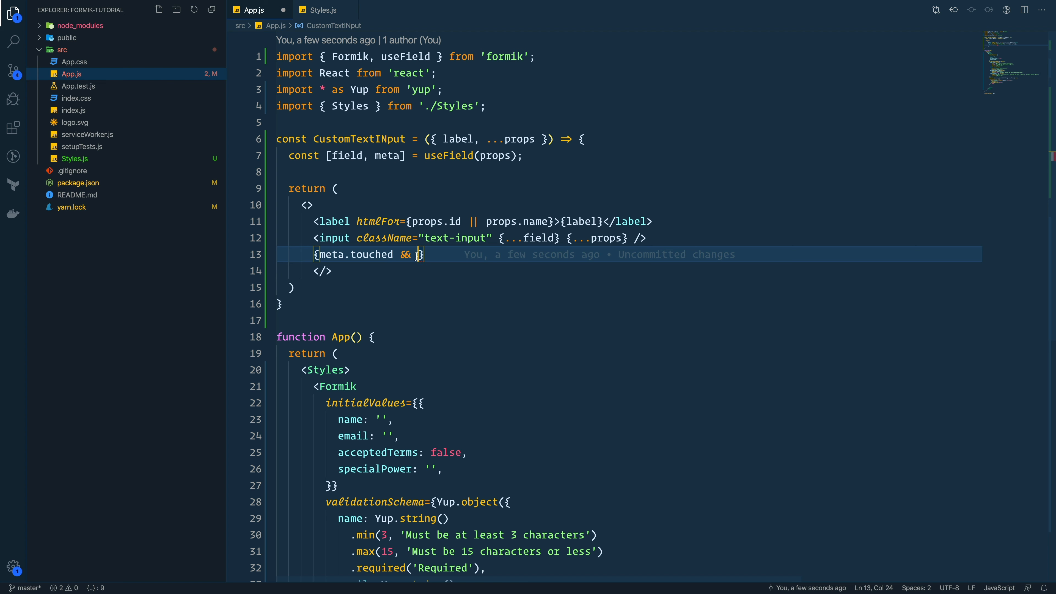
{"action": "type", "text": "m"}
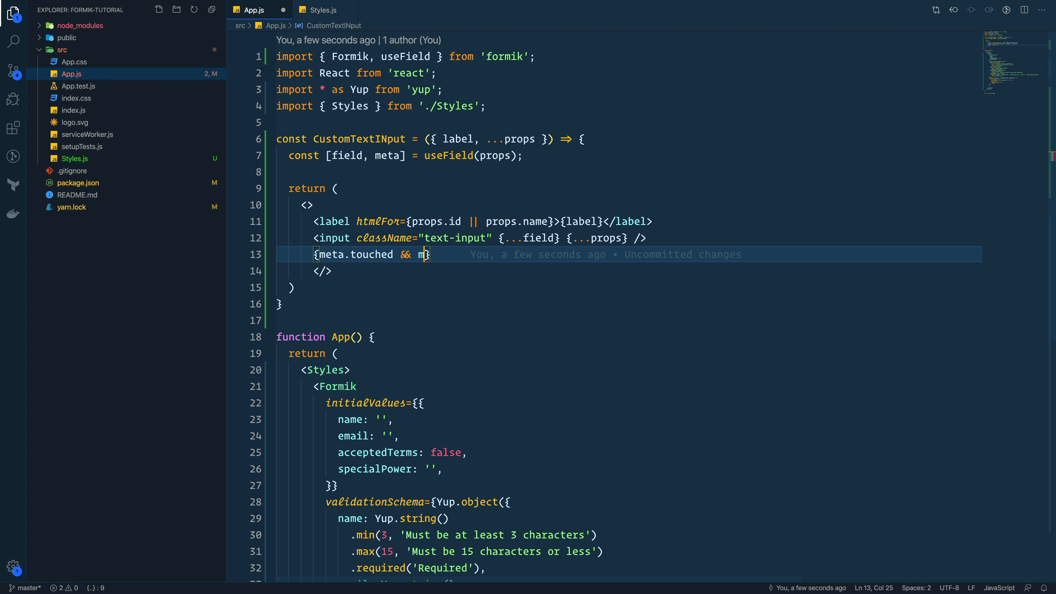
{"action": "type", "text": "eta.error ?"}
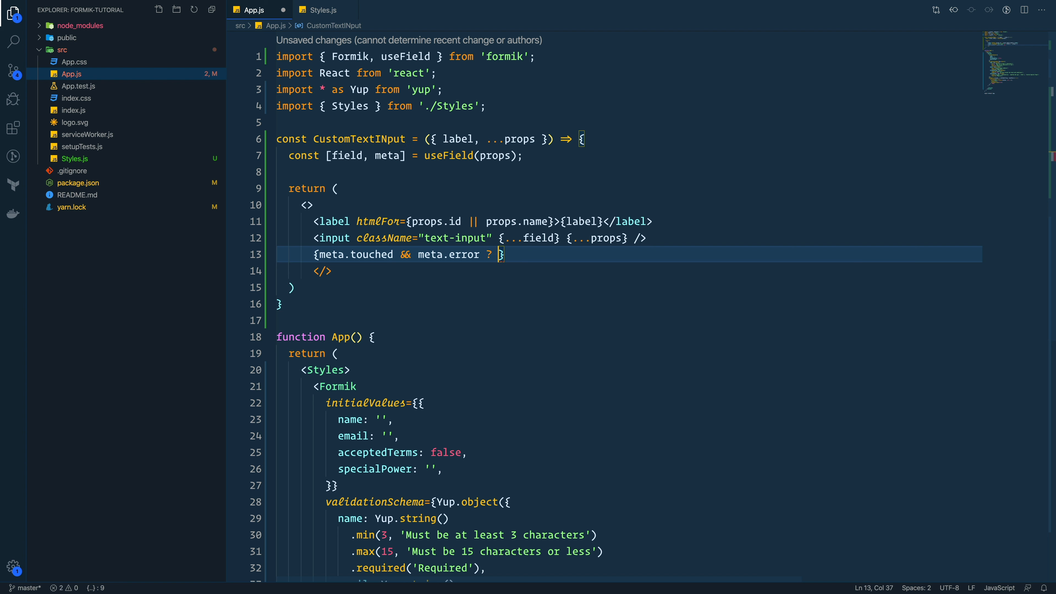
{"action": "type", "text": "("}
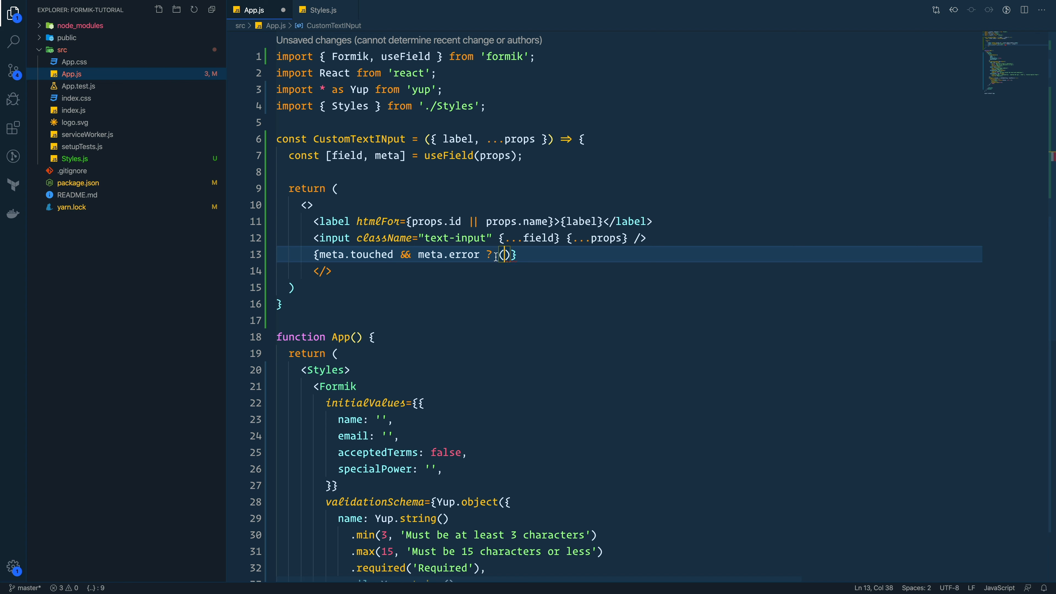
{"action": "mouse_move", "coordinate": [501, 254]}
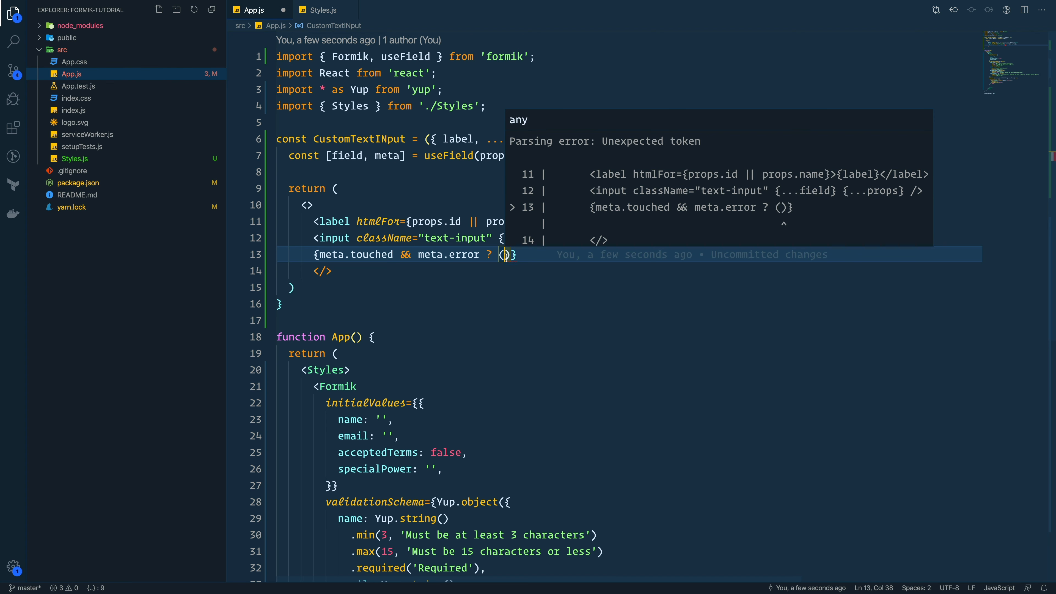
{"action": "type", "text": "<"}
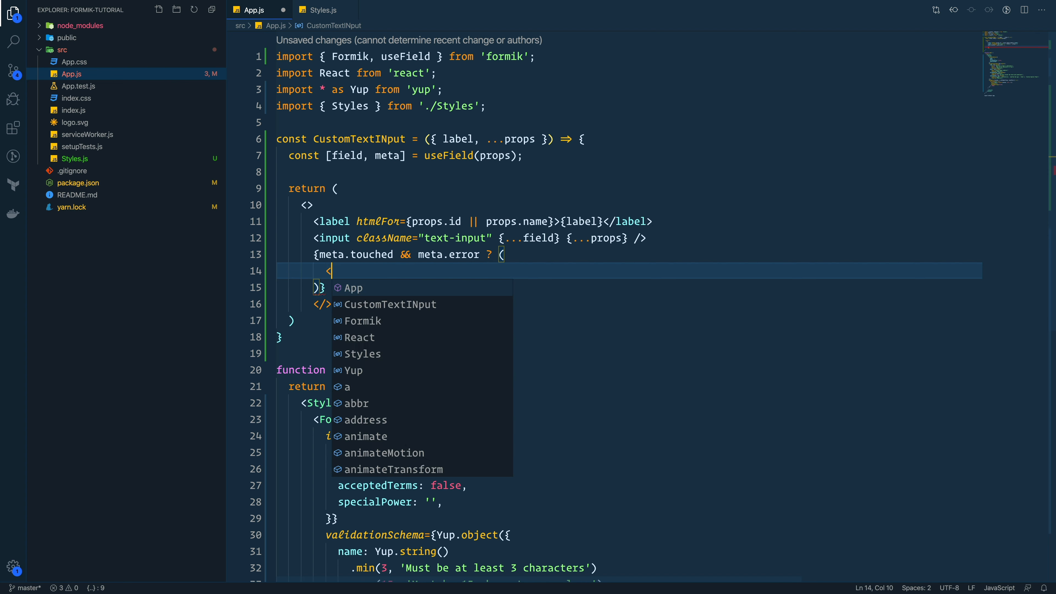
{"action": "type", "text": "div className=\""}
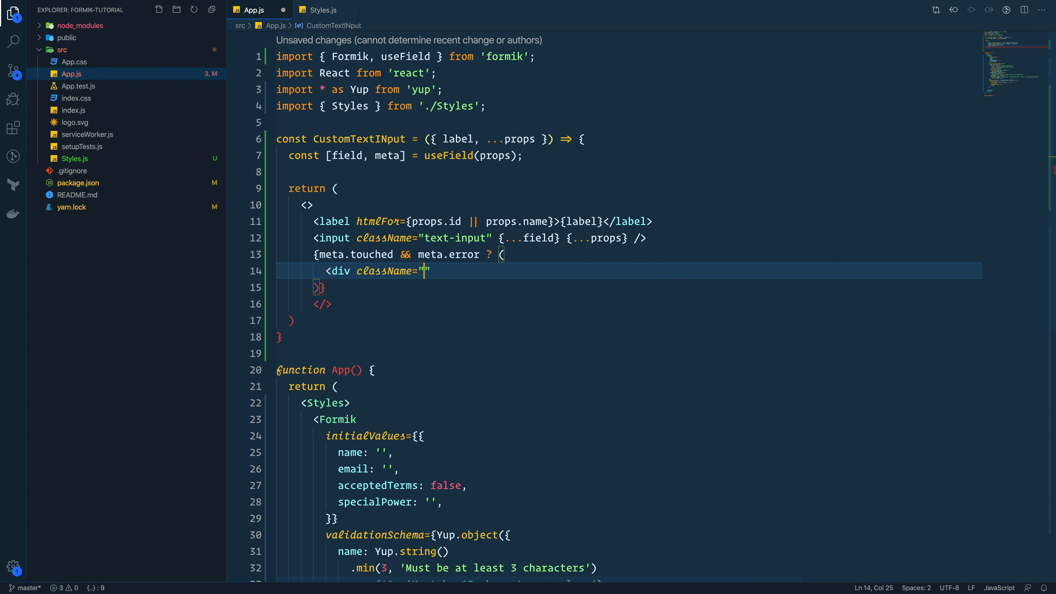
{"action": "type", "text": "e"}
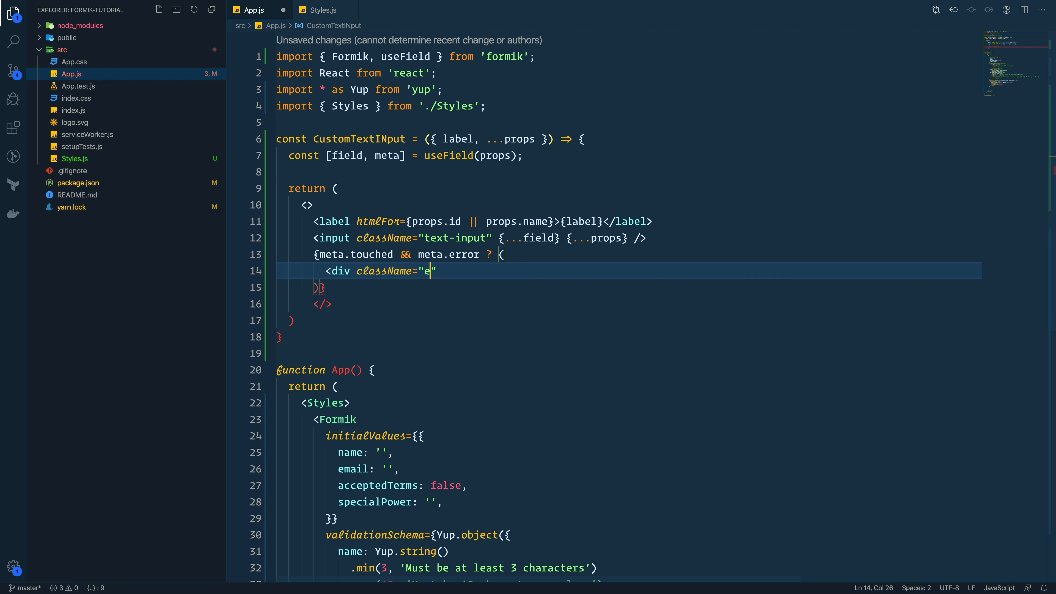
{"action": "type", "text": "rror"}
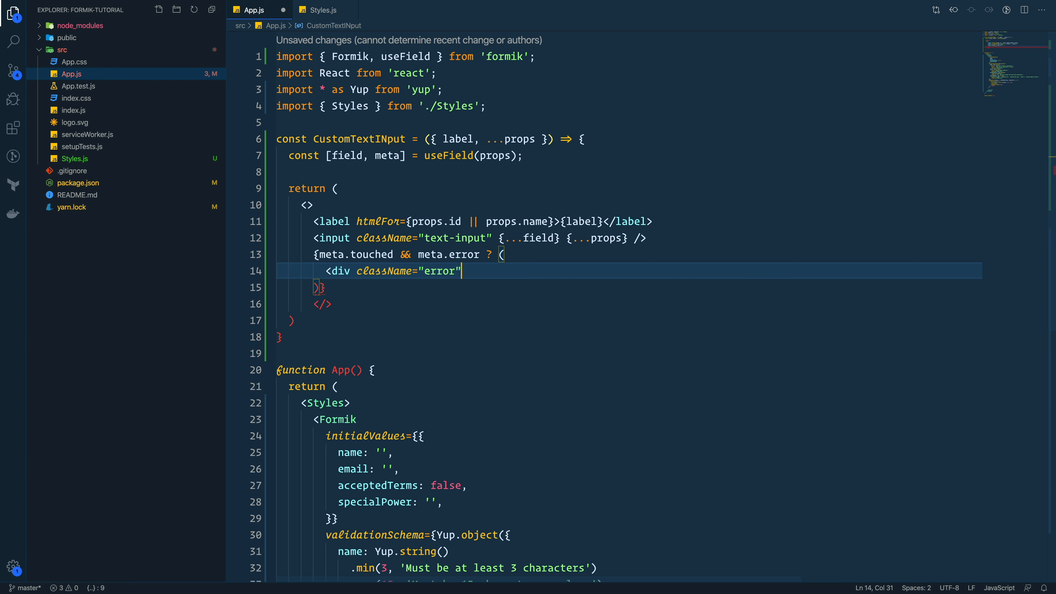
{"action": "type", "text": ">{me</div>"}
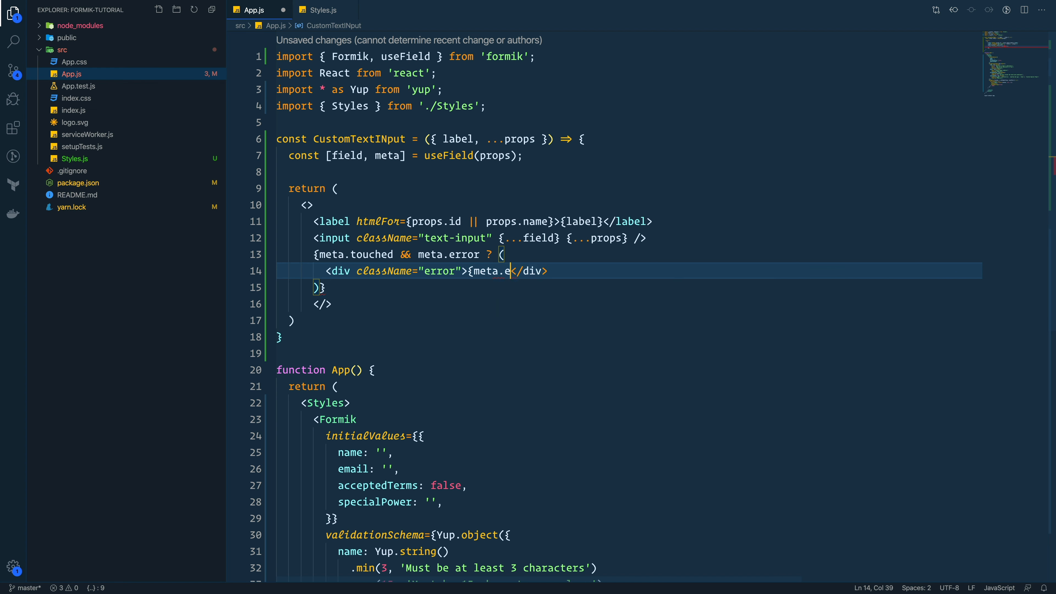
{"action": "type", "text": "rror"}
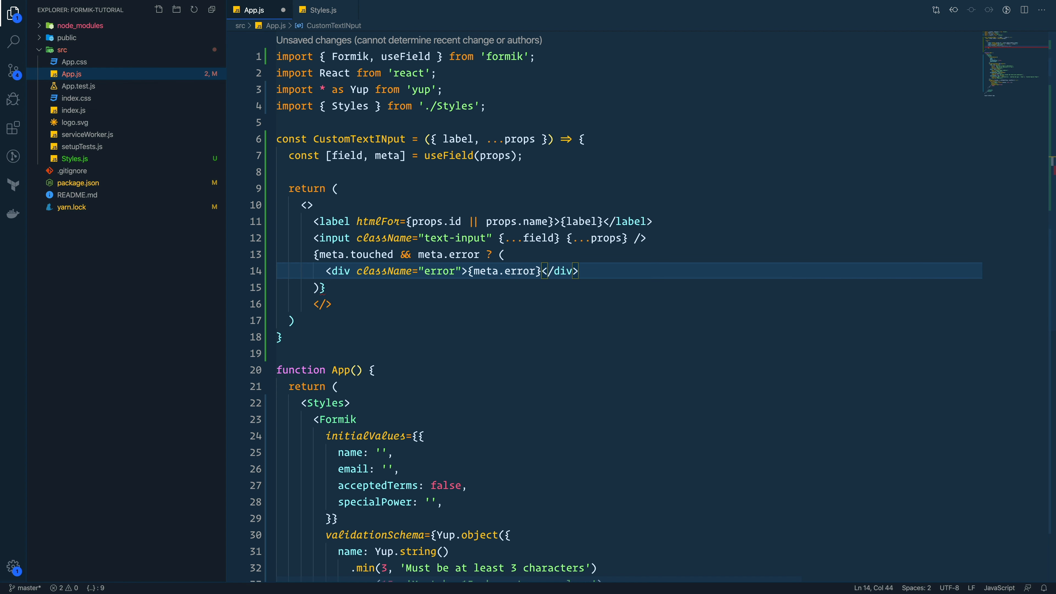
{"action": "mouse_move", "coordinate": [418, 393]}
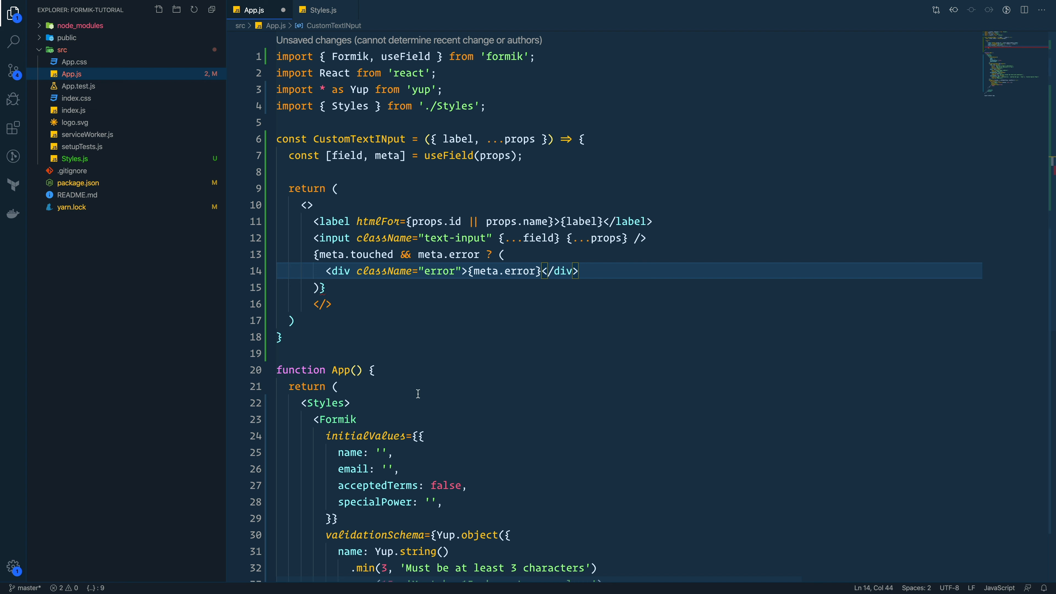
{"action": "mouse_move", "coordinate": [457, 498]}
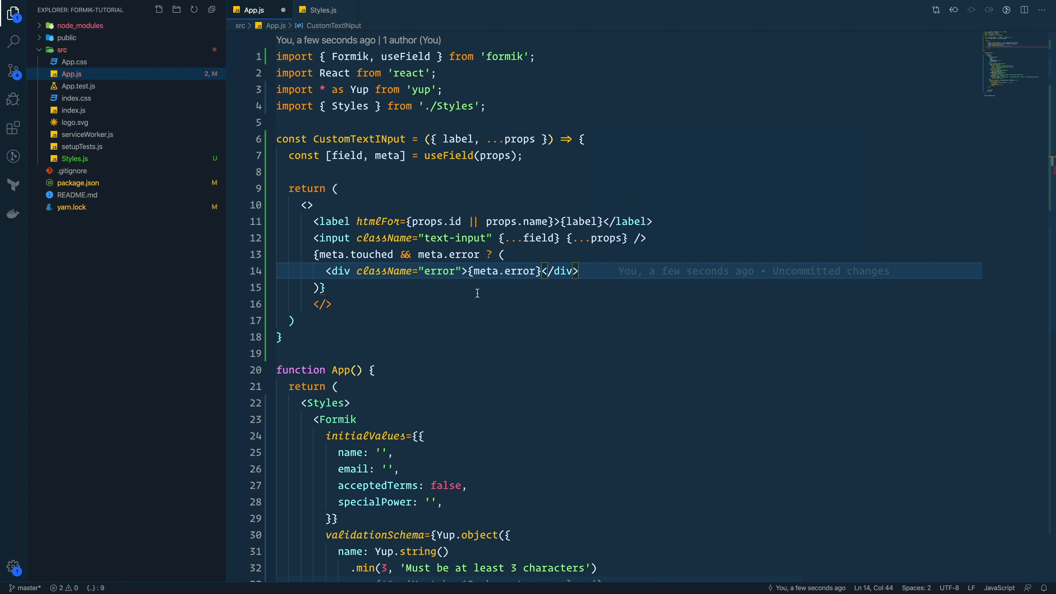
Append ': null' after the conditional so nothing renders without an error, and save App.js.
{"action": "left_click", "coordinate": [321, 287]}
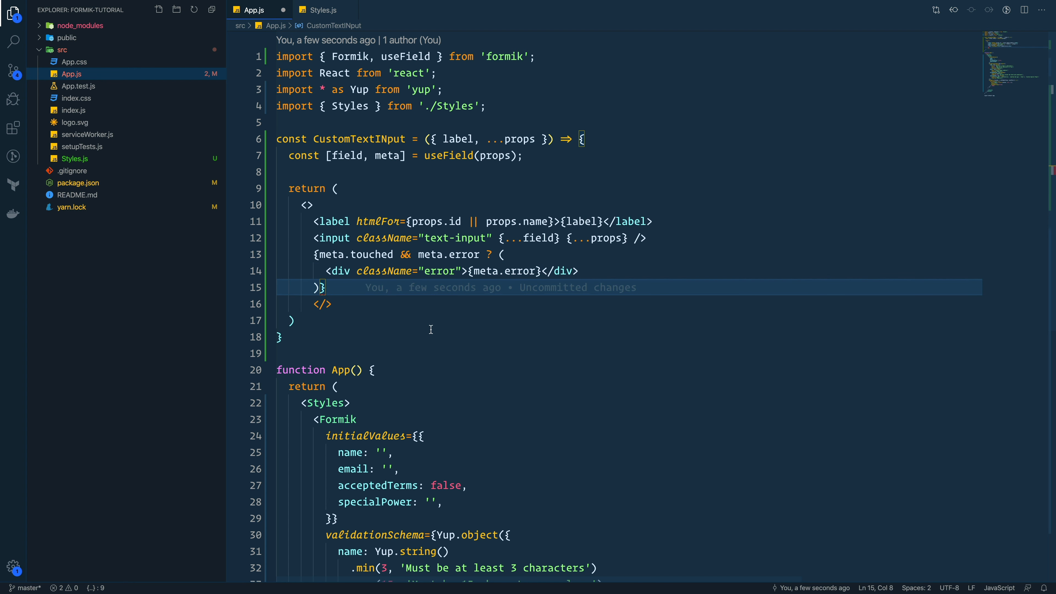
{"action": "type", "text": ": null"}
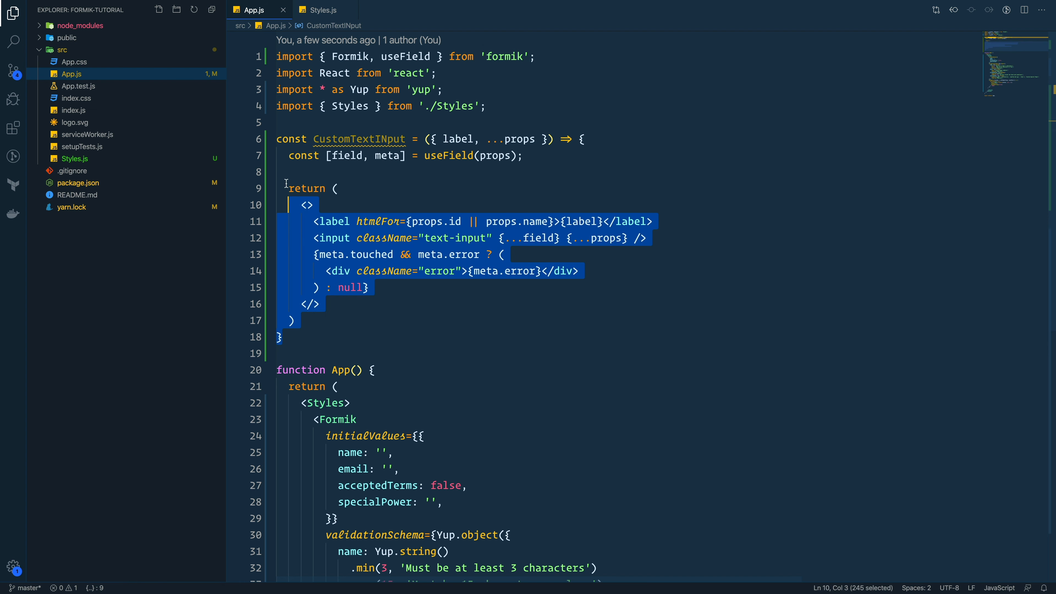
Duplicate the text-input component as CustomCheckbox, passing 'checkbox' to useField.
{"action": "left_click", "coordinate": [277, 139]}
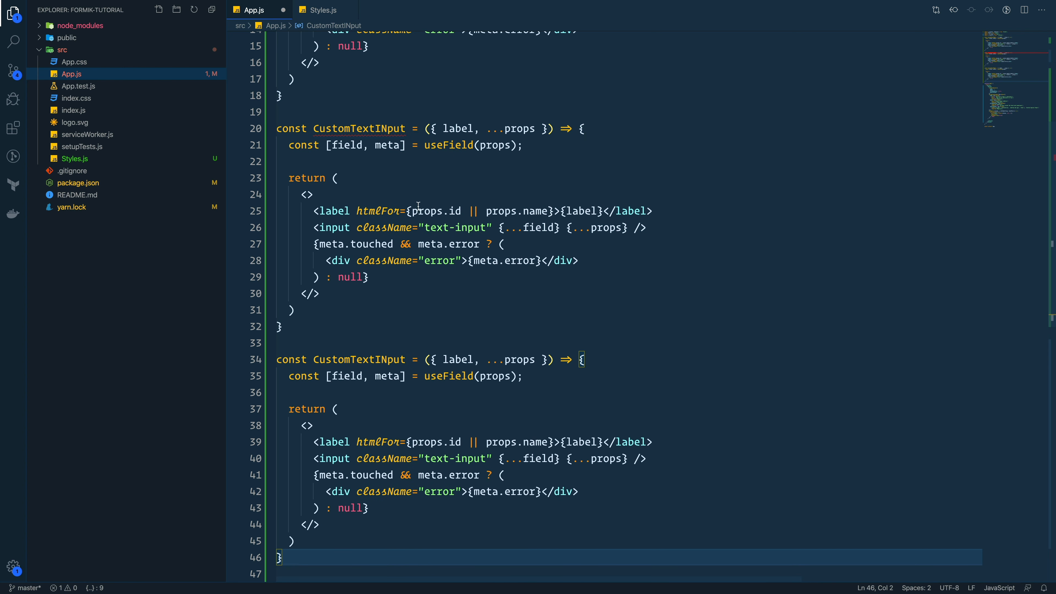
{"action": "mouse_move", "coordinate": [360, 128]}
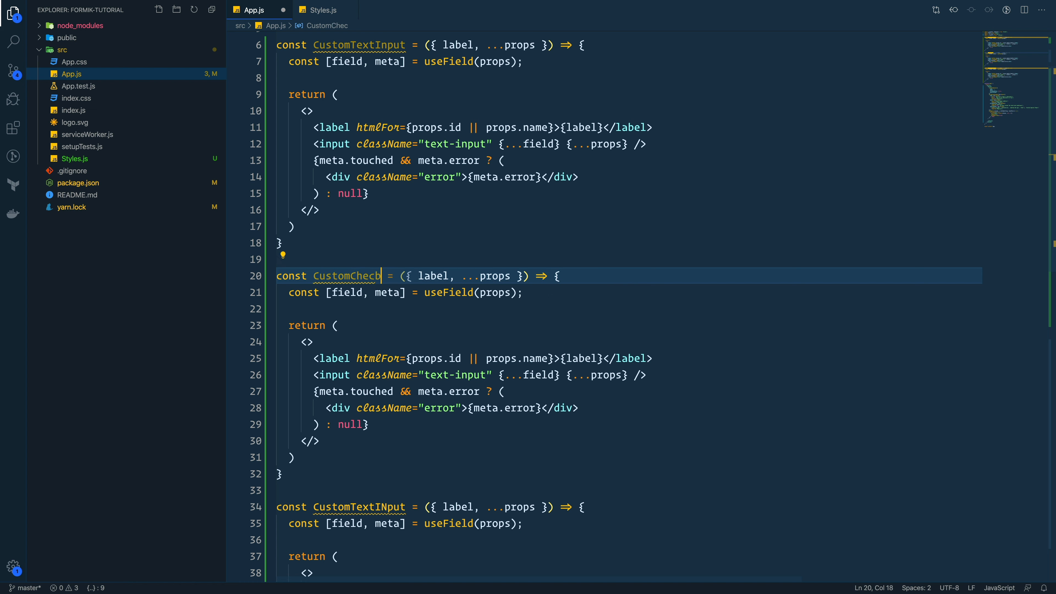
{"action": "type", "text": "box"}
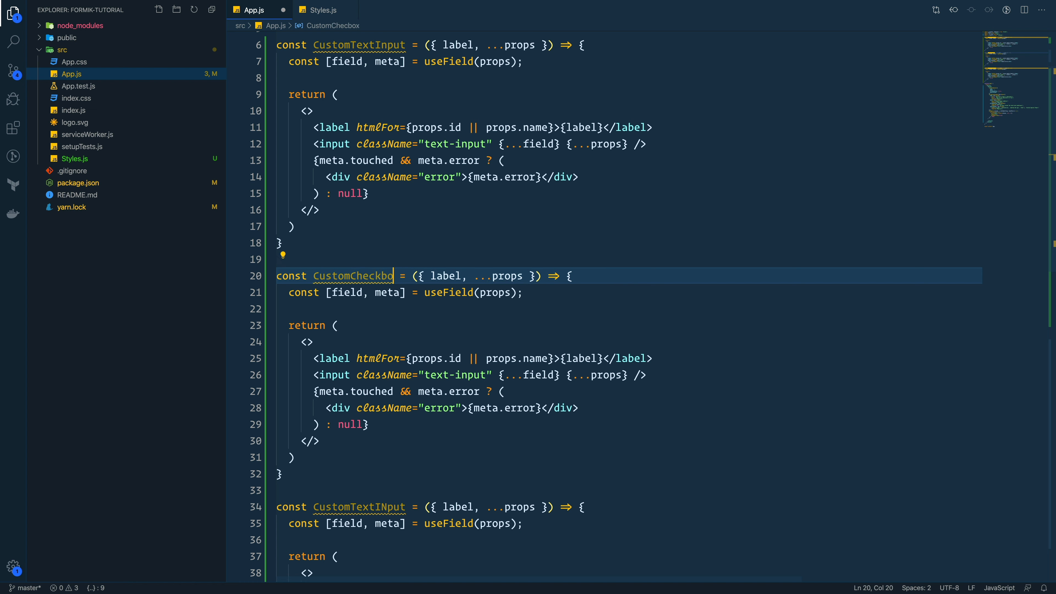
{"action": "type", "text": "x"}
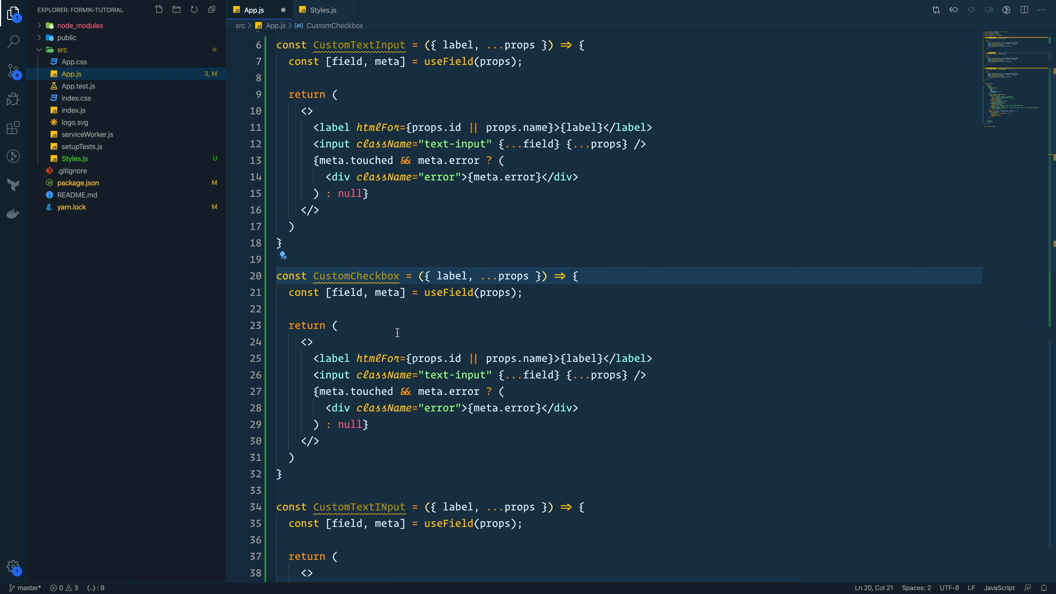
{"action": "scroll", "scroll_direction": "down", "scroll_amount": 3}
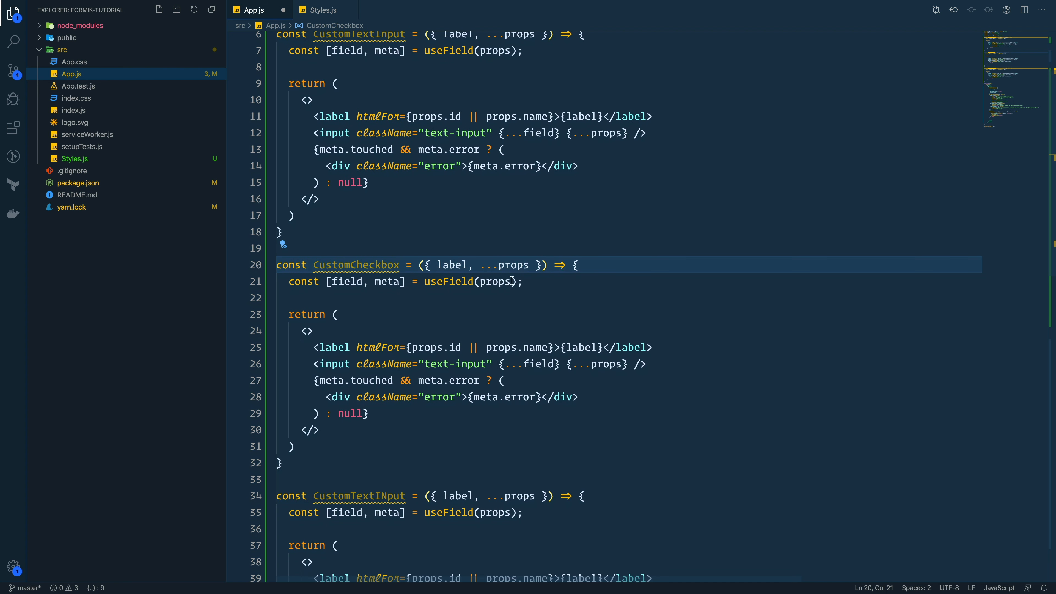
{"action": "mouse_move", "coordinate": [496, 281]}
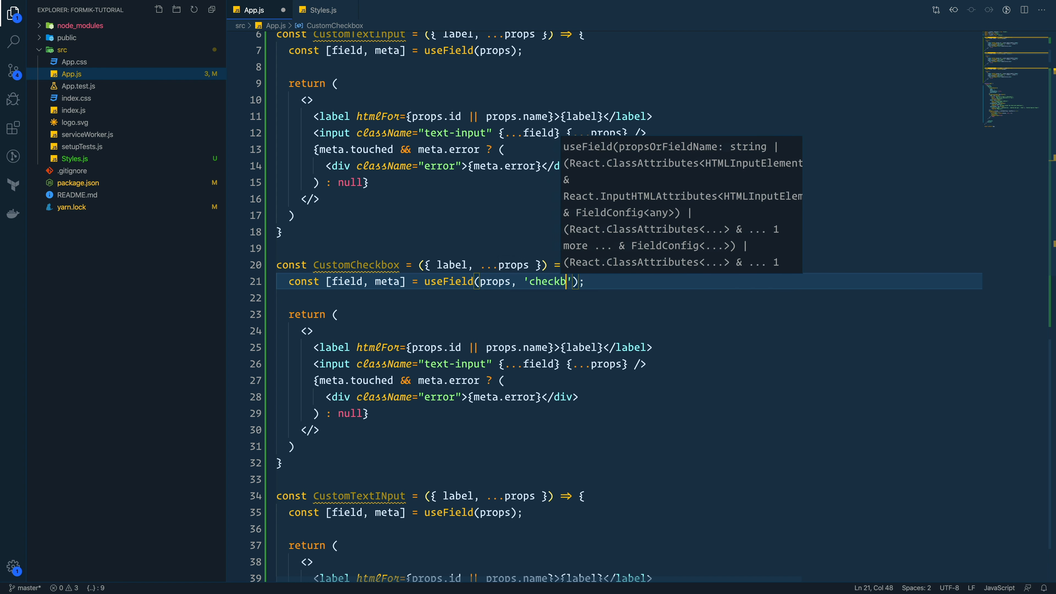
{"action": "type", "text": "ox"}
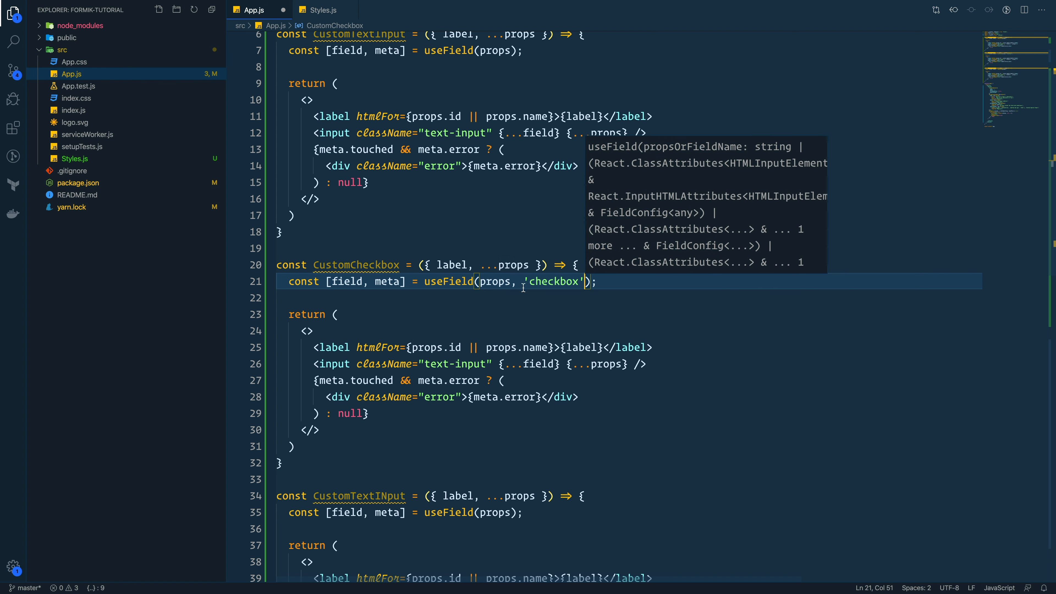
{"action": "scroll", "scroll_direction": "down", "scroll_amount": 3}
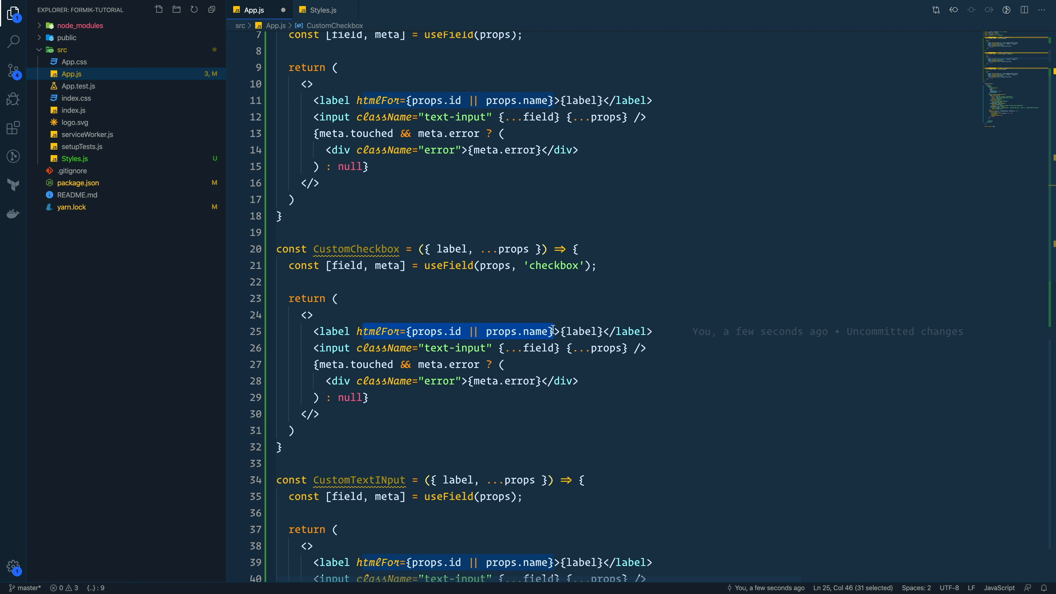
Give the label className "checkbox" instead of htmlFor and set the input type to checkbox.
{"action": "key", "text": "Delete"}
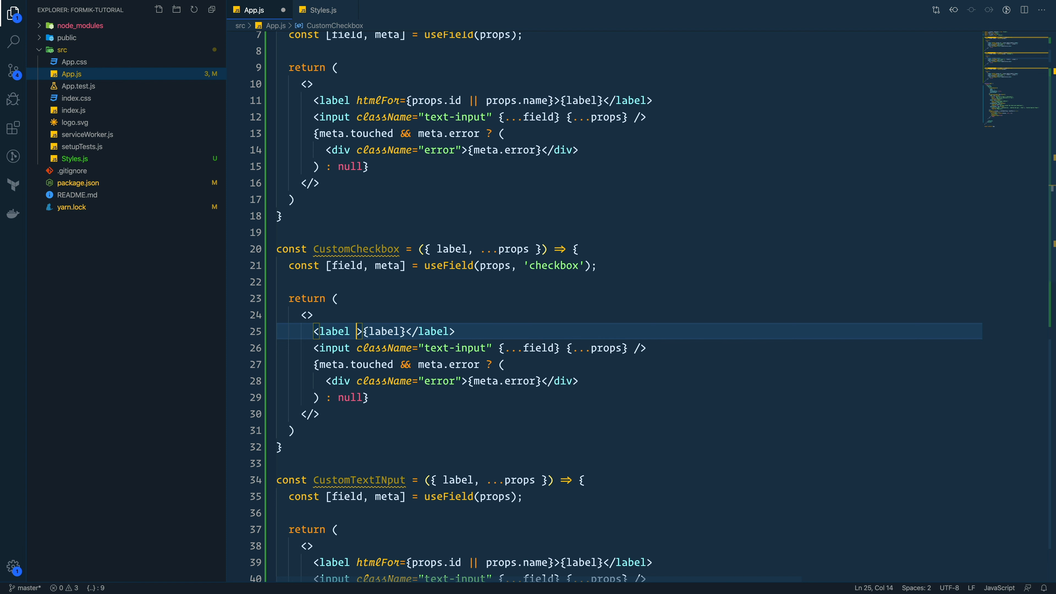
{"action": "type", "text": "className=\"c"}
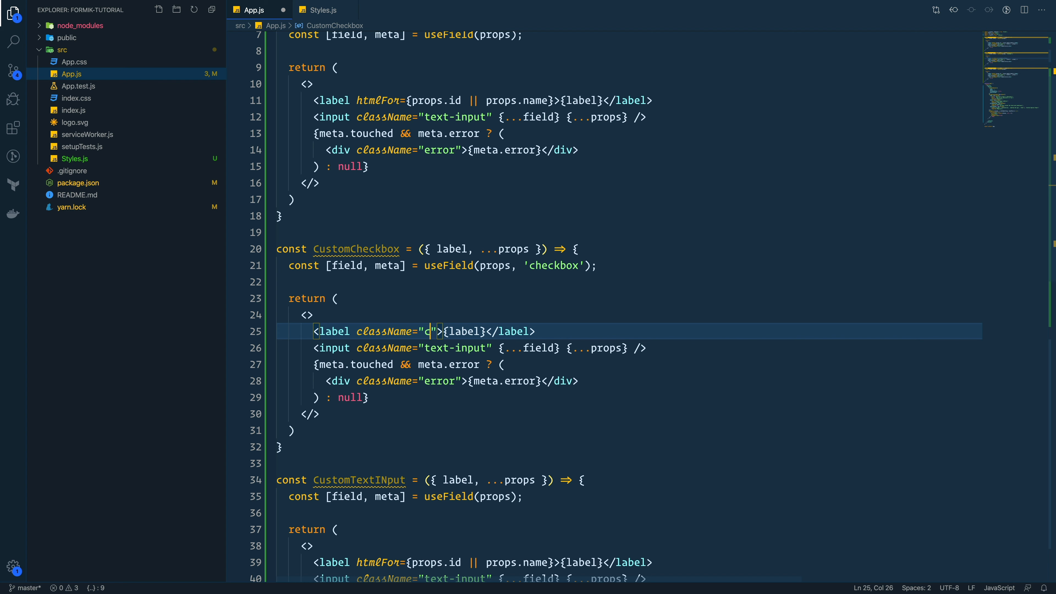
{"action": "type", "text": "heckbox"}
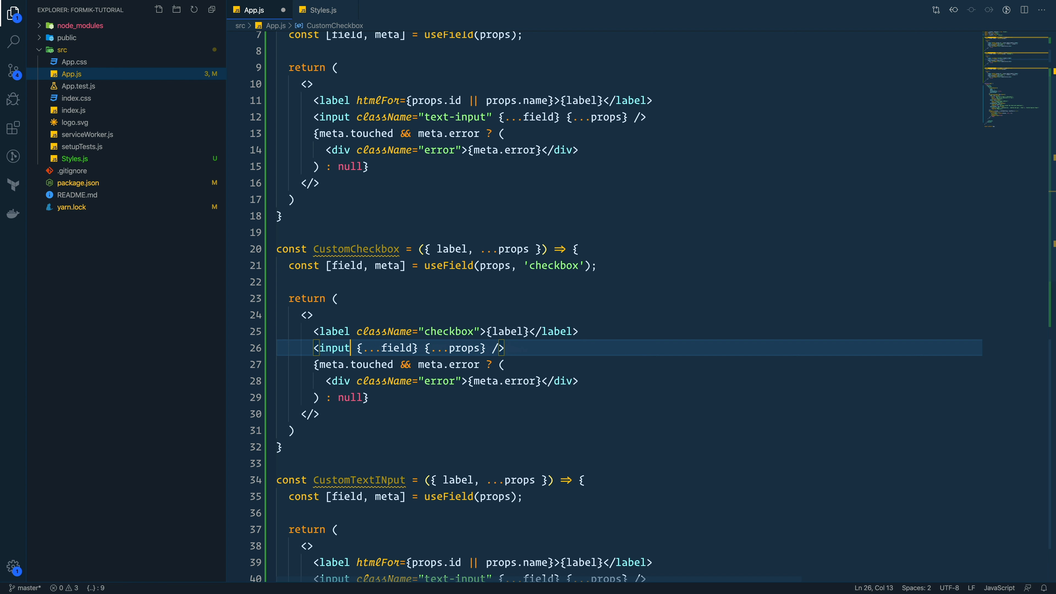
{"action": "type", "text": "type=\"\""}
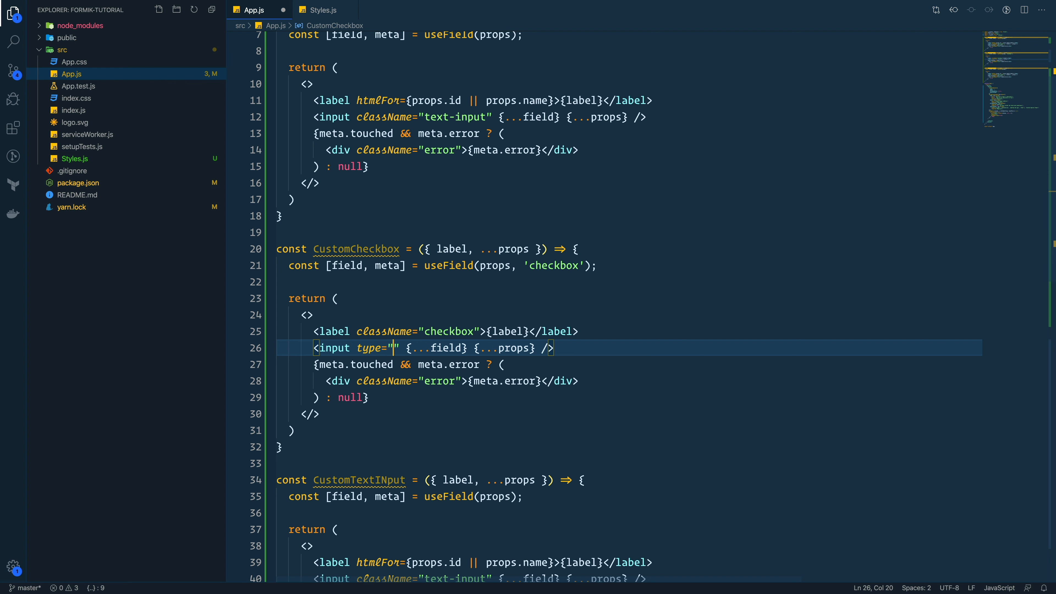
{"action": "type", "text": "checkbox"}
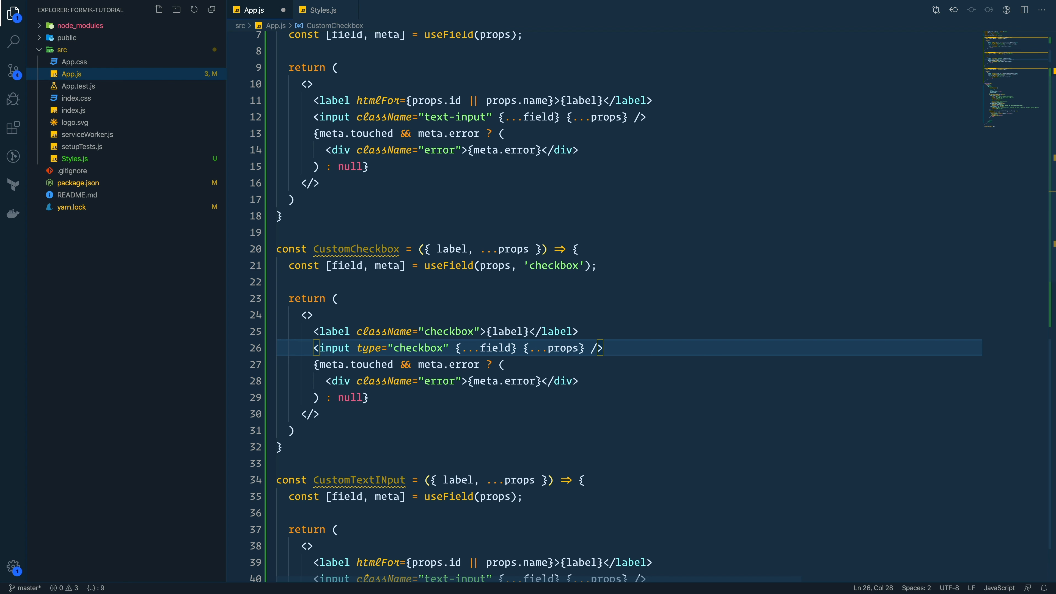
Render {children} after the checkbox input inside the label, keeping the error div below.
{"action": "left_click", "coordinate": [438, 364]}
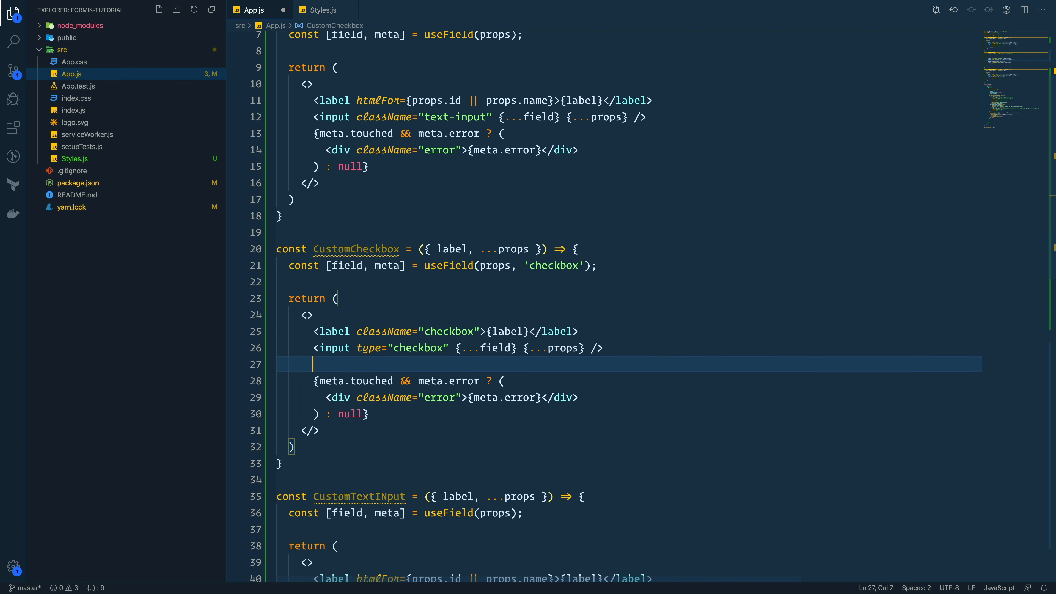
{"action": "type", "text": "{}"}
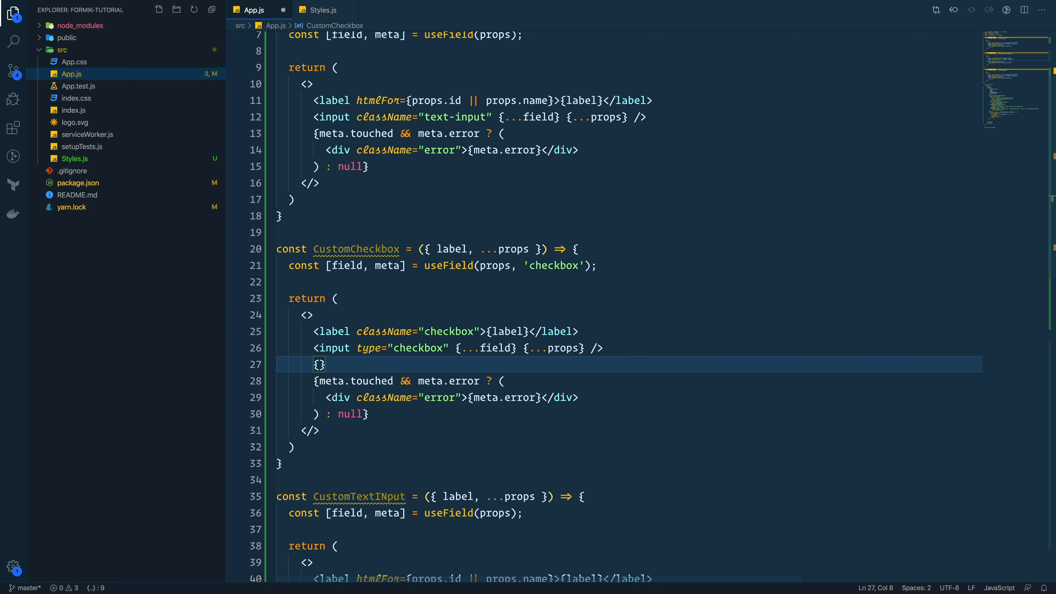
{"action": "type", "text": "child"}
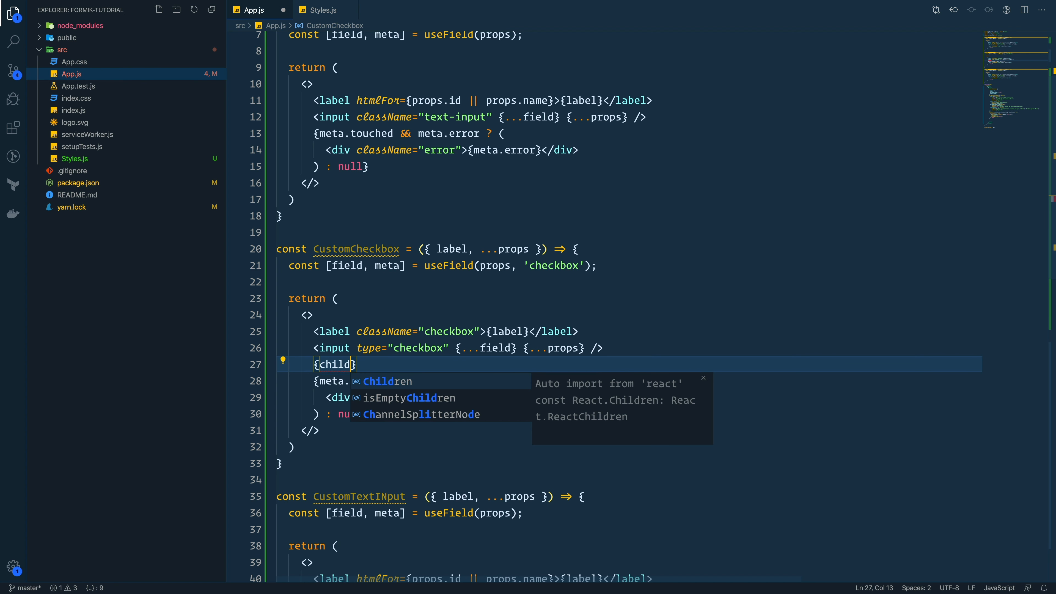
{"action": "type", "text": "ren"}
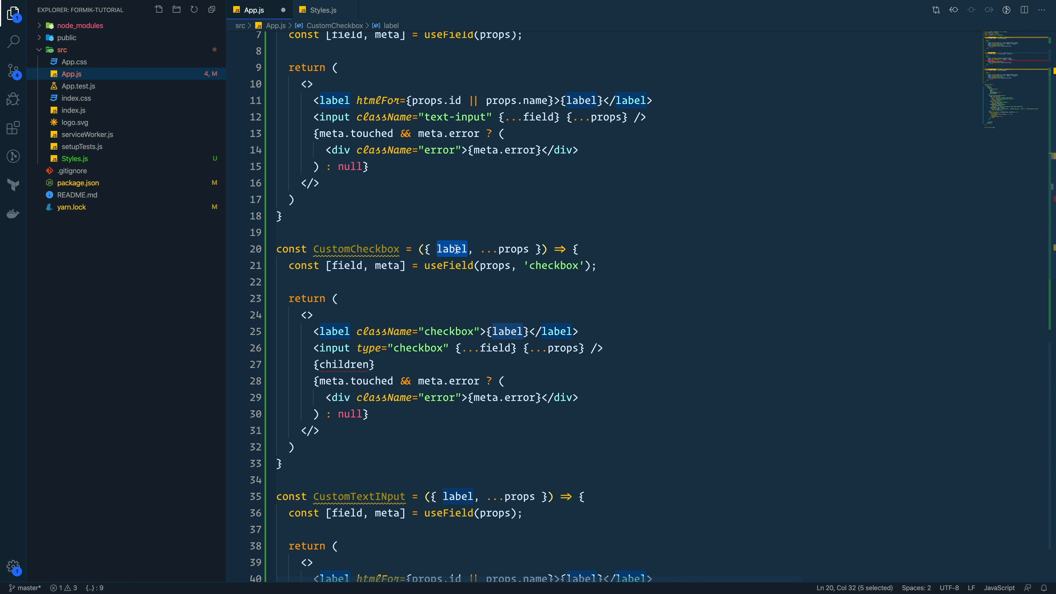
{"action": "type", "text": "children"}
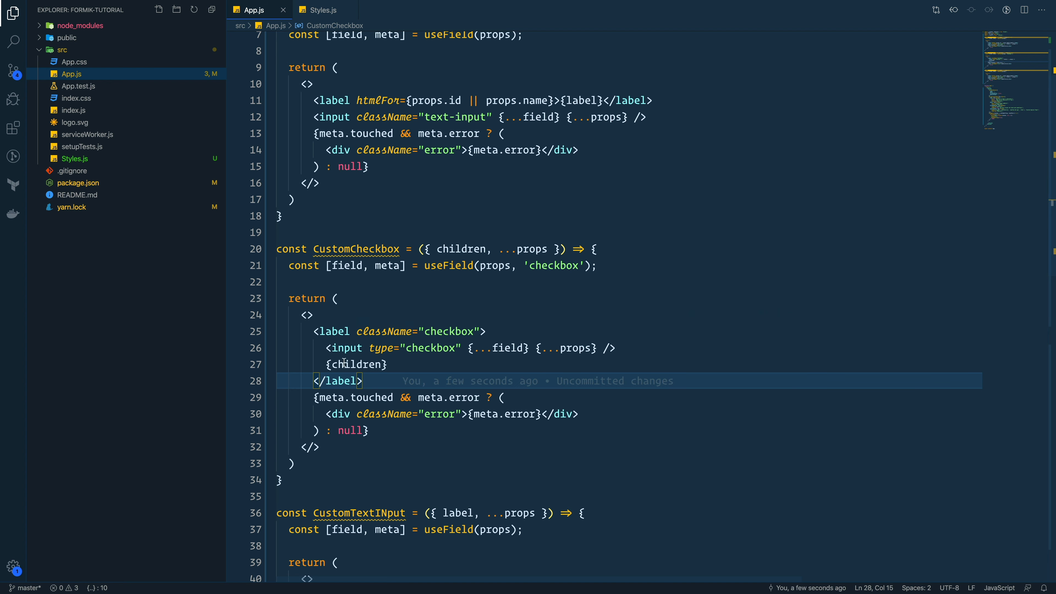
{"action": "mouse_move", "coordinate": [403, 364]}
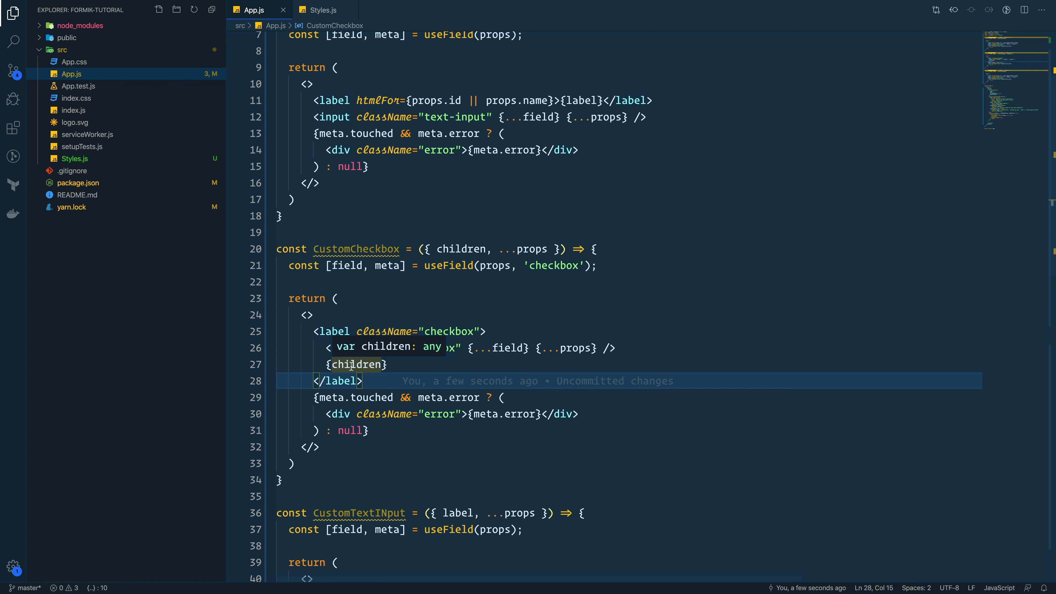
{"action": "left_click", "coordinate": [358, 364]}
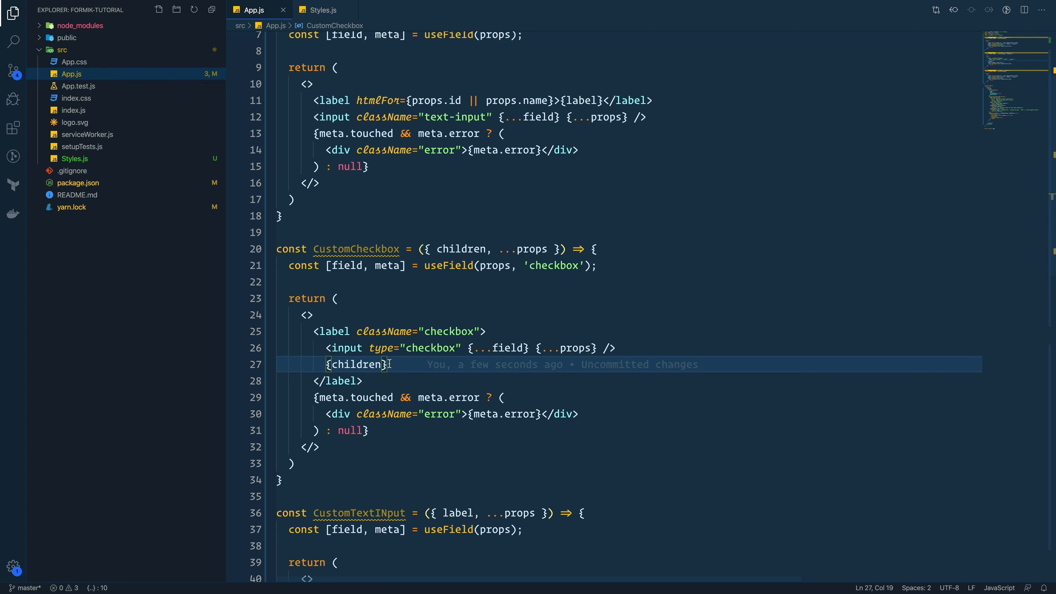
{"action": "mouse_move", "coordinate": [508, 403]}
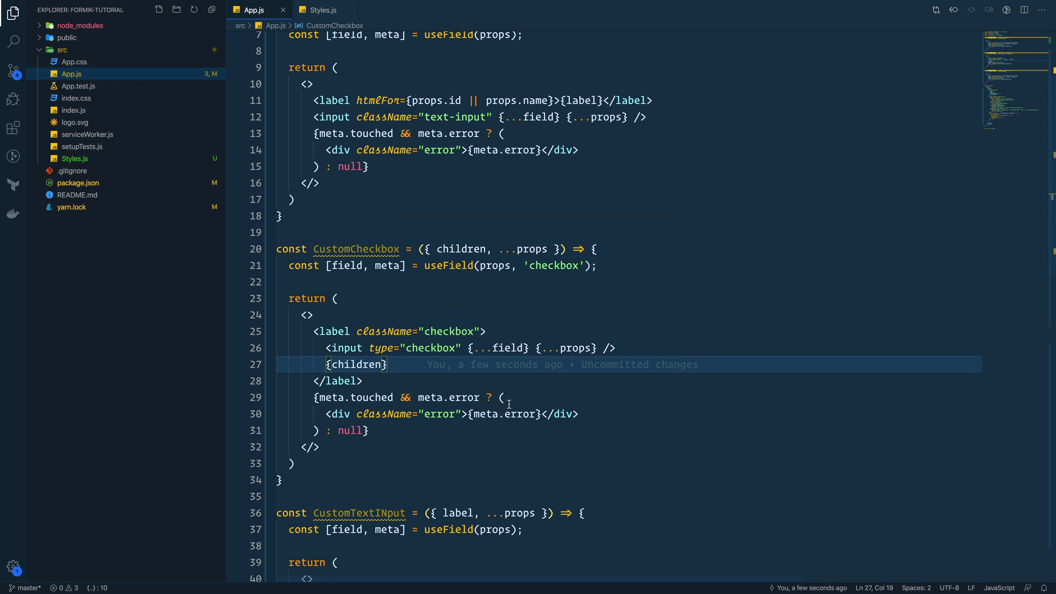
{"action": "scroll", "scroll_direction": "down", "scroll_amount": 3}
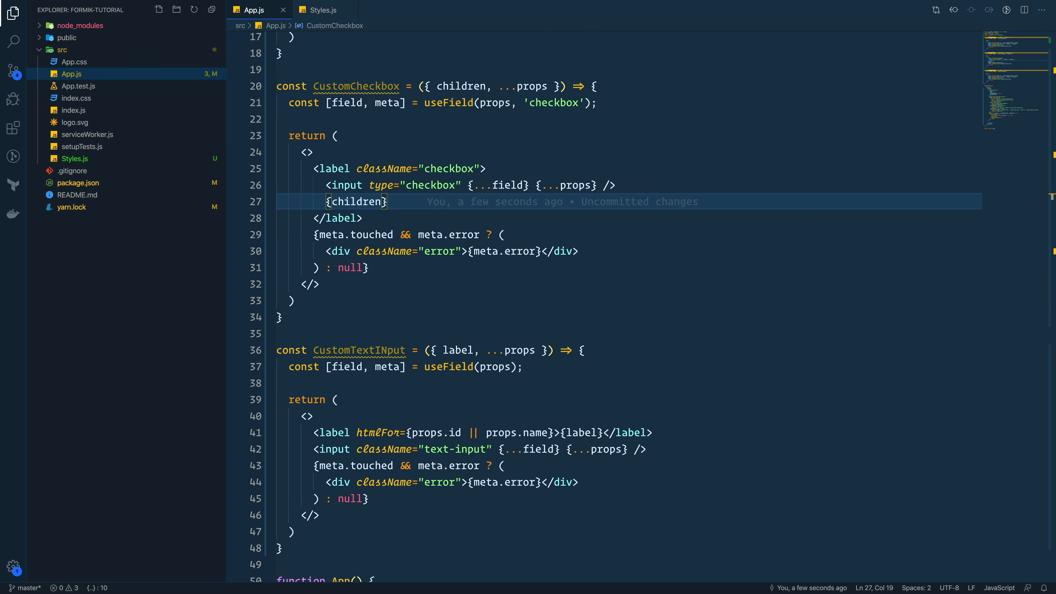
Rename the copied component to CustomSelect and swap its input for a select spreading field and props.
{"action": "left_click", "coordinate": [406, 350]}
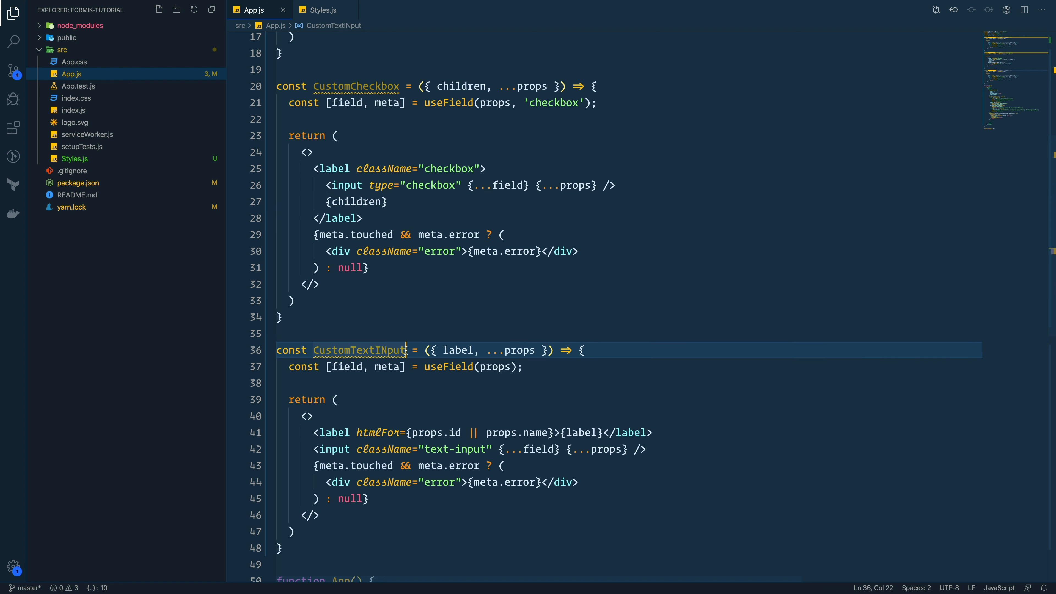
{"action": "key", "text": "Backspace"}
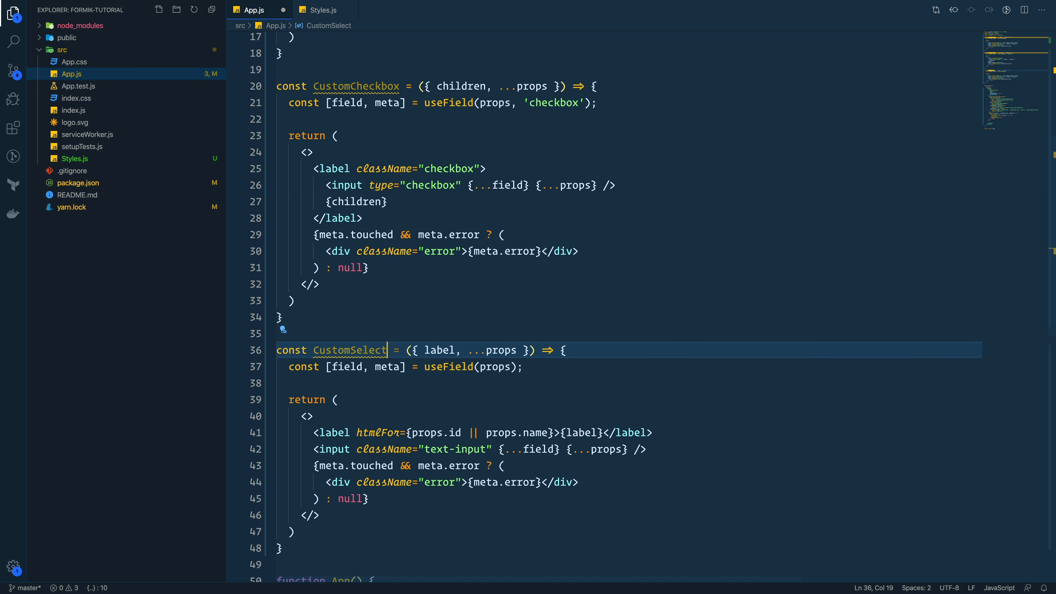
{"action": "mouse_move", "coordinate": [552, 389]}
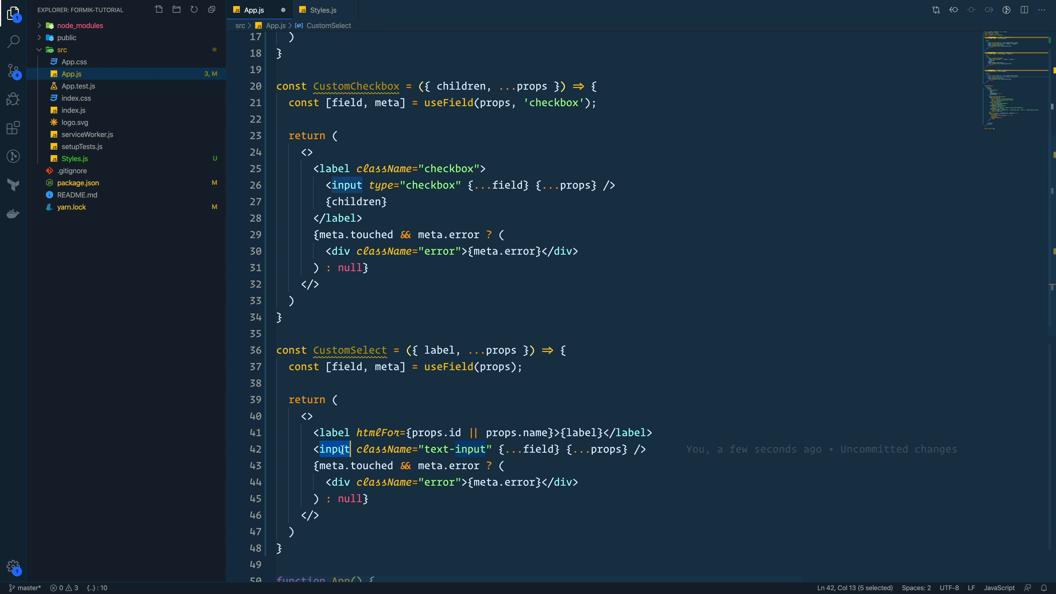
{"action": "type", "text": "select"}
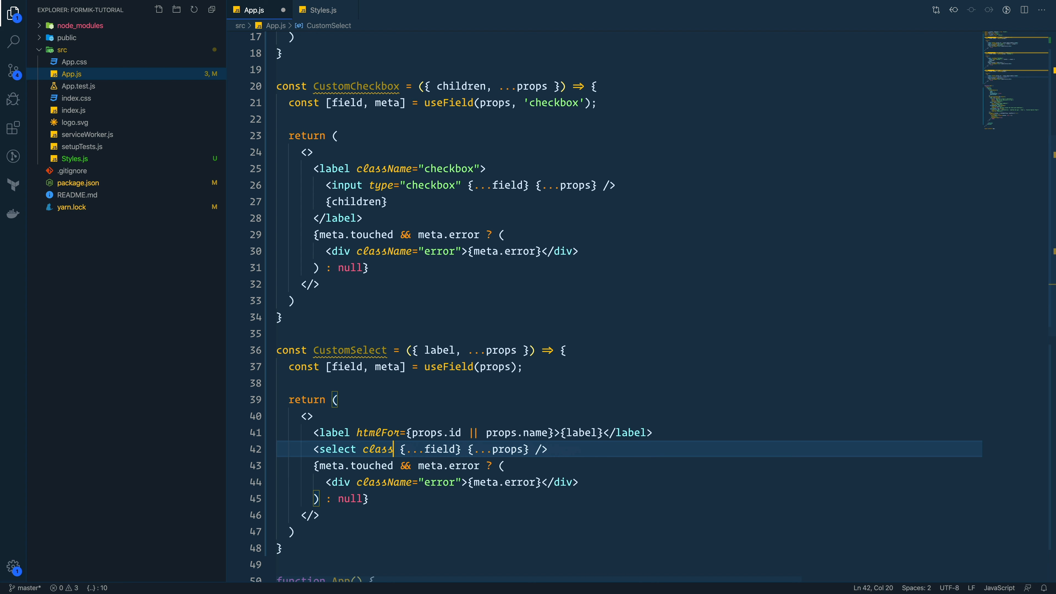
{"action": "key", "text": "BackSpace"}
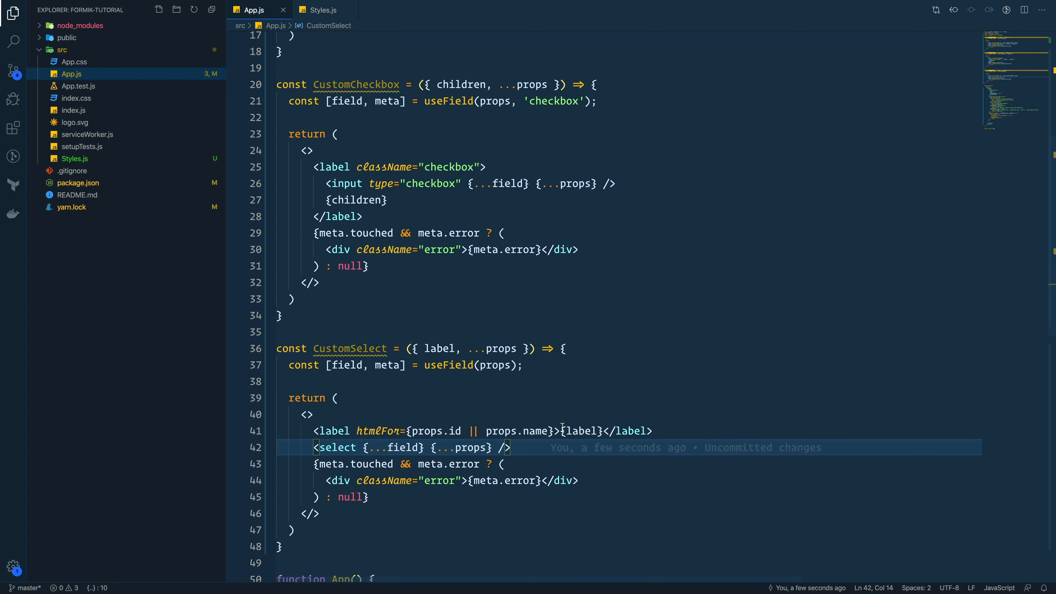
Add {props => ( <Form></Form> )} inside Formik, confirming Form is imported from formik.
{"action": "scroll", "scroll_direction": "down", "scroll_amount": 3}
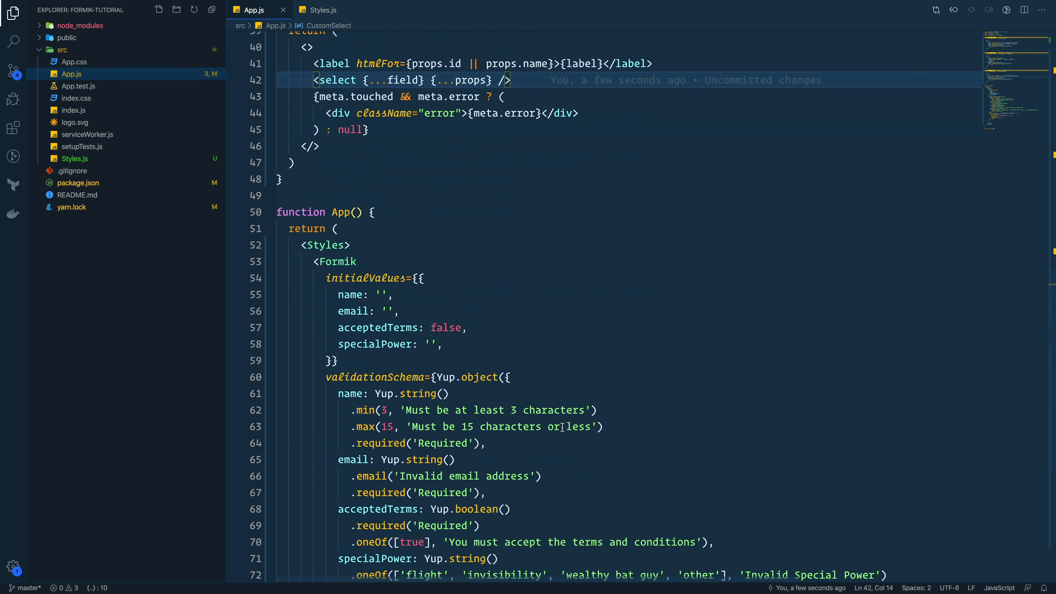
{"action": "scroll", "scroll_direction": "down", "scroll_amount": 3}
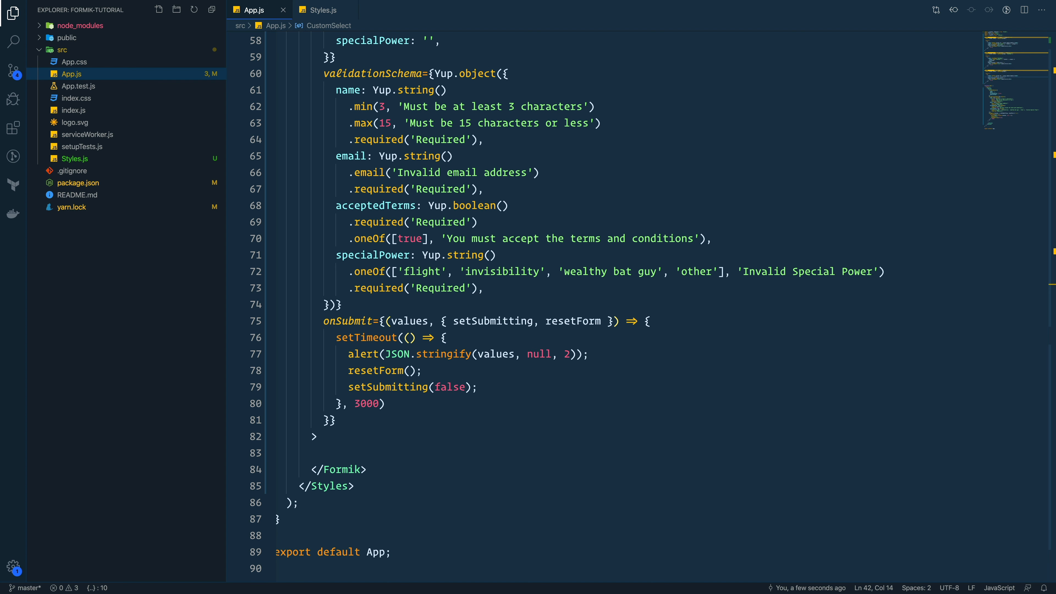
{"action": "left_click", "coordinate": [364, 453]}
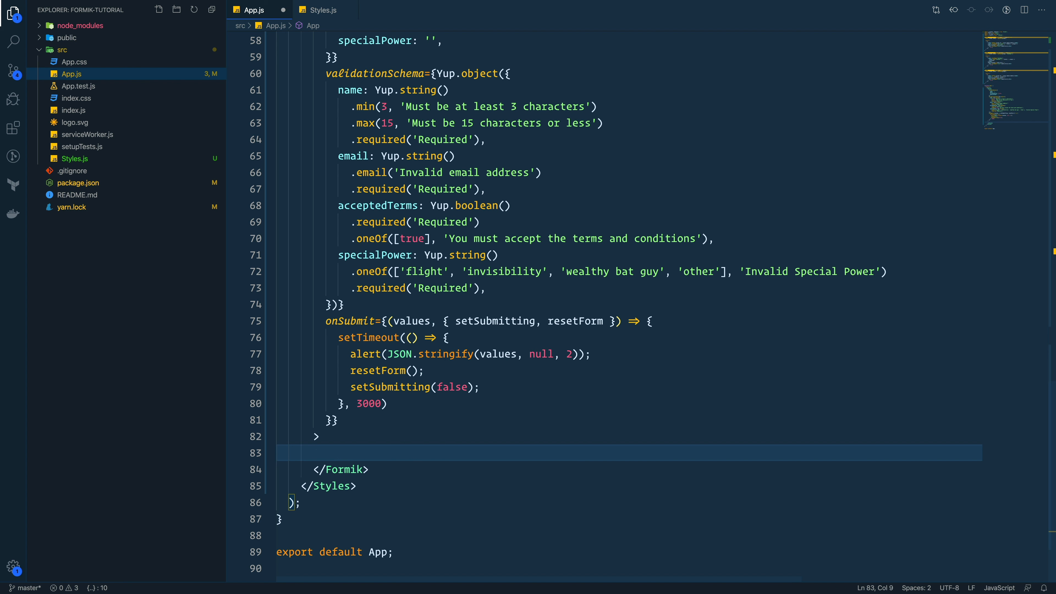
{"action": "type", "text": "{}"}
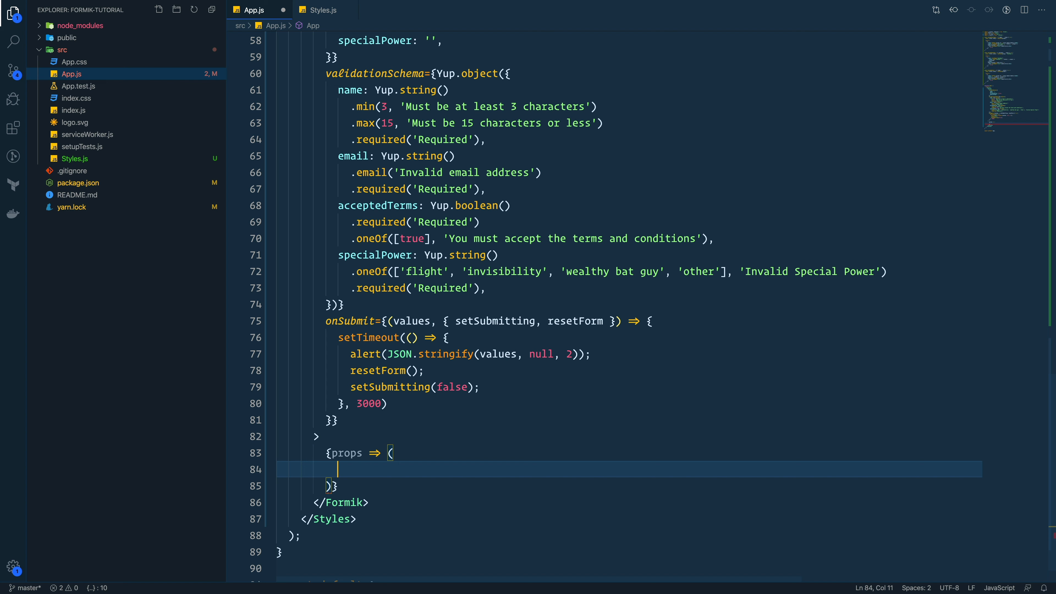
{"action": "type", "text": "<For"}
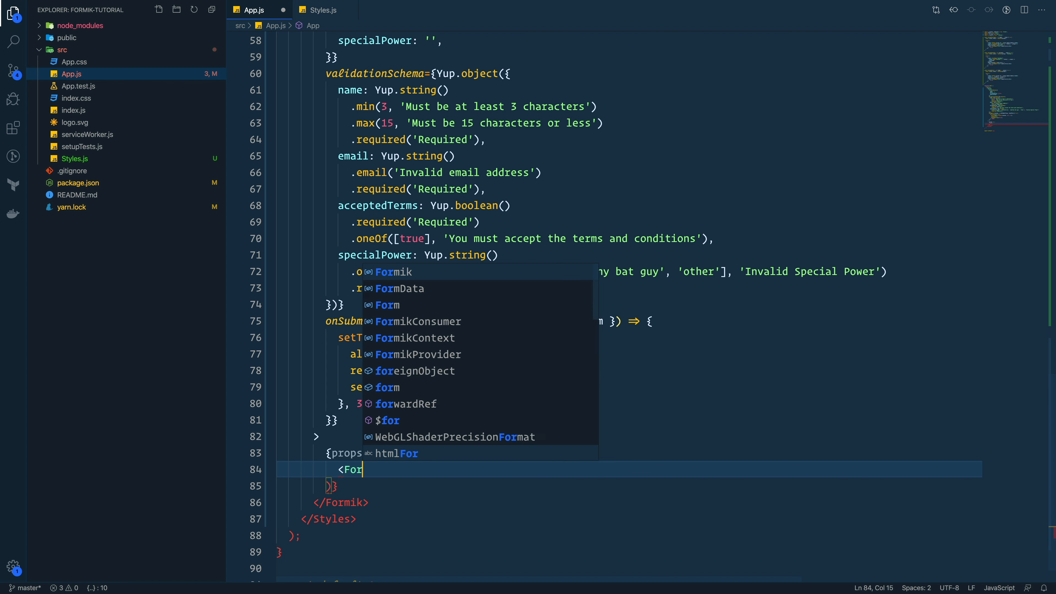
{"action": "type", "text": "m"}
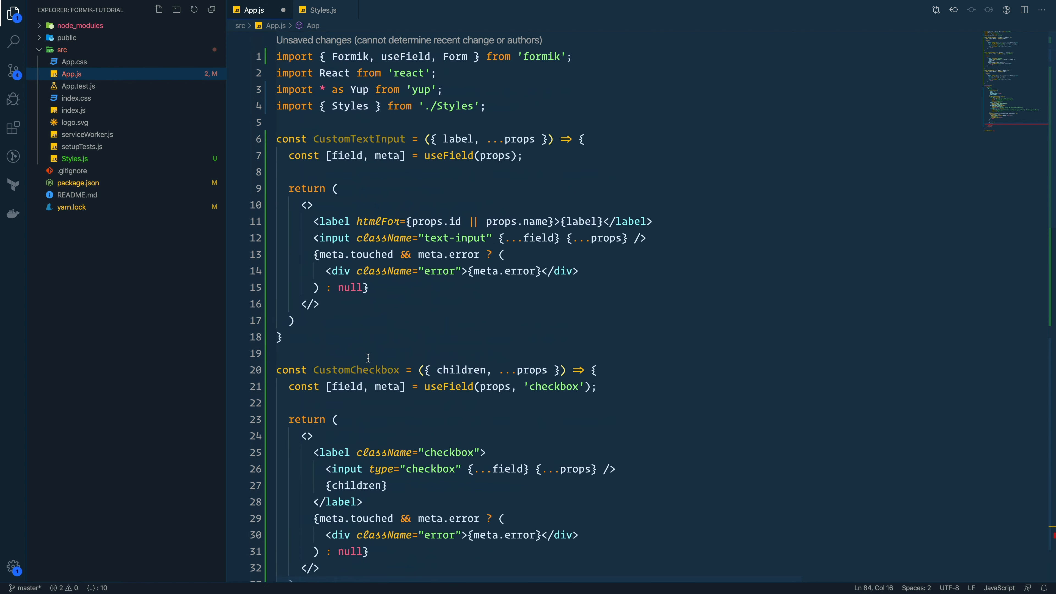
{"action": "left_click", "coordinate": [459, 56]}
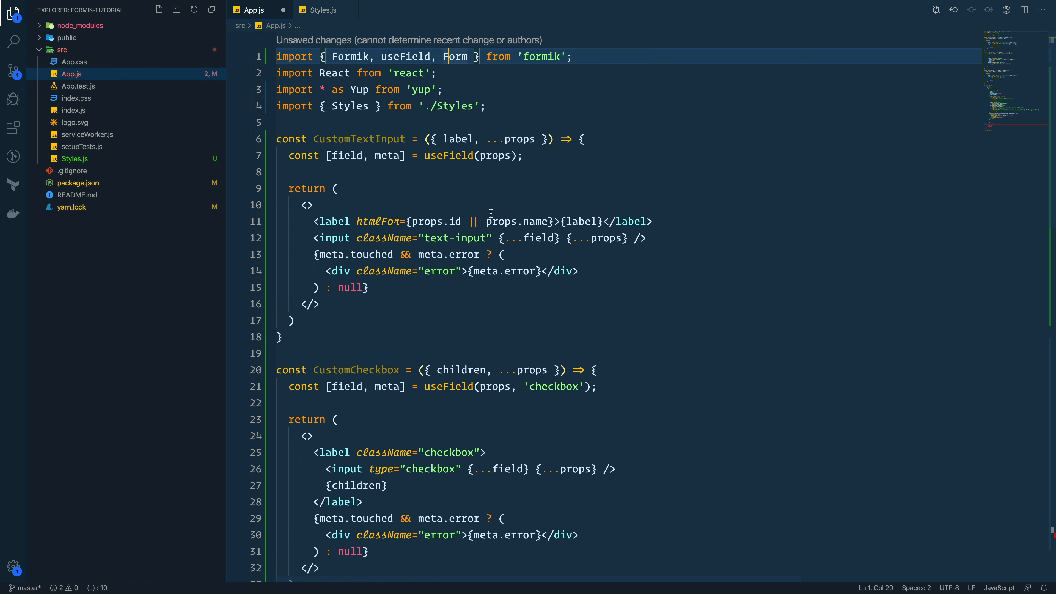
{"action": "scroll", "scroll_direction": "down", "scroll_amount": 3}
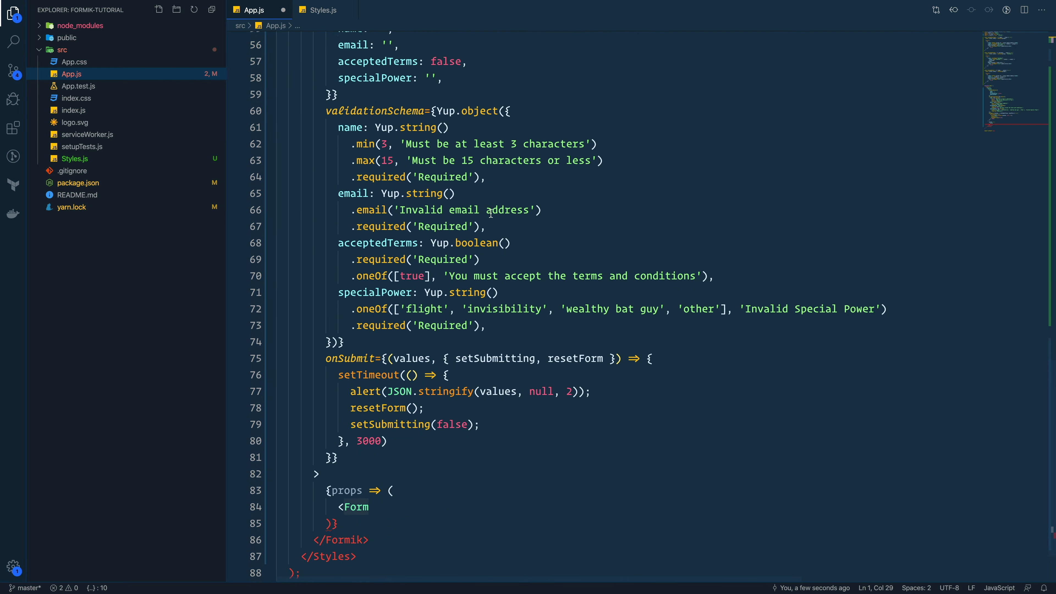
{"action": "scroll", "scroll_direction": "down", "scroll_amount": 3}
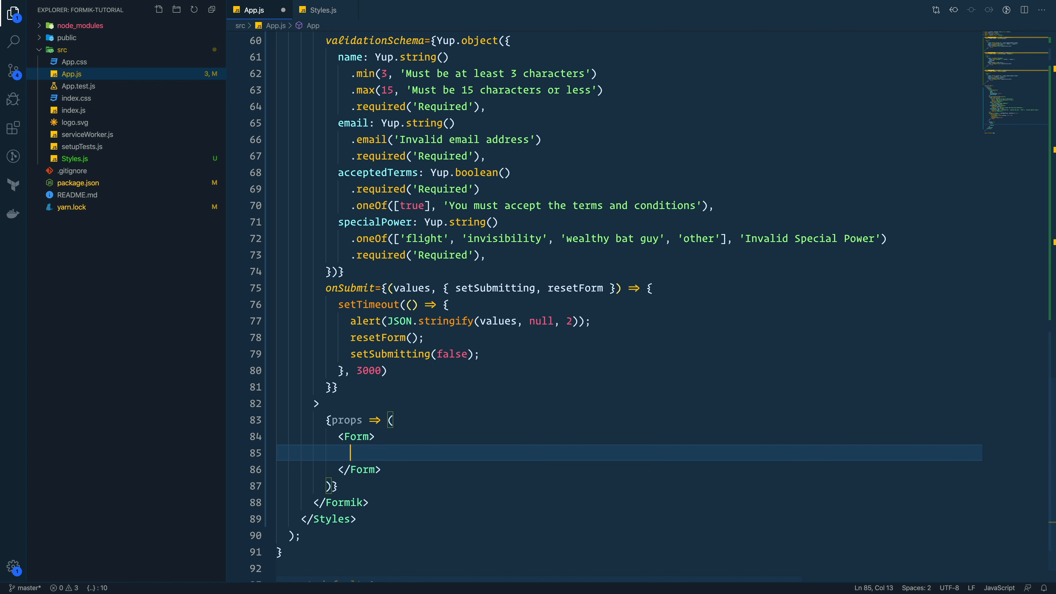
Add an <h1>Sign Up</h1> heading inside Form and start the next element beneath it.
{"action": "type", "text": "<h1></h1>"}
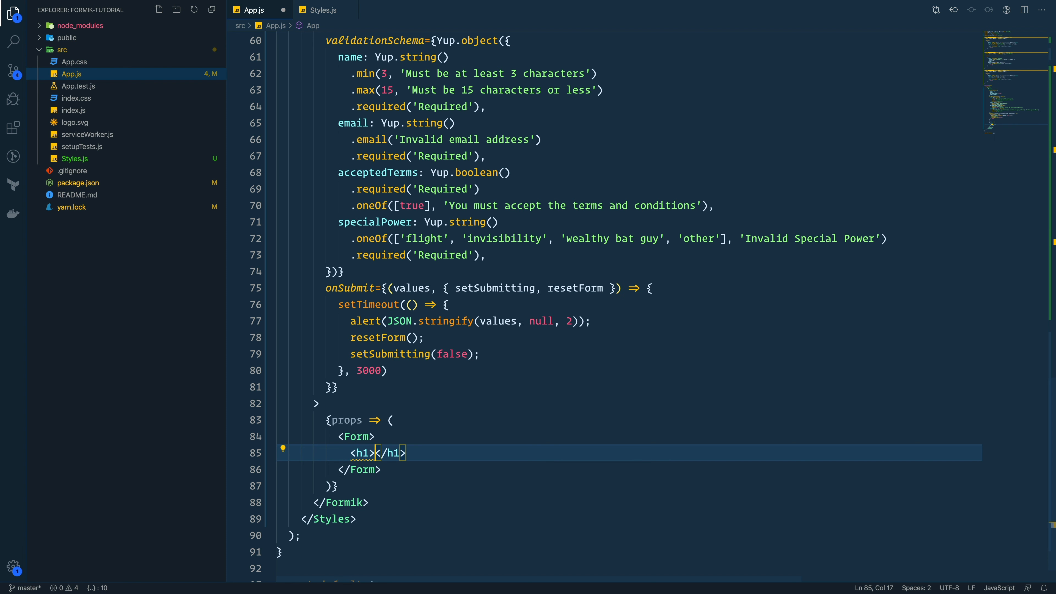
{"action": "type", "text": "Sign Up"}
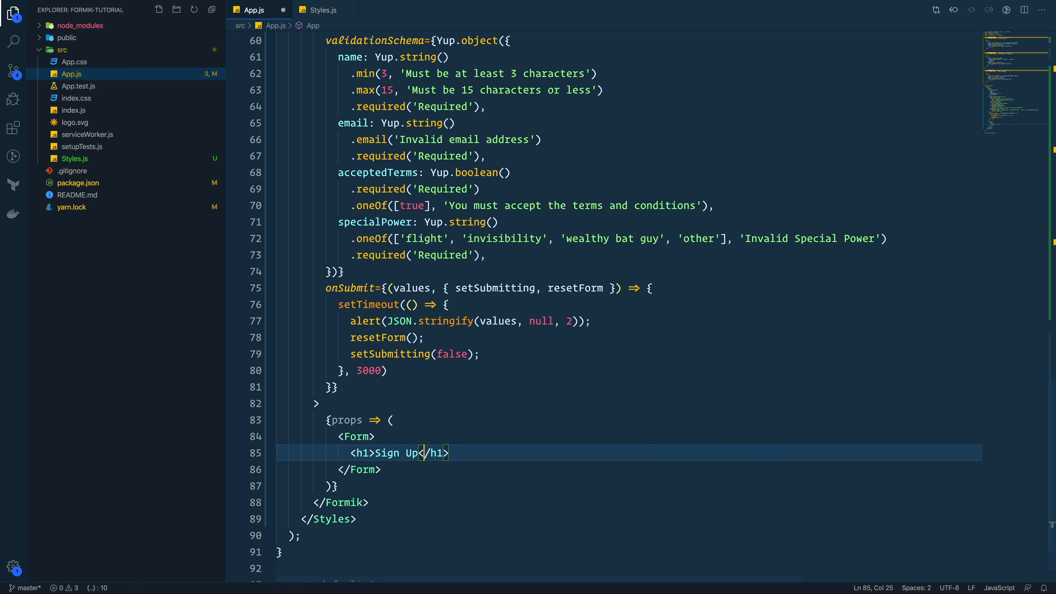
{"action": "key", "text": "Enter"}
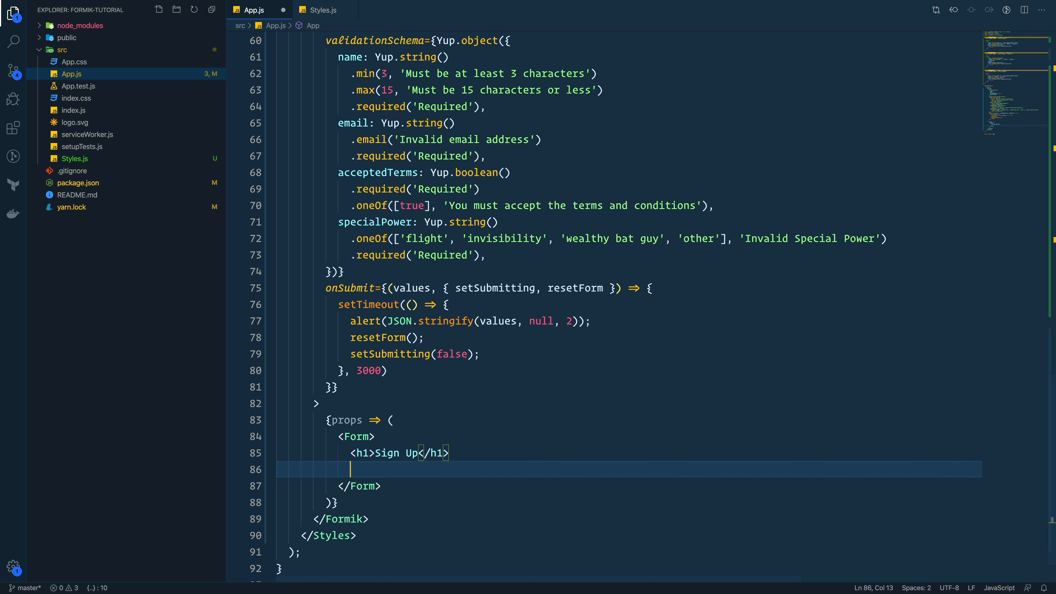
{"action": "type", "text": "<"}
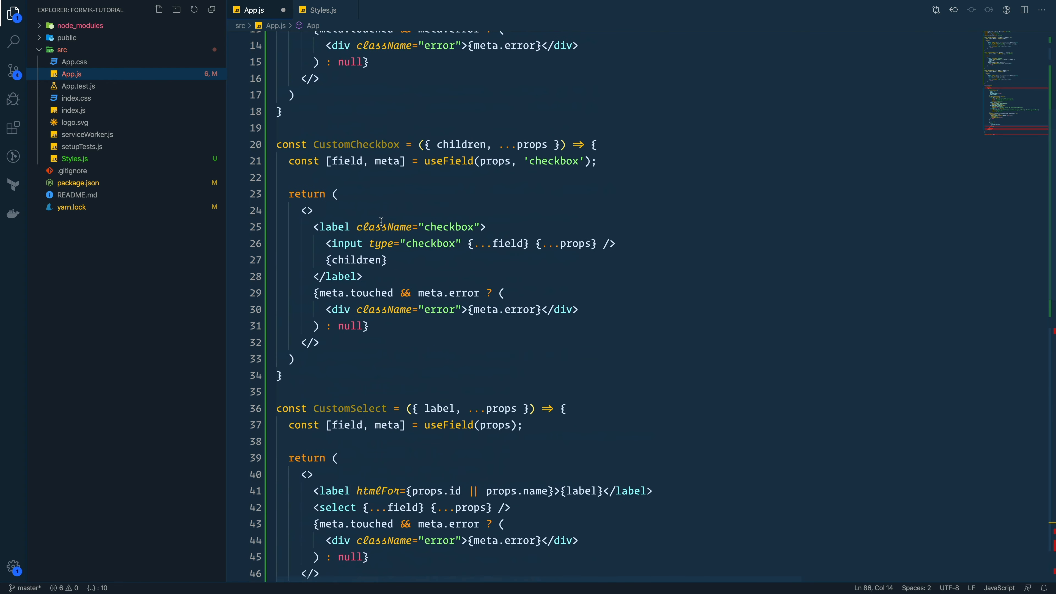
{"action": "mouse_move", "coordinate": [350, 259]}
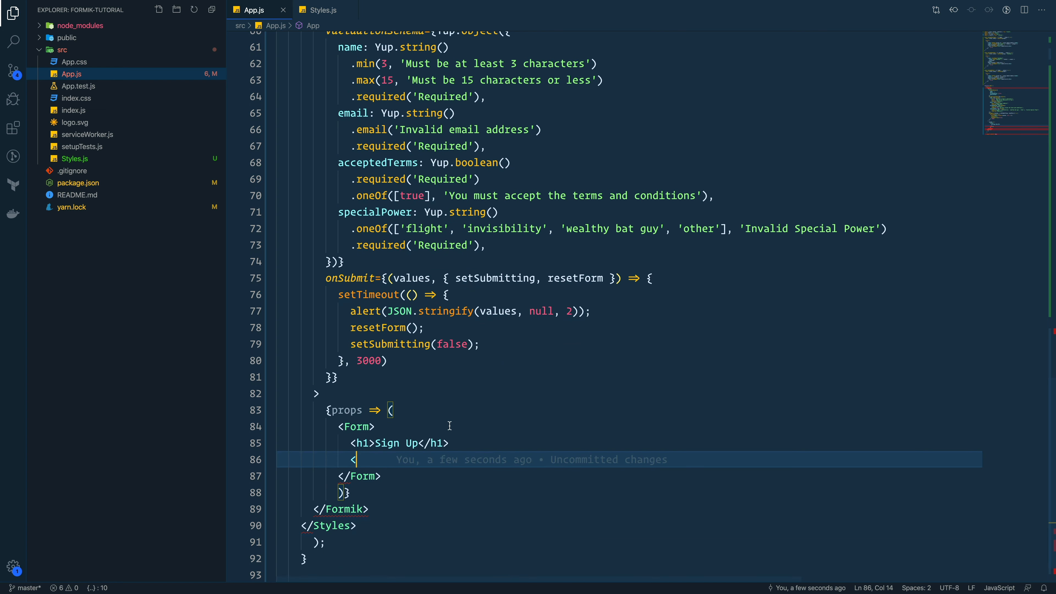
{"action": "scroll", "scroll_direction": "up", "scroll_amount": 3}
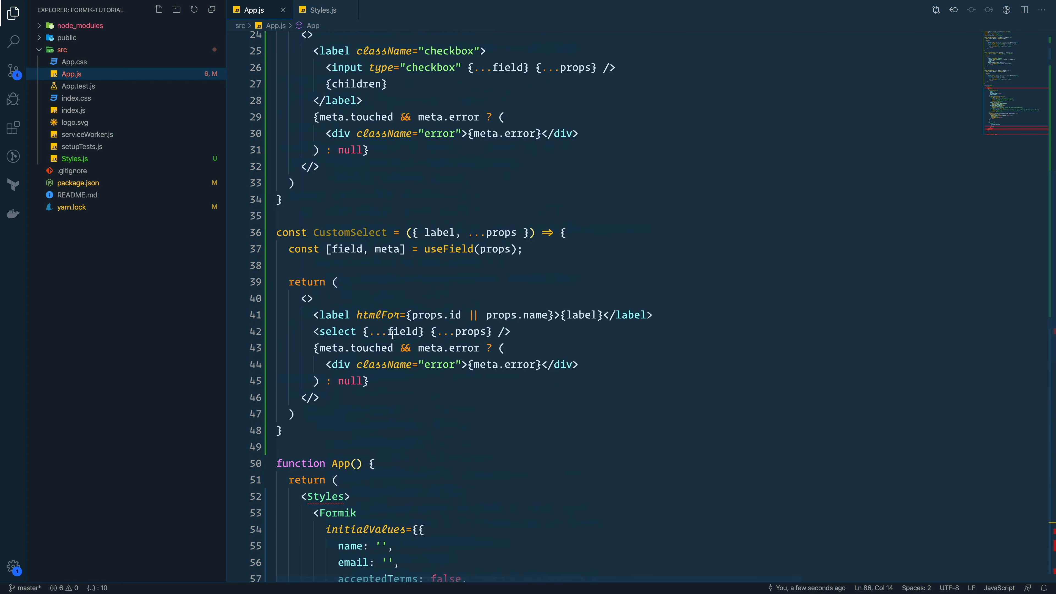
{"action": "scroll", "scroll_direction": "down", "scroll_amount": 3}
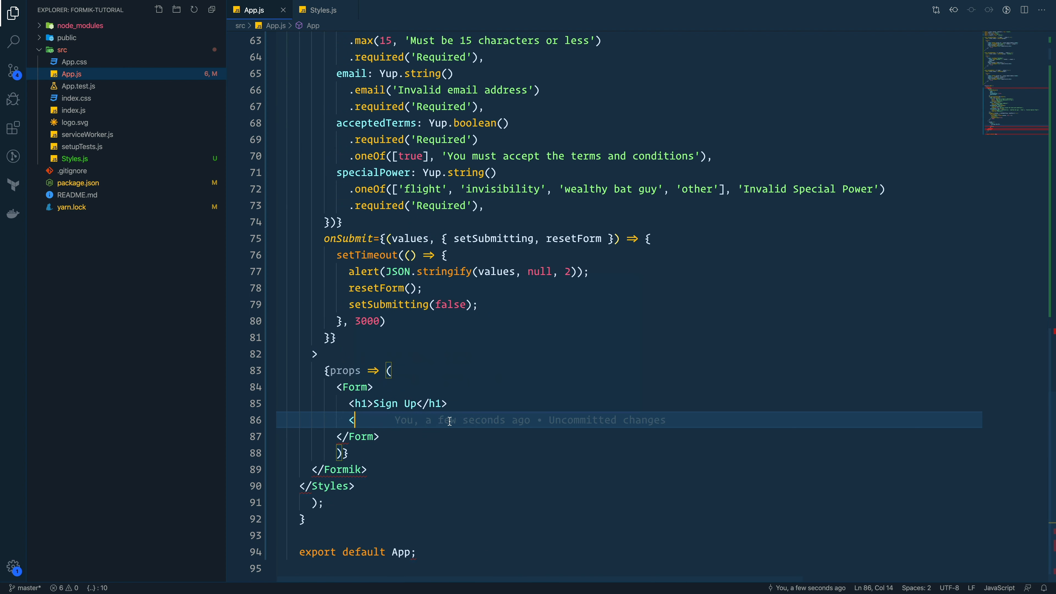
Add a CustomTextInput with label "Name", name "name", type "text" and placeholder "Frank".
{"action": "type", "text": "CustomTextInput"}
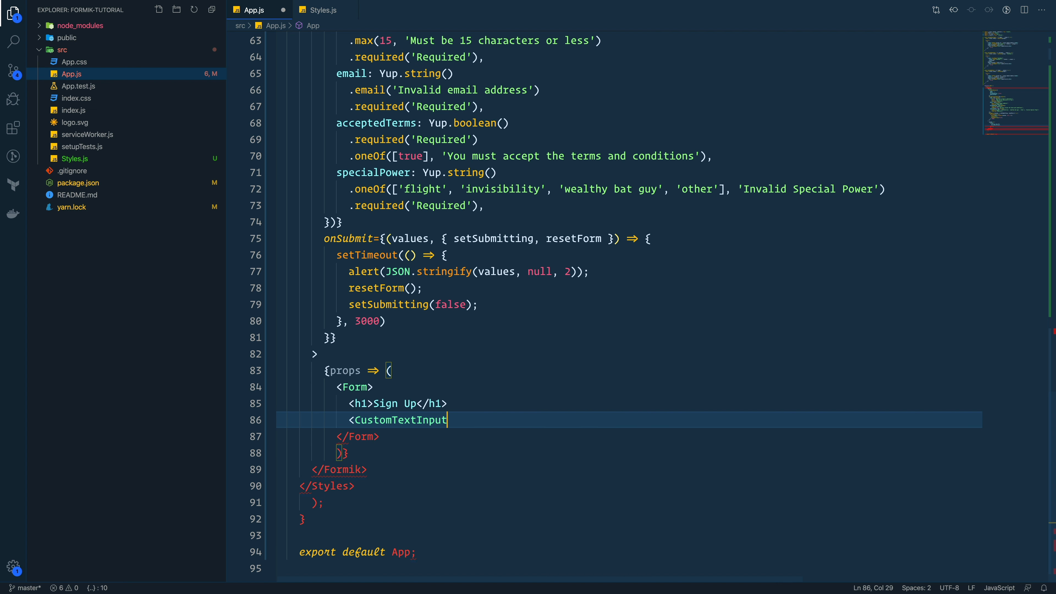
{"action": "type", "text": "label"}
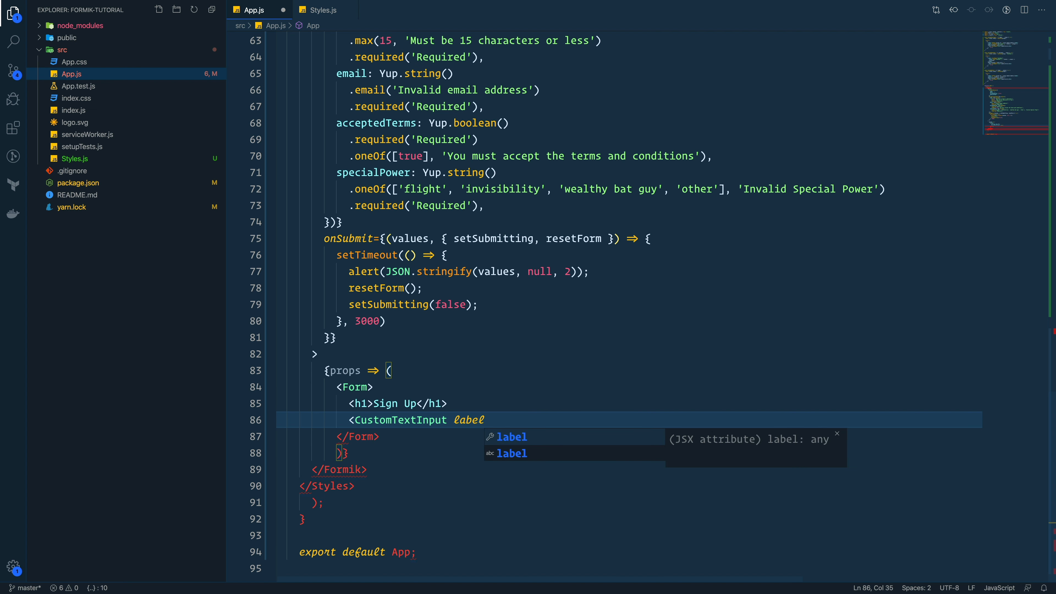
{"action": "type", "text": "=\"Nam"}
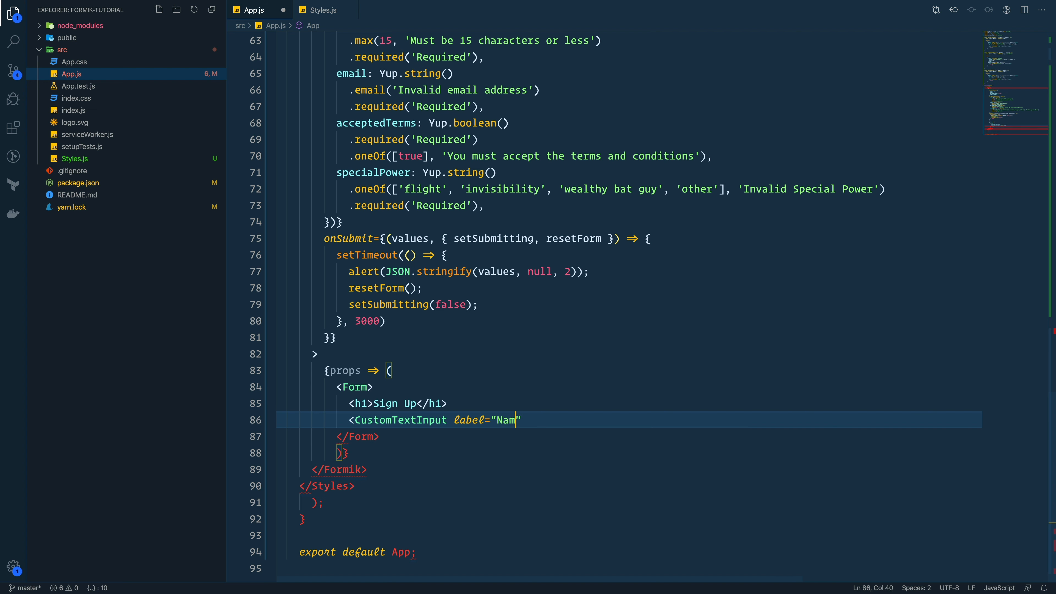
{"action": "type", "text": "anme"}
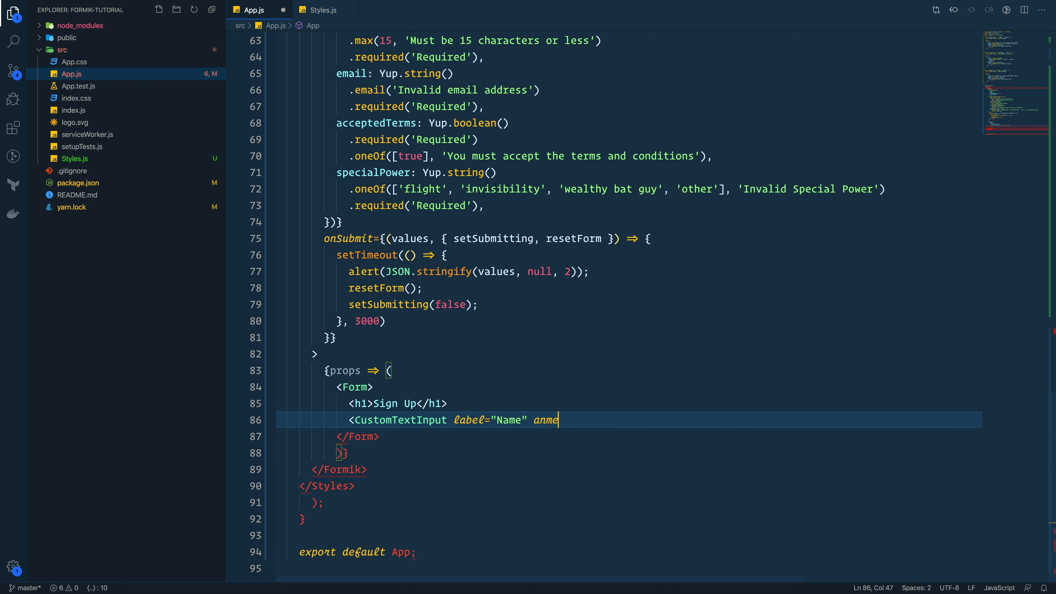
{"action": "type", "text": "name="}
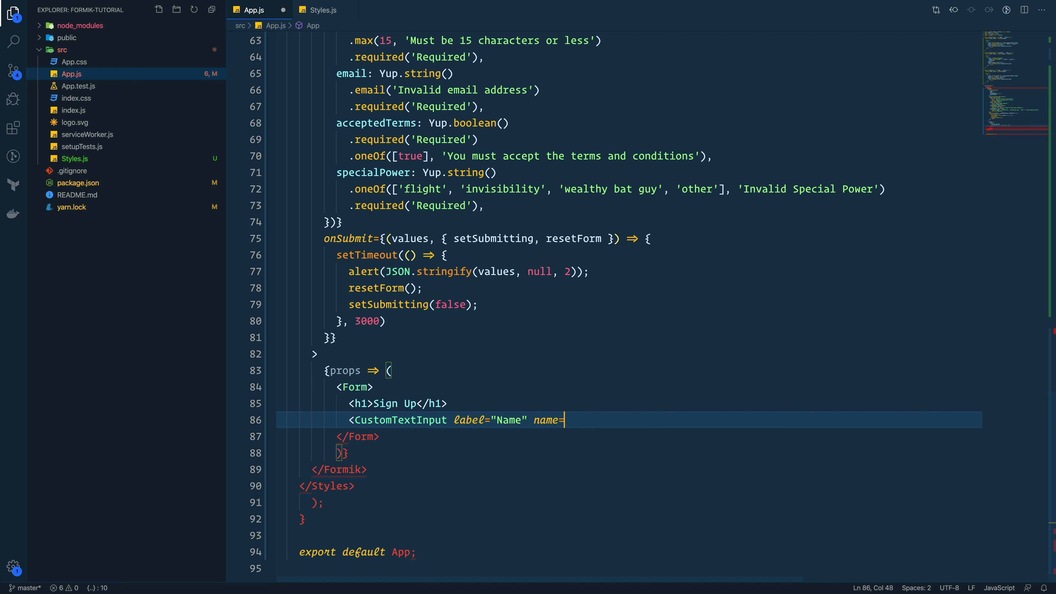
{"action": "type", "text": "\"name\""}
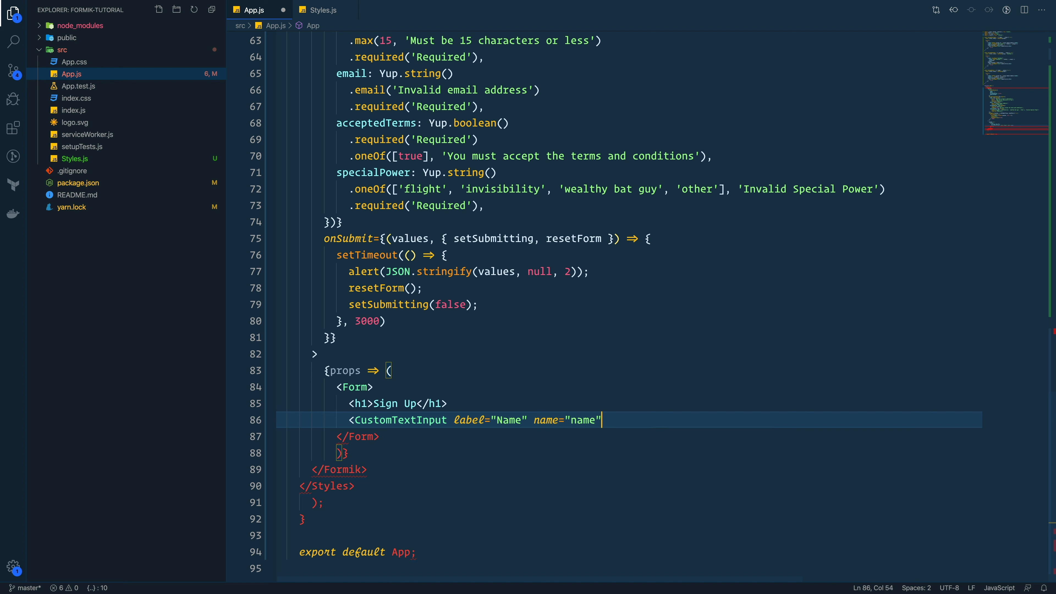
{"action": "type", "text": "type"}
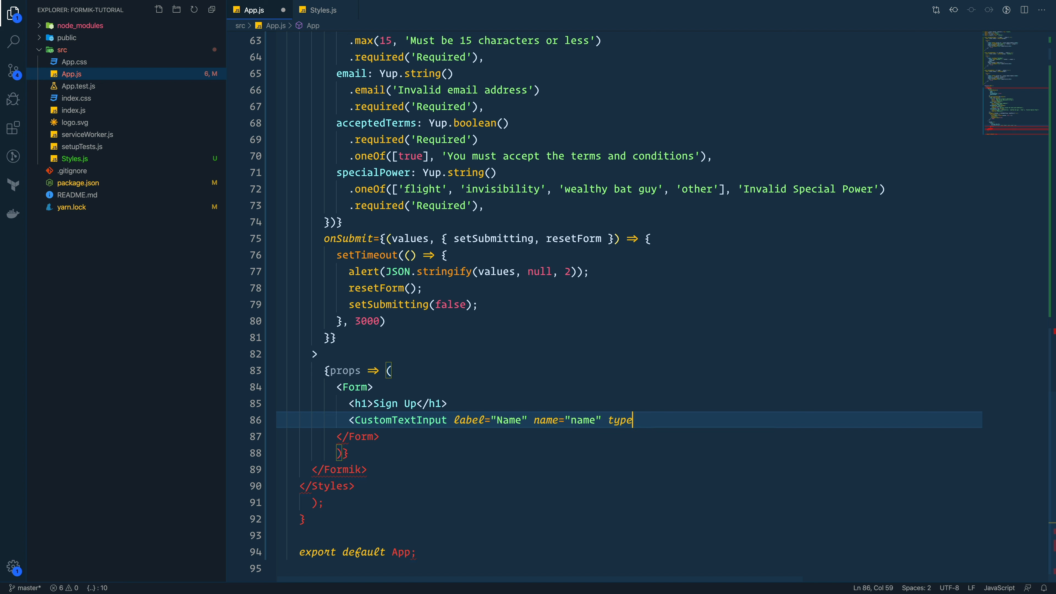
{"action": "type", "text": "="}
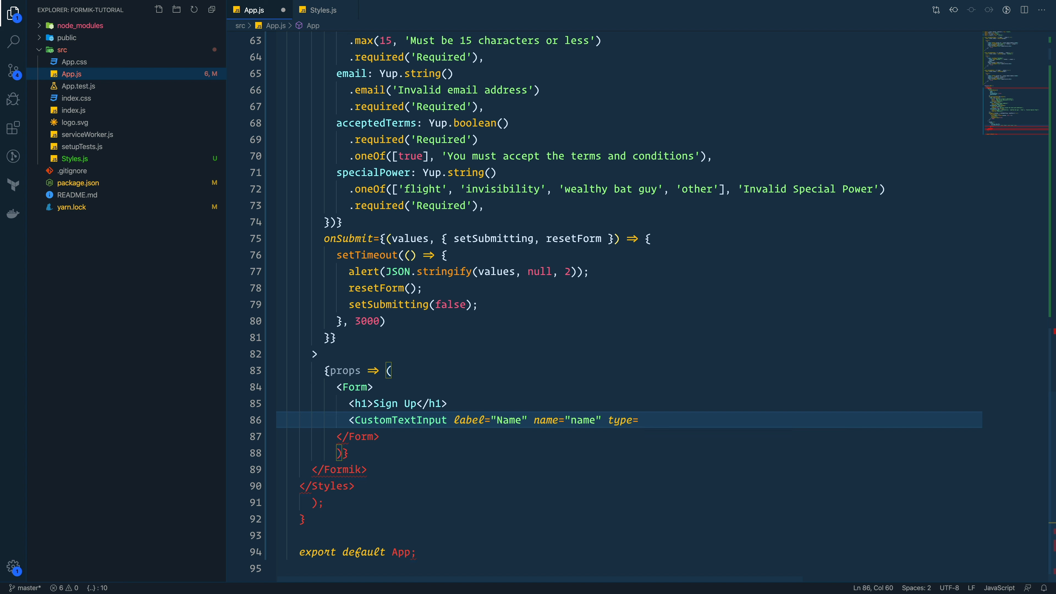
{"action": "type", "text": "\"text\""}
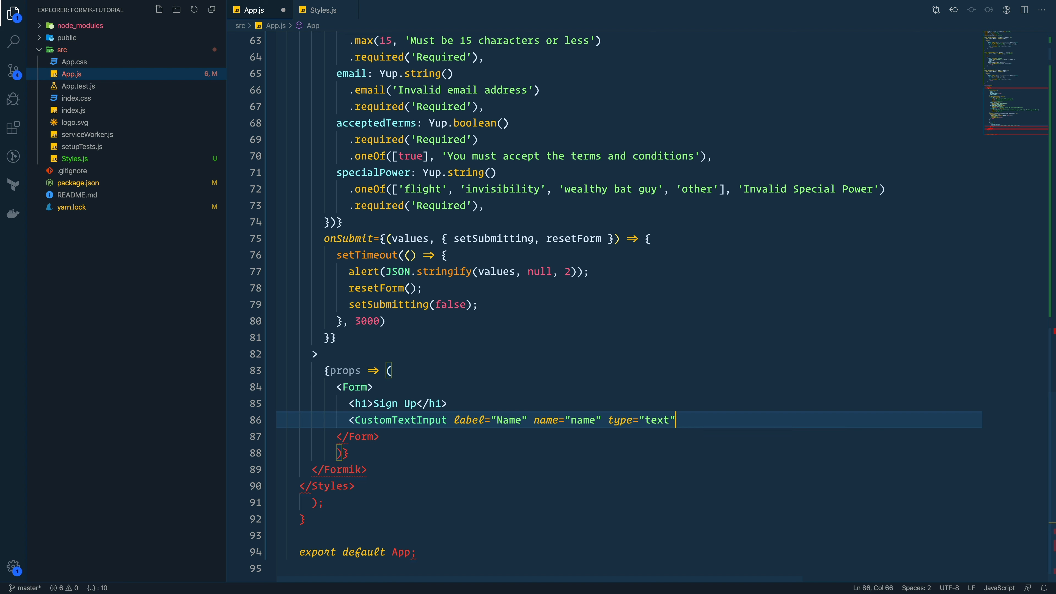
{"action": "type", "text": "p"}
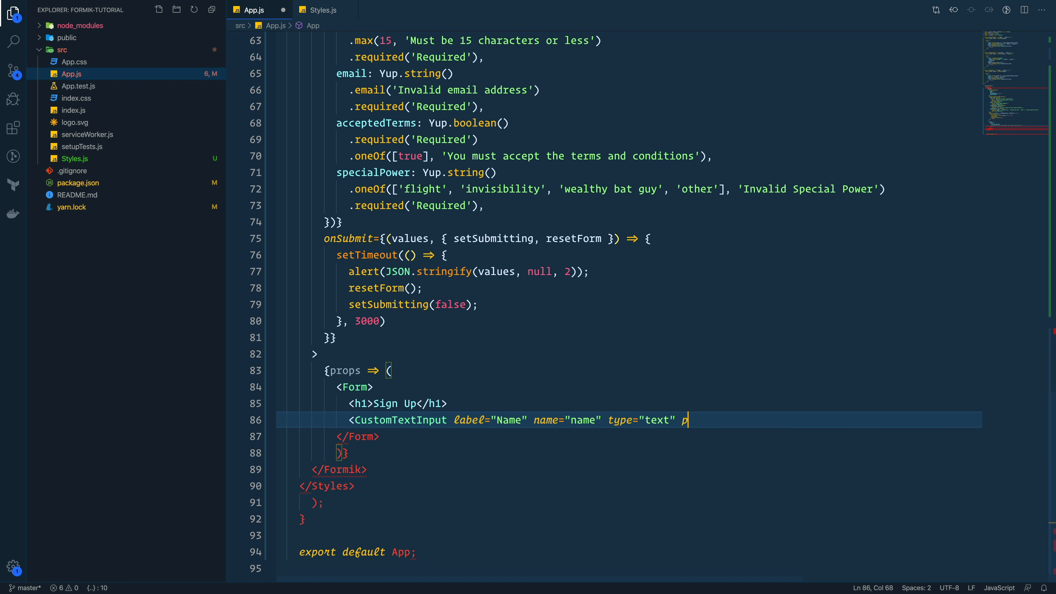
{"action": "type", "text": "laceholder="}
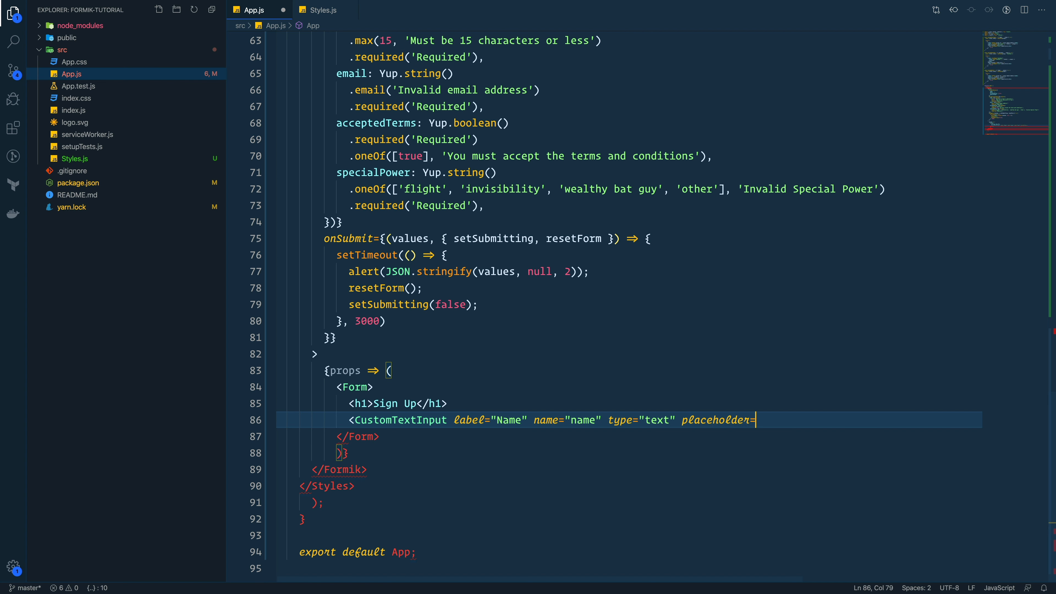
{"action": "type", "text": "\"Frank\""}
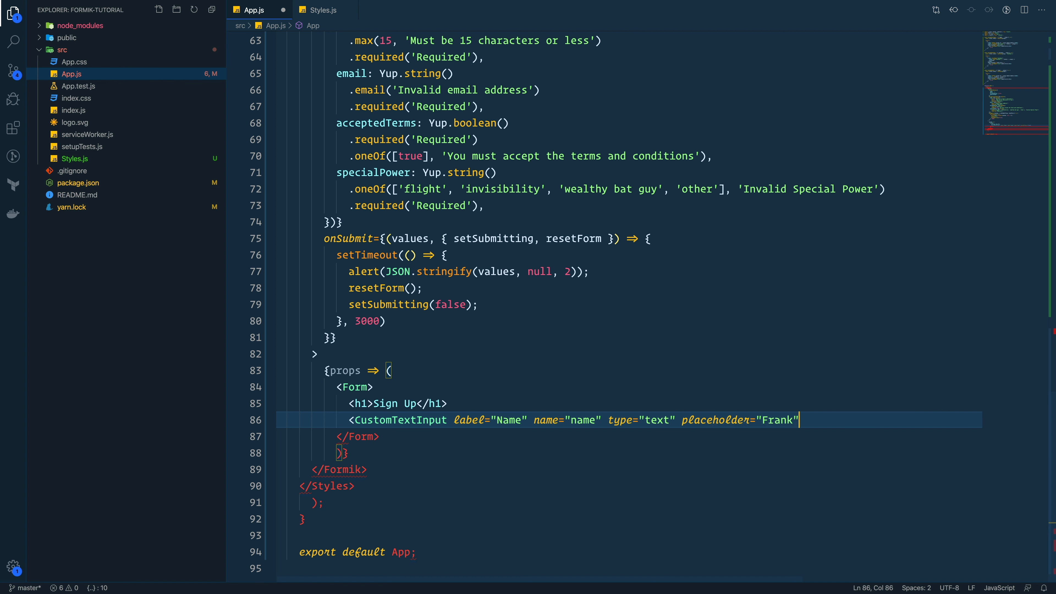
{"action": "type", "text": "/>"}
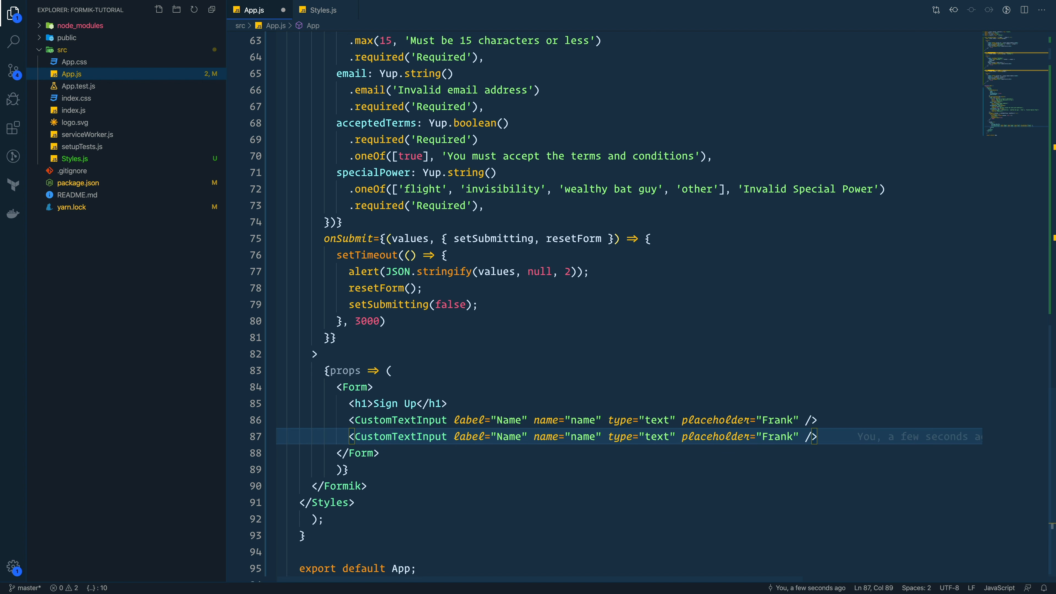
{"action": "left_click", "coordinate": [672, 436]}
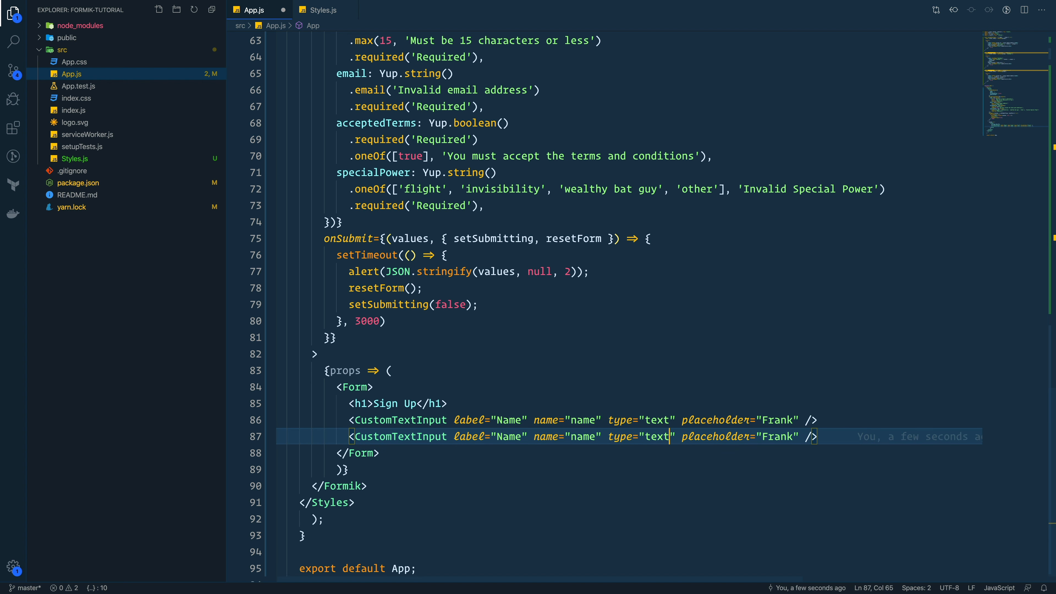
{"action": "left_click", "coordinate": [538, 435]}
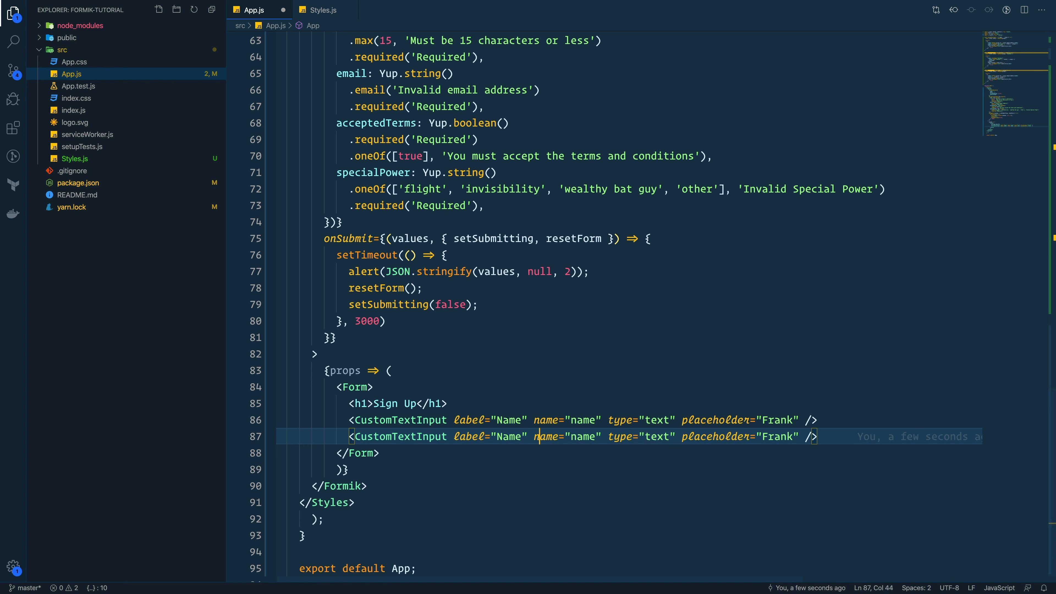
{"action": "type", "text": "Email"}
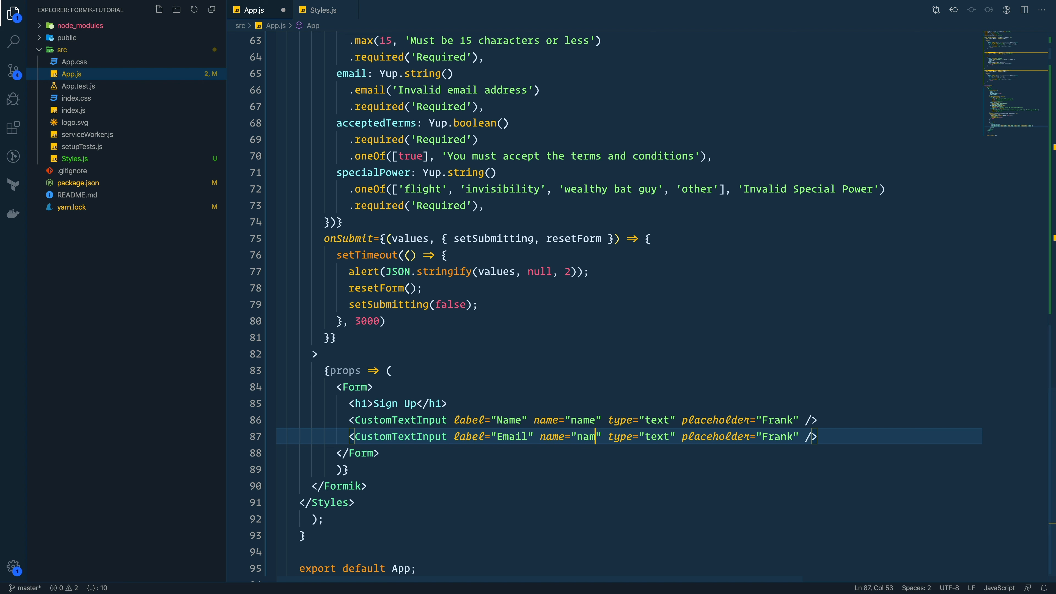
{"action": "type", "text": "email"}
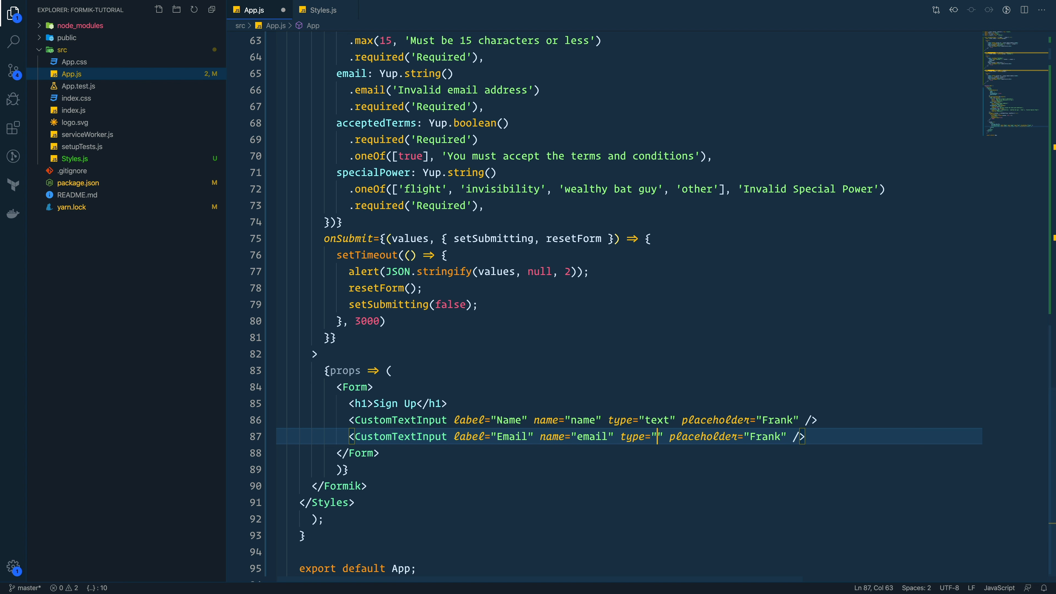
{"action": "type", "text": "email"}
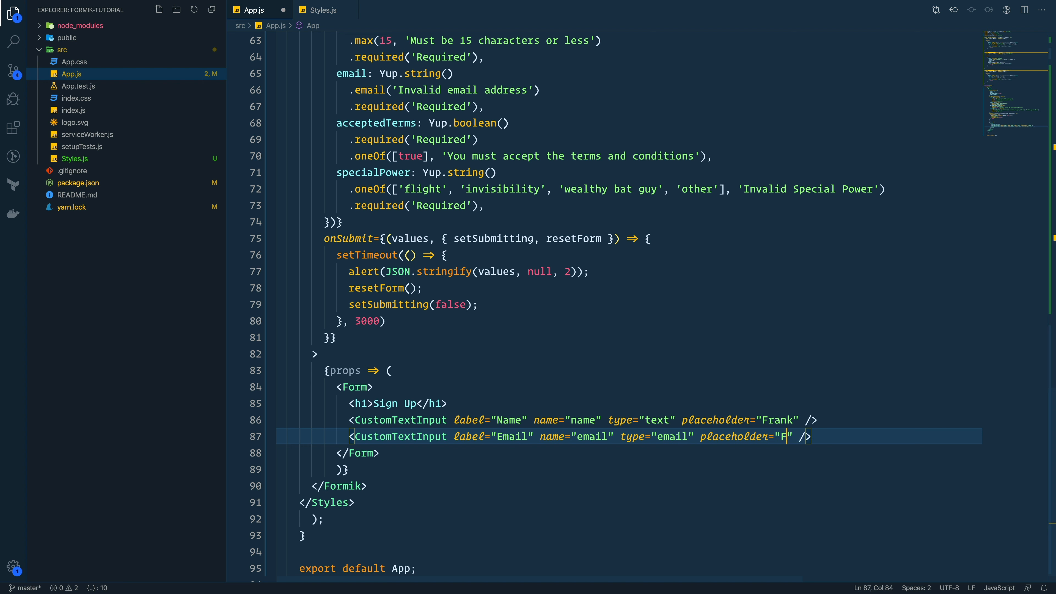
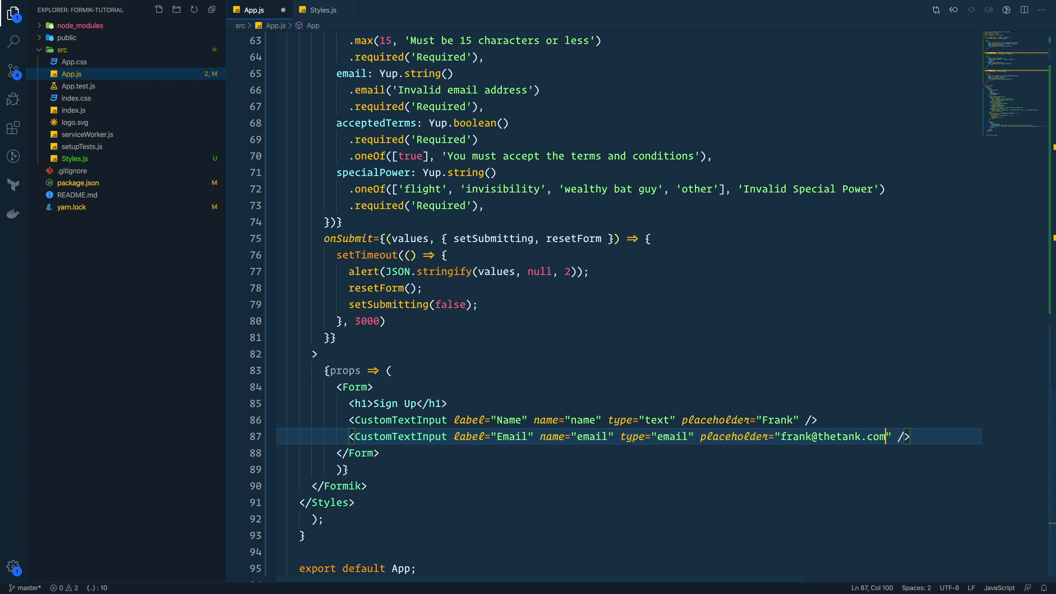
{"action": "mouse_move", "coordinate": [921, 437]}
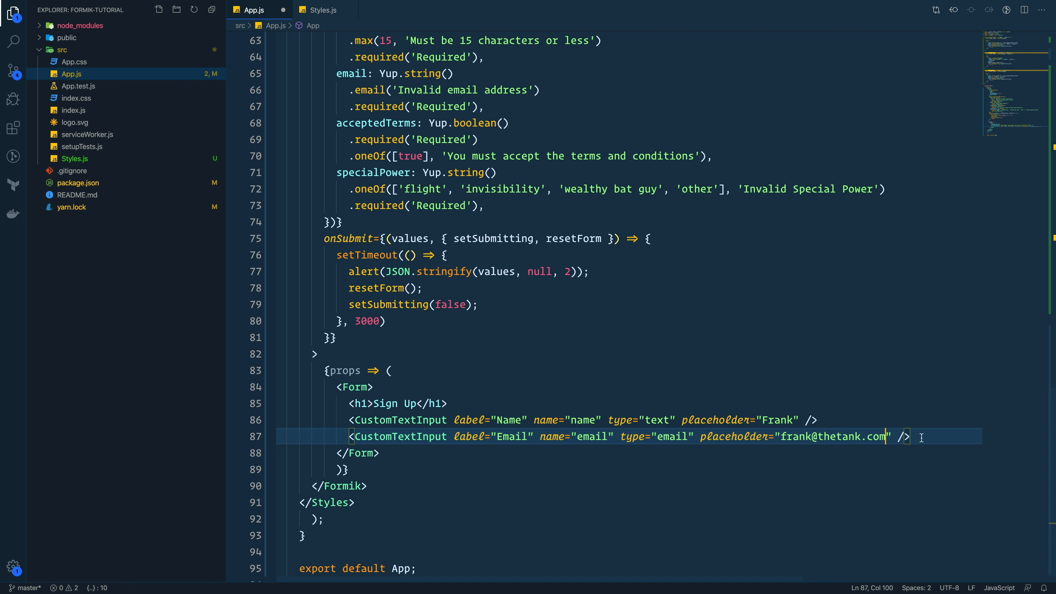
{"action": "left_click", "coordinate": [39, 13]}
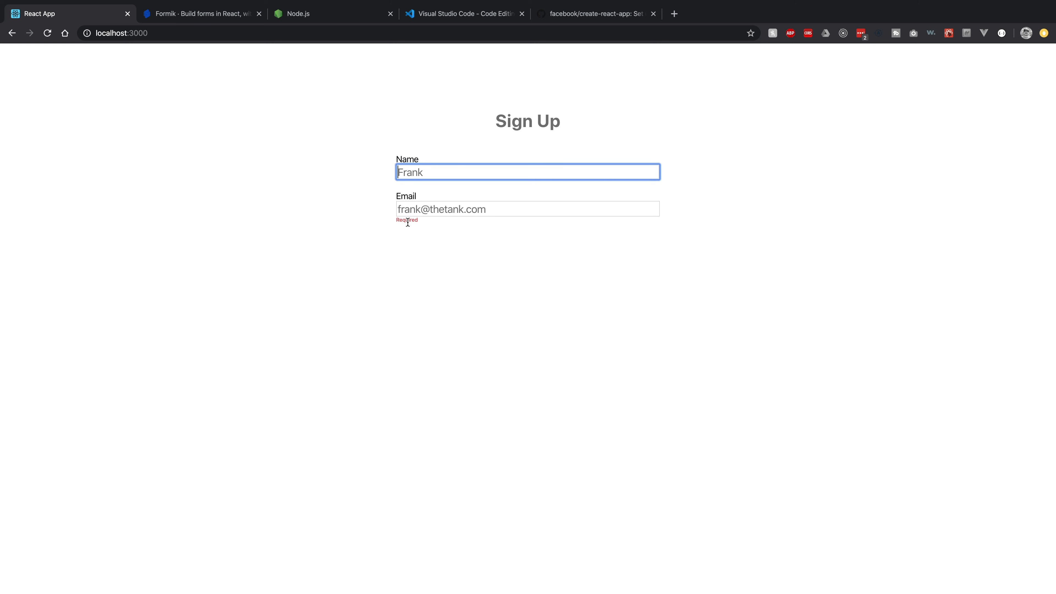
{"action": "mouse_move", "coordinate": [442, 183]}
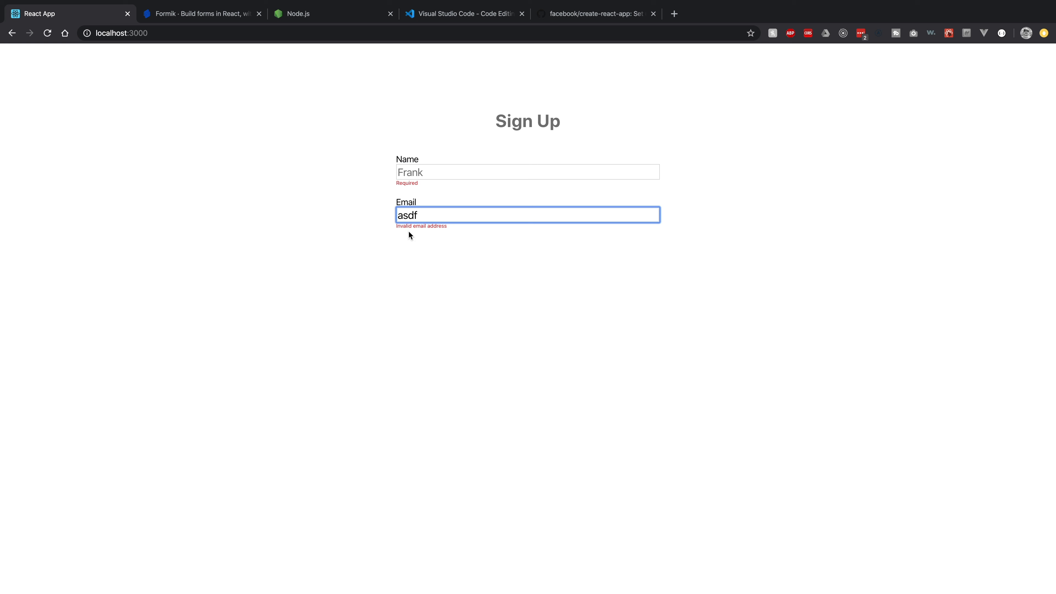
{"action": "mouse_move", "coordinate": [451, 216]}
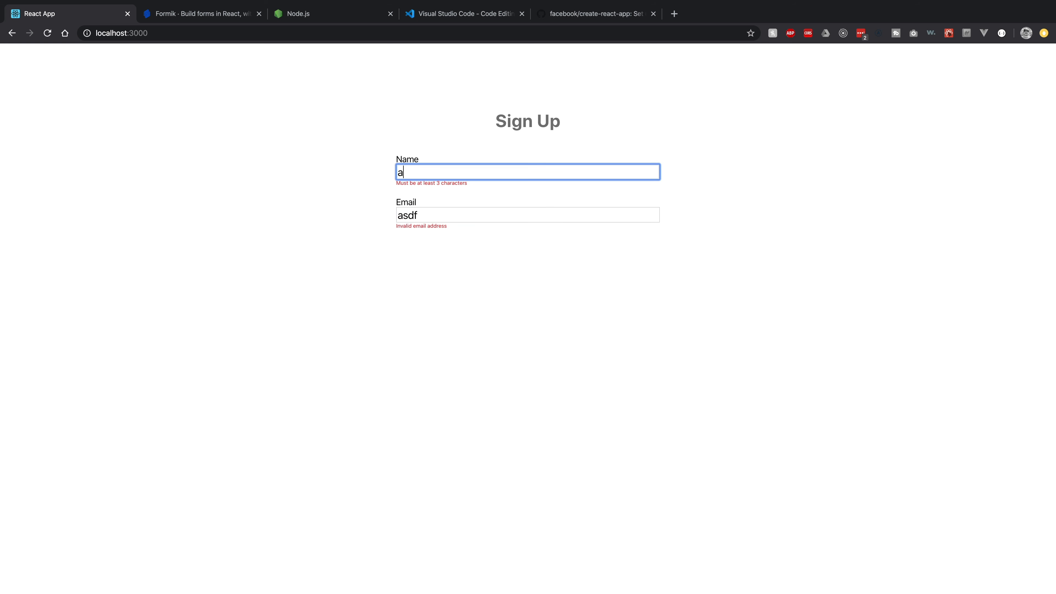
Type short and long junk into Name and Email to trigger the validation error messages.
{"action": "type", "text": "sdasd"}
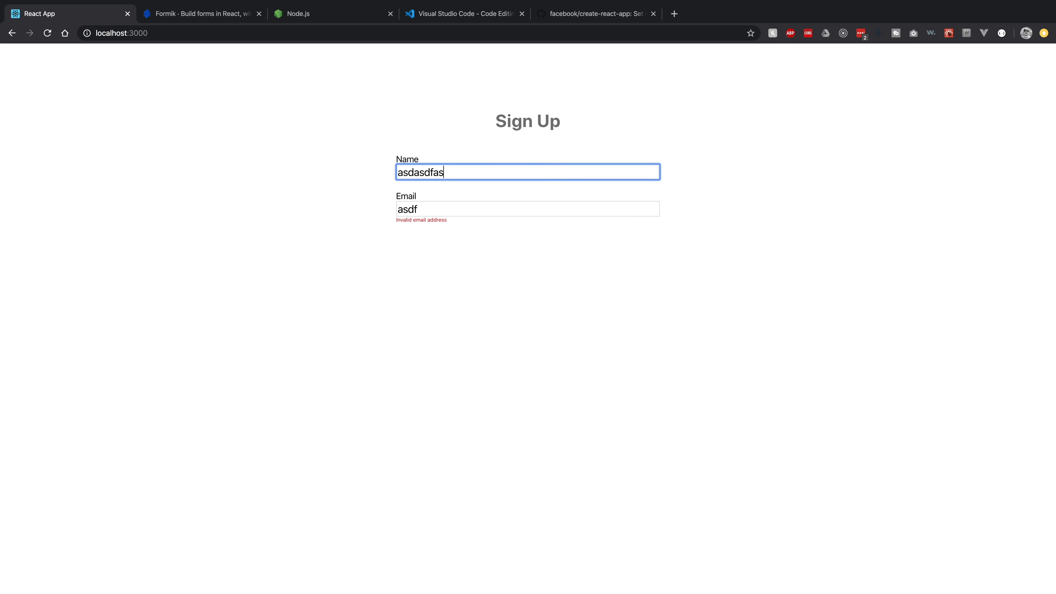
{"action": "type", "text": "fasdfasdfdf"}
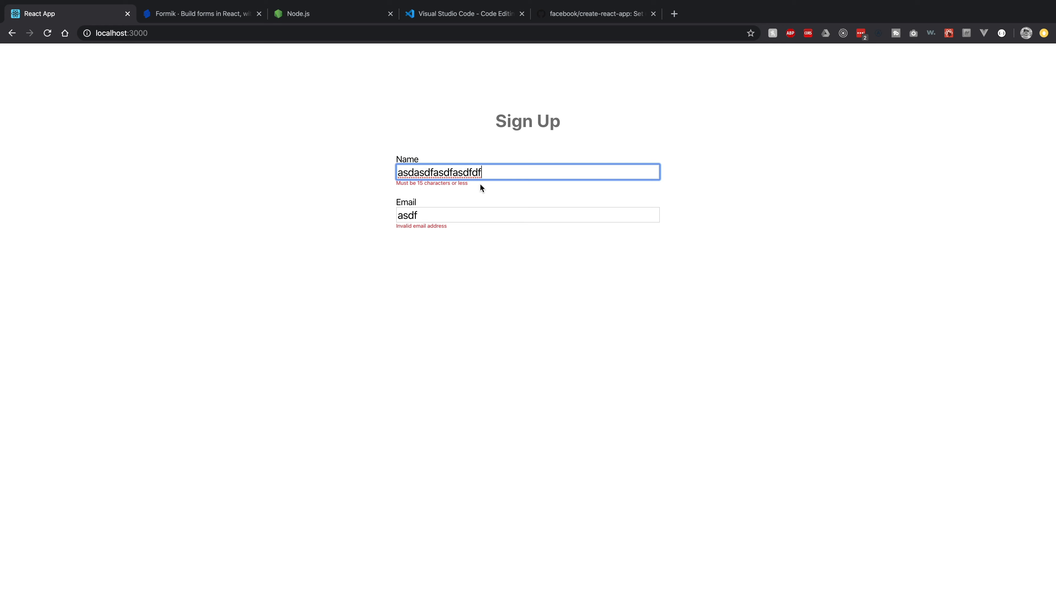
{"action": "mouse_move", "coordinate": [507, 290]}
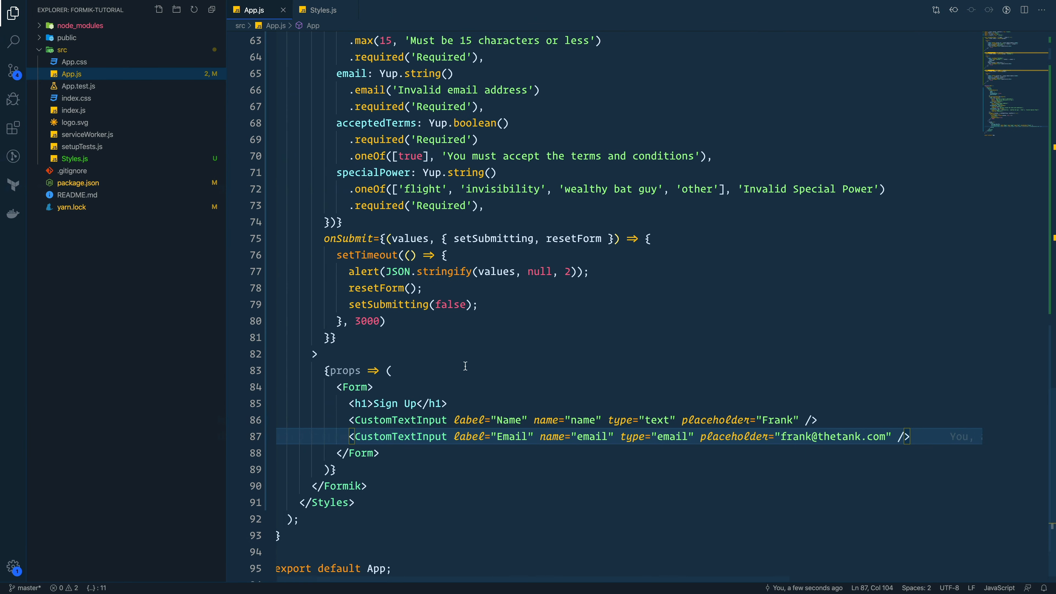
{"action": "mouse_move", "coordinate": [906, 385]}
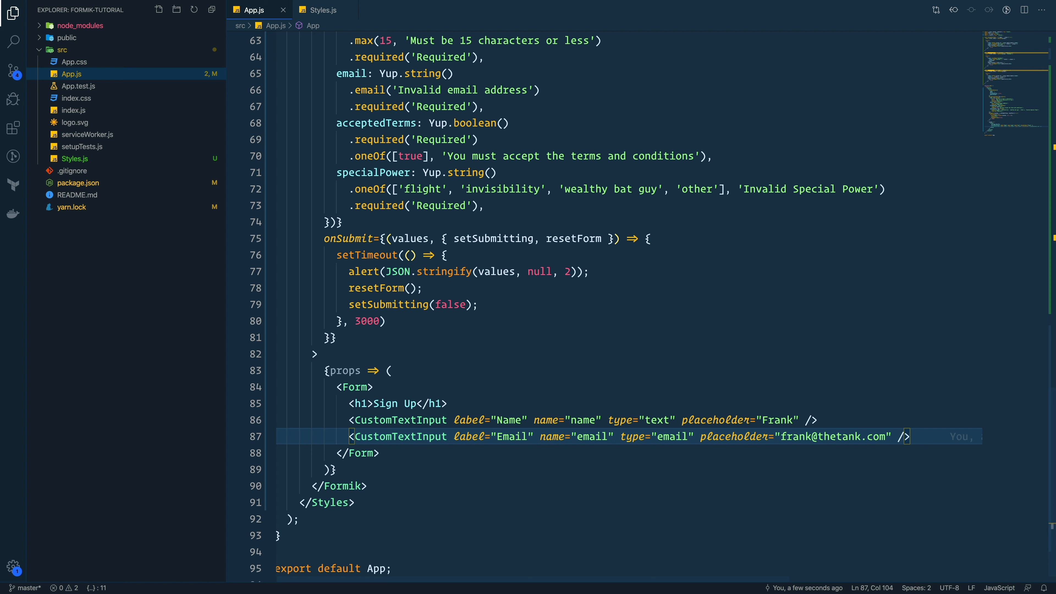
Add a CustomSelect with label "Special Power" and name "specialPower" below the Email input.
{"action": "type", "text": "<"}
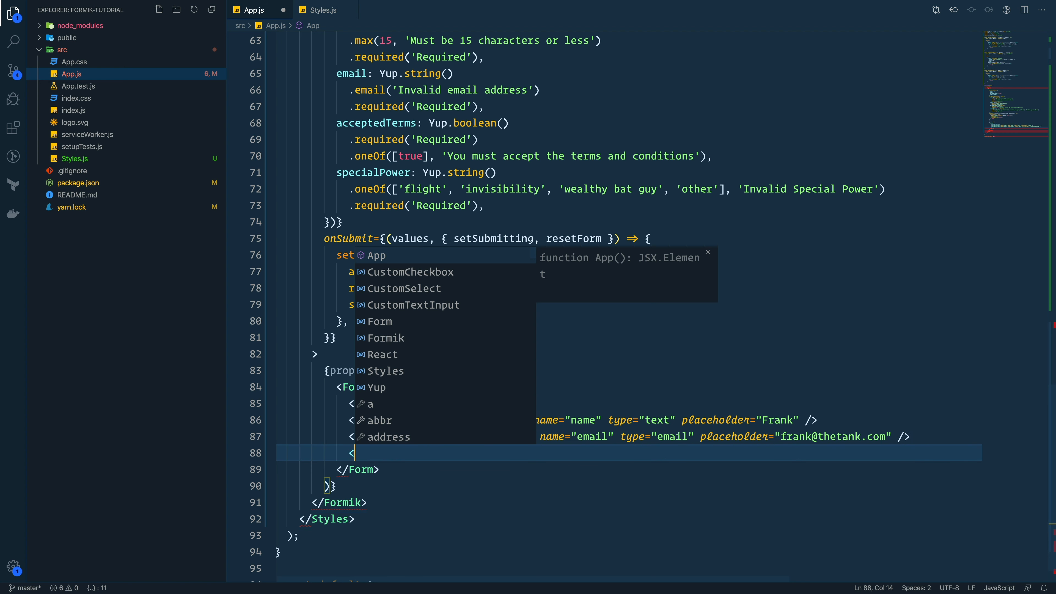
{"action": "type", "text": "CustomSelect"}
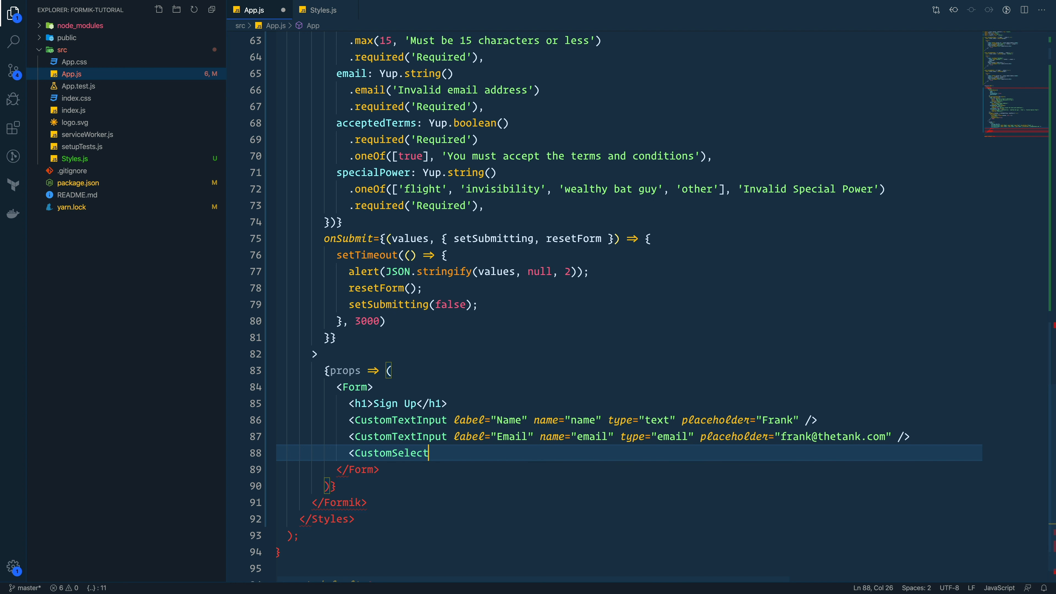
{"action": "type", "text": "label=\"Special"}
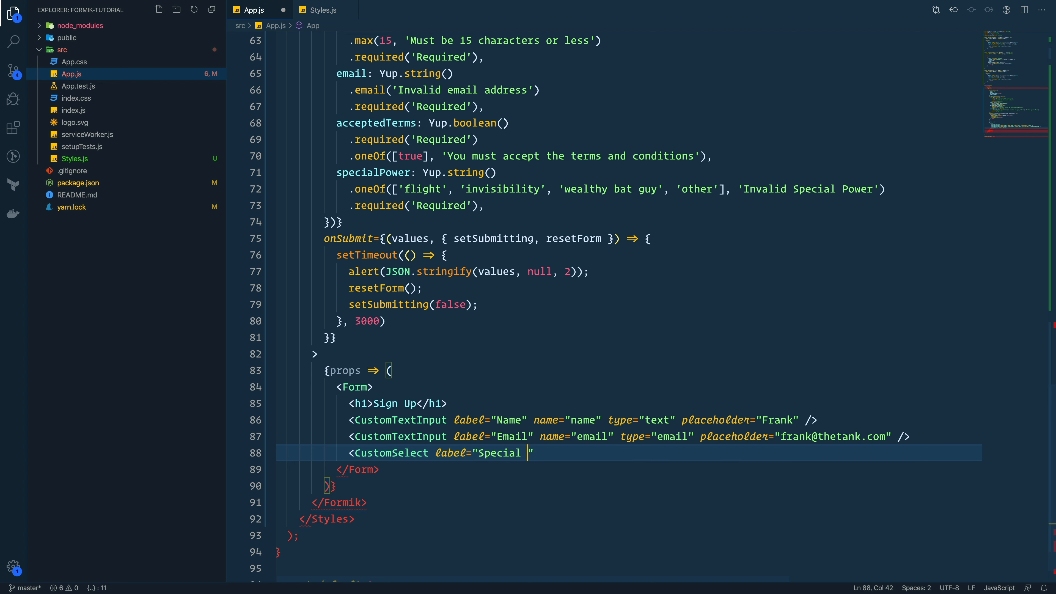
{"action": "type", "text": "Power"}
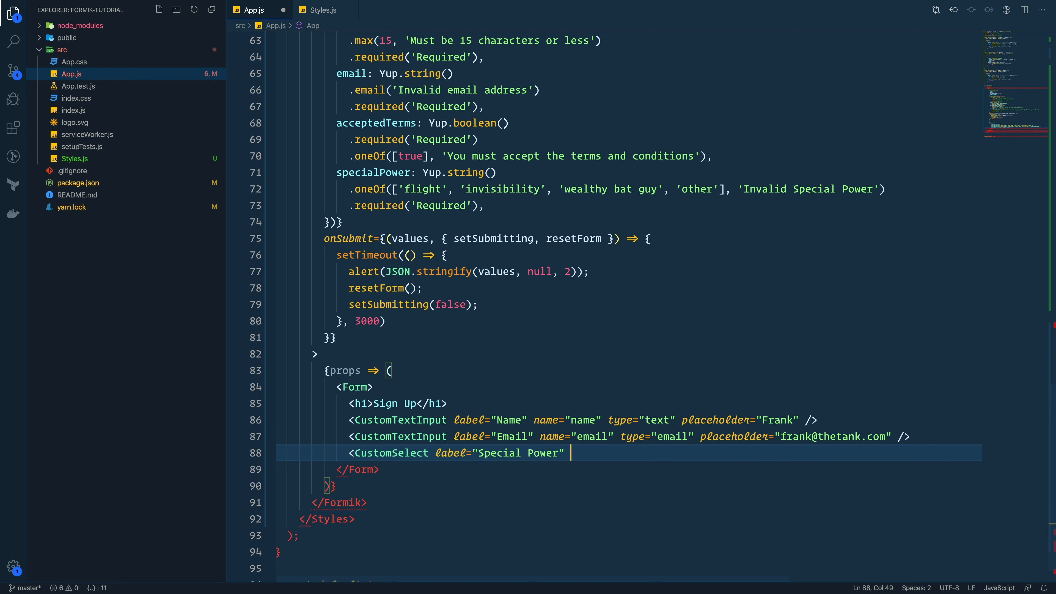
{"action": "type", "text": "name"}
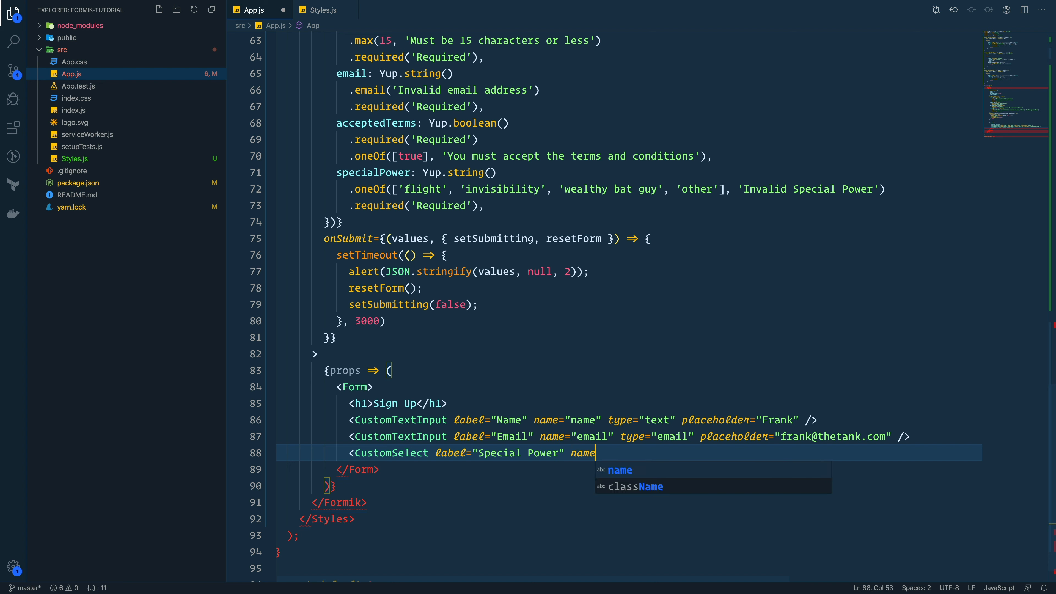
{"action": "type", "text": "=\"speci\""}
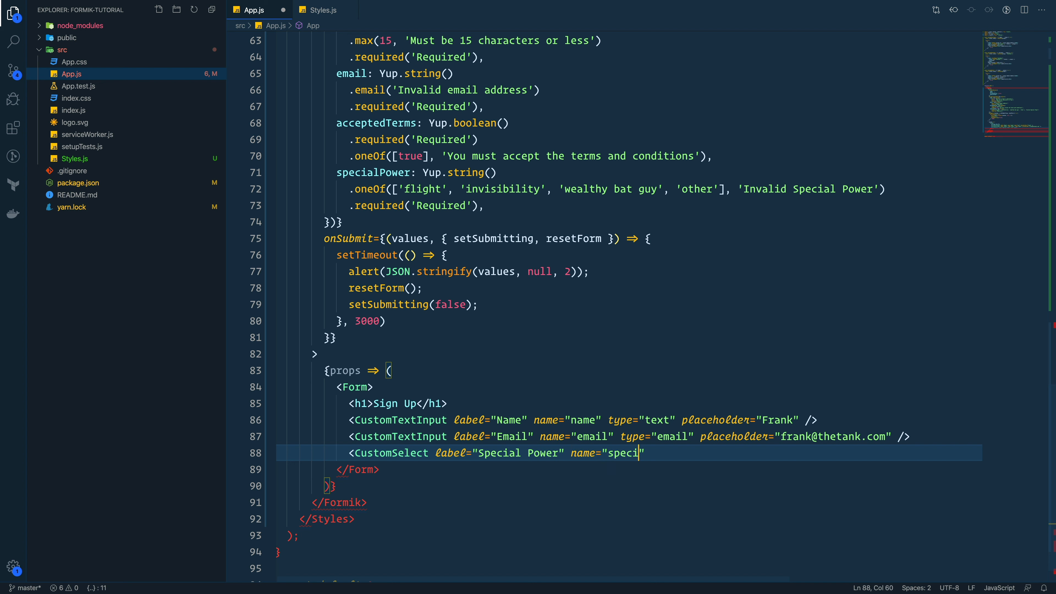
{"action": "type", "text": "alPower\""}
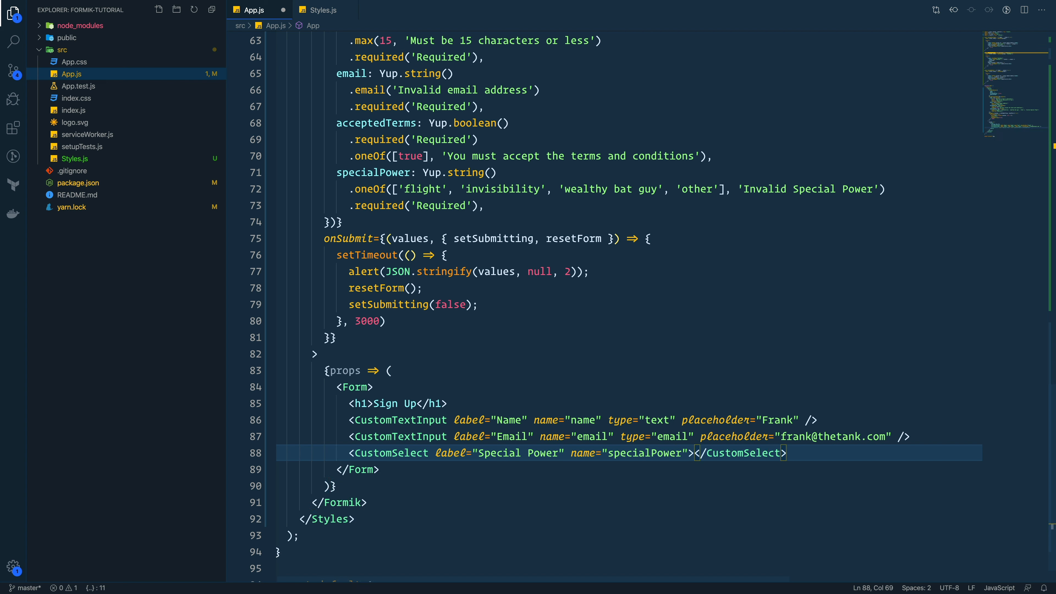
Add a first <option value="">Select a Specail Power</option> inside the select.
{"action": "key", "text": "Enter"}
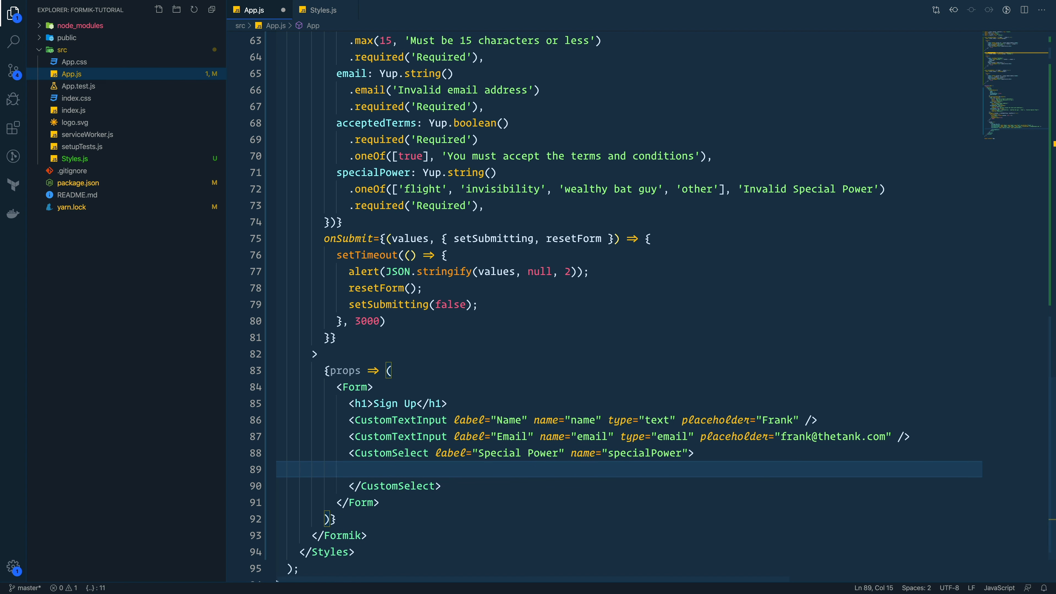
{"action": "type", "text": "<ti"}
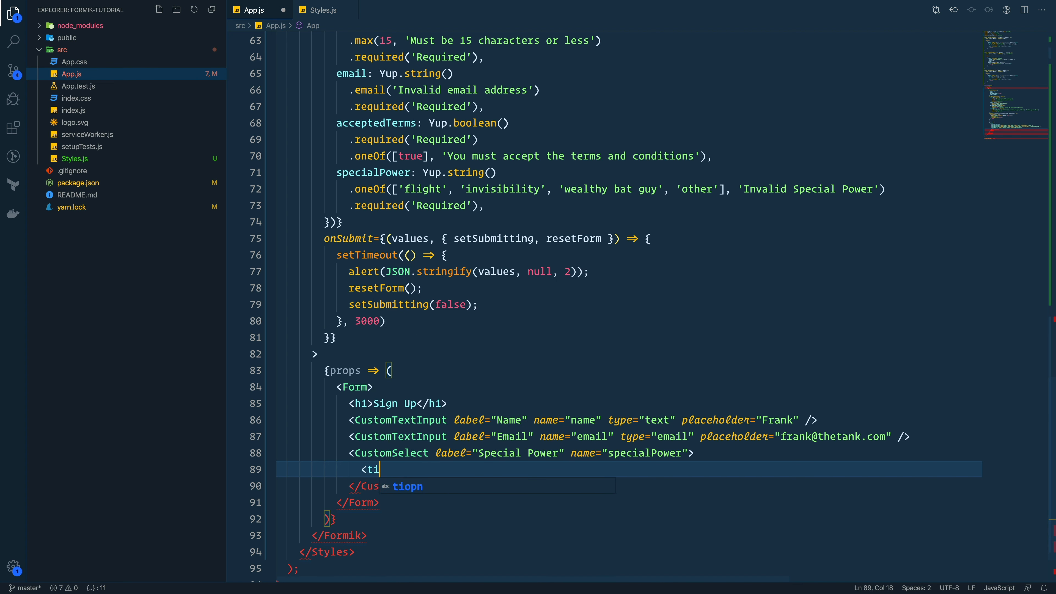
{"action": "type", "text": "option value="}
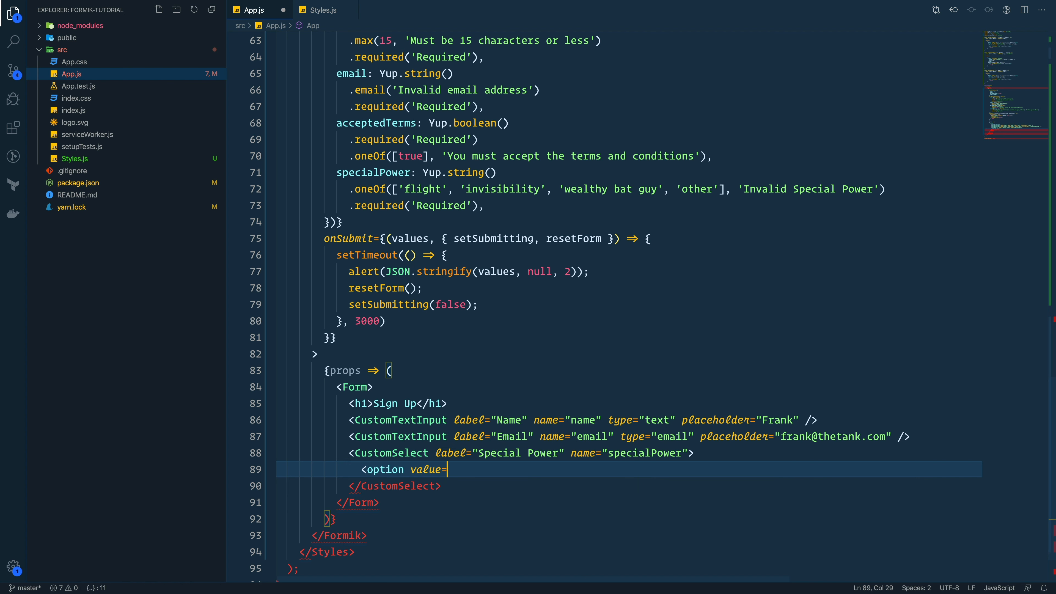
{"action": "type", "text": "\"></option>"}
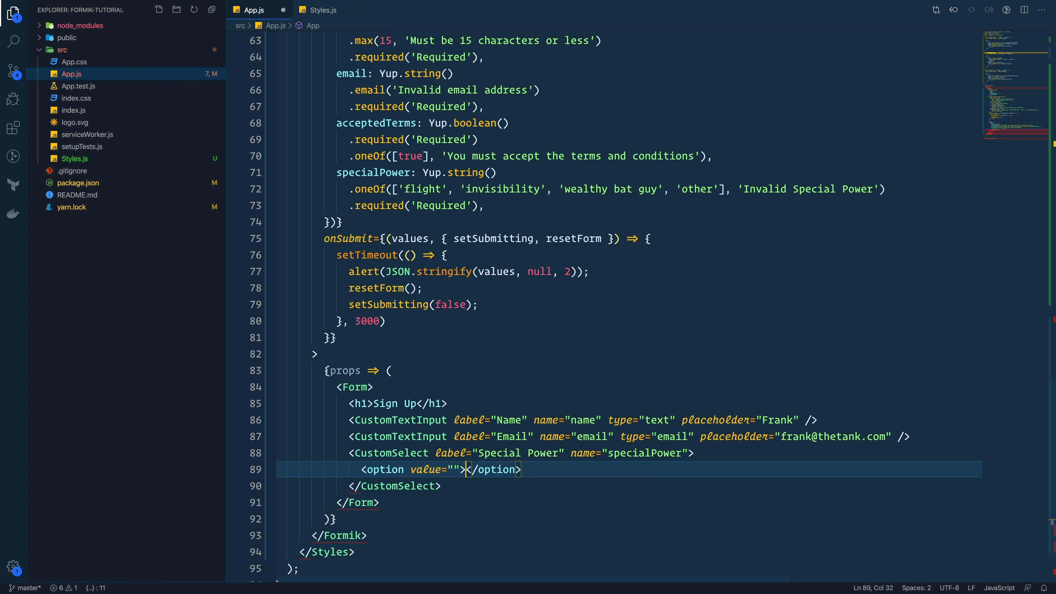
{"action": "type", "text": "Seelec"}
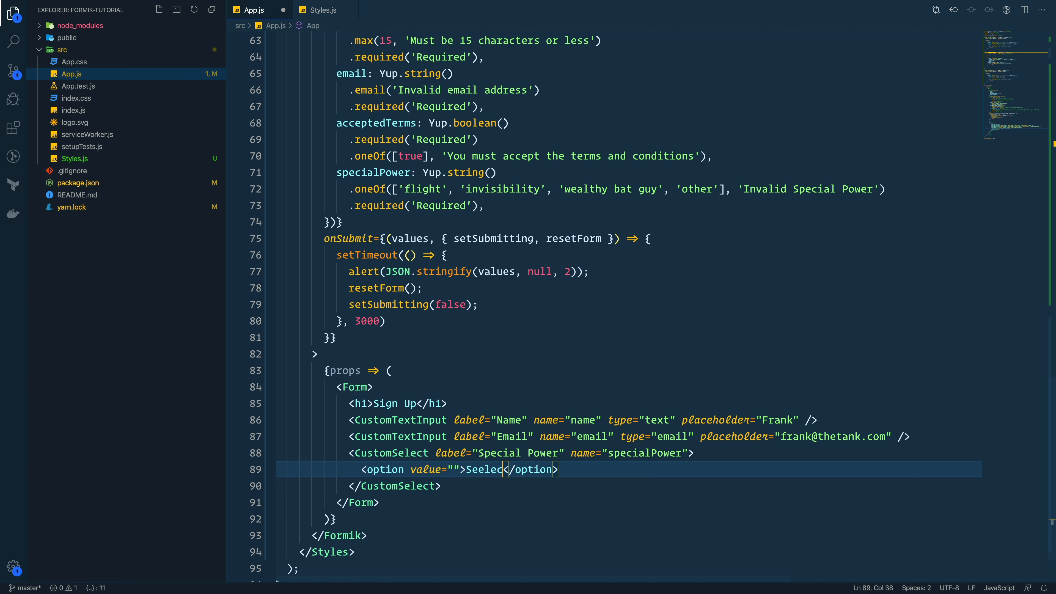
{"action": "type", "text": "elect a s"}
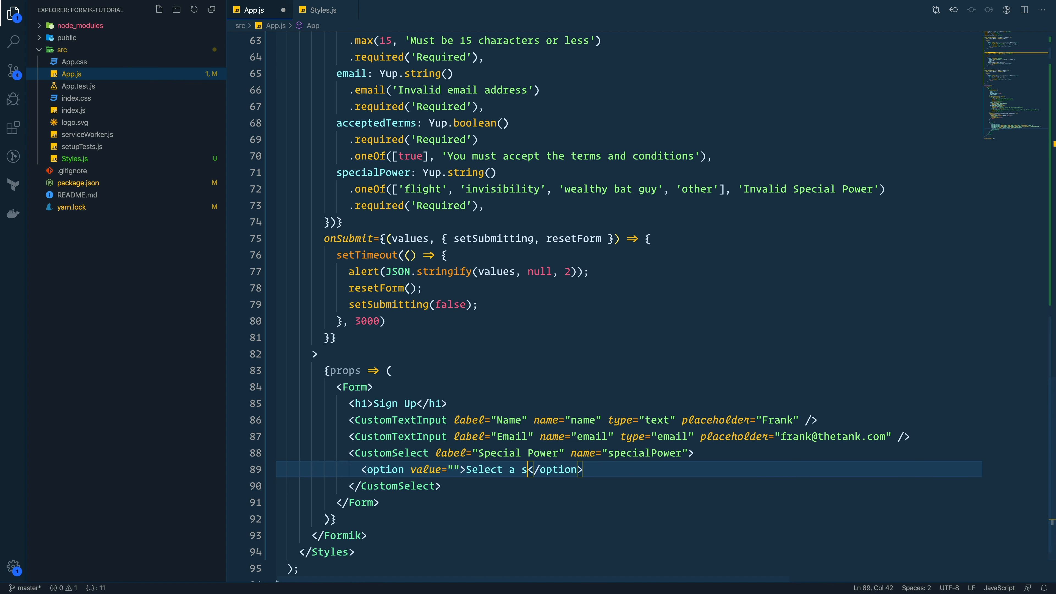
{"action": "type", "text": "p"}
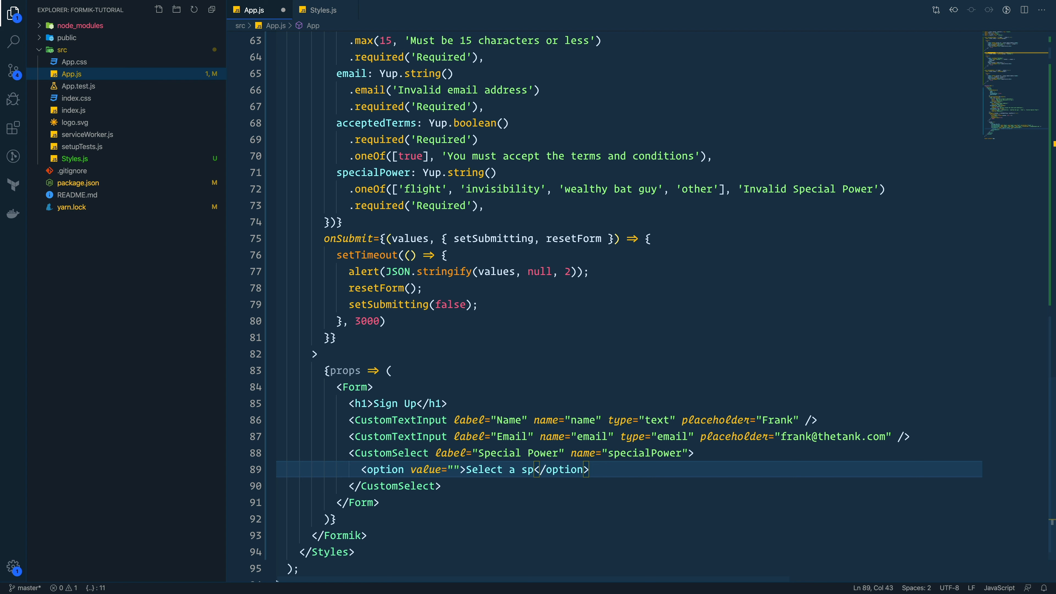
{"action": "type", "text": "ecail Power"}
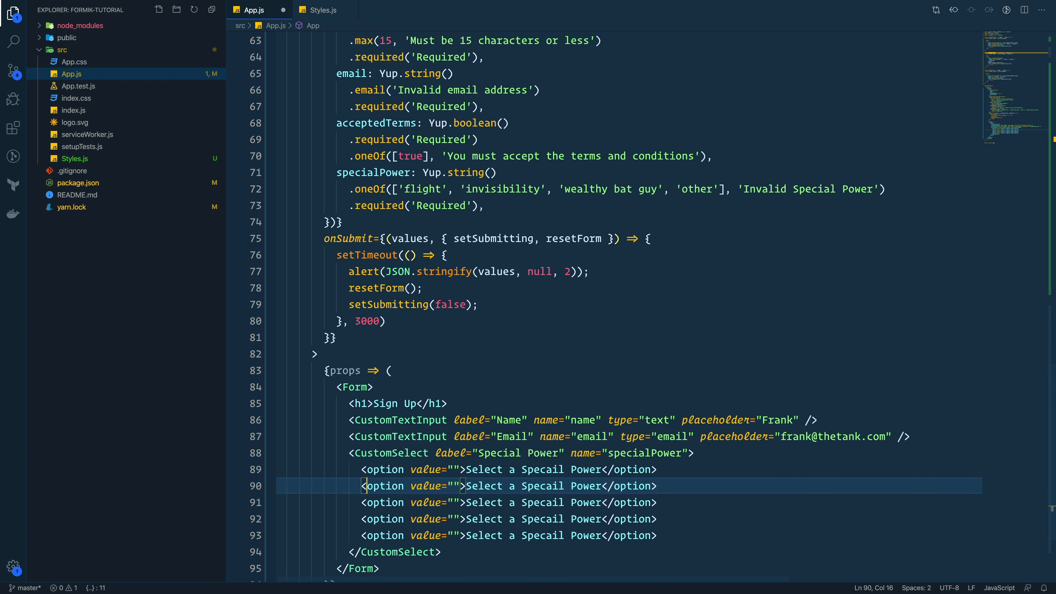
Set the next options to flight and invisibility and fix the first option's misspelling.
{"action": "type", "text": "fl"}
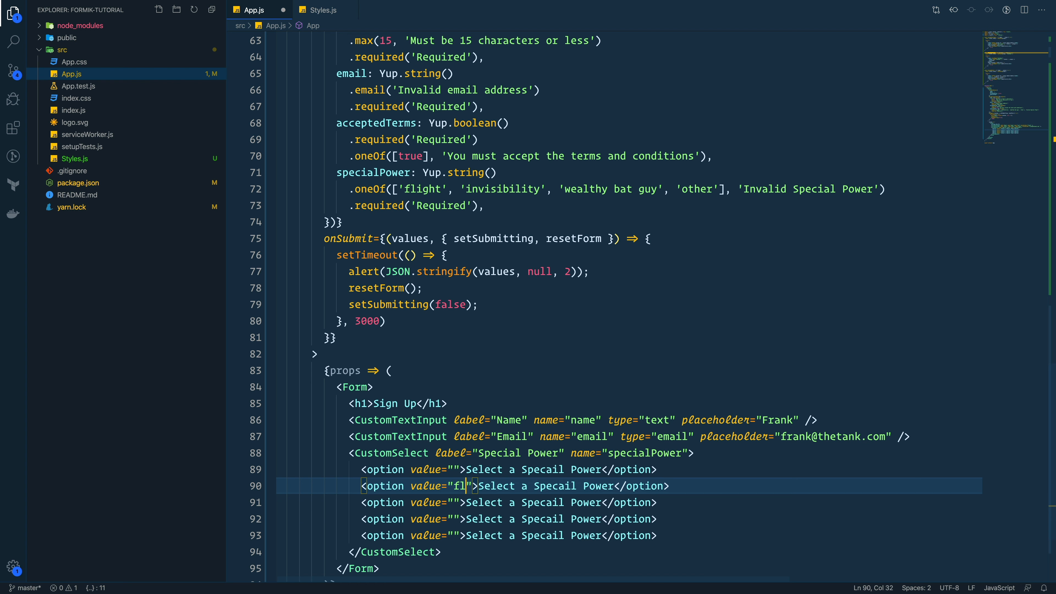
{"action": "type", "text": "ight"}
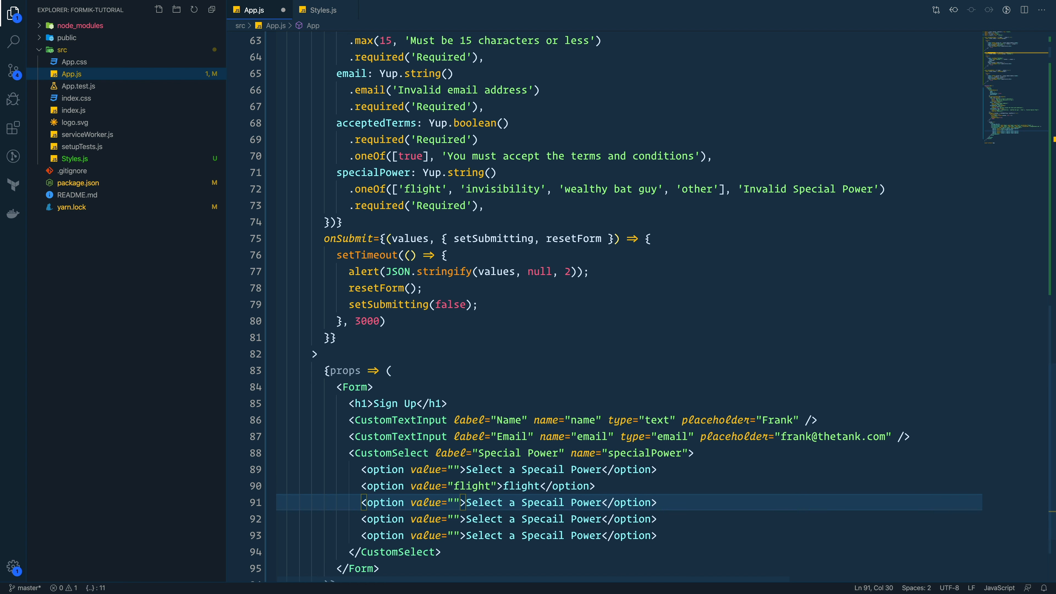
{"action": "type", "text": "invisibility"}
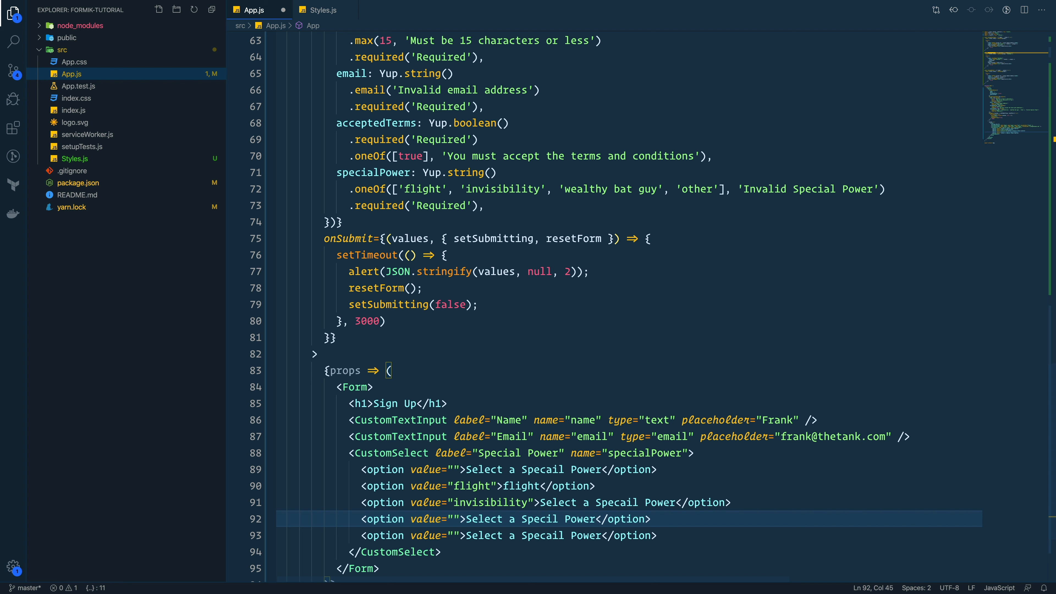
{"action": "left_click", "coordinate": [546, 469]}
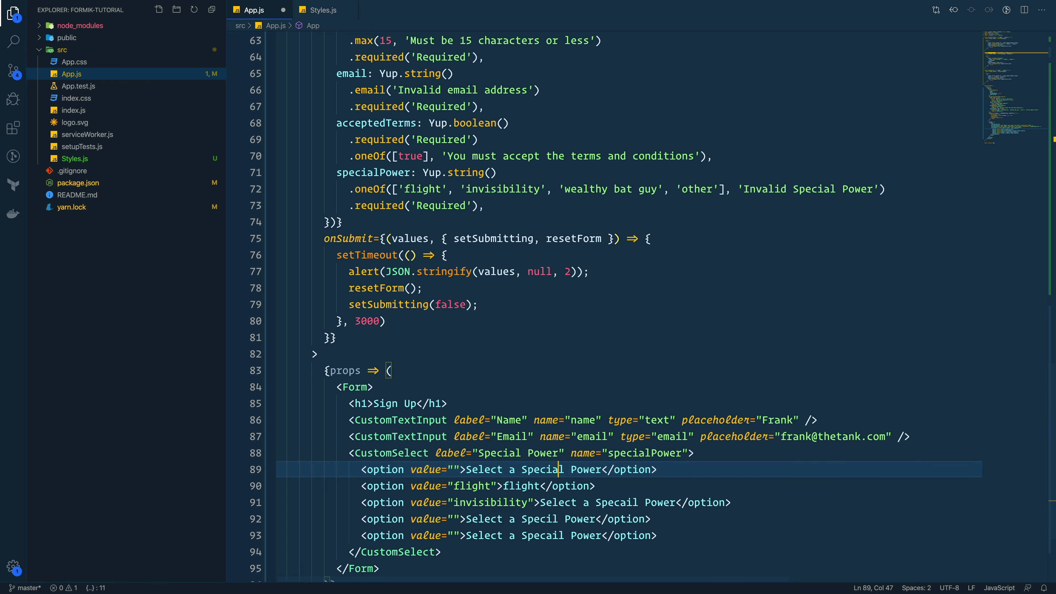
Set the remaining options to wealthy bat guy and other, then switch to the browser.
{"action": "left_click", "coordinate": [501, 519]}
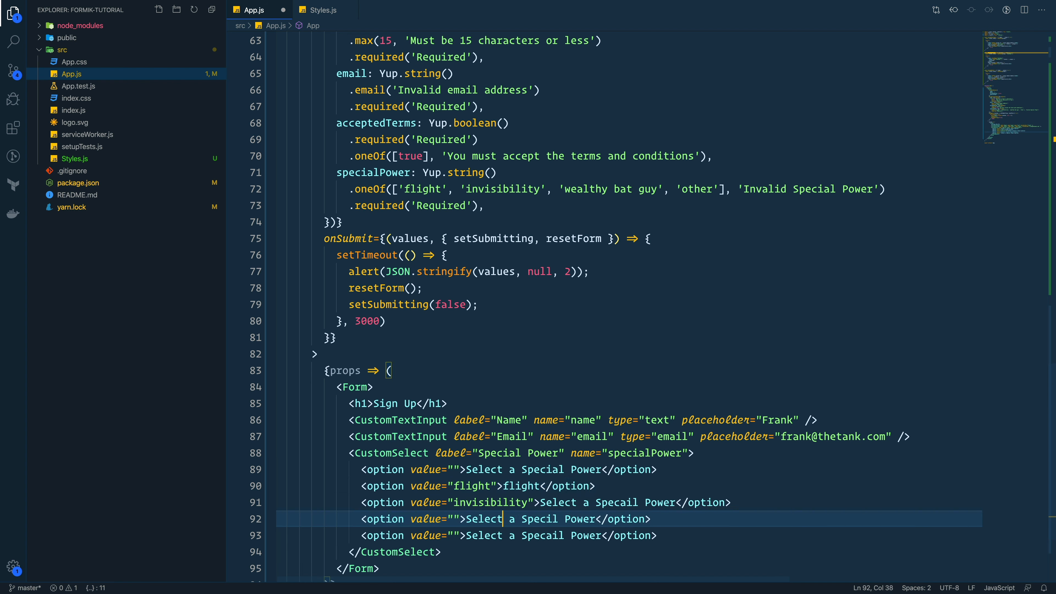
{"action": "left_click", "coordinate": [457, 519]}
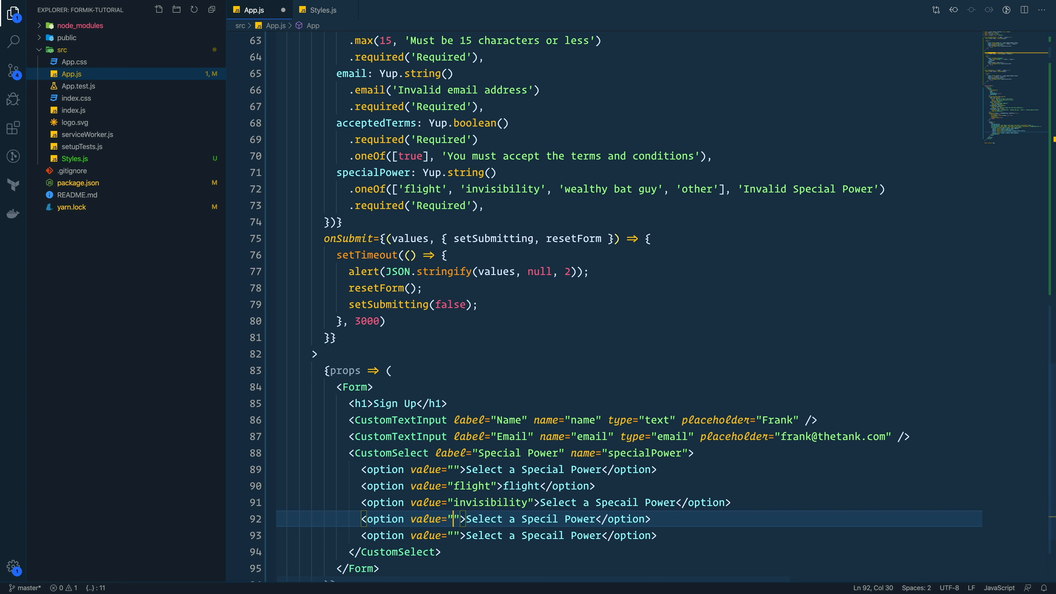
{"action": "type", "text": "wealthy bat guy"}
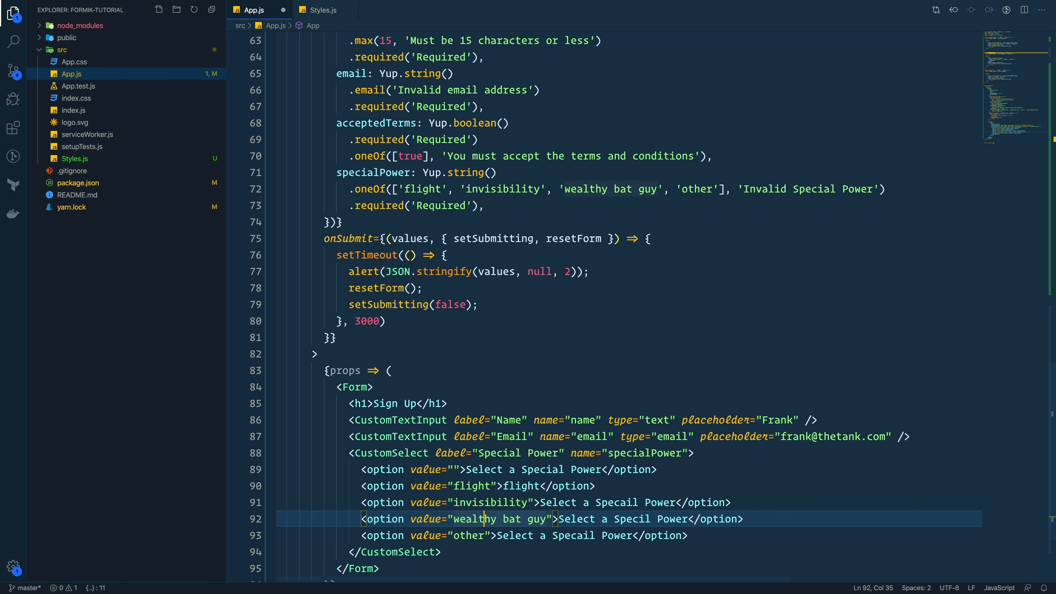
{"action": "left_click", "coordinate": [633, 502]}
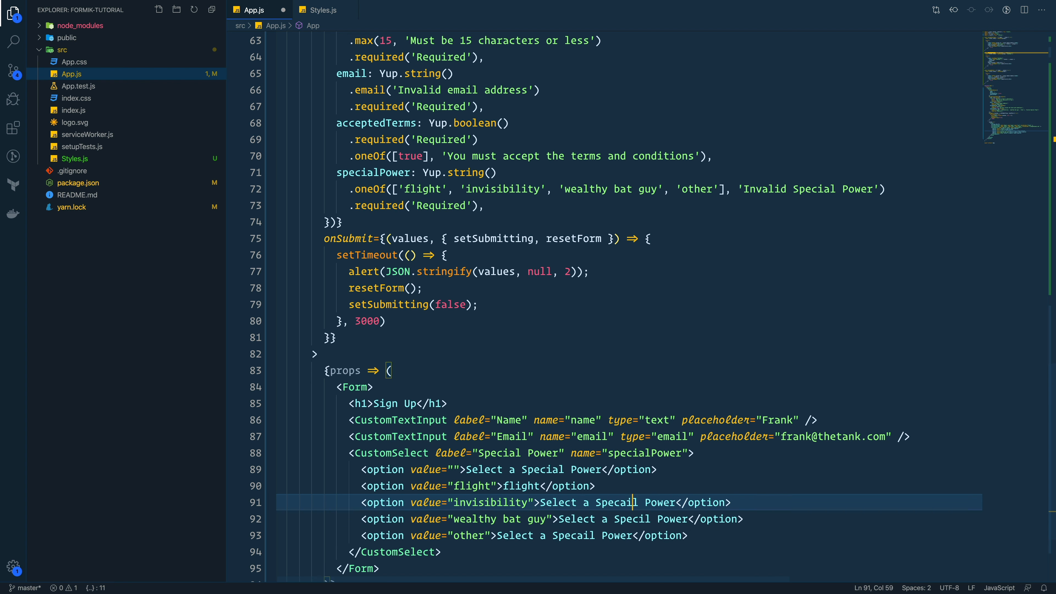
{"action": "key", "text": "Backspace"}
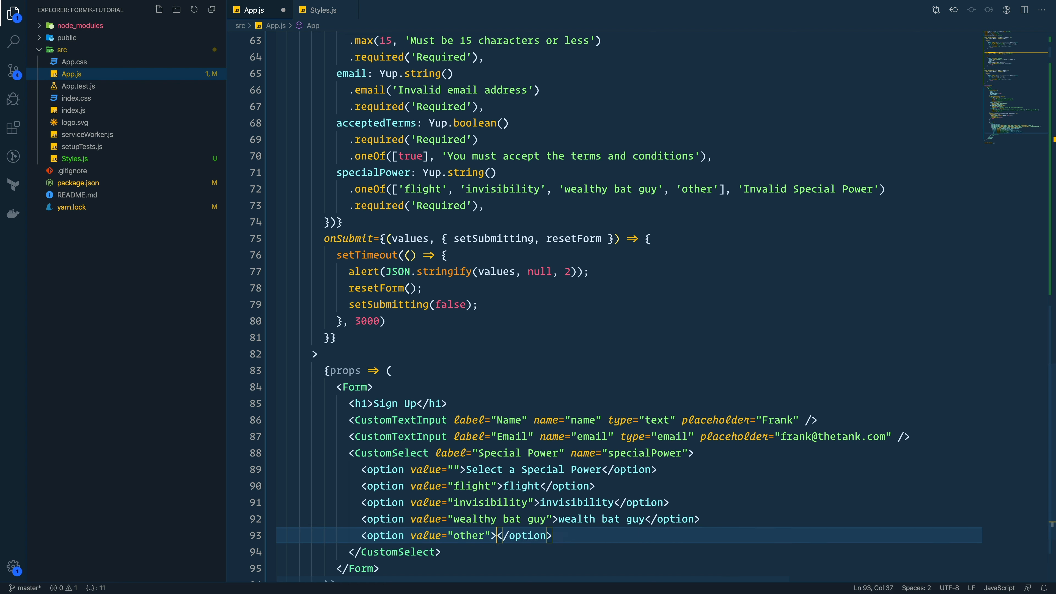
{"action": "type", "text": "other"}
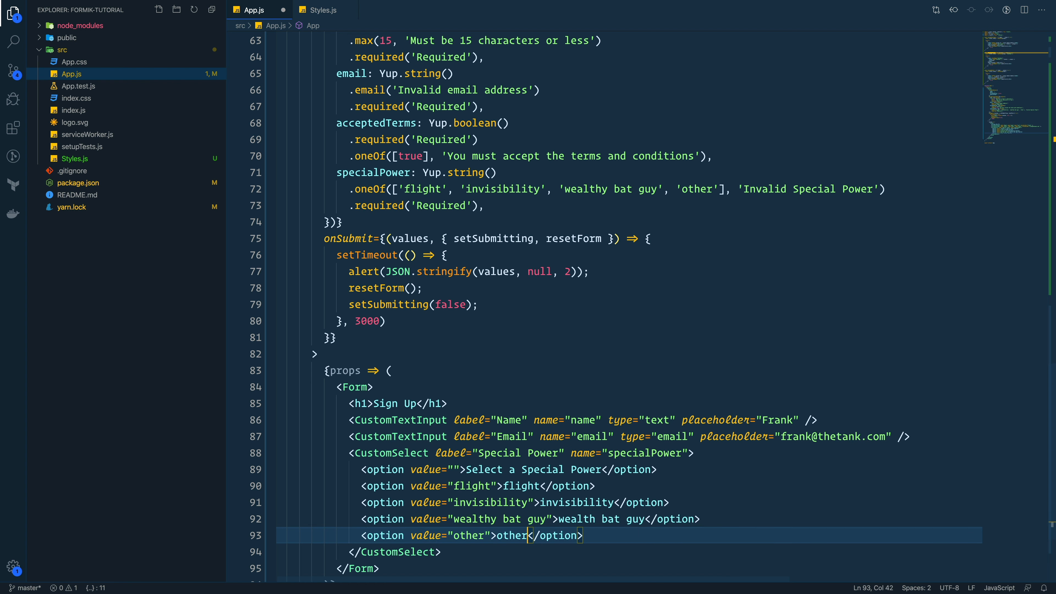
{"action": "left_click", "coordinate": [39, 13]}
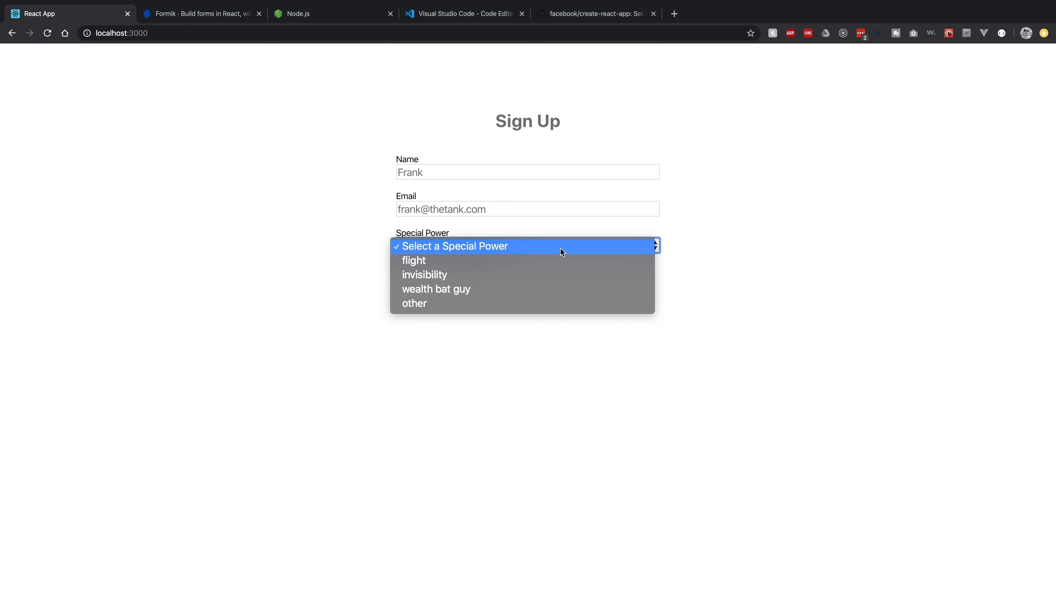
{"action": "mouse_move", "coordinate": [554, 250]}
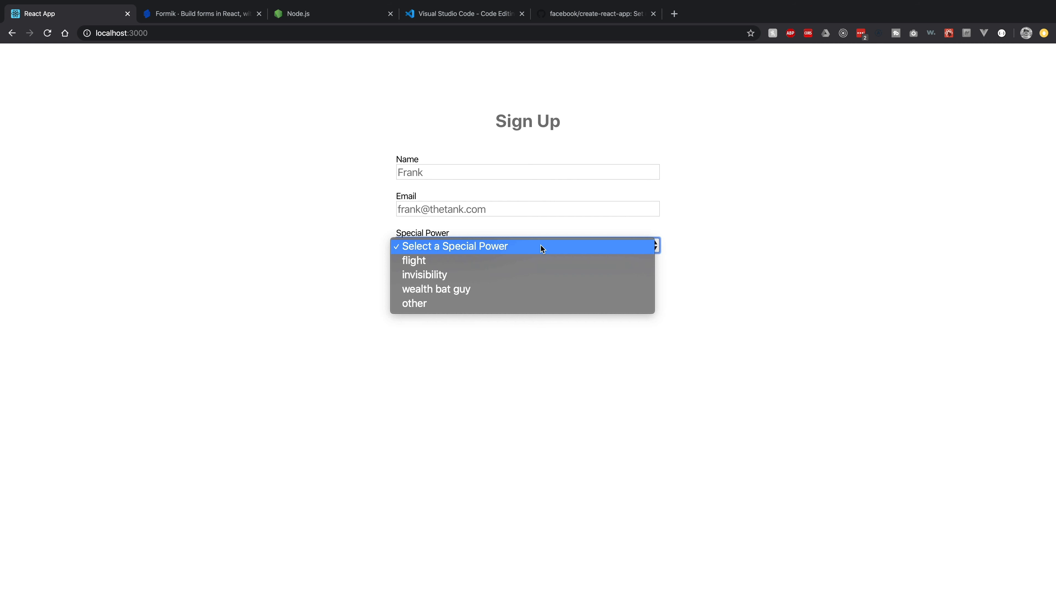
Choose flight from the Special Power dropdown and return to the editor.
{"action": "left_click", "coordinate": [414, 260]}
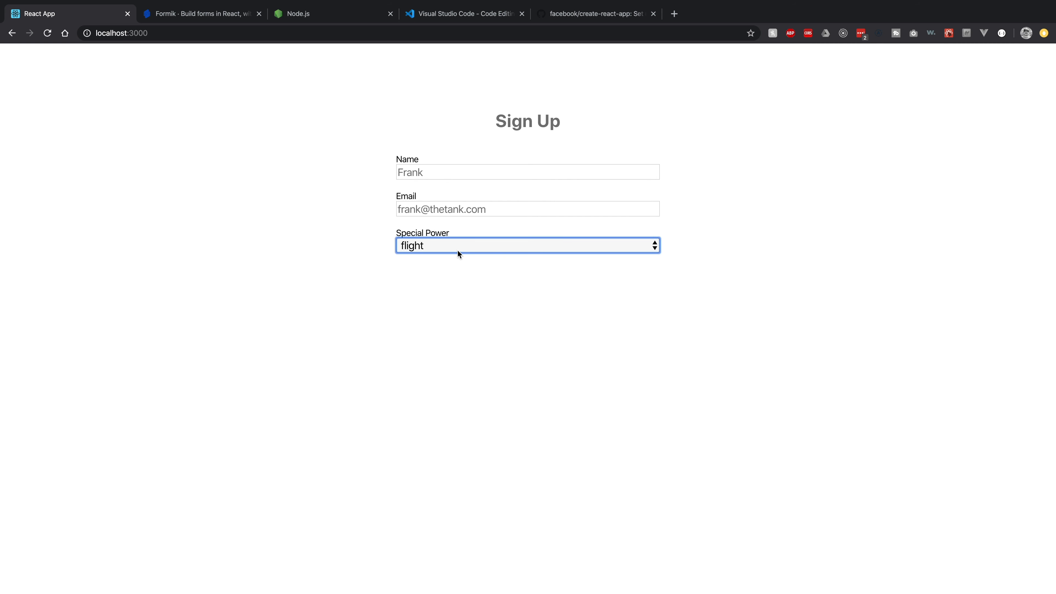
{"action": "mouse_move", "coordinate": [510, 329]}
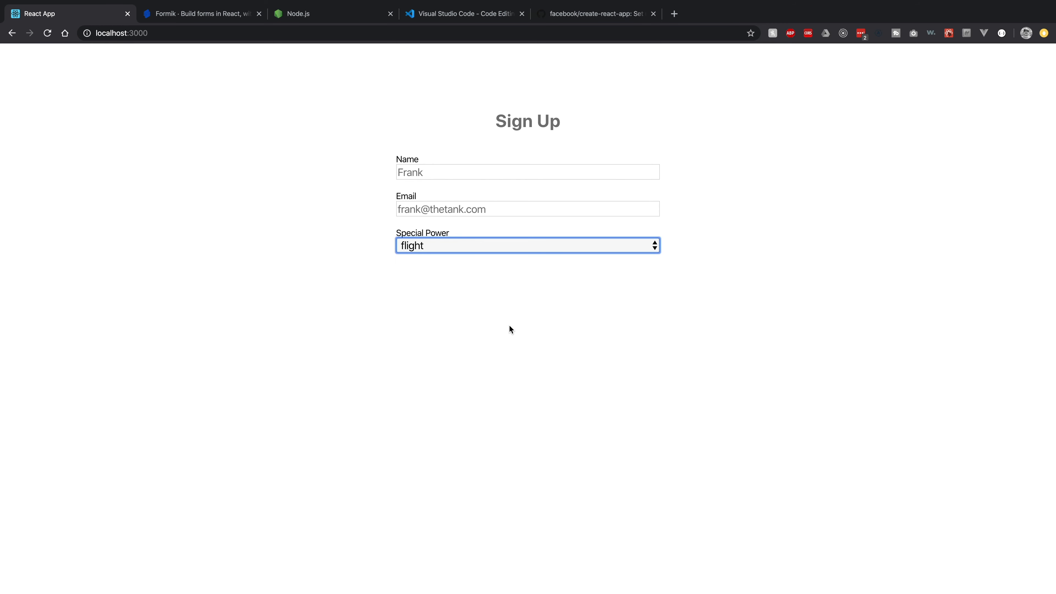
{"action": "left_click", "coordinate": [462, 13]}
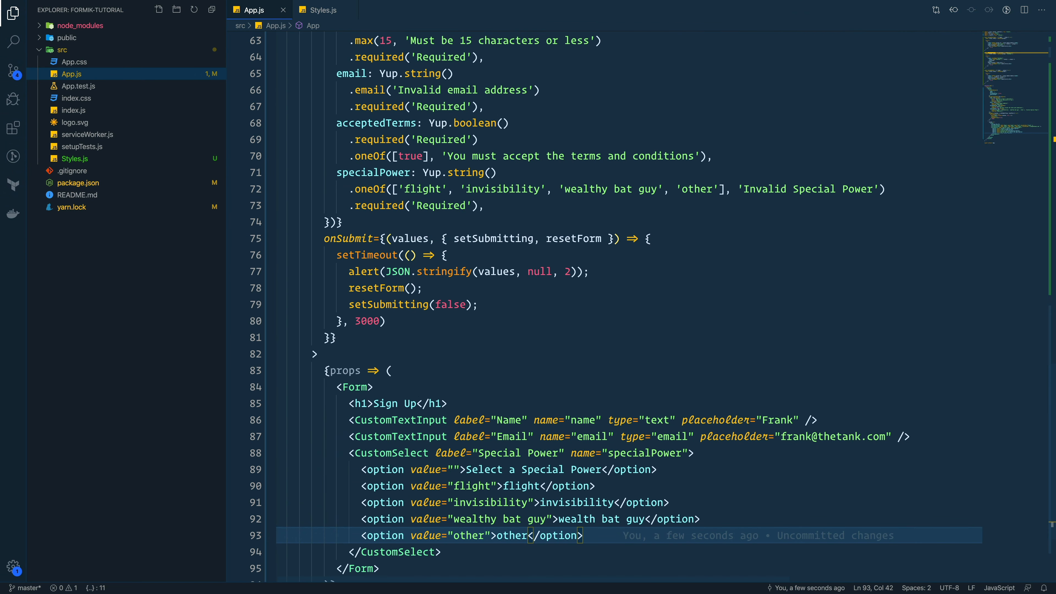
Add a <CustomCheckbox name="acceptedTerms"> element below </CustomSelect> with an empty line for its label.
{"action": "scroll", "scroll_direction": "down", "scroll_amount": 3}
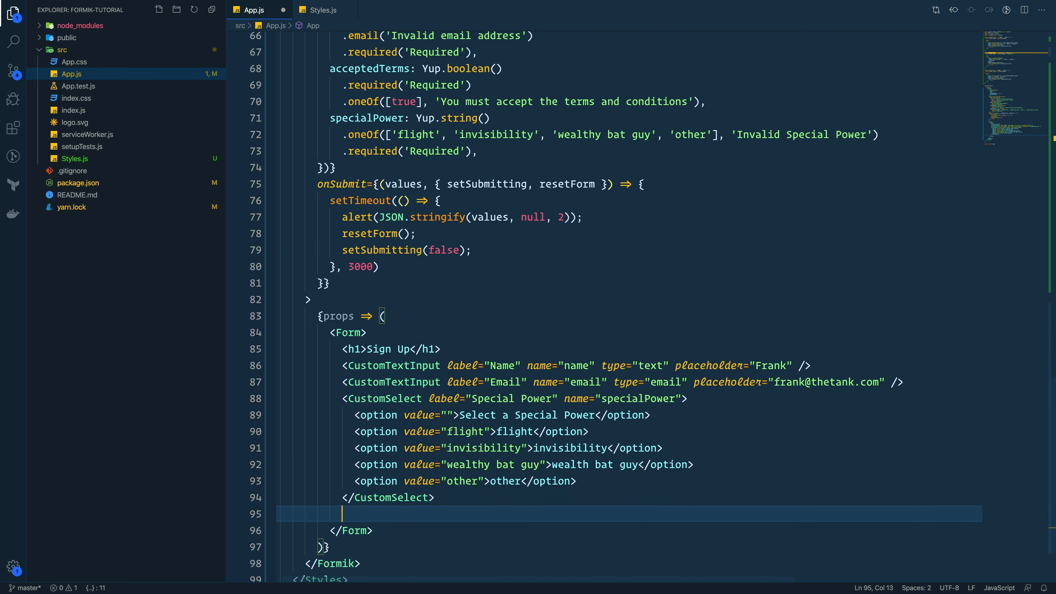
{"action": "type", "text": "<"}
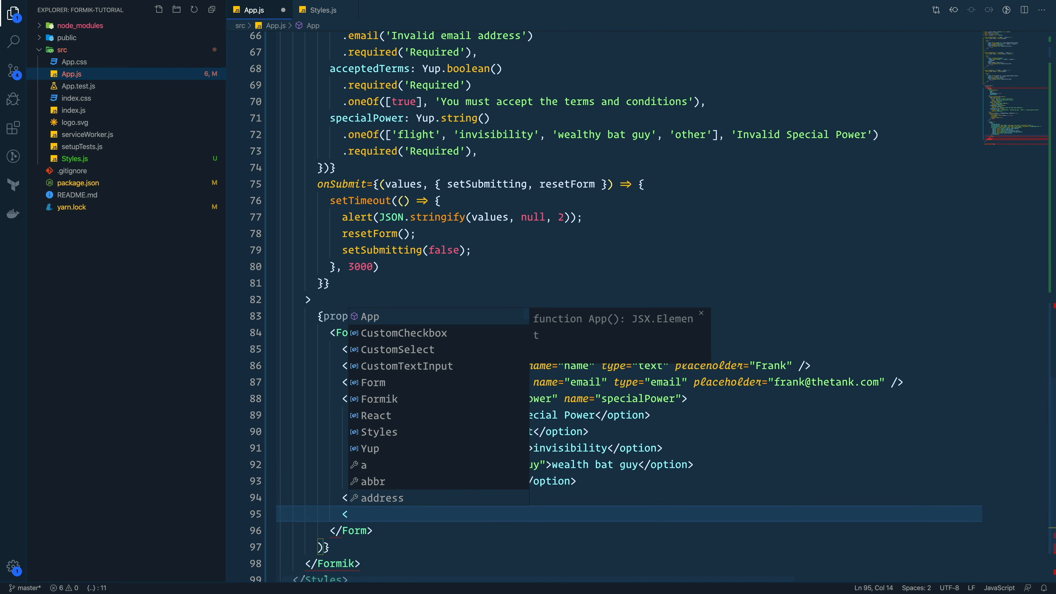
{"action": "type", "text": "CustomCheckbox name=\"acceptedTerms\"></CustomCheckbox>"}
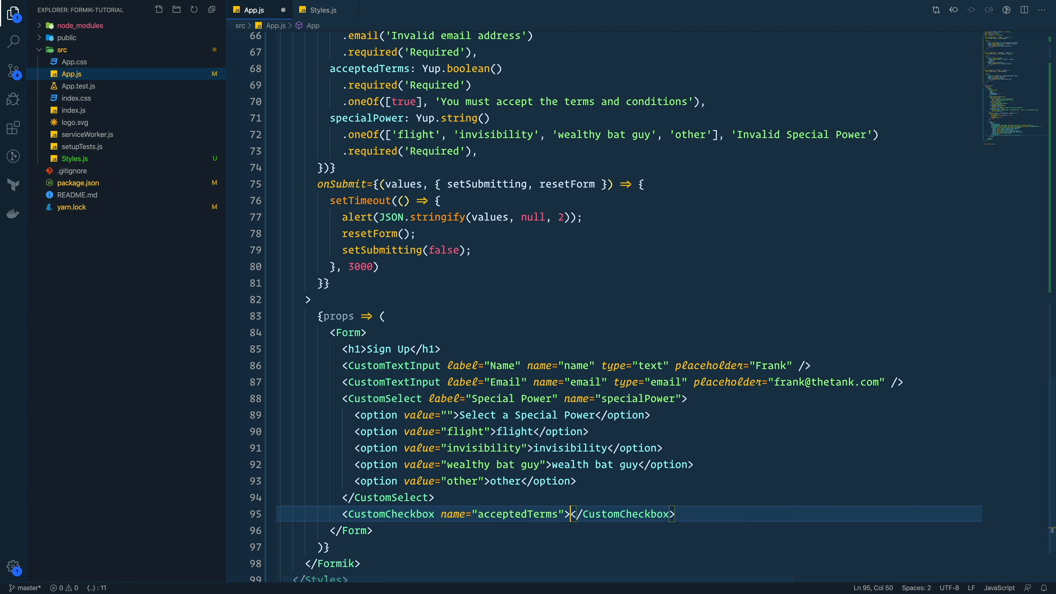
{"action": "key", "text": "enter"}
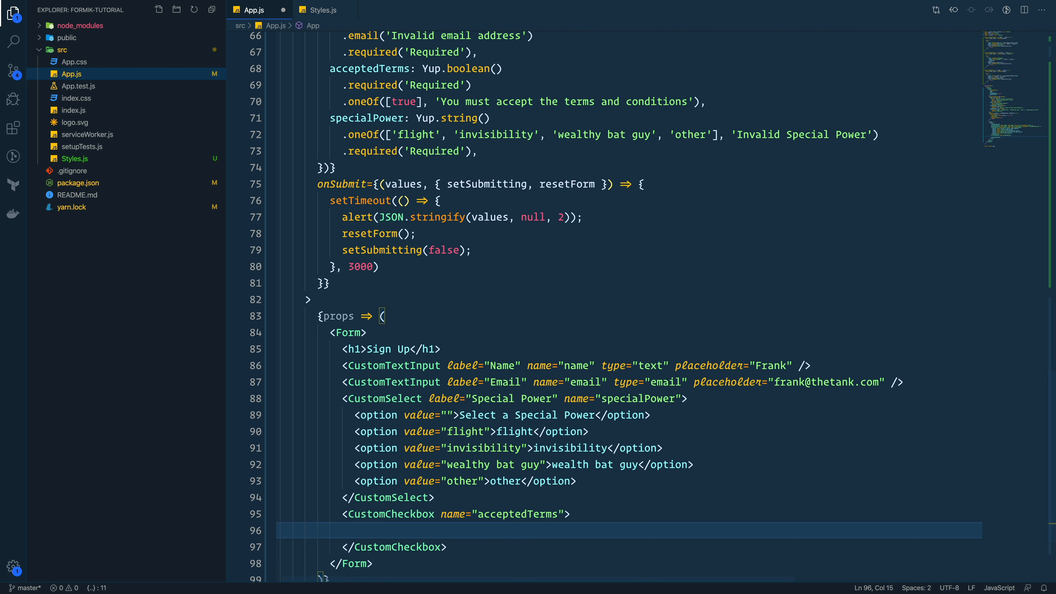
{"action": "scroll", "scroll_direction": "up", "scroll_amount": 3}
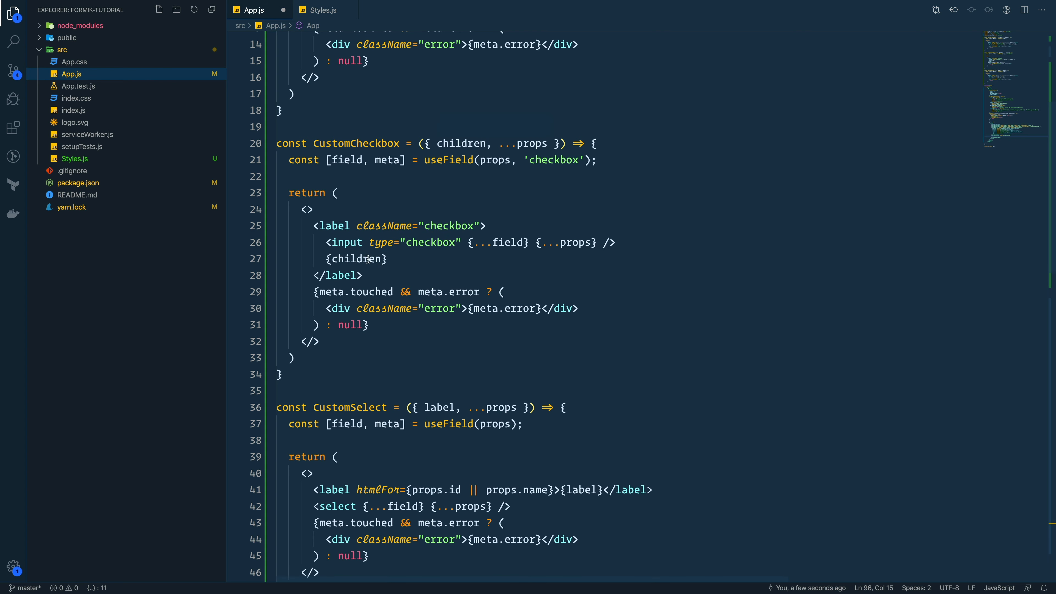
{"action": "scroll", "scroll_direction": "down", "scroll_amount": 3}
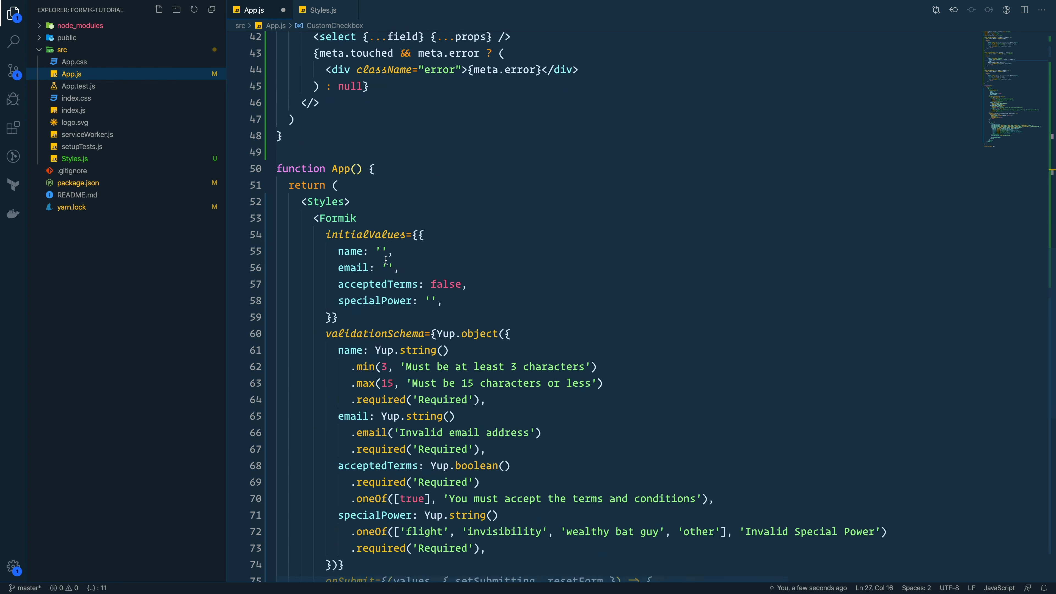
Fill the checkbox label with 'I accept the terms and conditions' and view the form in Chrome.
{"action": "scroll", "scroll_direction": "down", "scroll_amount": 3}
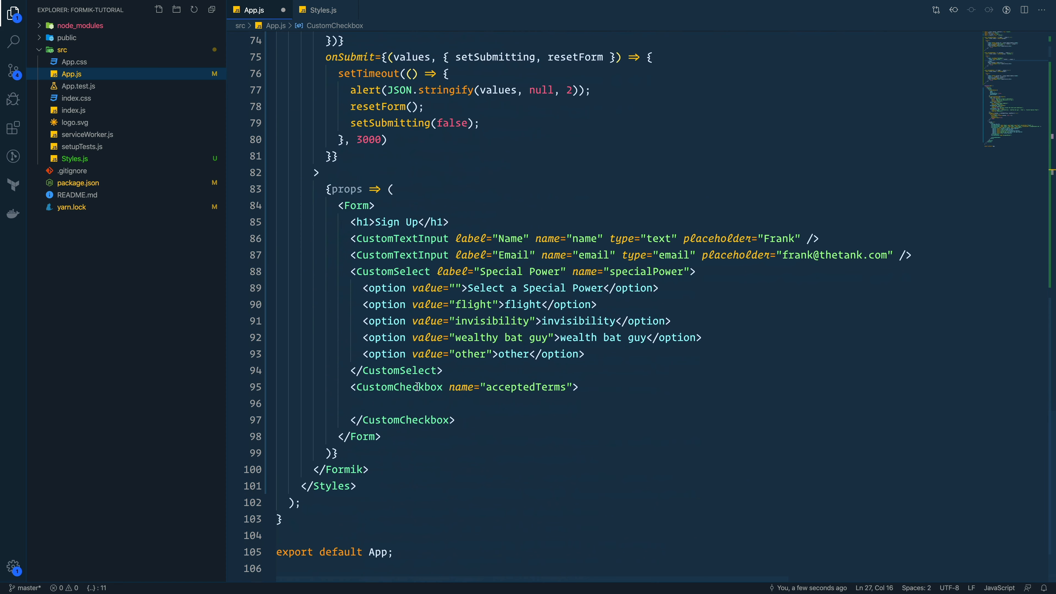
{"action": "left_click", "coordinate": [366, 403]}
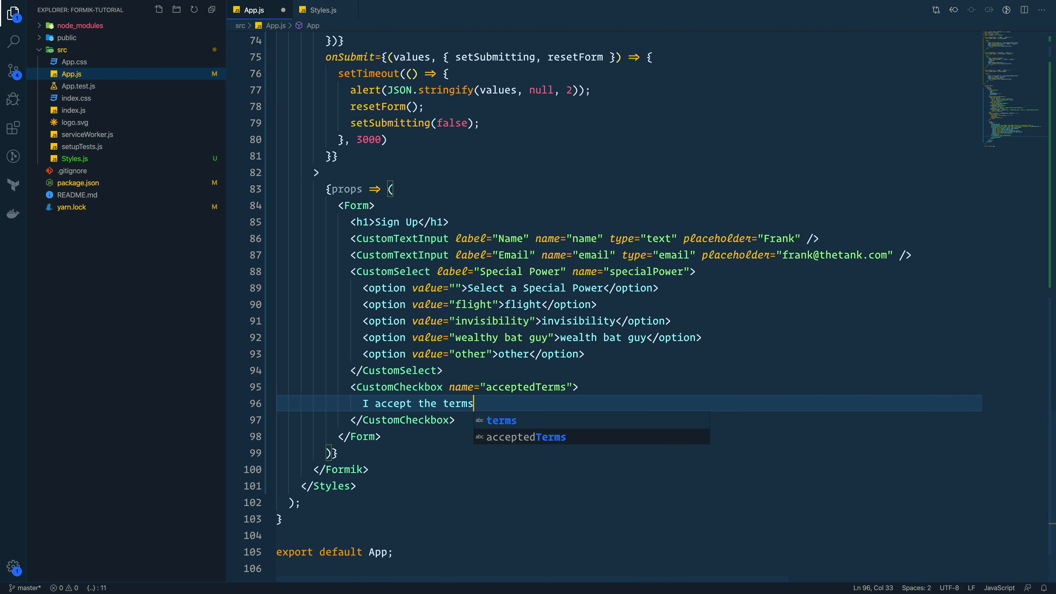
{"action": "type", "text": "and conditions"}
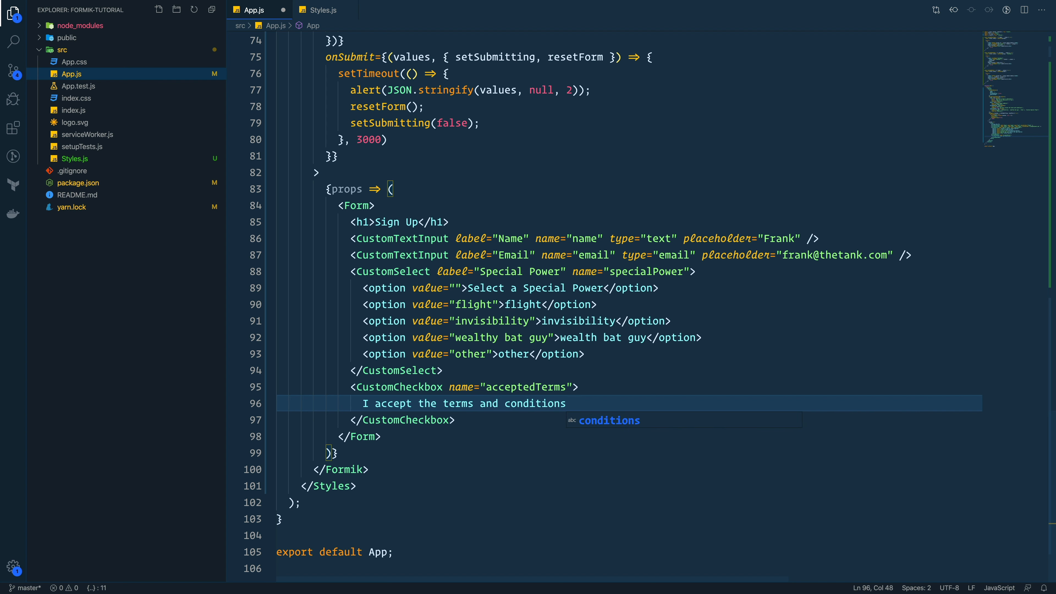
{"action": "left_click", "coordinate": [39, 13]}
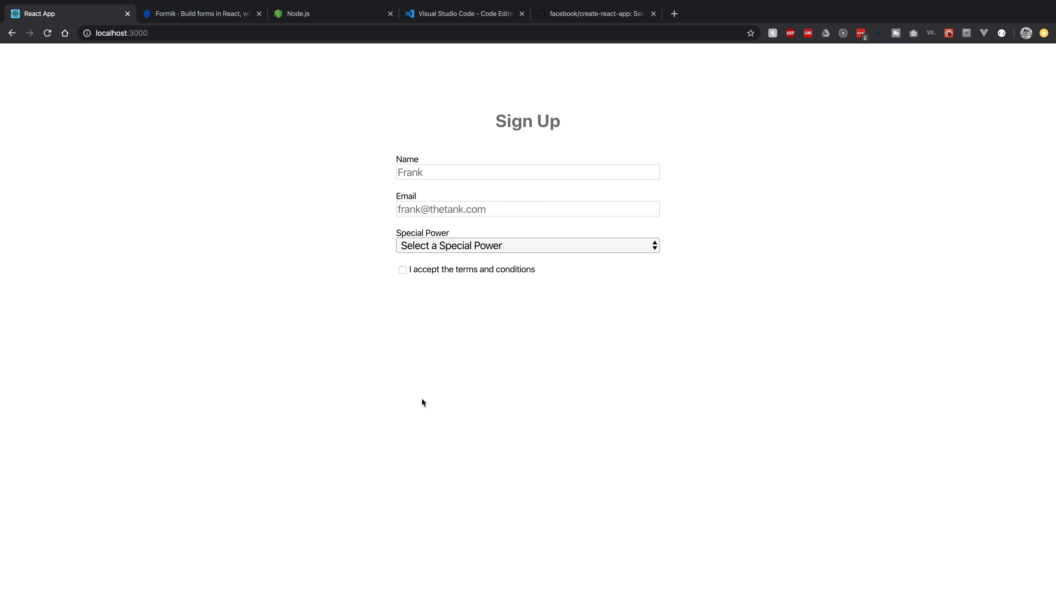
{"action": "mouse_move", "coordinate": [402, 275]}
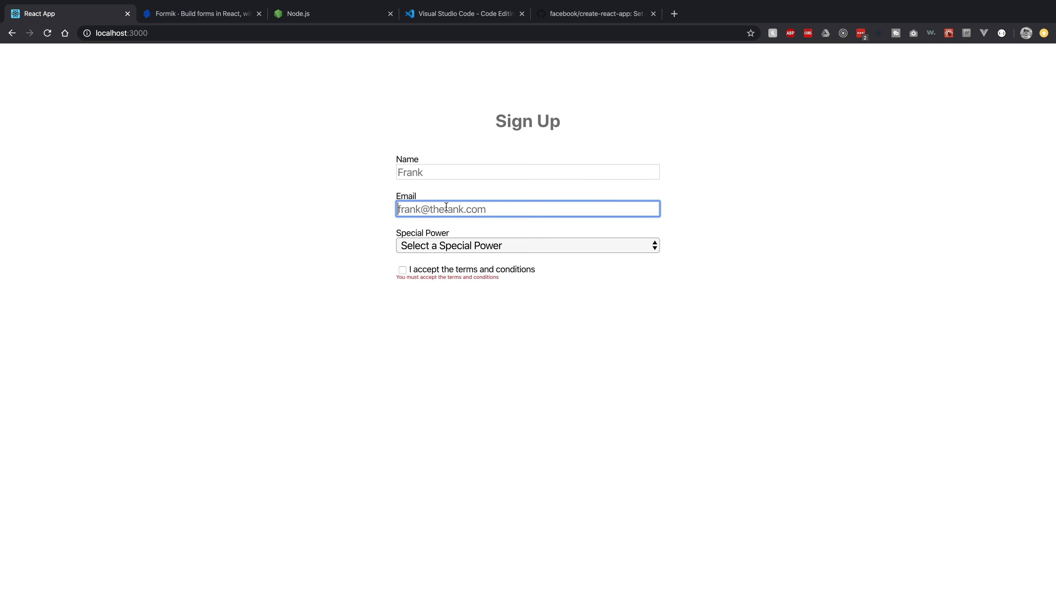
{"action": "mouse_move", "coordinate": [482, 284]}
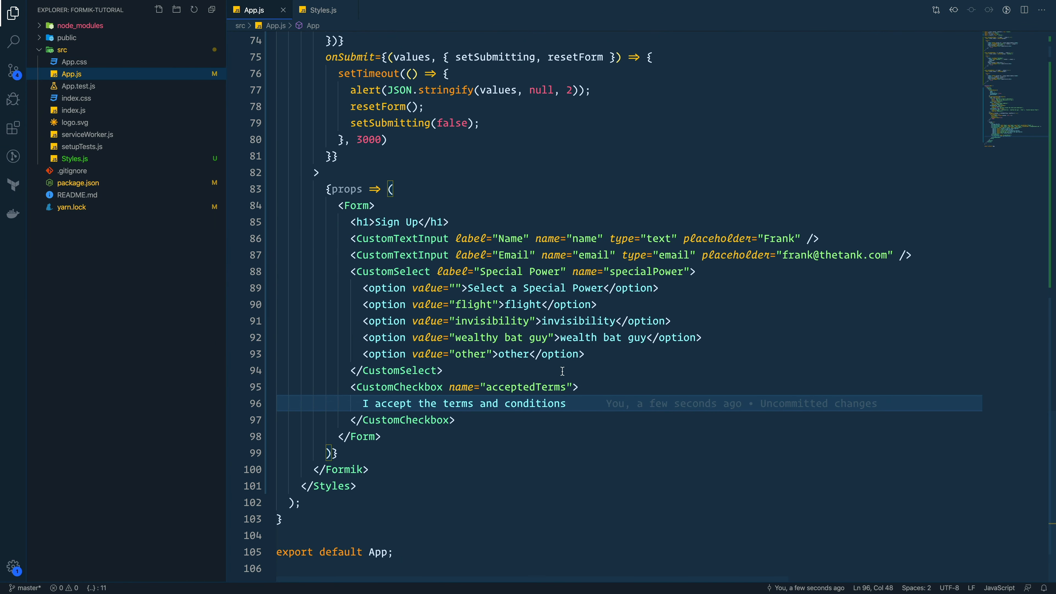
{"action": "mouse_move", "coordinate": [478, 435]}
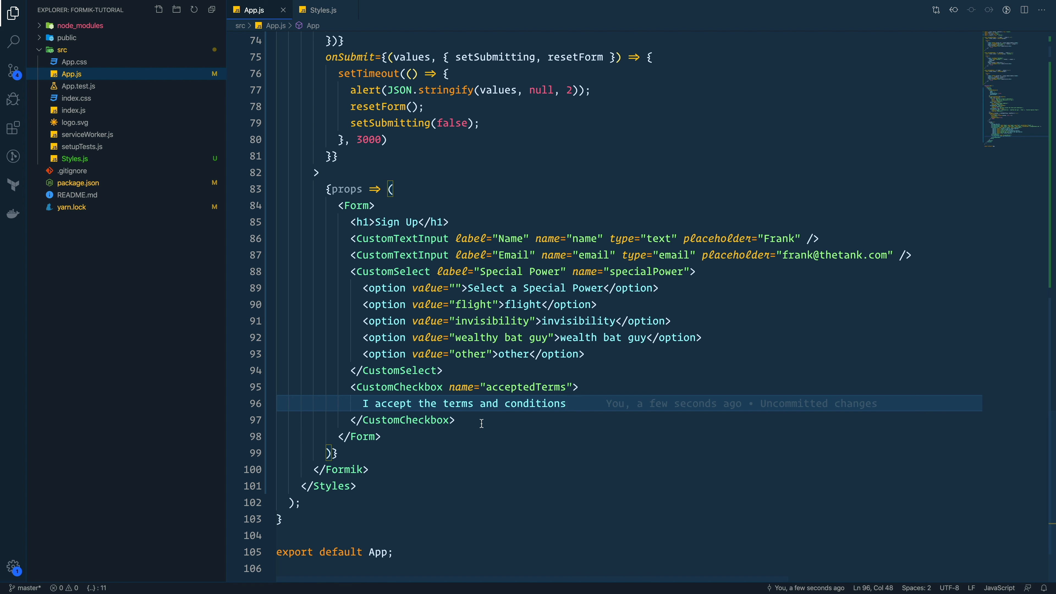
Add a <button type="submit"> element below the checkbox.
{"action": "key", "text": "Enter"}
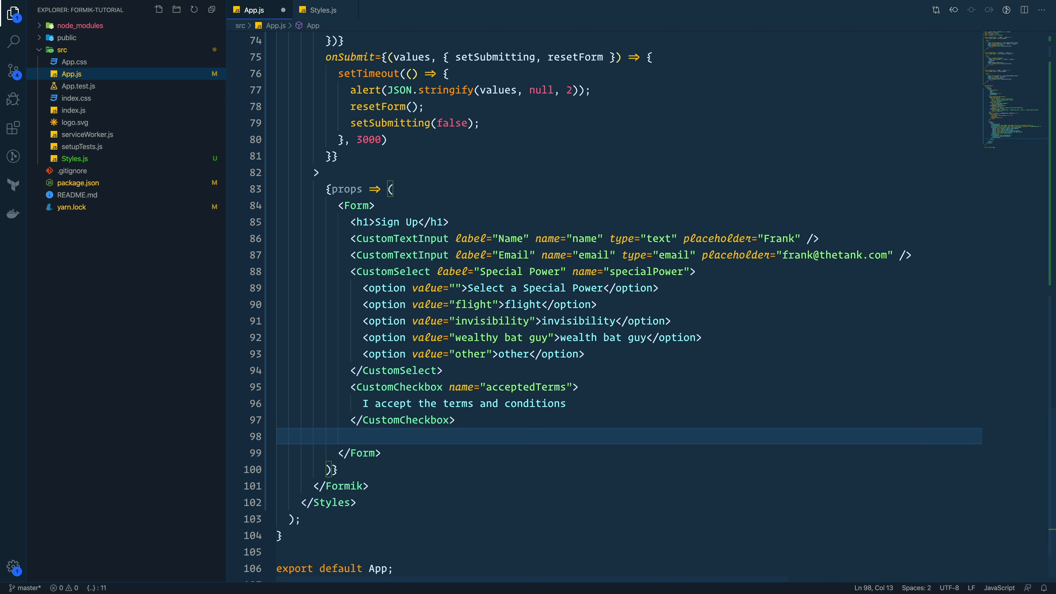
{"action": "type", "text": "<button"}
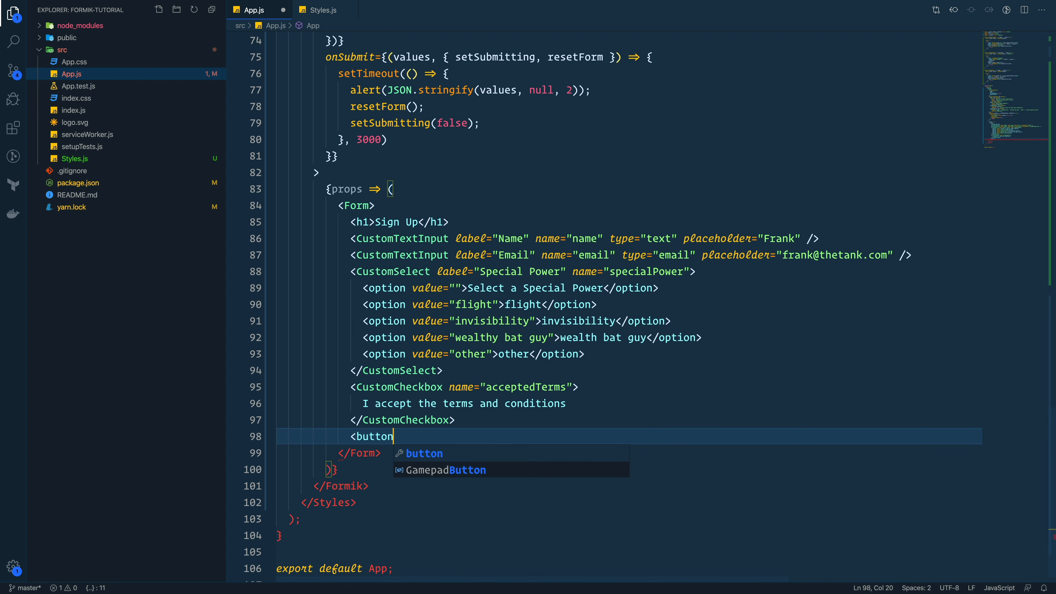
{"action": "type", "text": "type="}
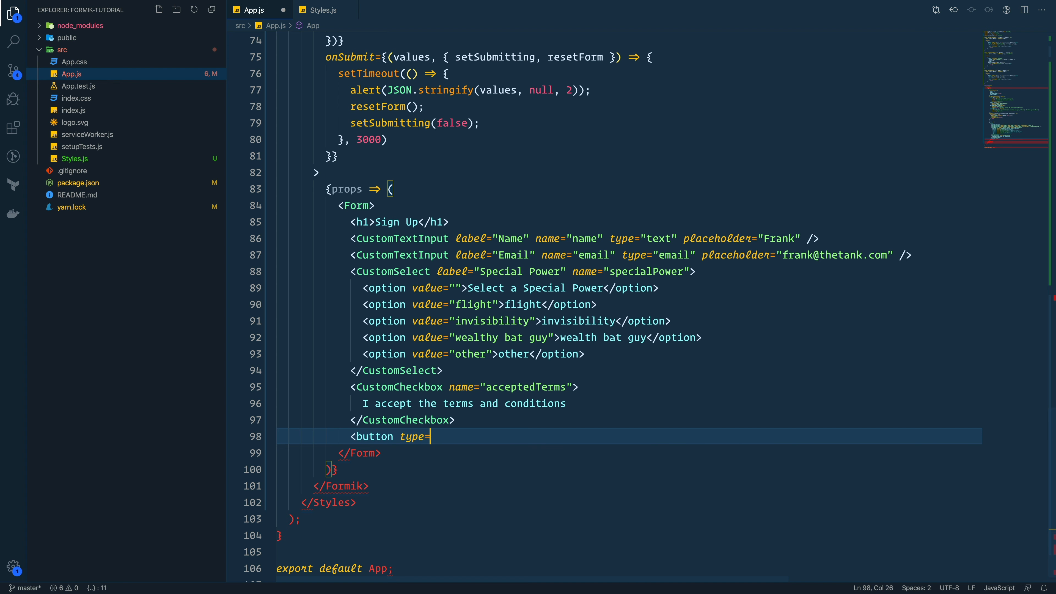
{"action": "type", "text": "\"submit\"></button>"}
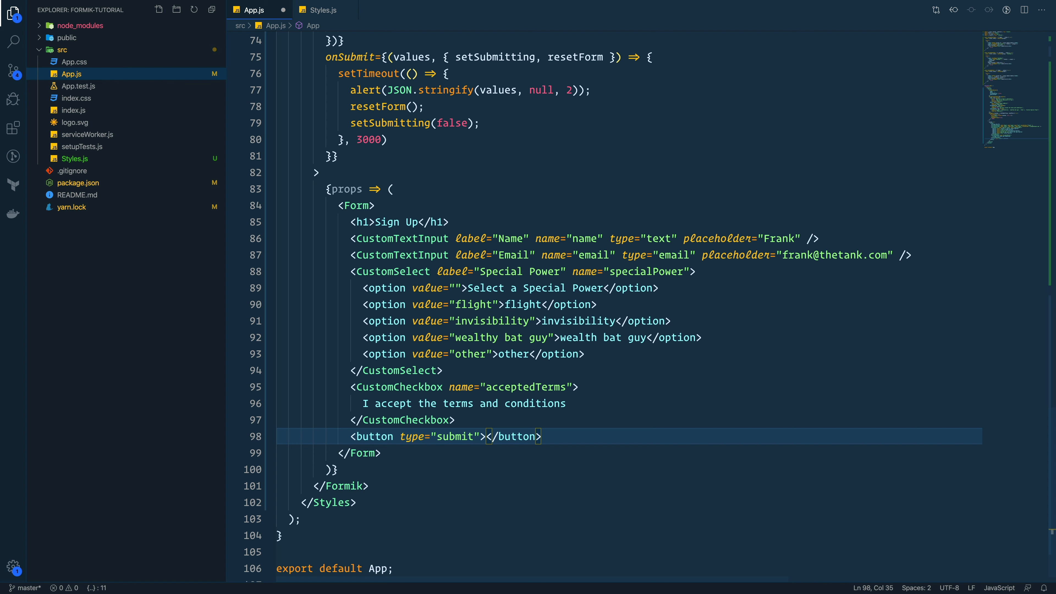
Set the button content to {props.isSubmitting ? 'Loading...' : 'Submit'}.
{"action": "type", "text": "{"}
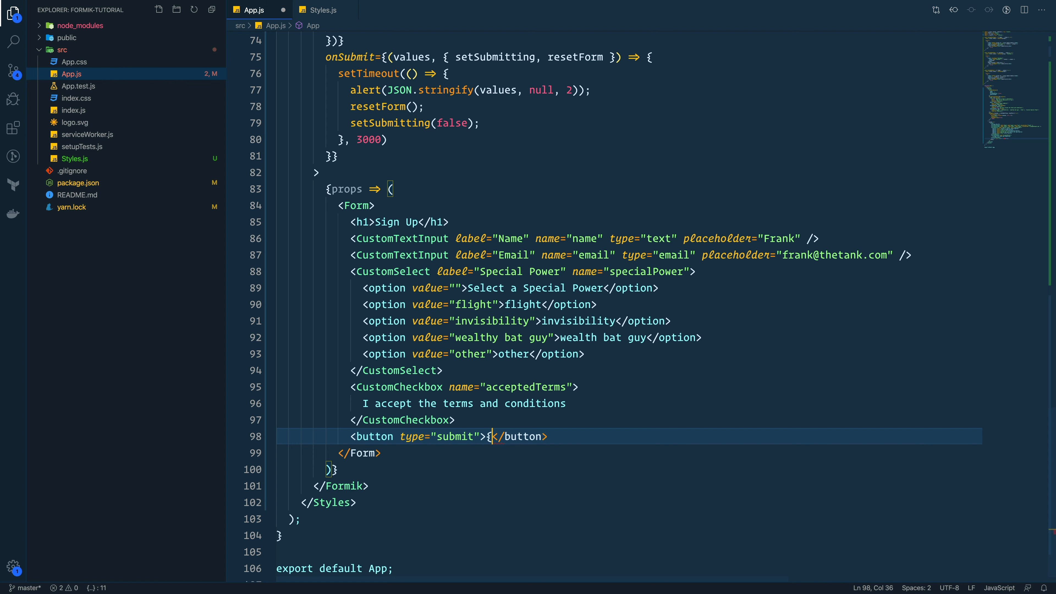
{"action": "type", "text": "props."}
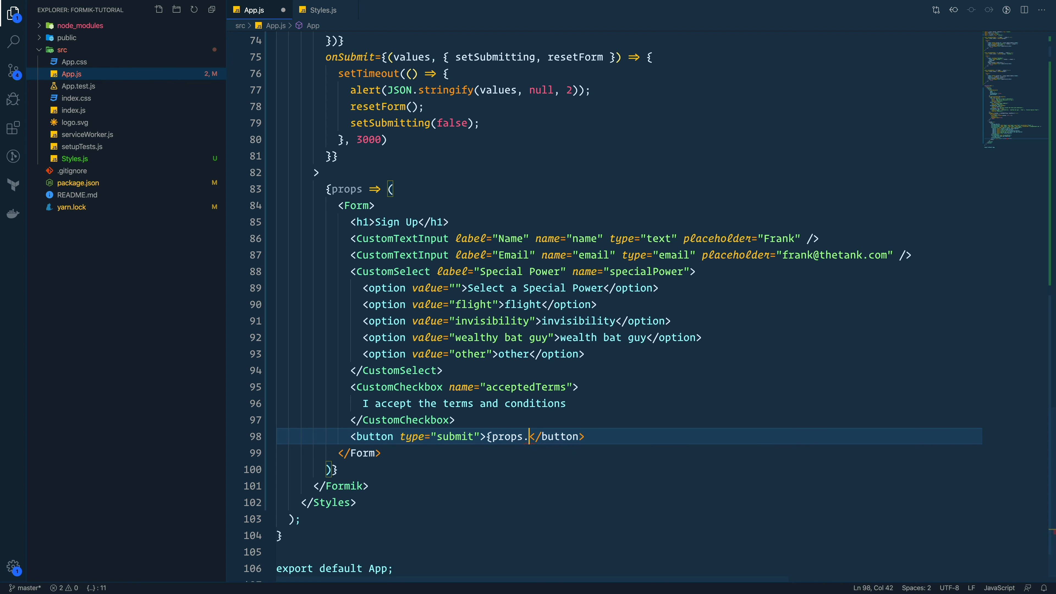
{"action": "type", "text": "isSubmitting"}
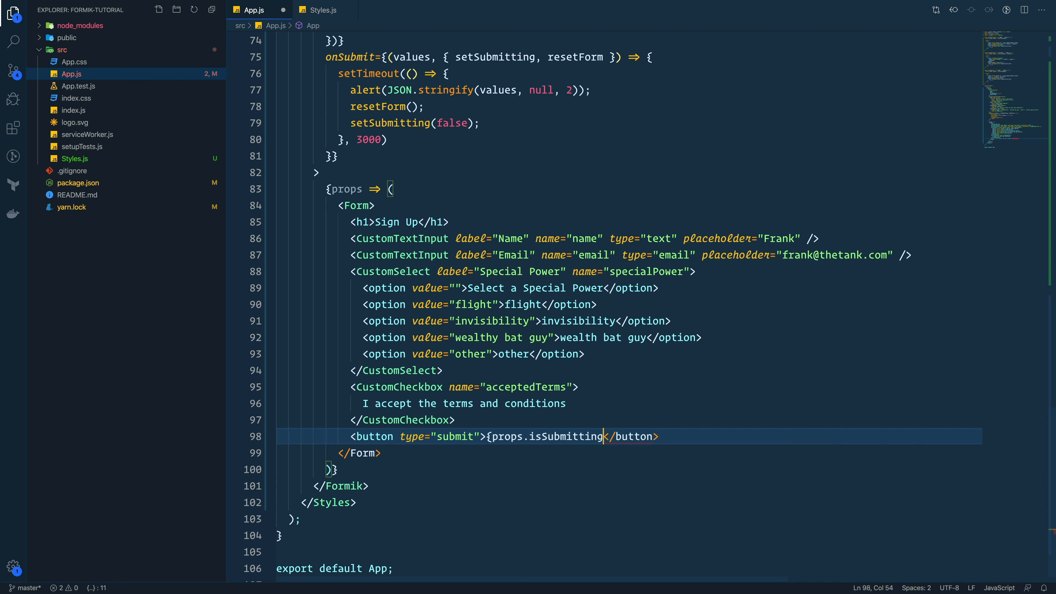
{"action": "type", "text": "?"}
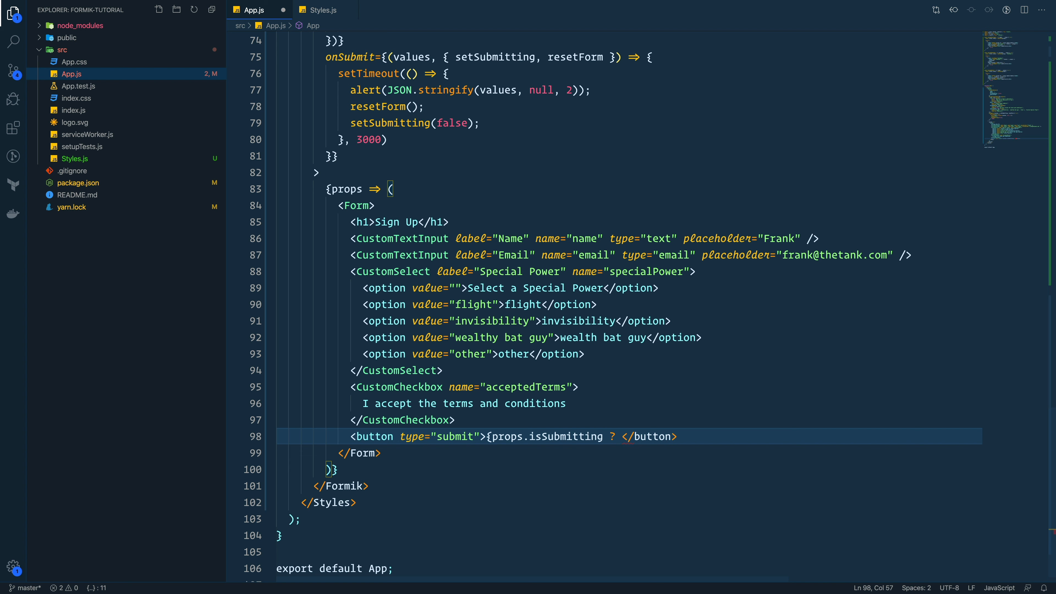
{"action": "type", "text": "'"}
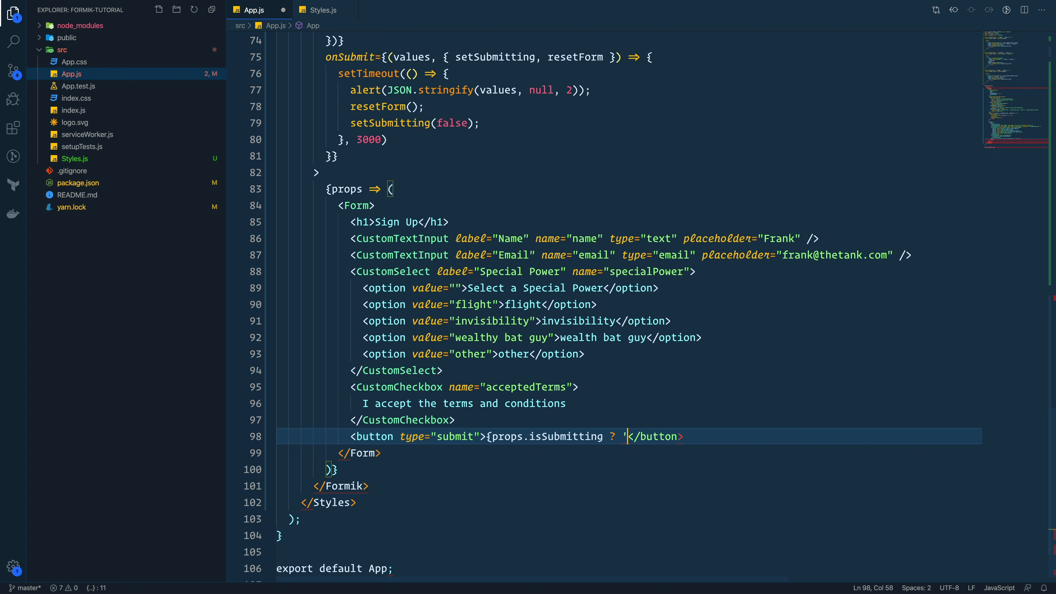
{"action": "type", "text": "Loading"}
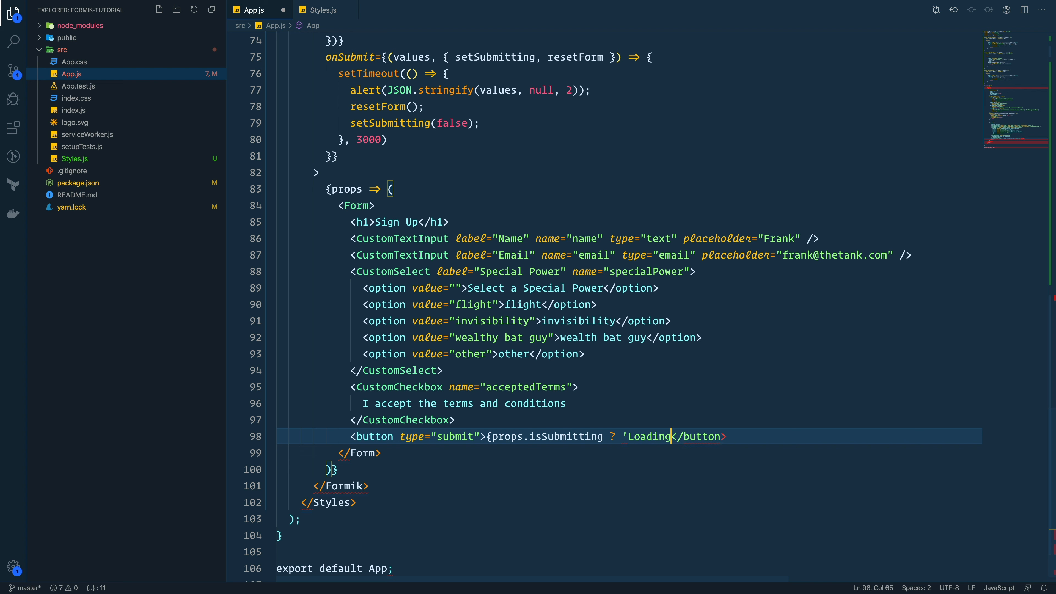
{"action": "type", "text": "..."}
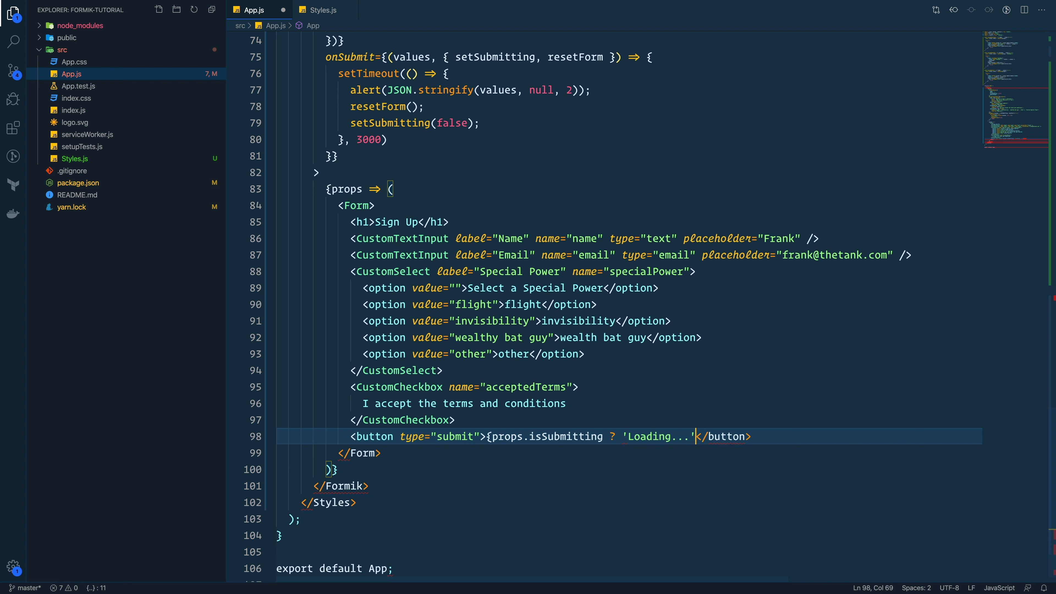
{"action": "type", "text": ","}
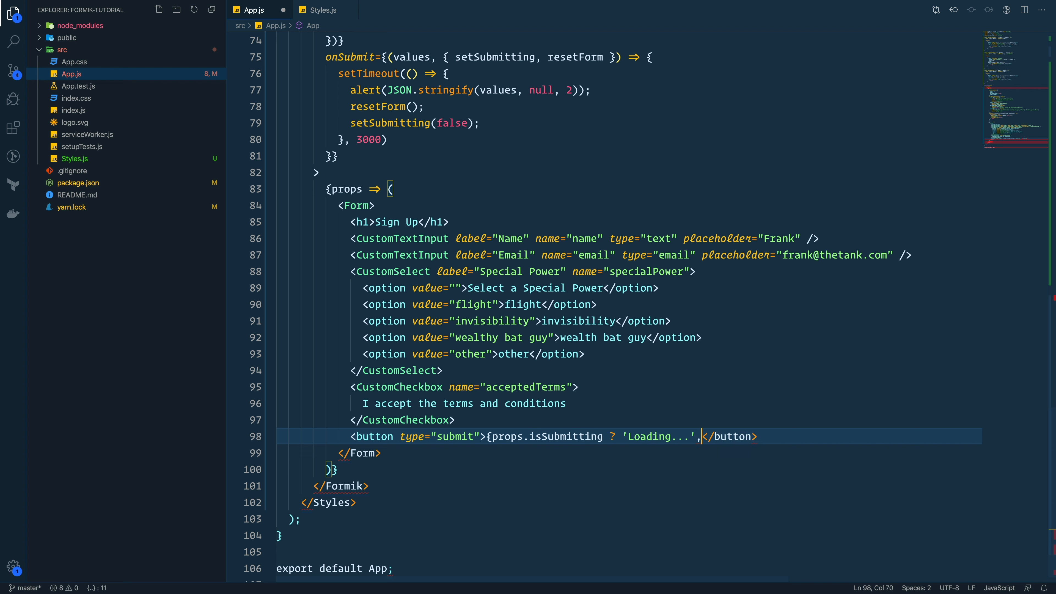
{"action": "type", "text": ": '"}
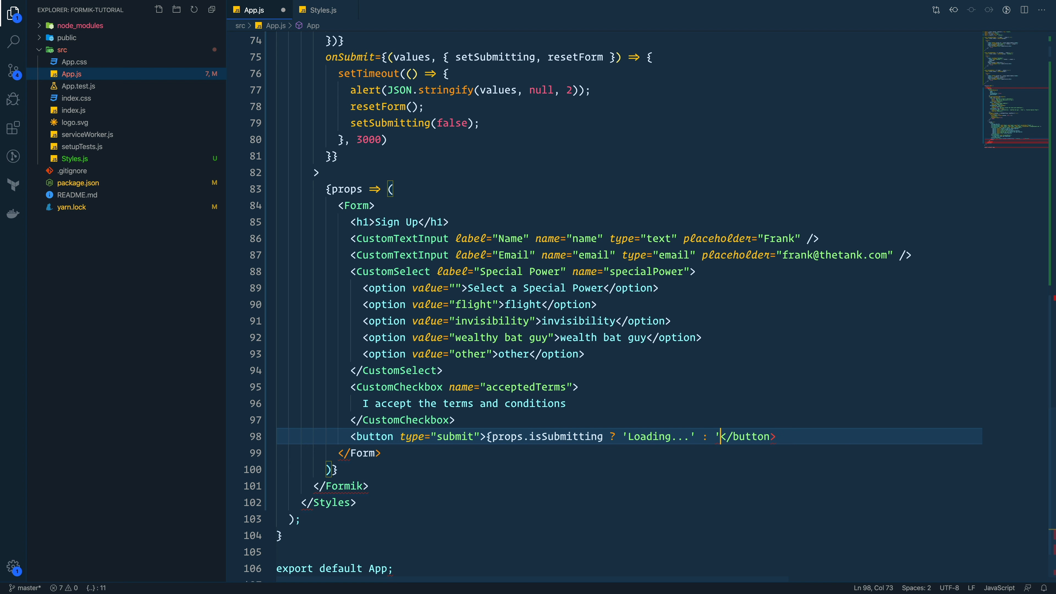
{"action": "type", "text": "Submit"}
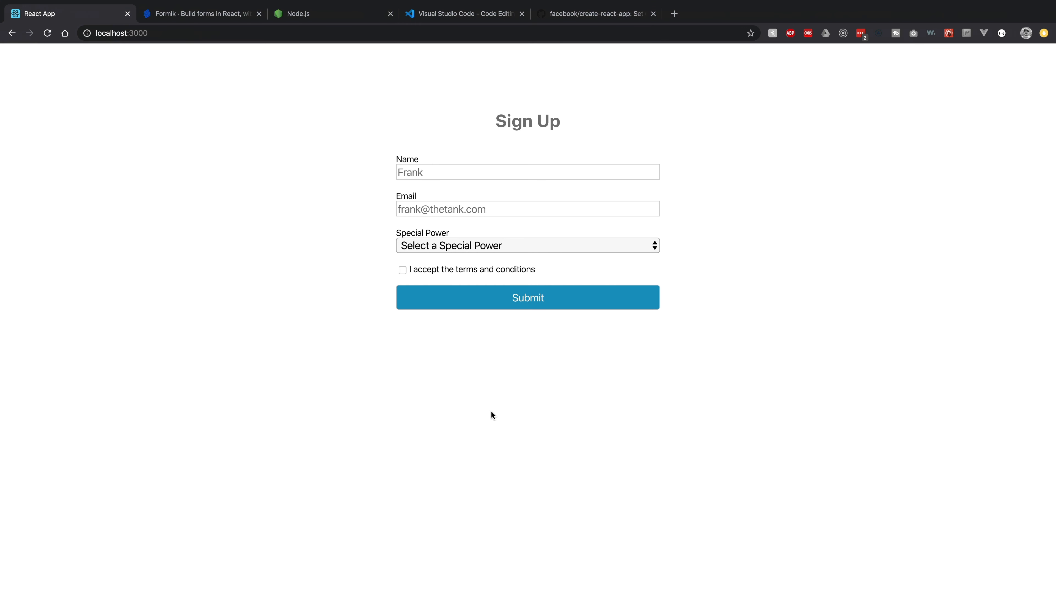
{"action": "mouse_move", "coordinate": [483, 169]}
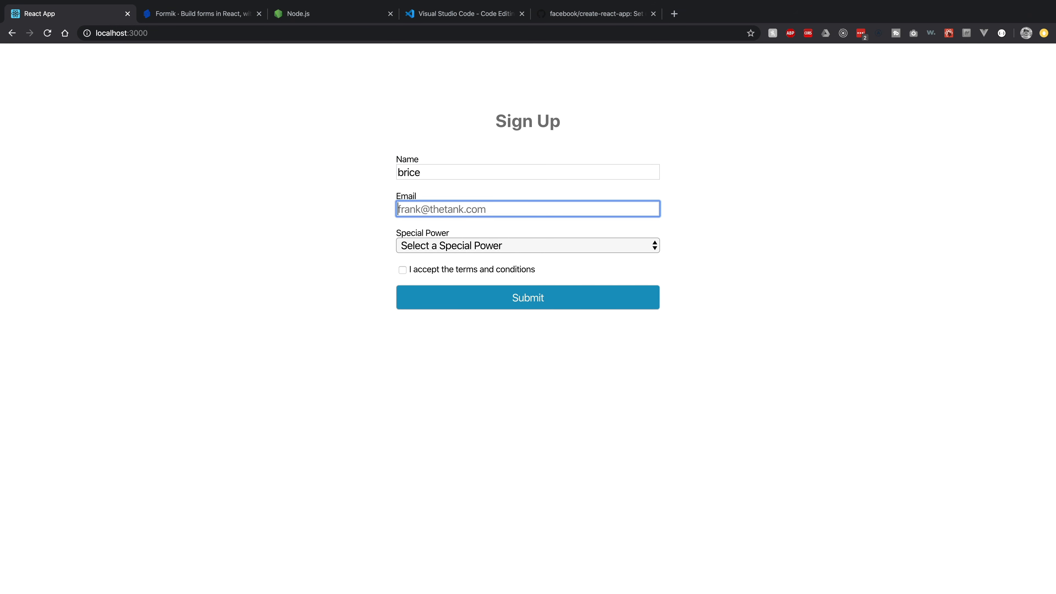
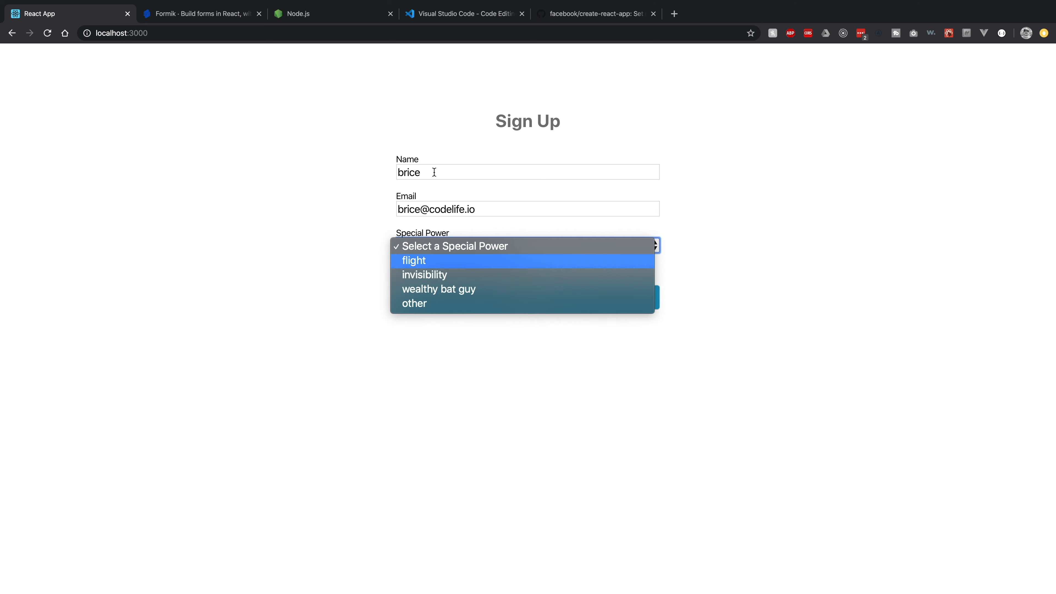
Enter brice's email, choose wealthy bat guy, accept the terms and submit the form.
{"action": "left_click", "coordinate": [439, 289]}
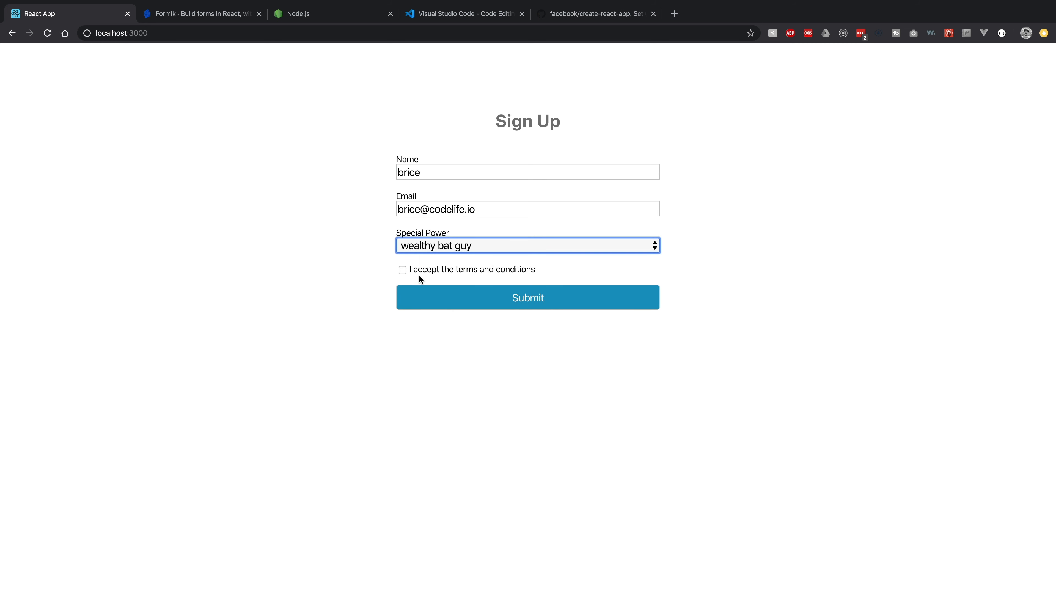
{"action": "left_click", "coordinate": [402, 270]}
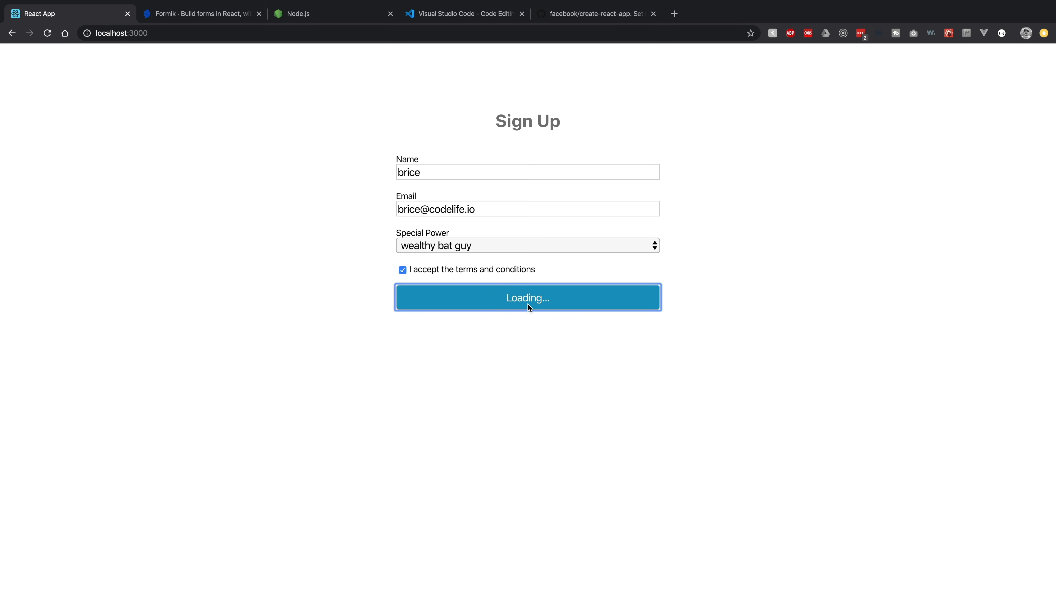
{"action": "left_click", "coordinate": [528, 298]}
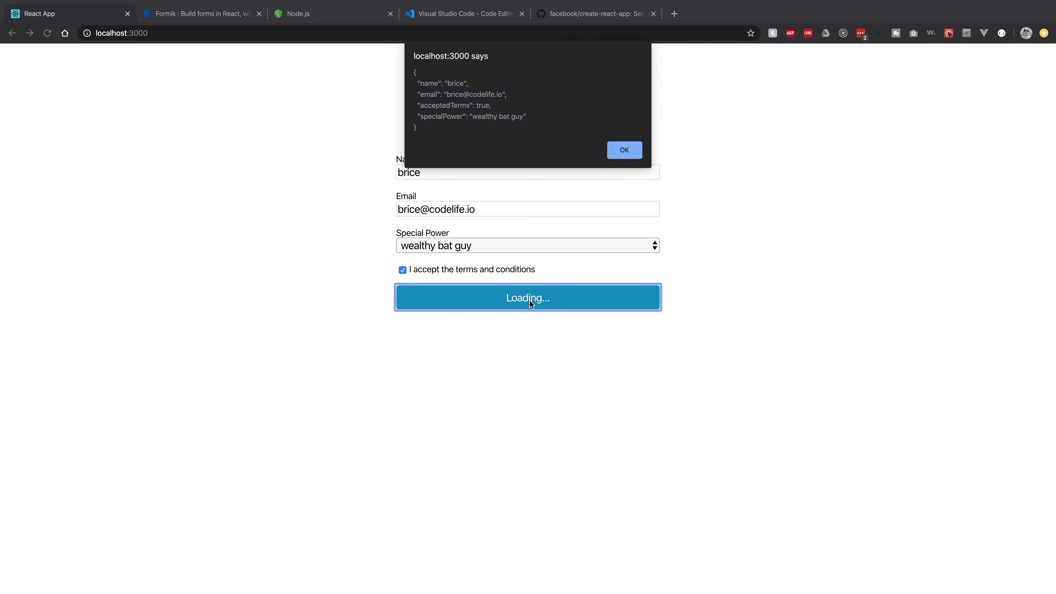
{"action": "mouse_move", "coordinate": [414, 75]}
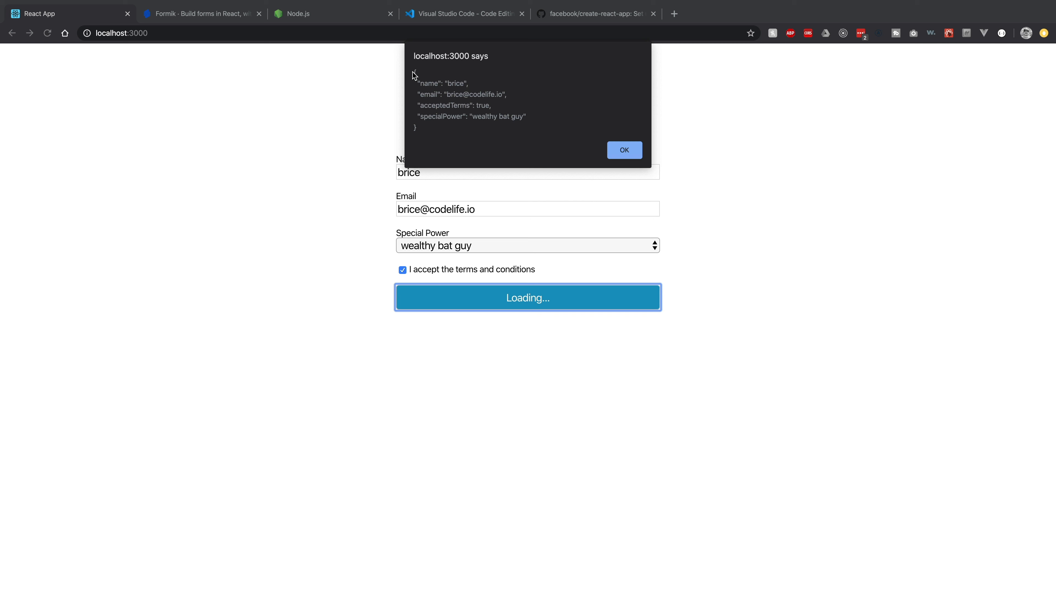
{"action": "mouse_move", "coordinate": [487, 122]}
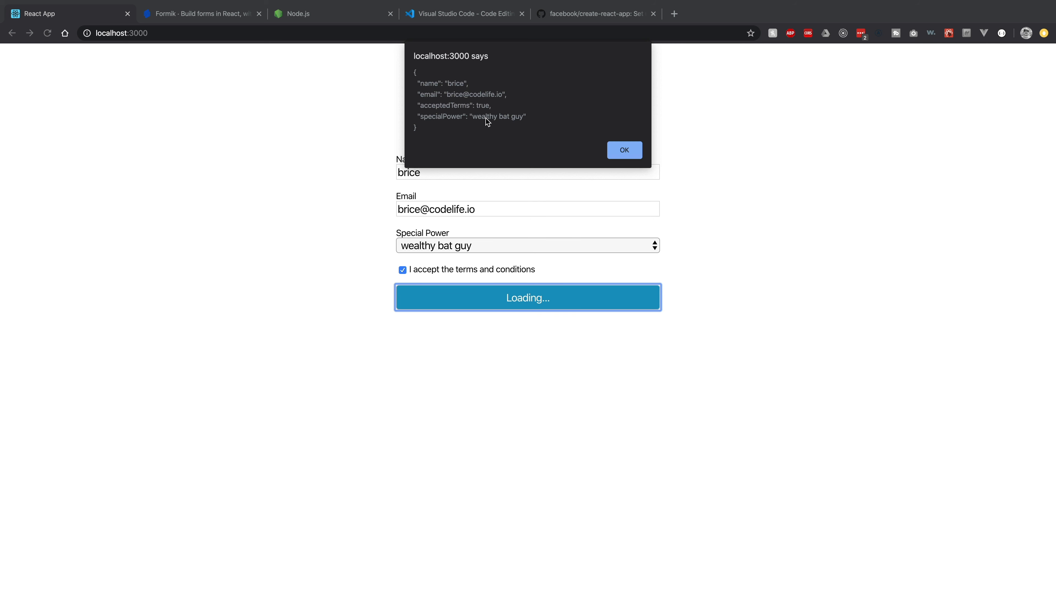
{"action": "mouse_move", "coordinate": [632, 137]}
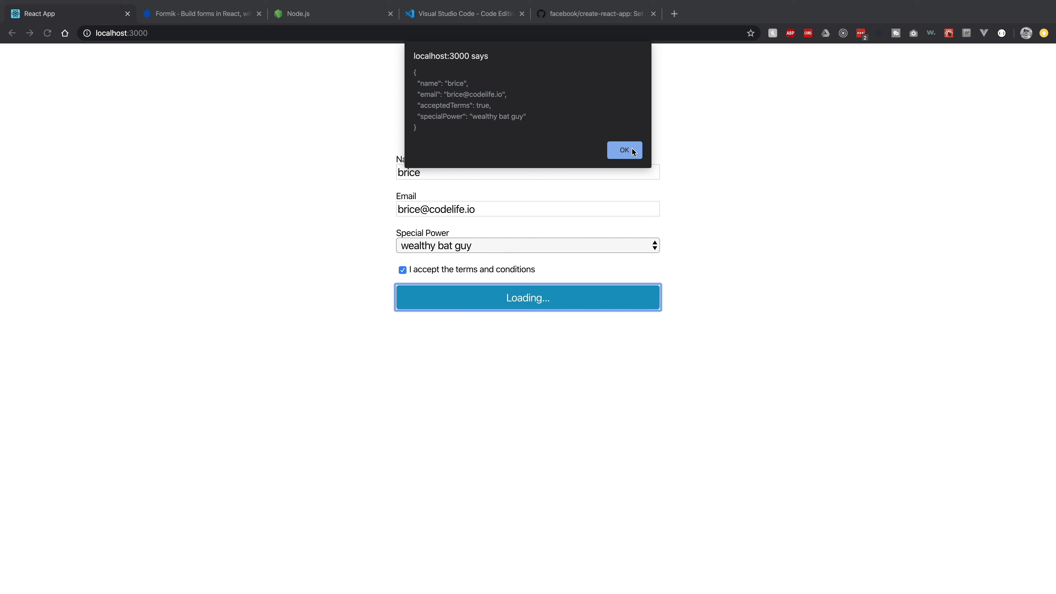
{"action": "mouse_move", "coordinate": [604, 222]}
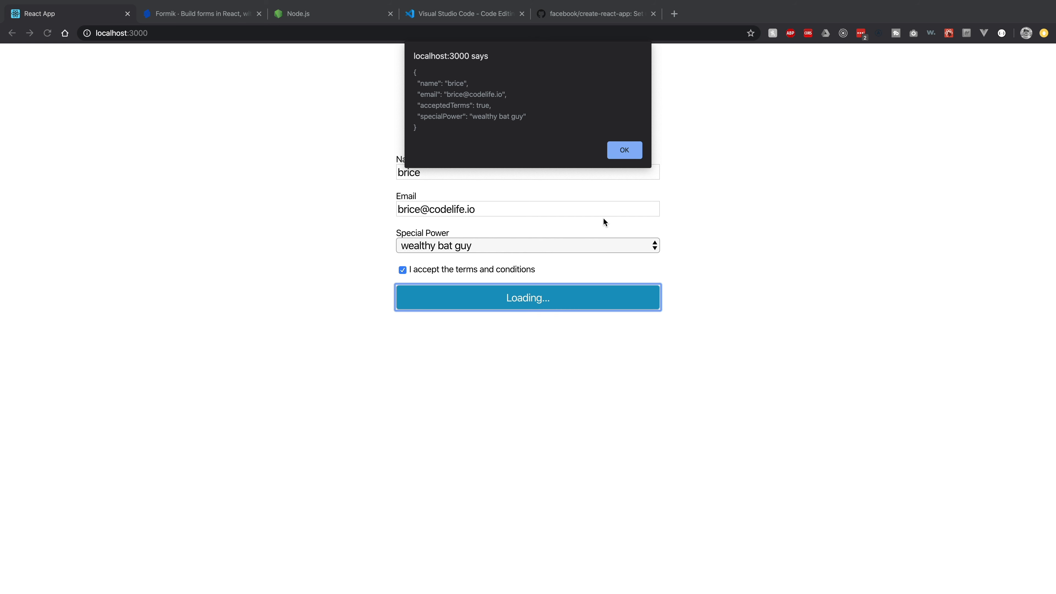
Close the alert showing the submitted sign-up values.
{"action": "left_click", "coordinate": [624, 149]}
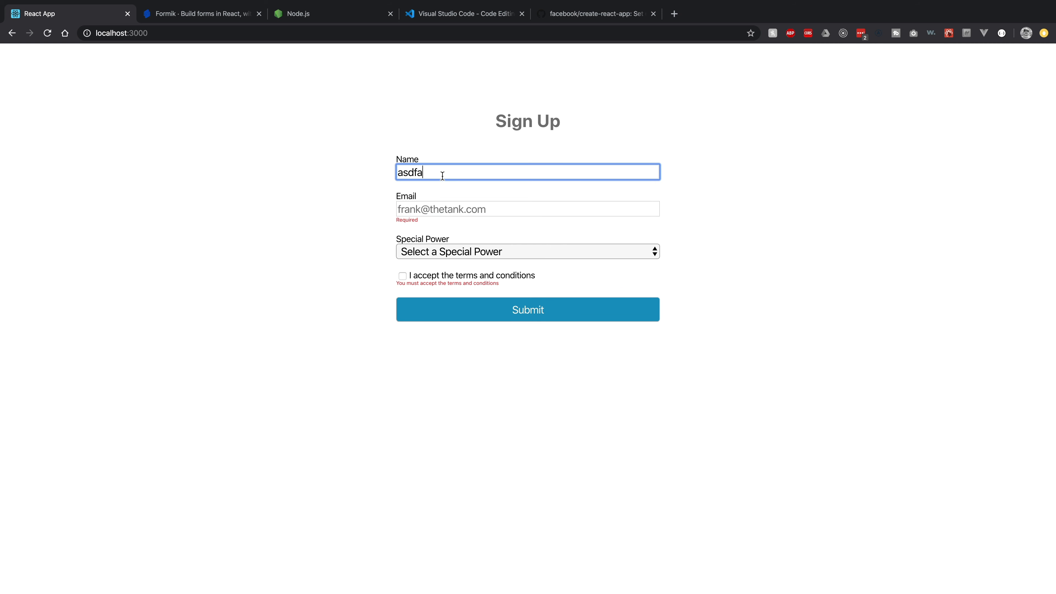
{"action": "mouse_move", "coordinate": [435, 207]}
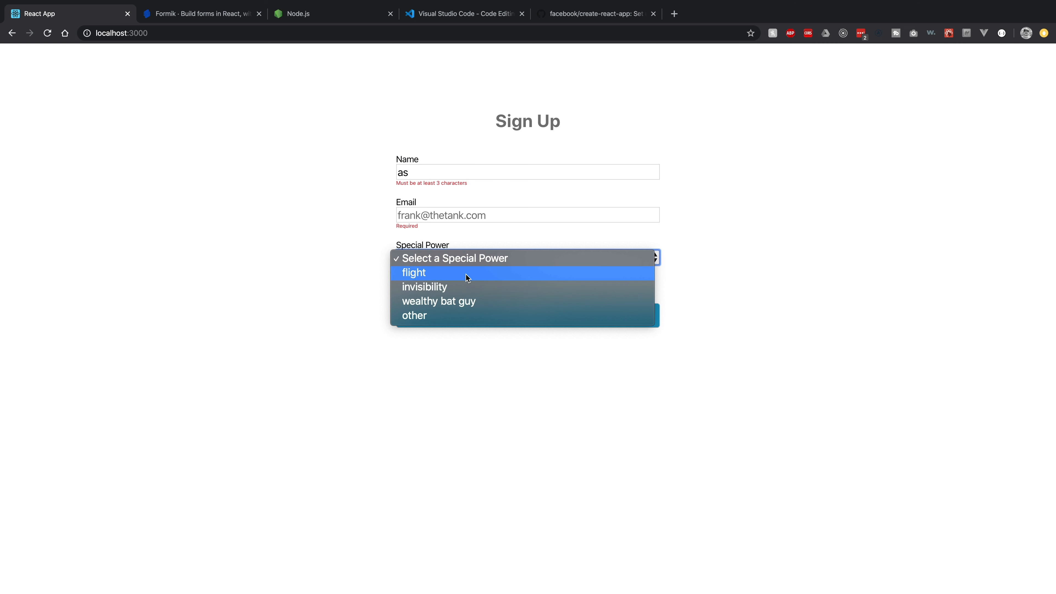
Choose flight as the power and accept the terms, glancing at App.js before returning to Chrome.
{"action": "left_click", "coordinate": [414, 273]}
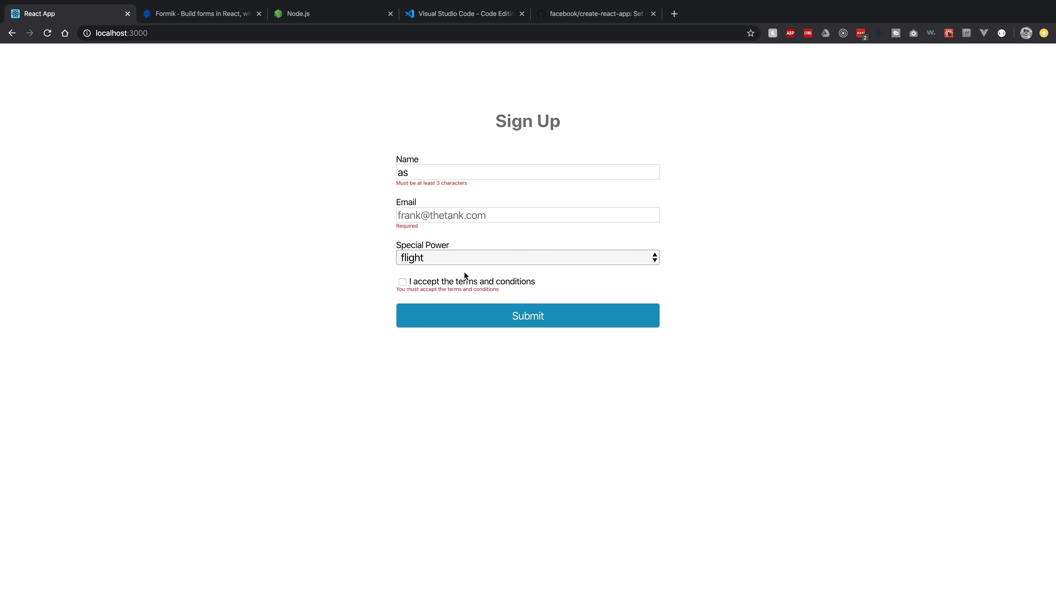
{"action": "mouse_move", "coordinate": [453, 210]}
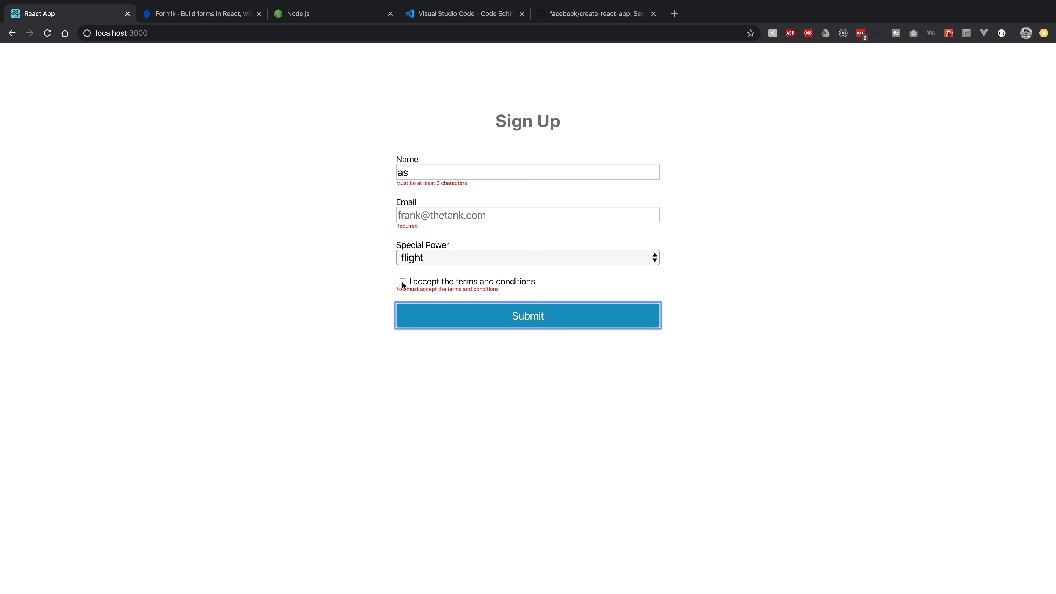
{"action": "left_click", "coordinate": [402, 282]}
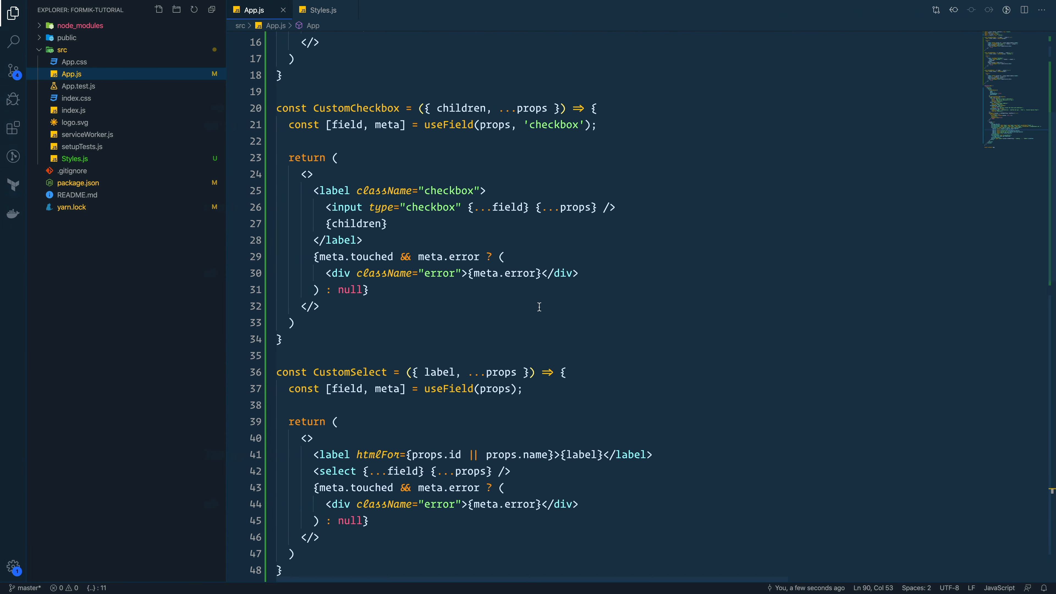
{"action": "scroll", "scroll_direction": "up", "scroll_amount": 3}
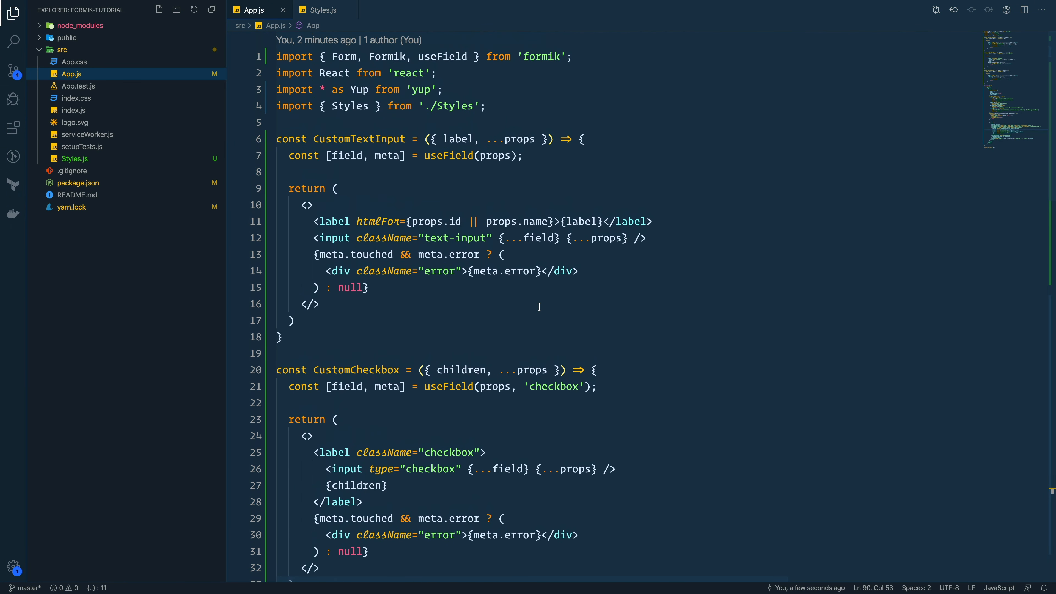
{"action": "left_click", "coordinate": [71, 13]}
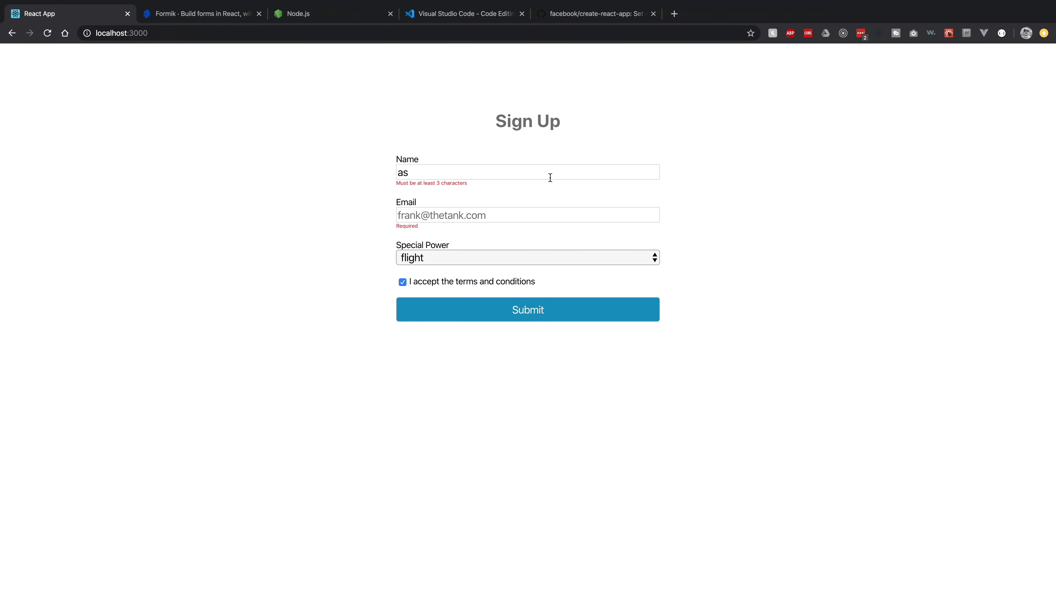
{"action": "left_click", "coordinate": [463, 13]}
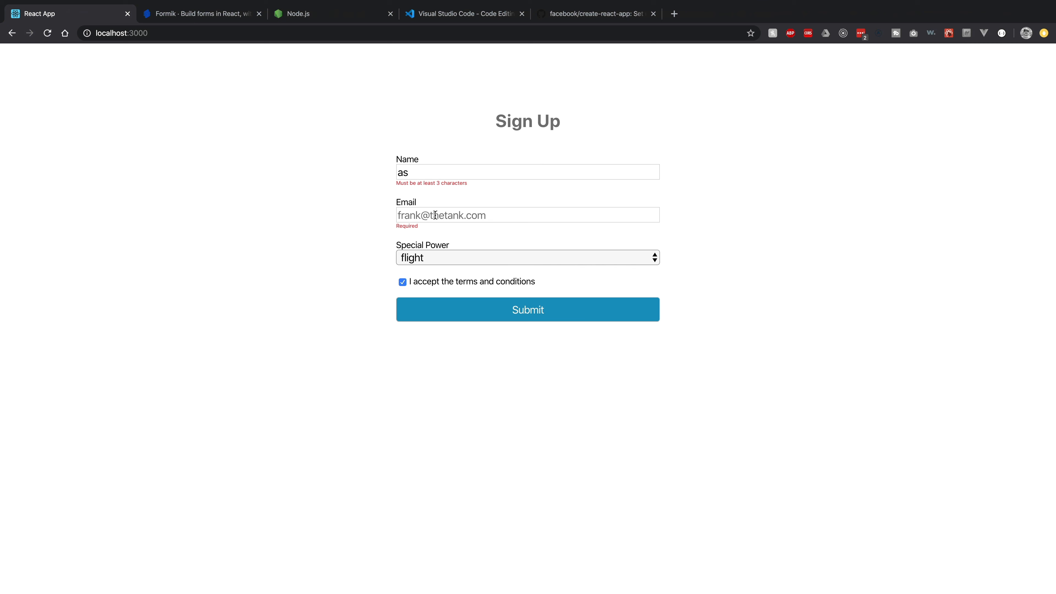
{"action": "type", "text": "asdfasdf"}
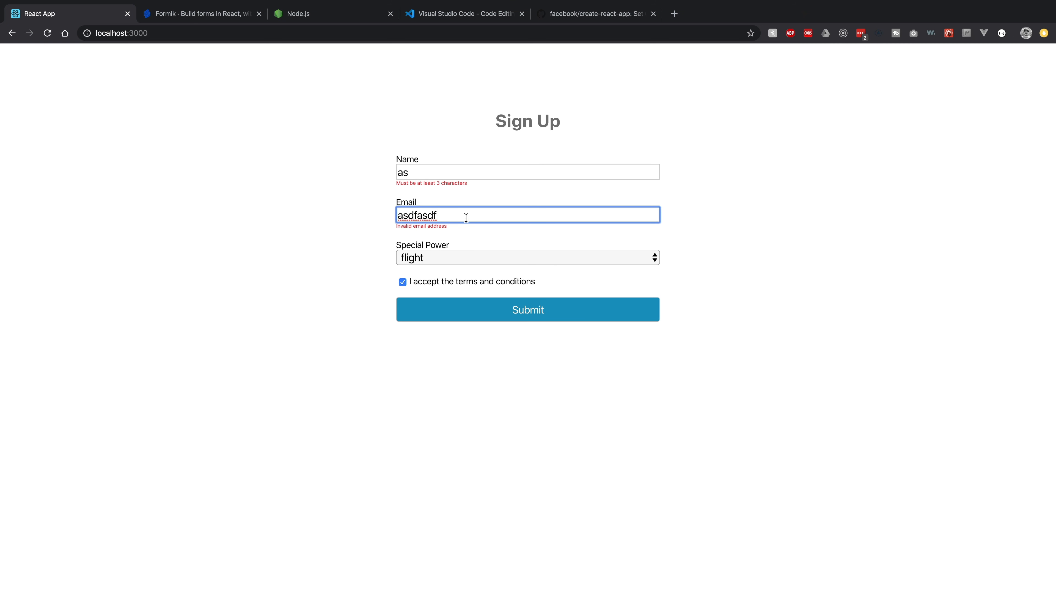
{"action": "type", "text": "@asdfasdf.co"}
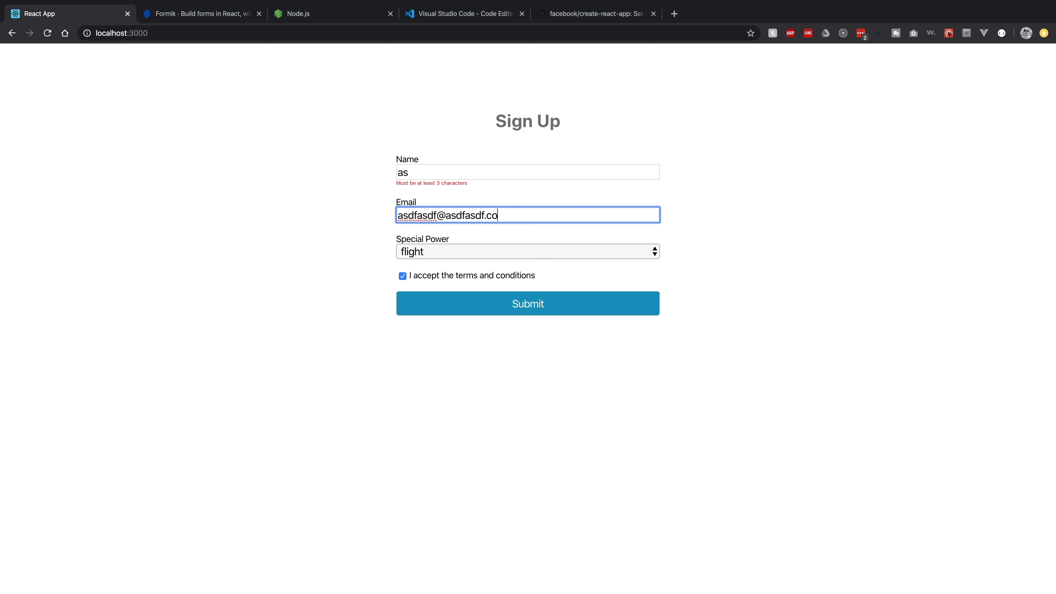
{"action": "type", "text": "m"}
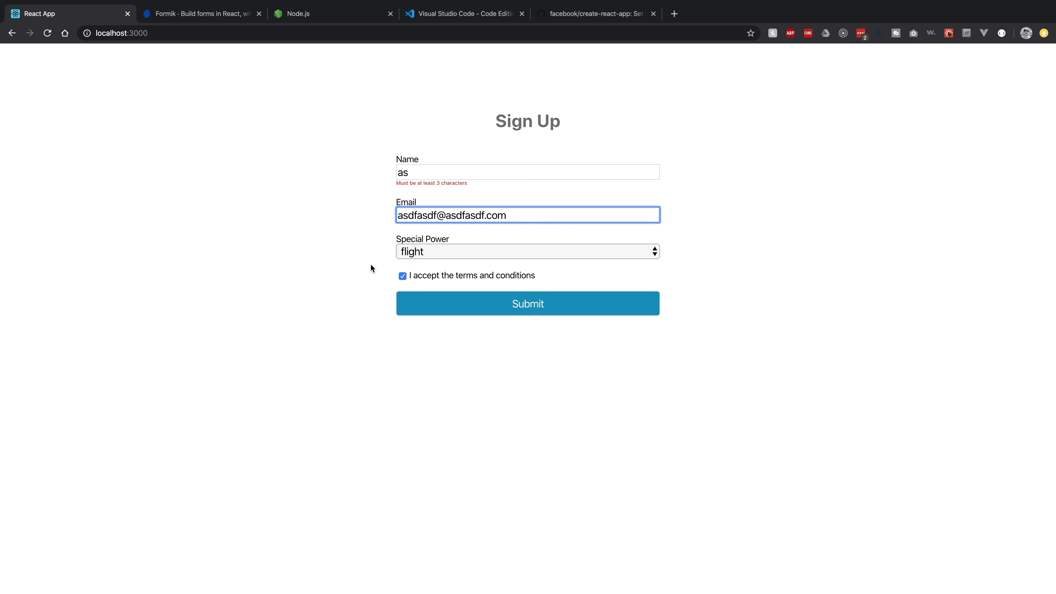
{"action": "mouse_move", "coordinate": [360, 314]}
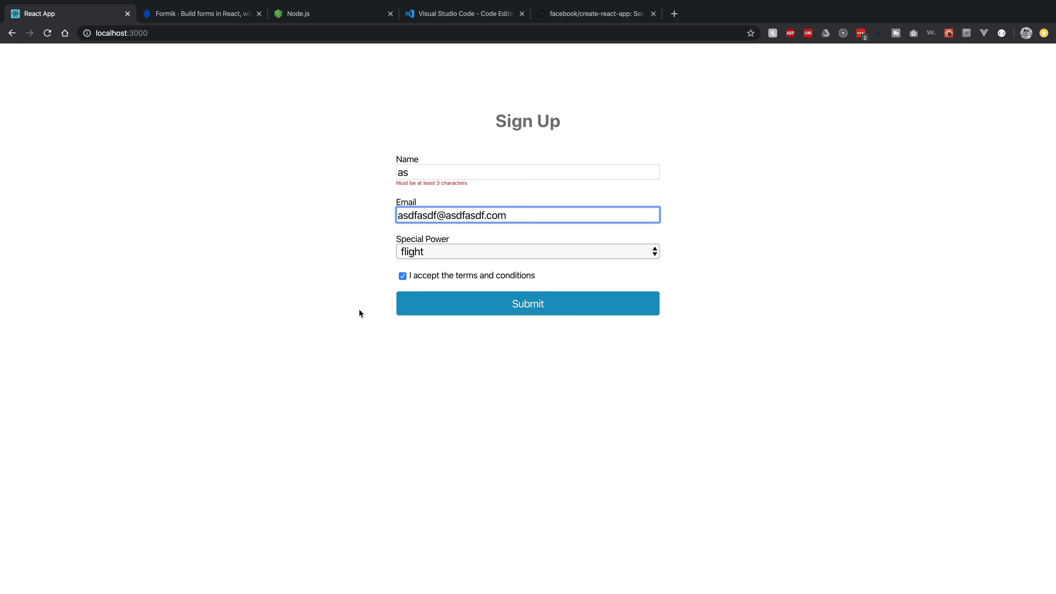